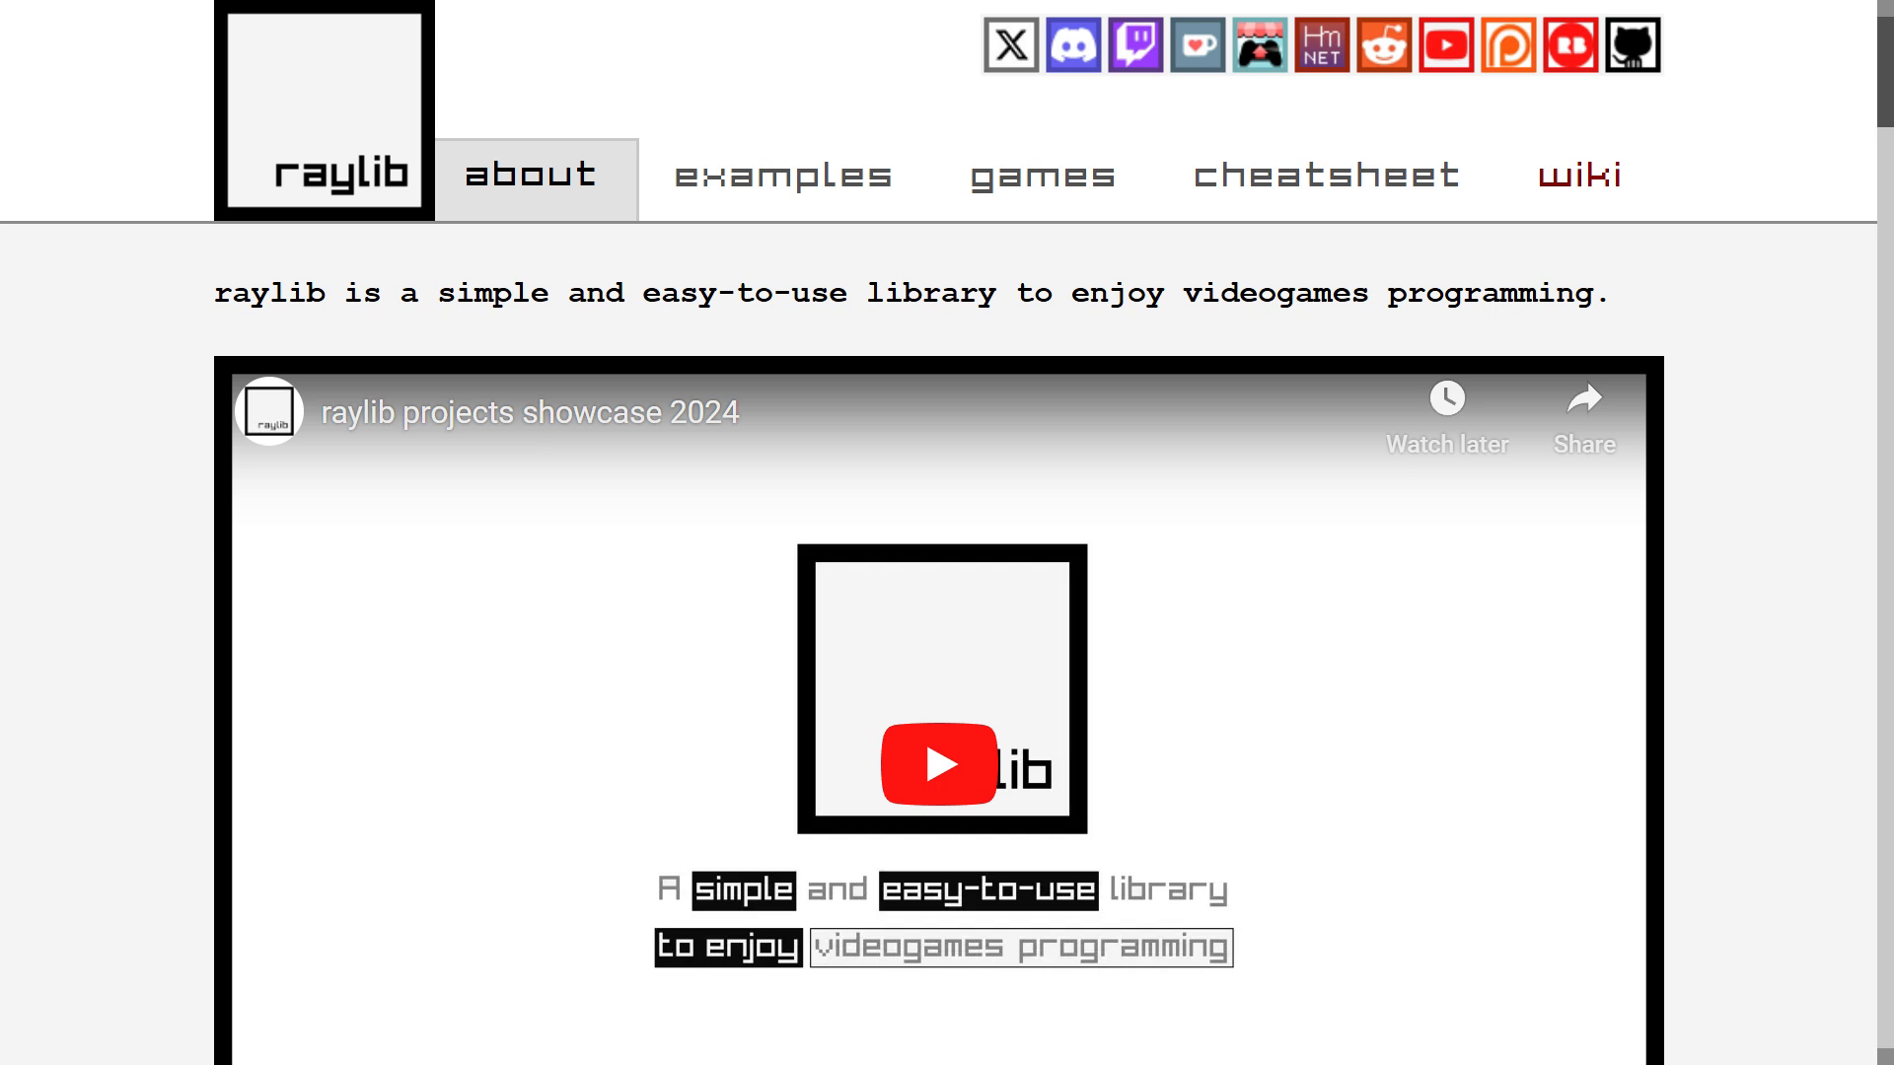
mouse_move(1801, 328)
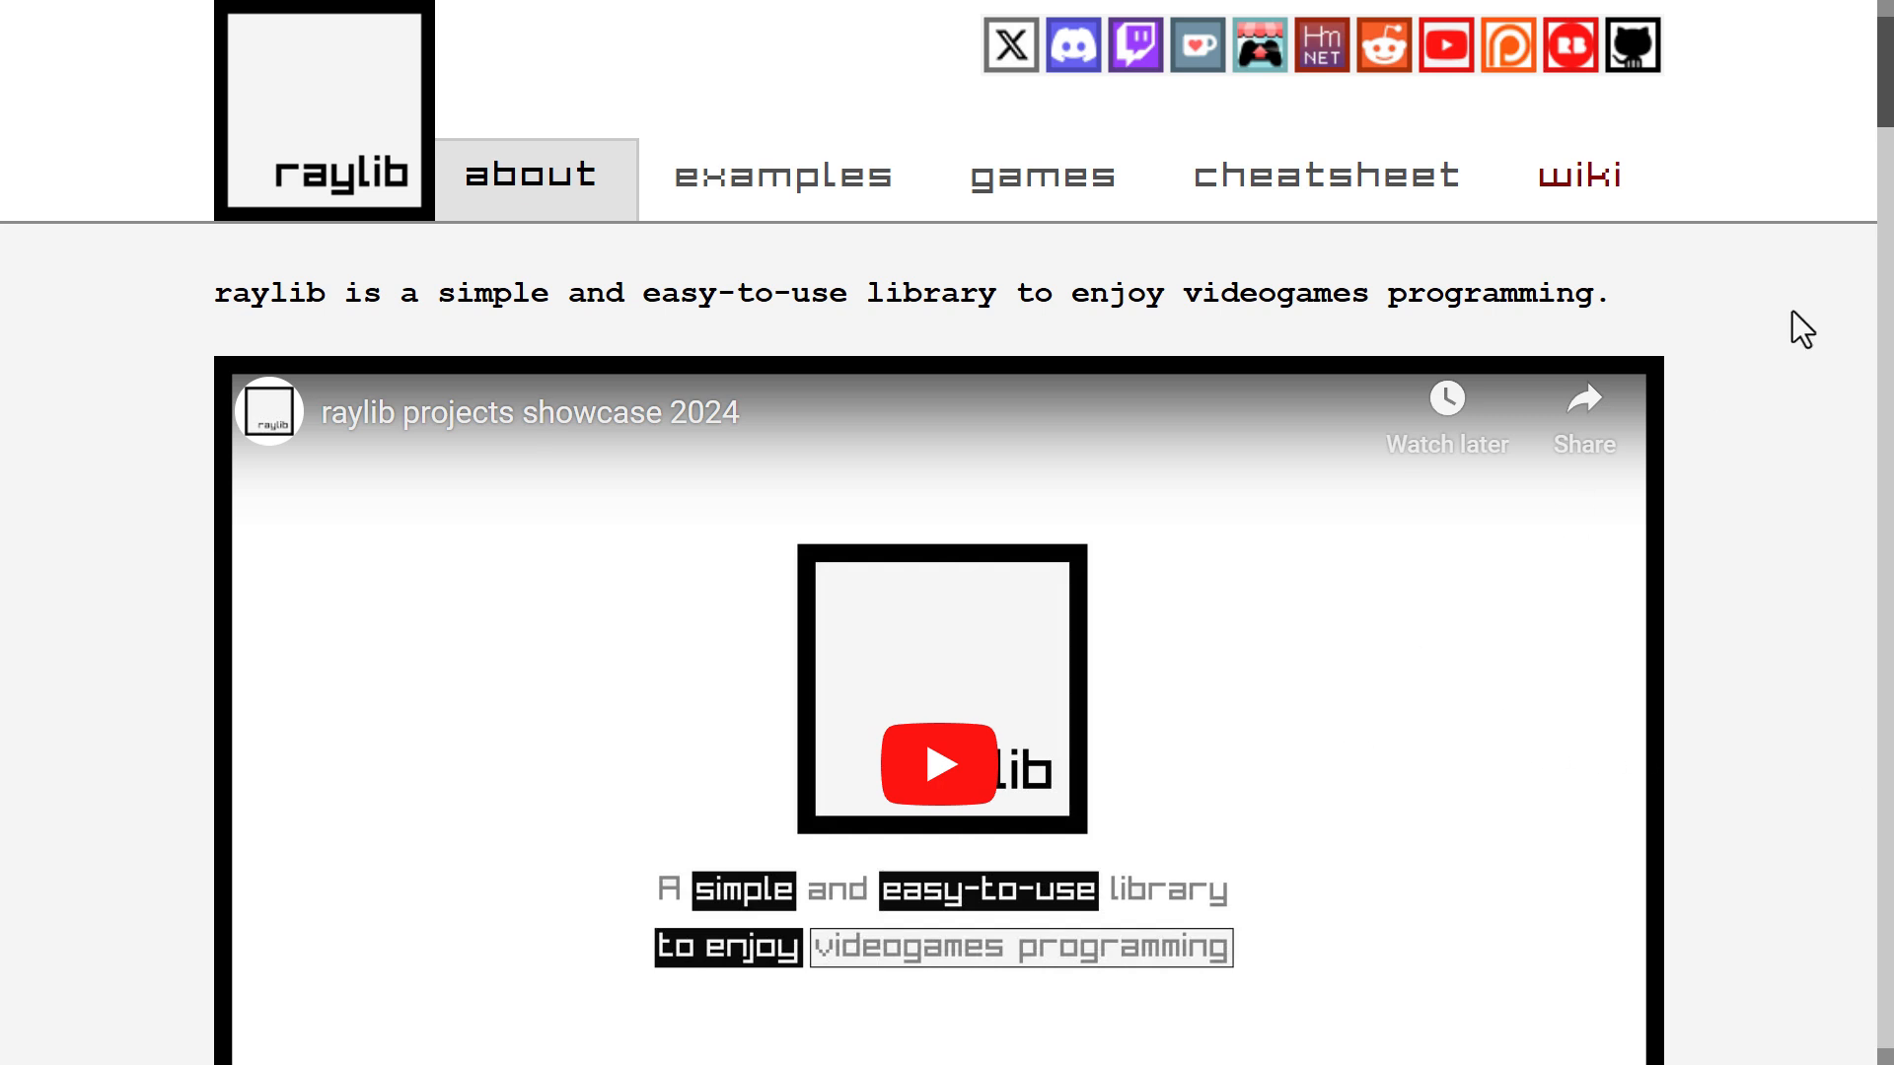
Step: Scroll down through the cheatsheet's rcore function listings
scroll("down", 3)
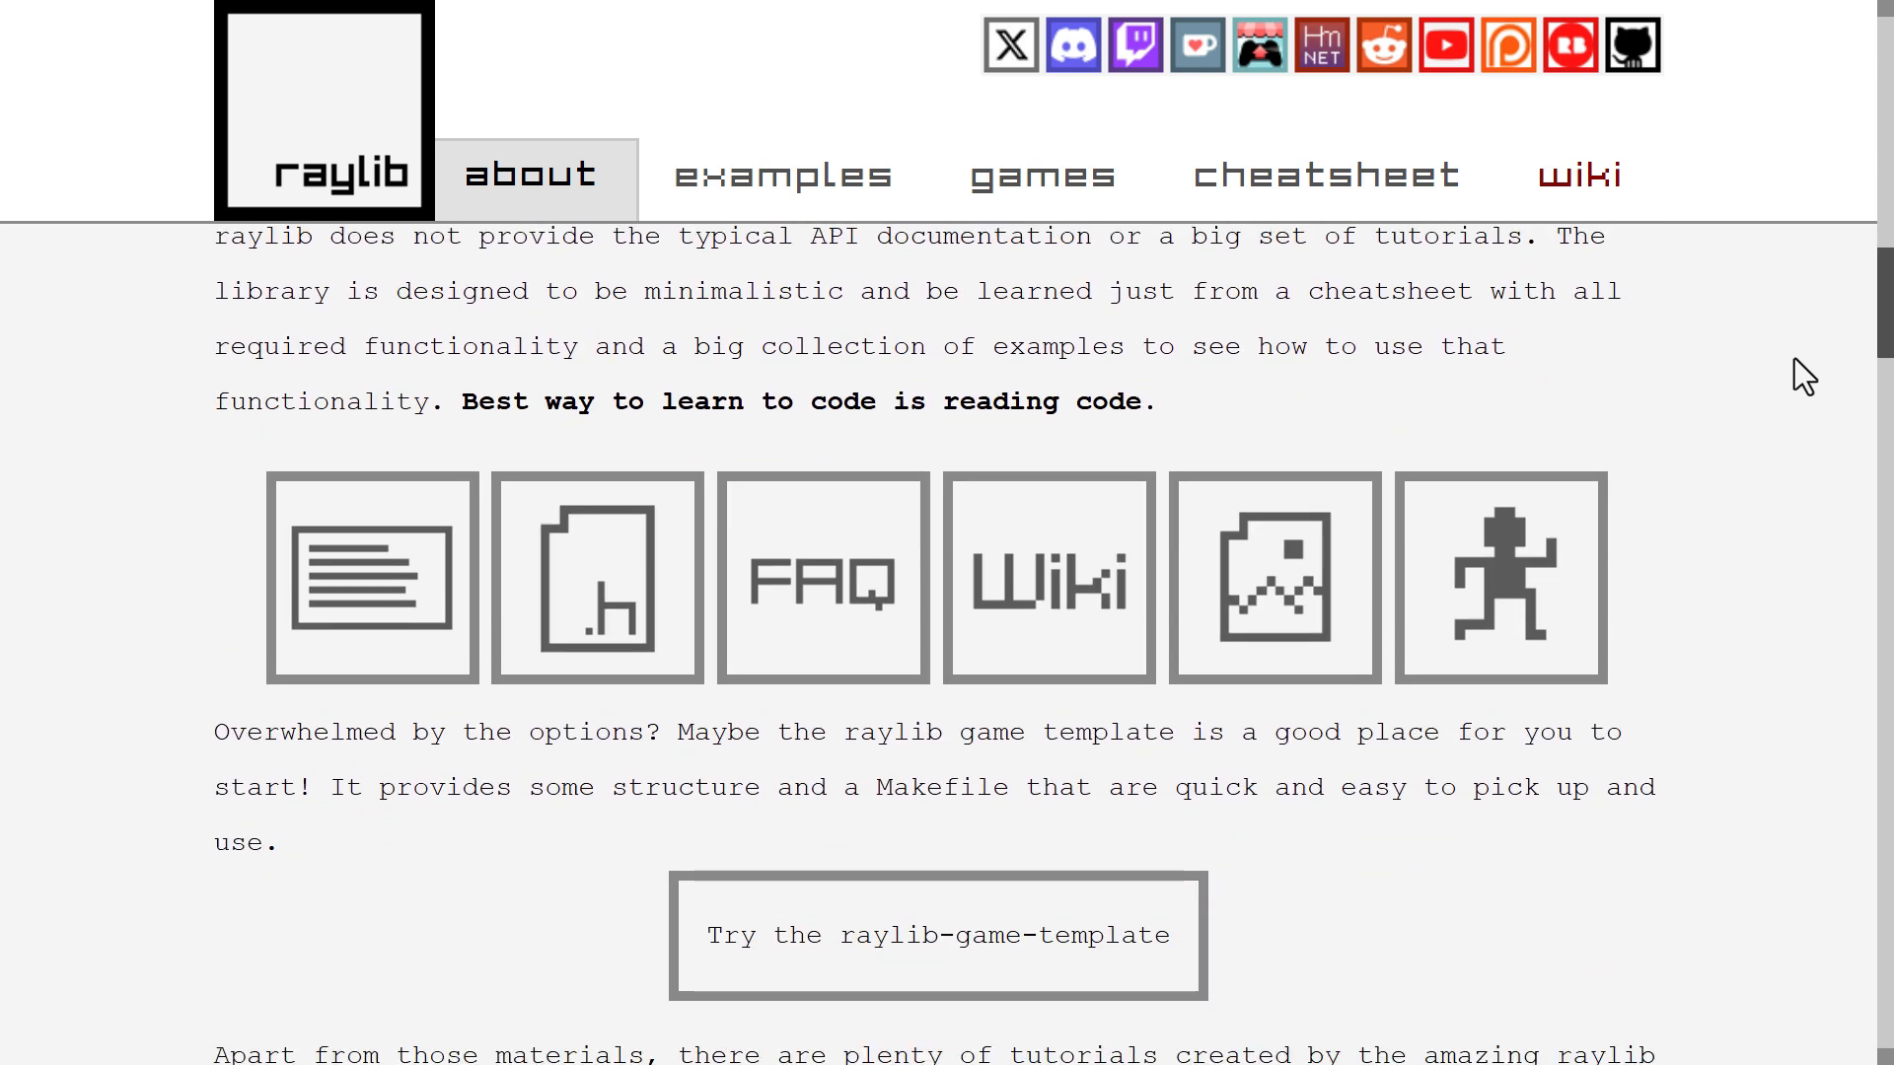
scroll("down", 3)
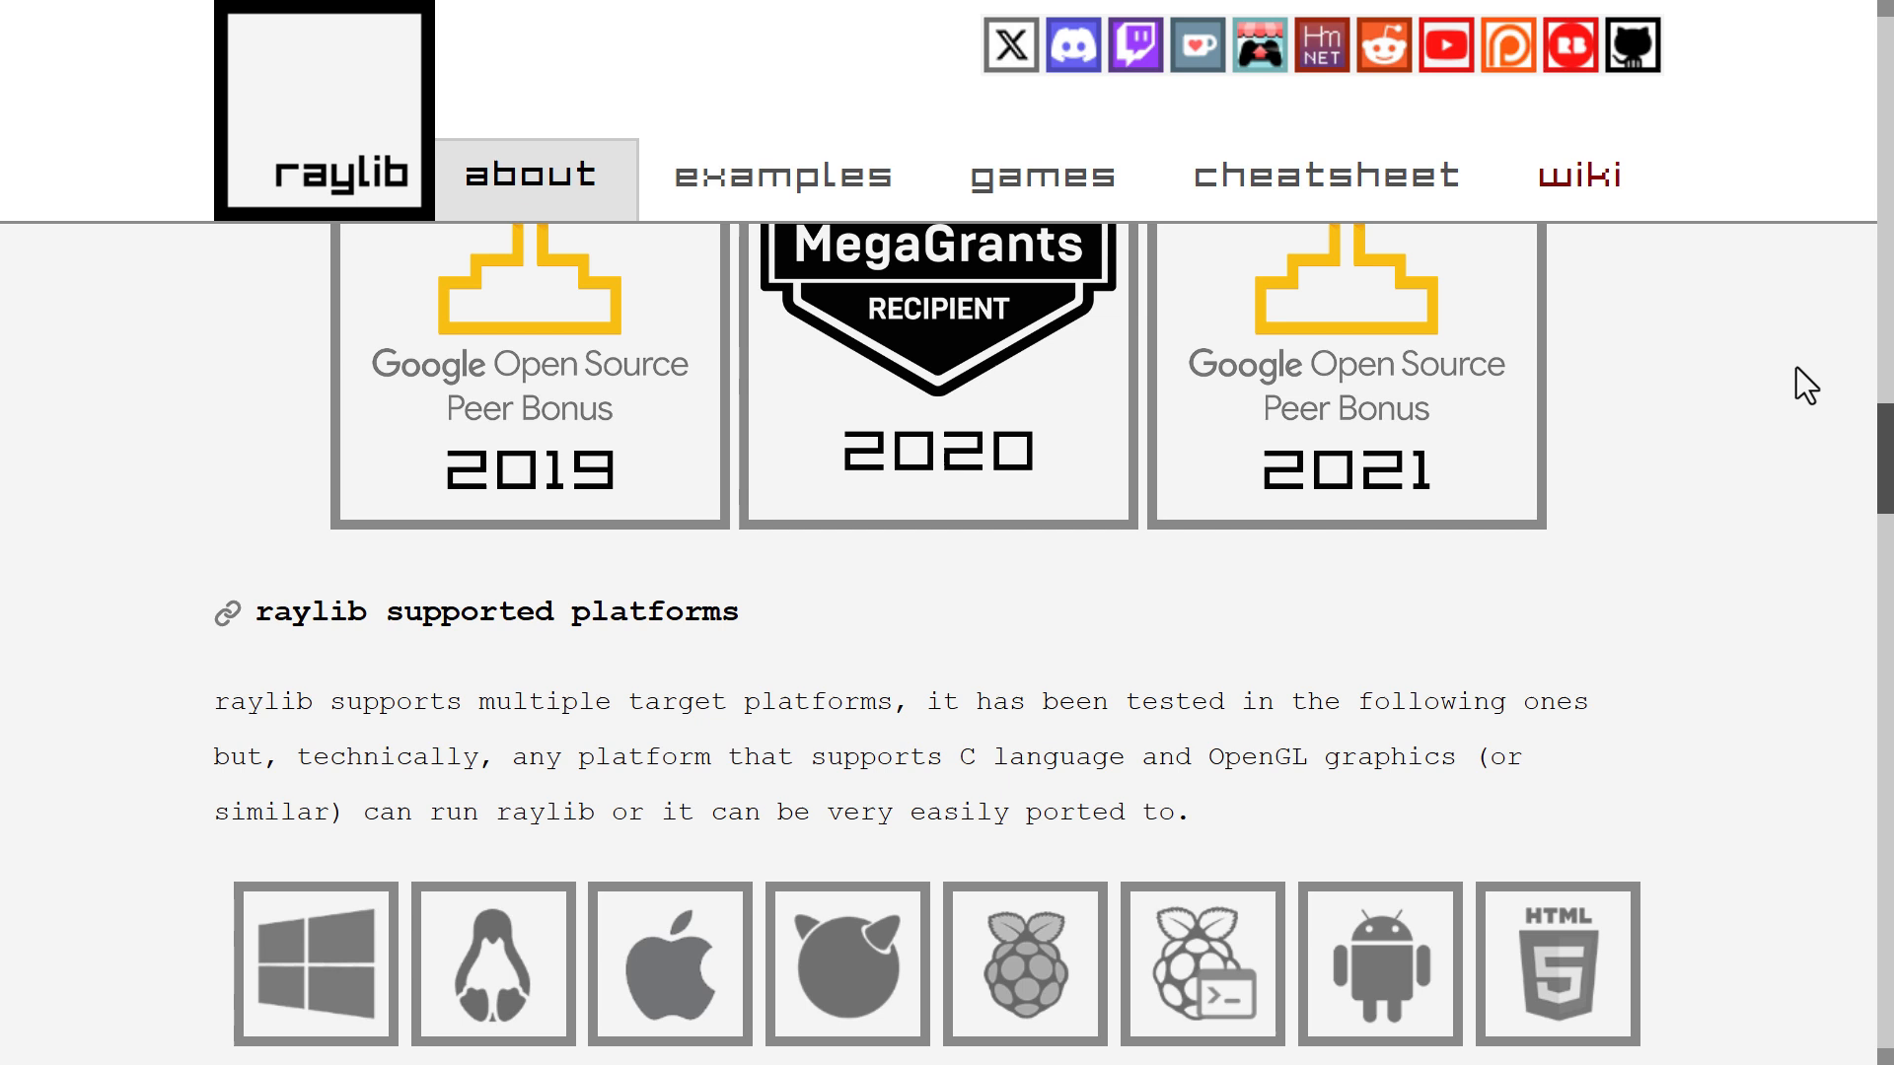
scroll("down", 3)
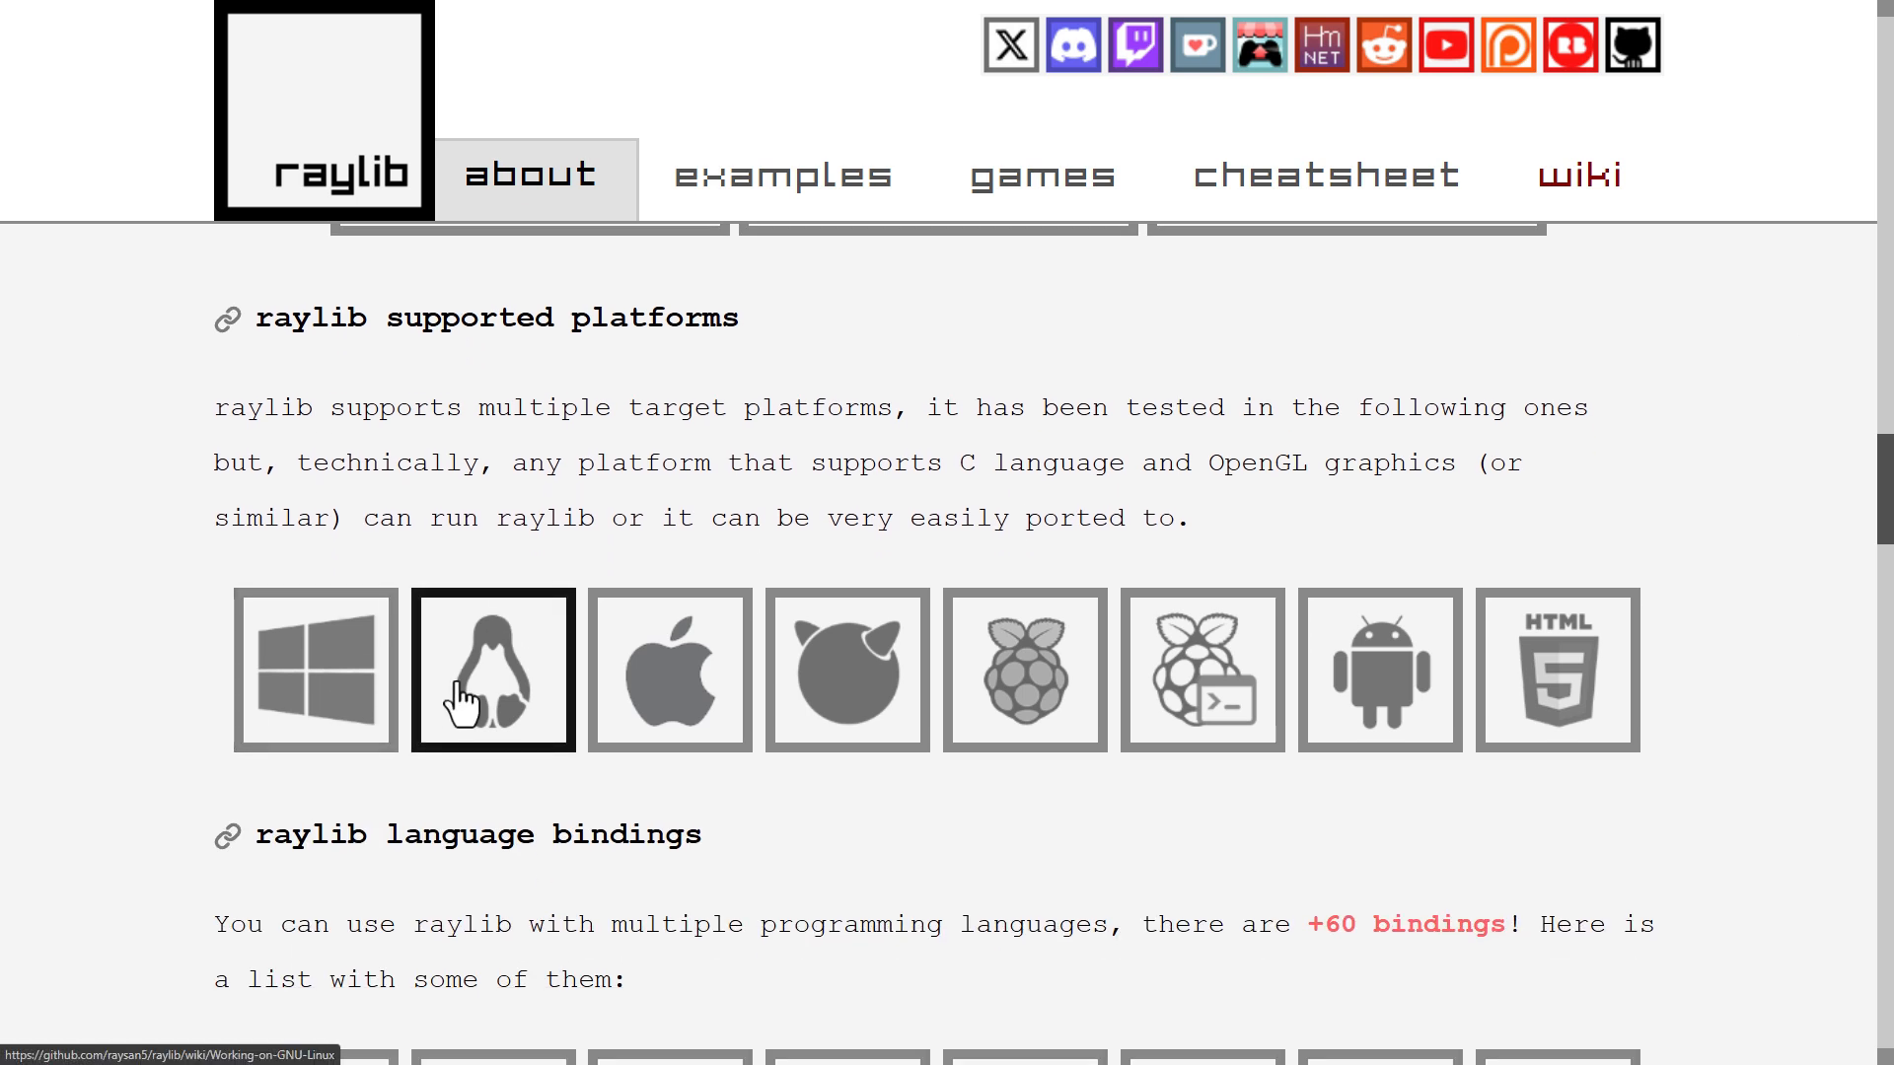
mouse_move(846, 694)
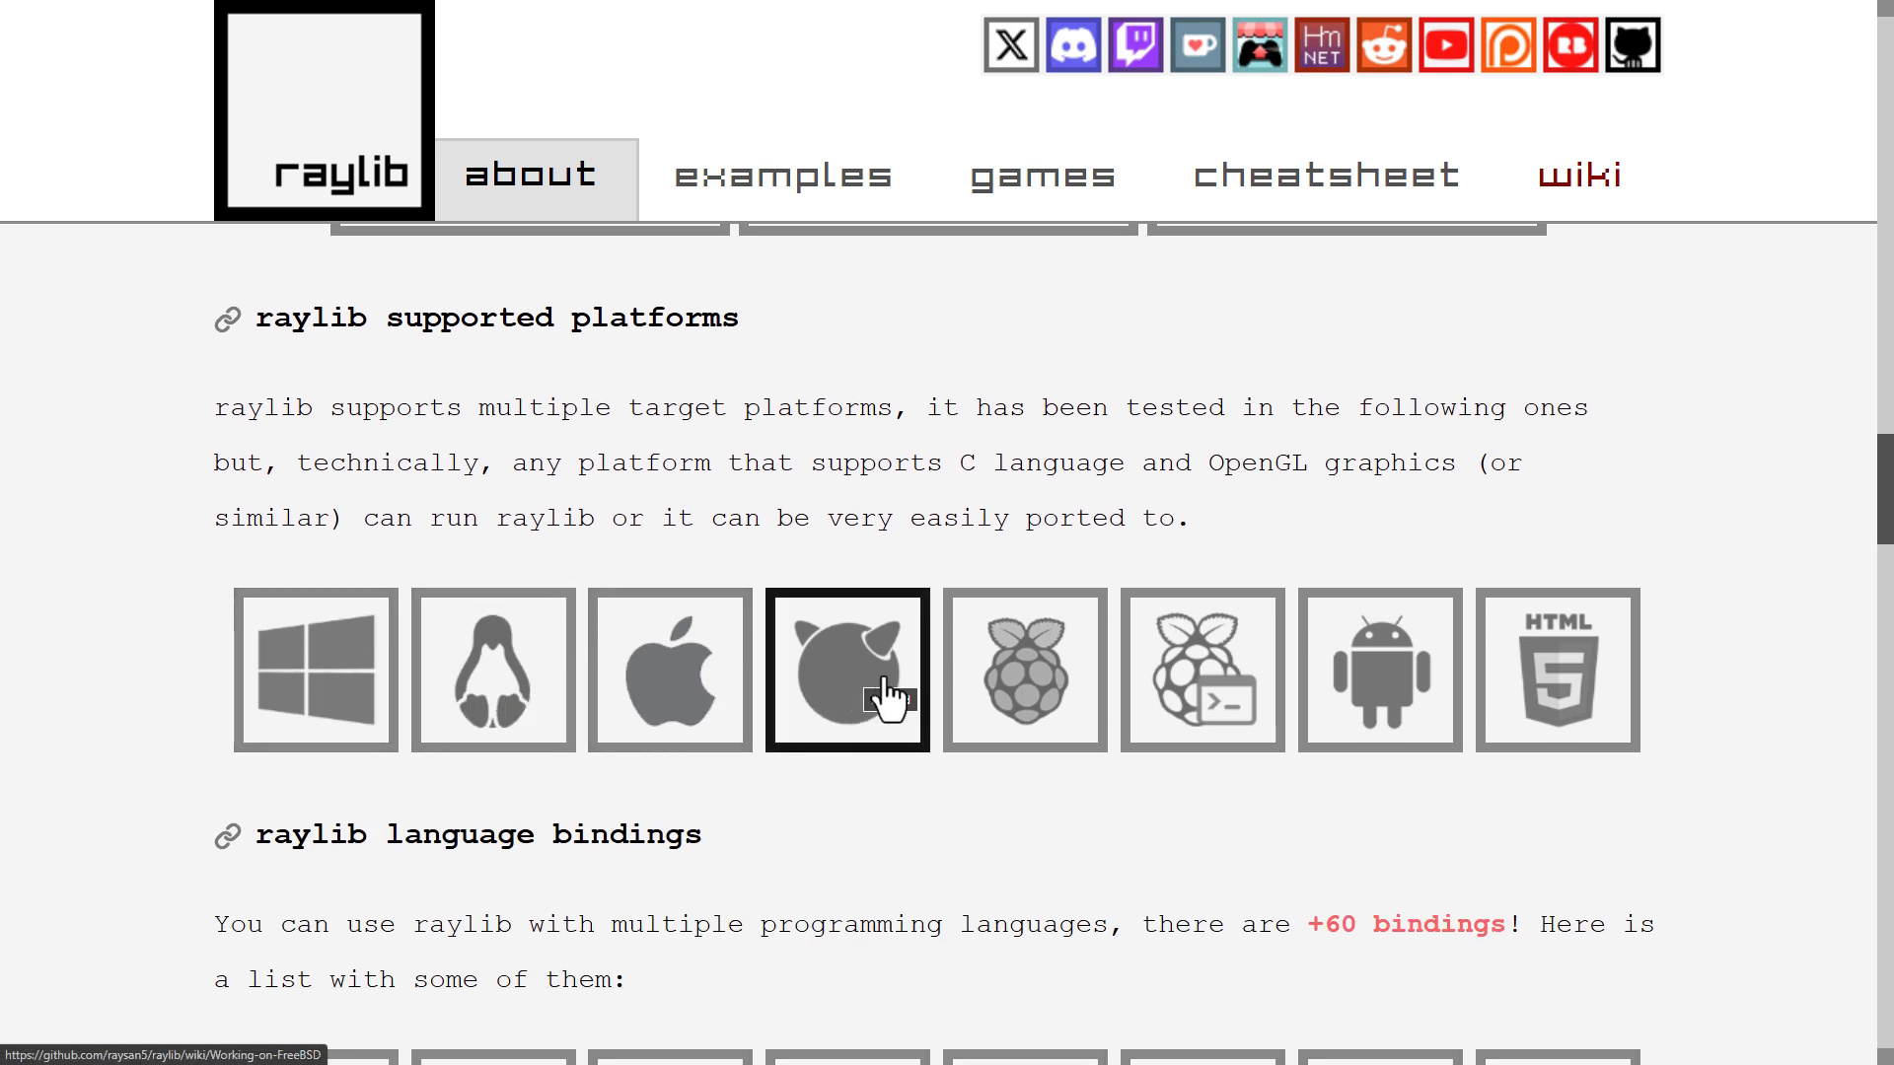
scroll("down", 3)
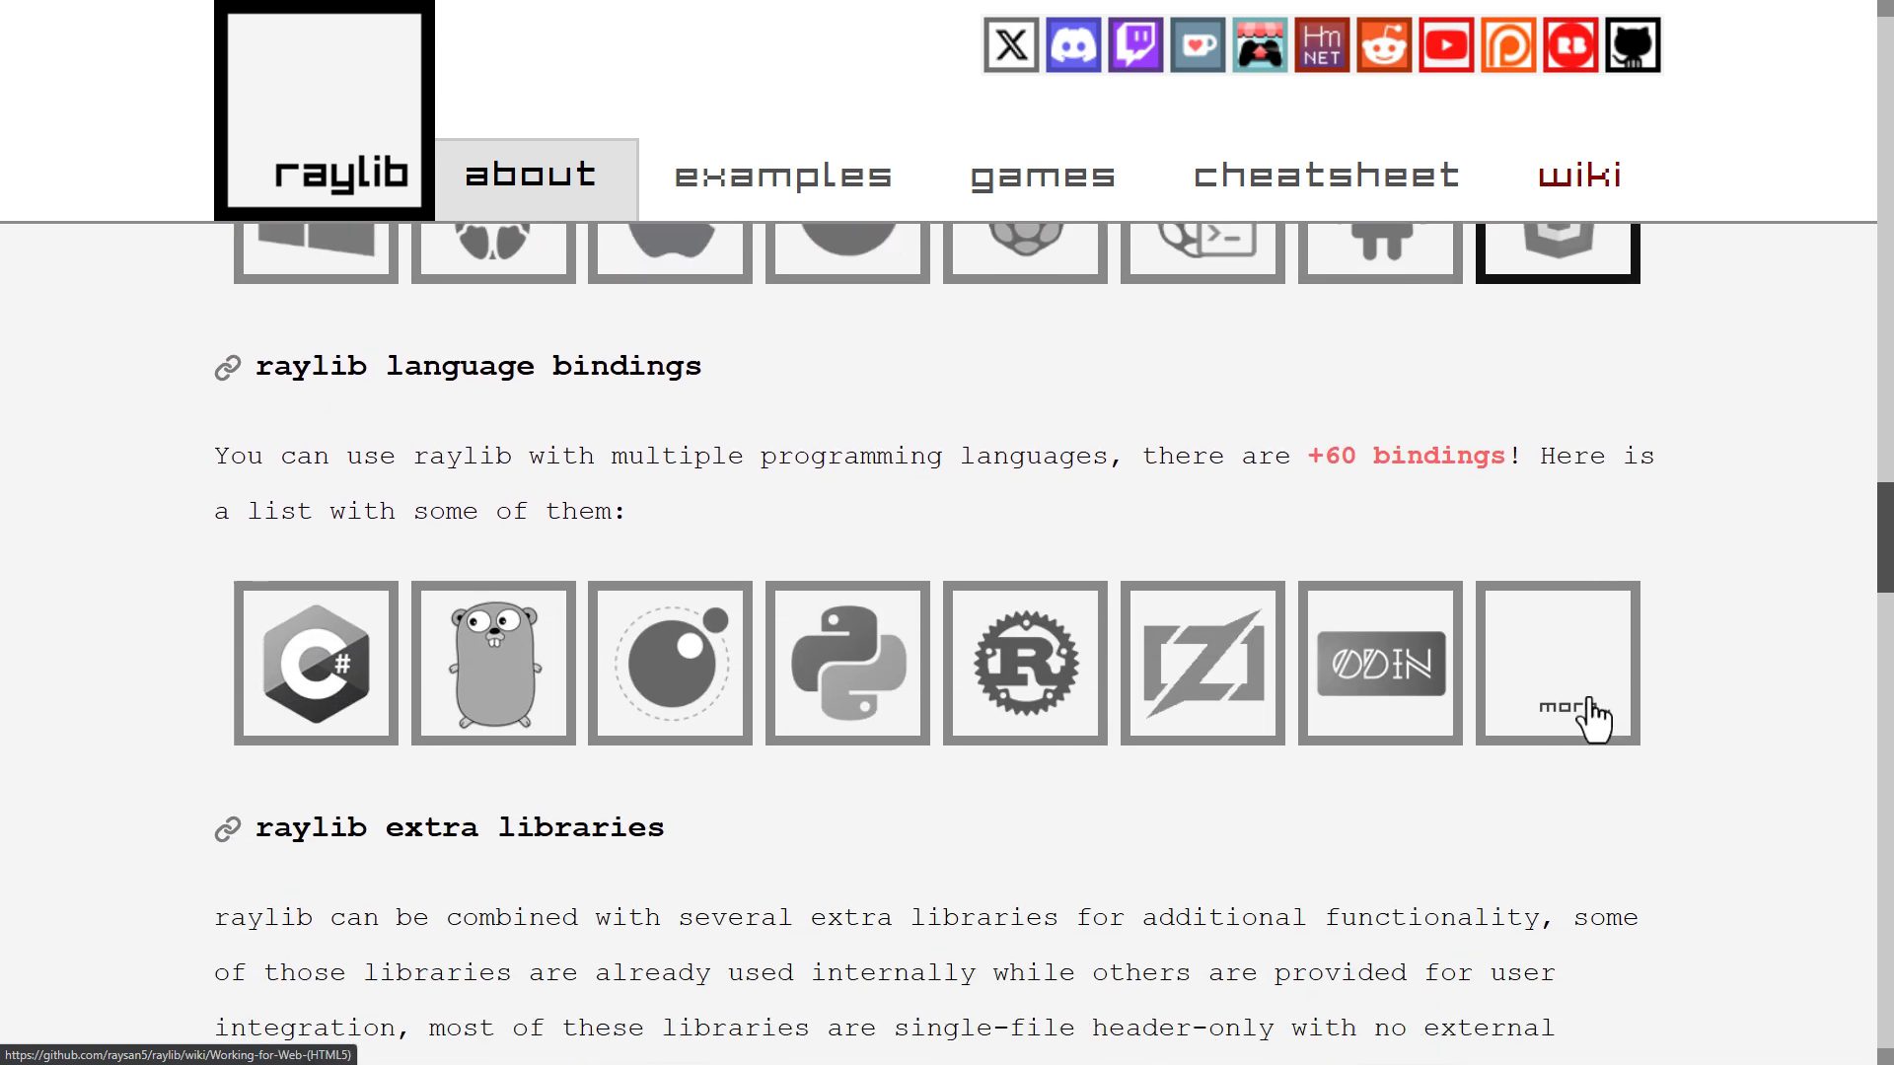
scroll("down", 3)
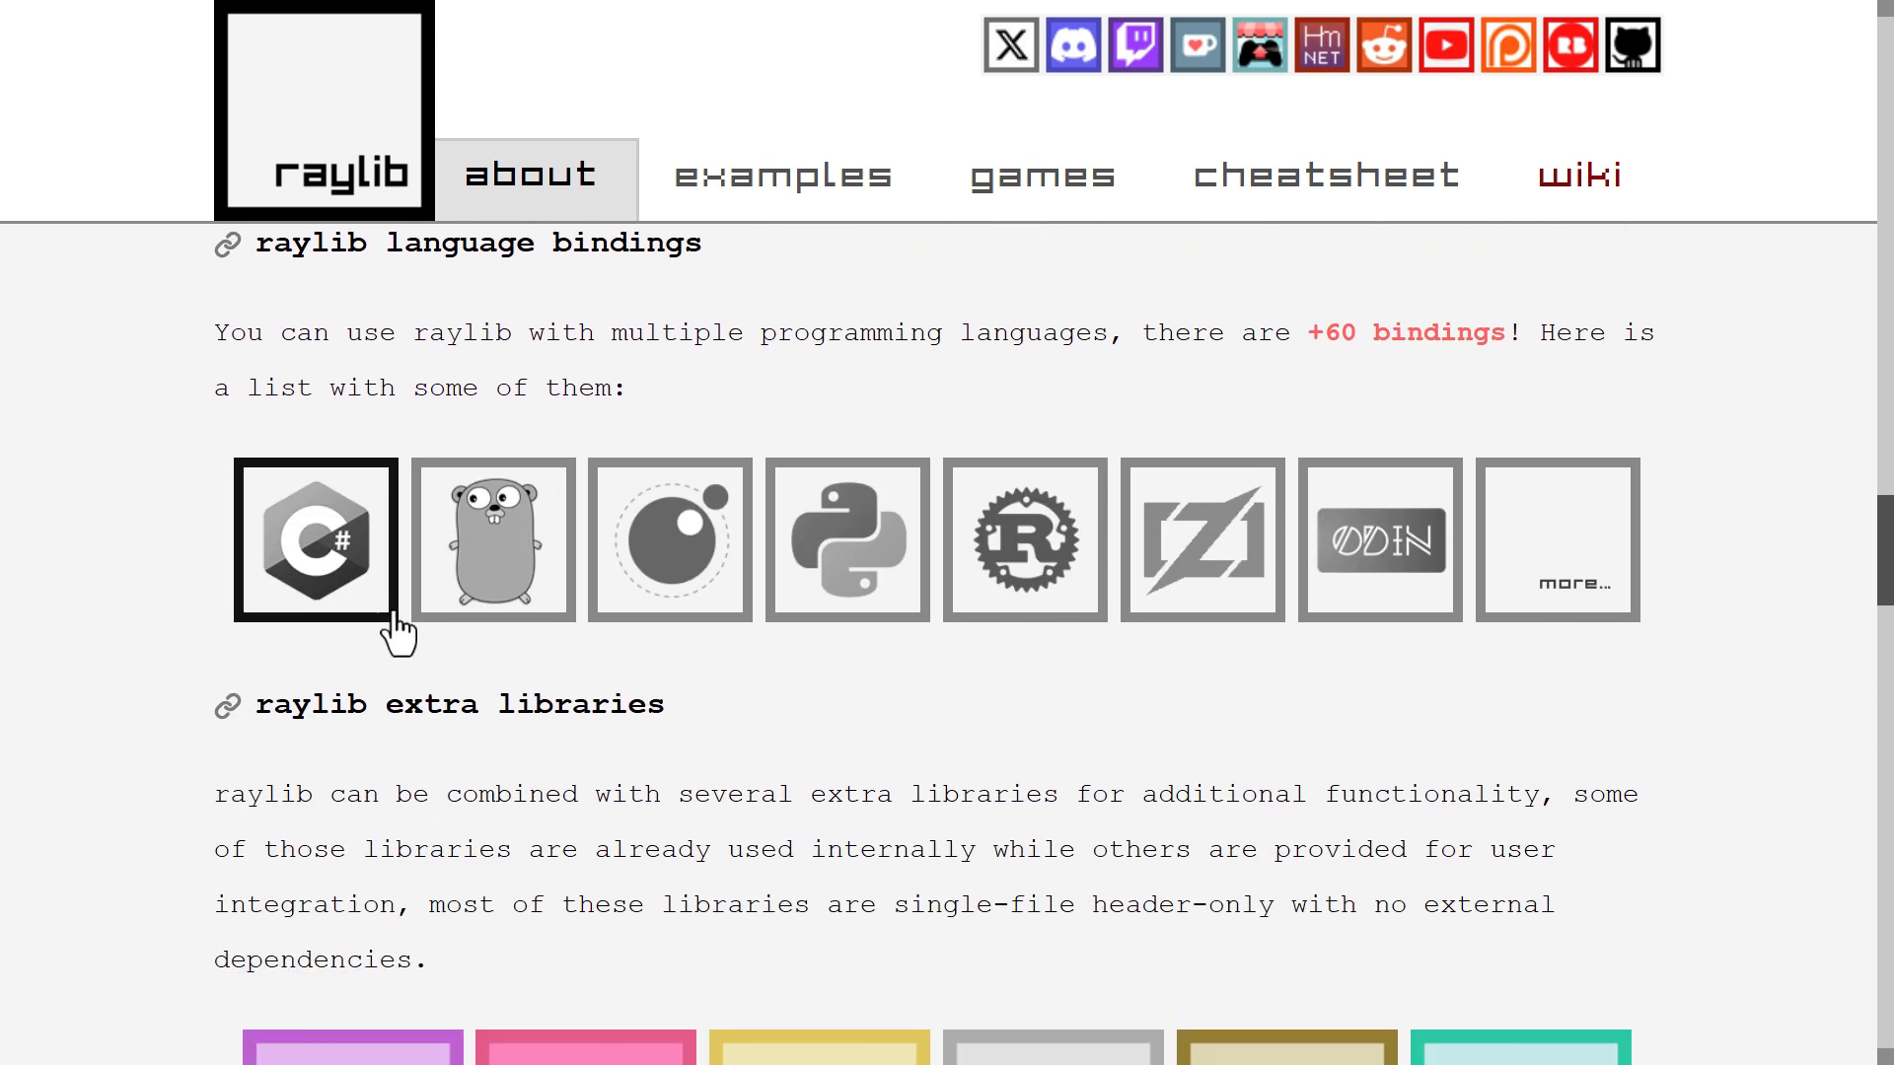
scroll("down", 3)
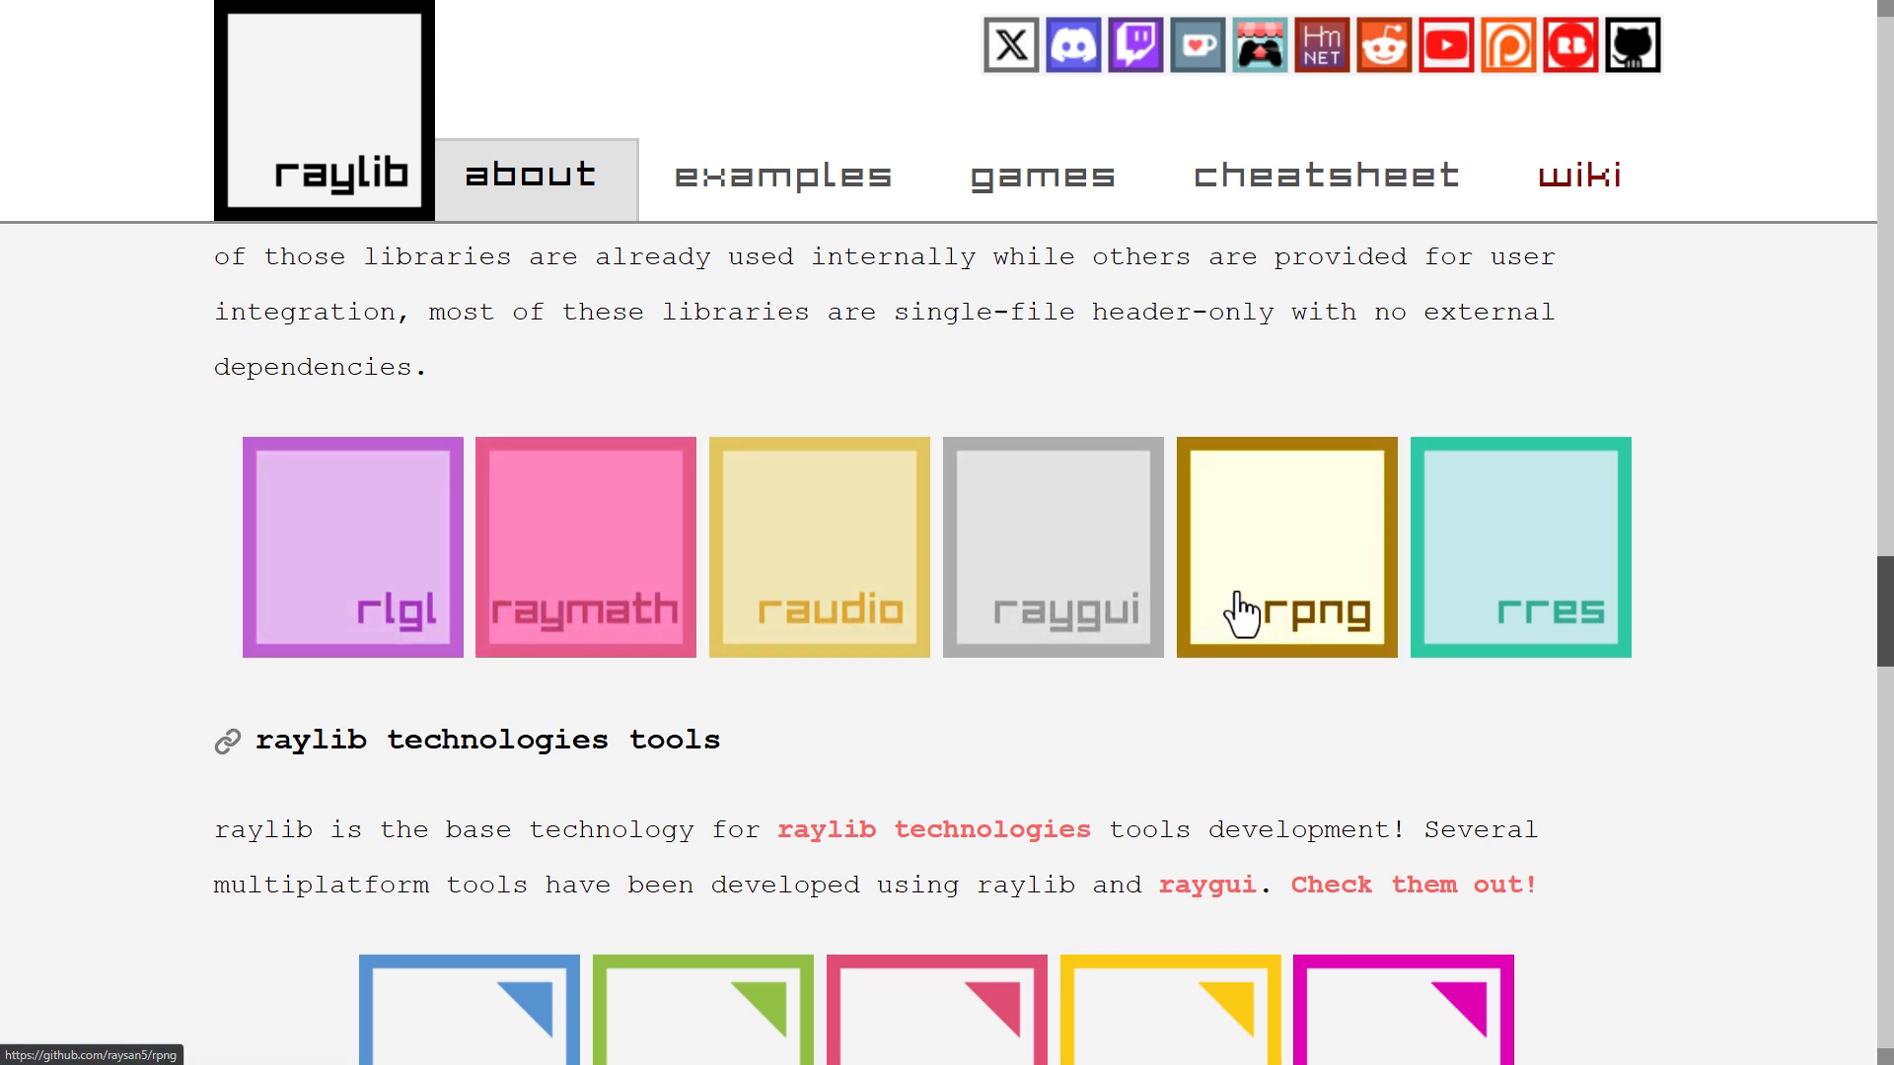
scroll("down", 3)
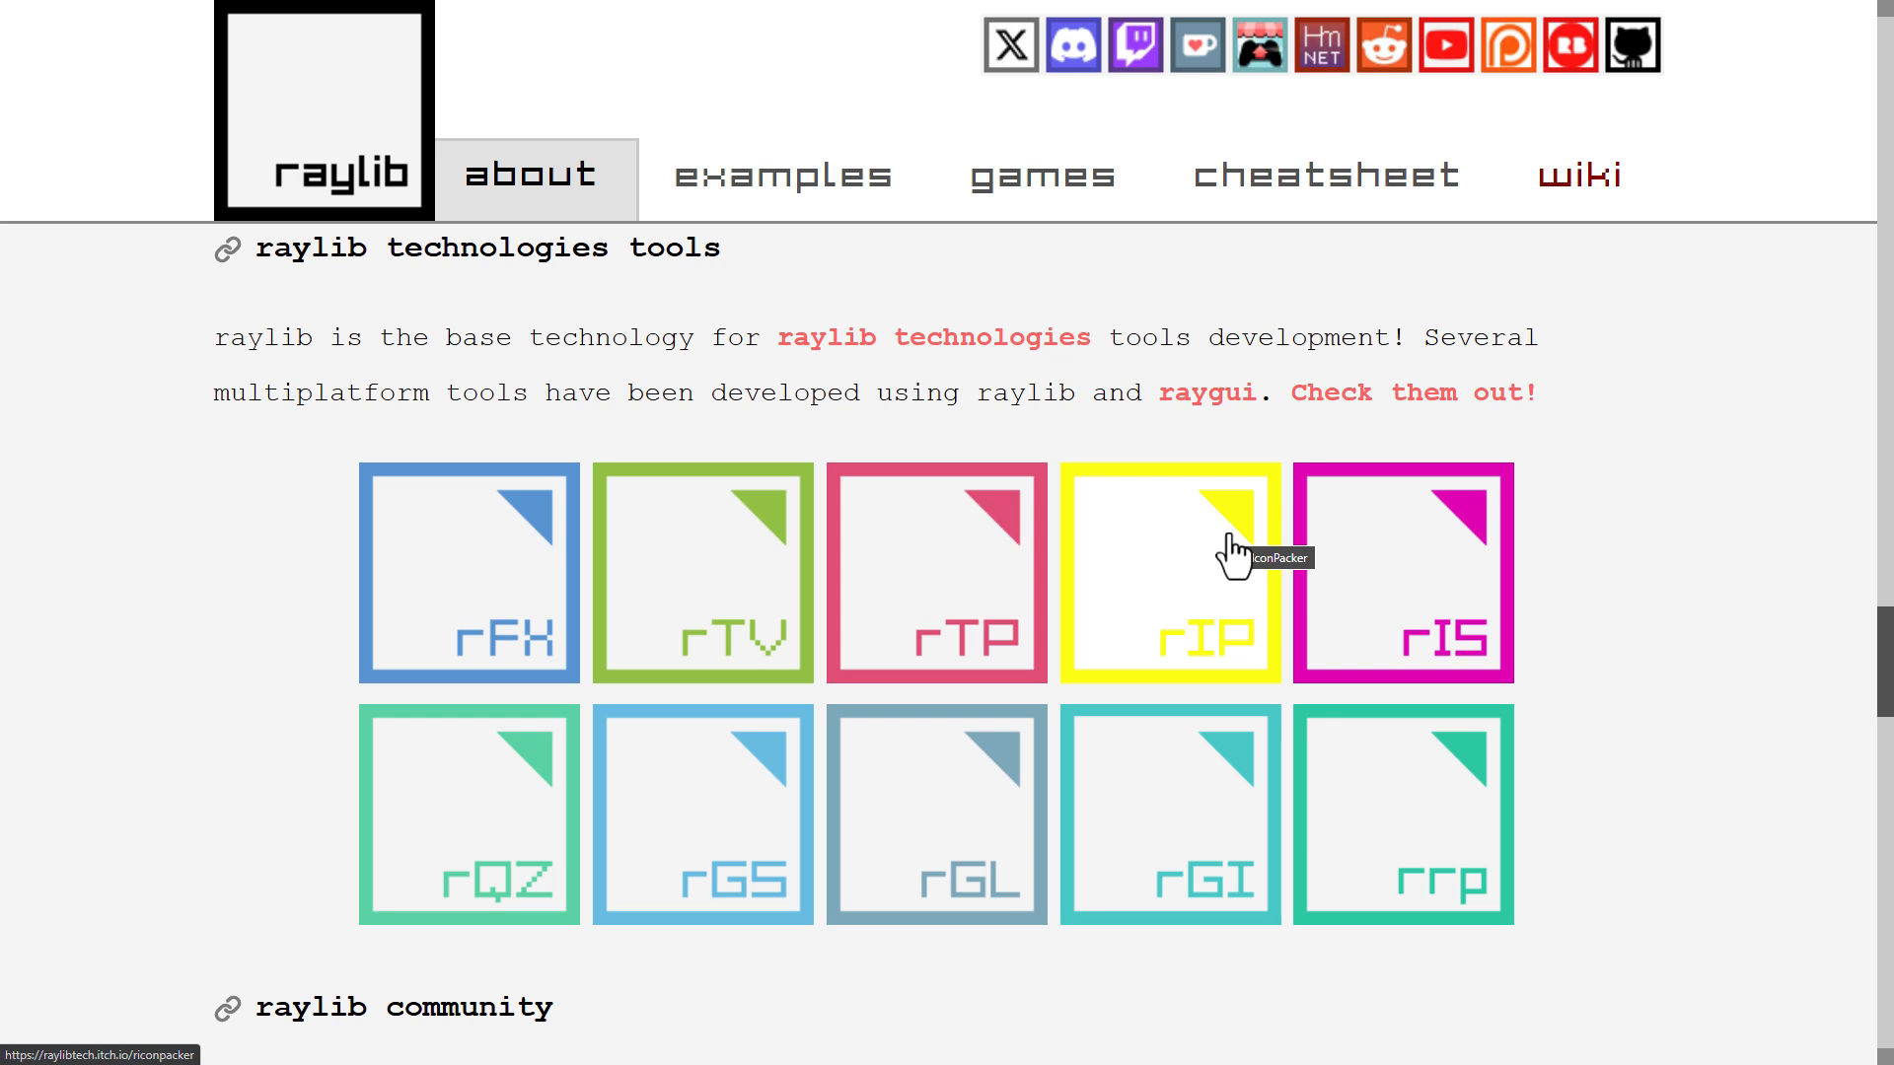
mouse_move(1232, 328)
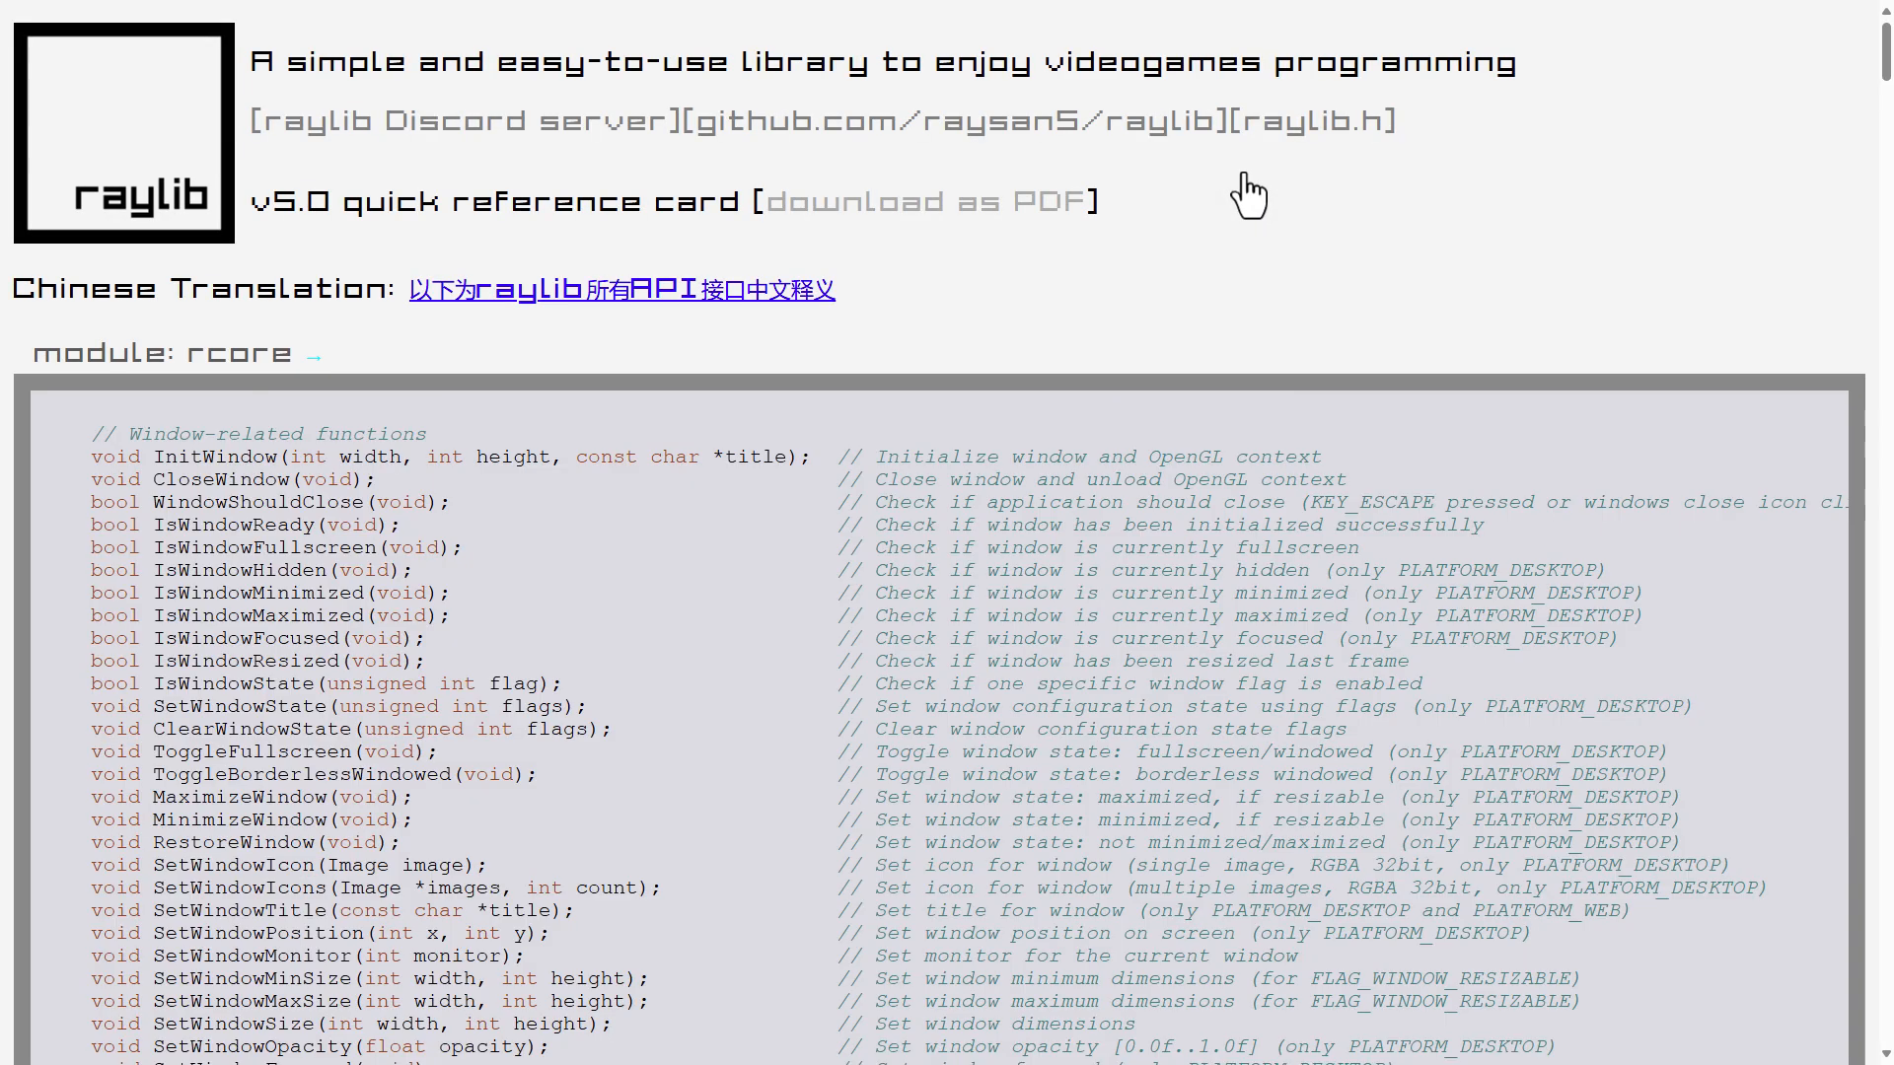
scroll("down", 3)
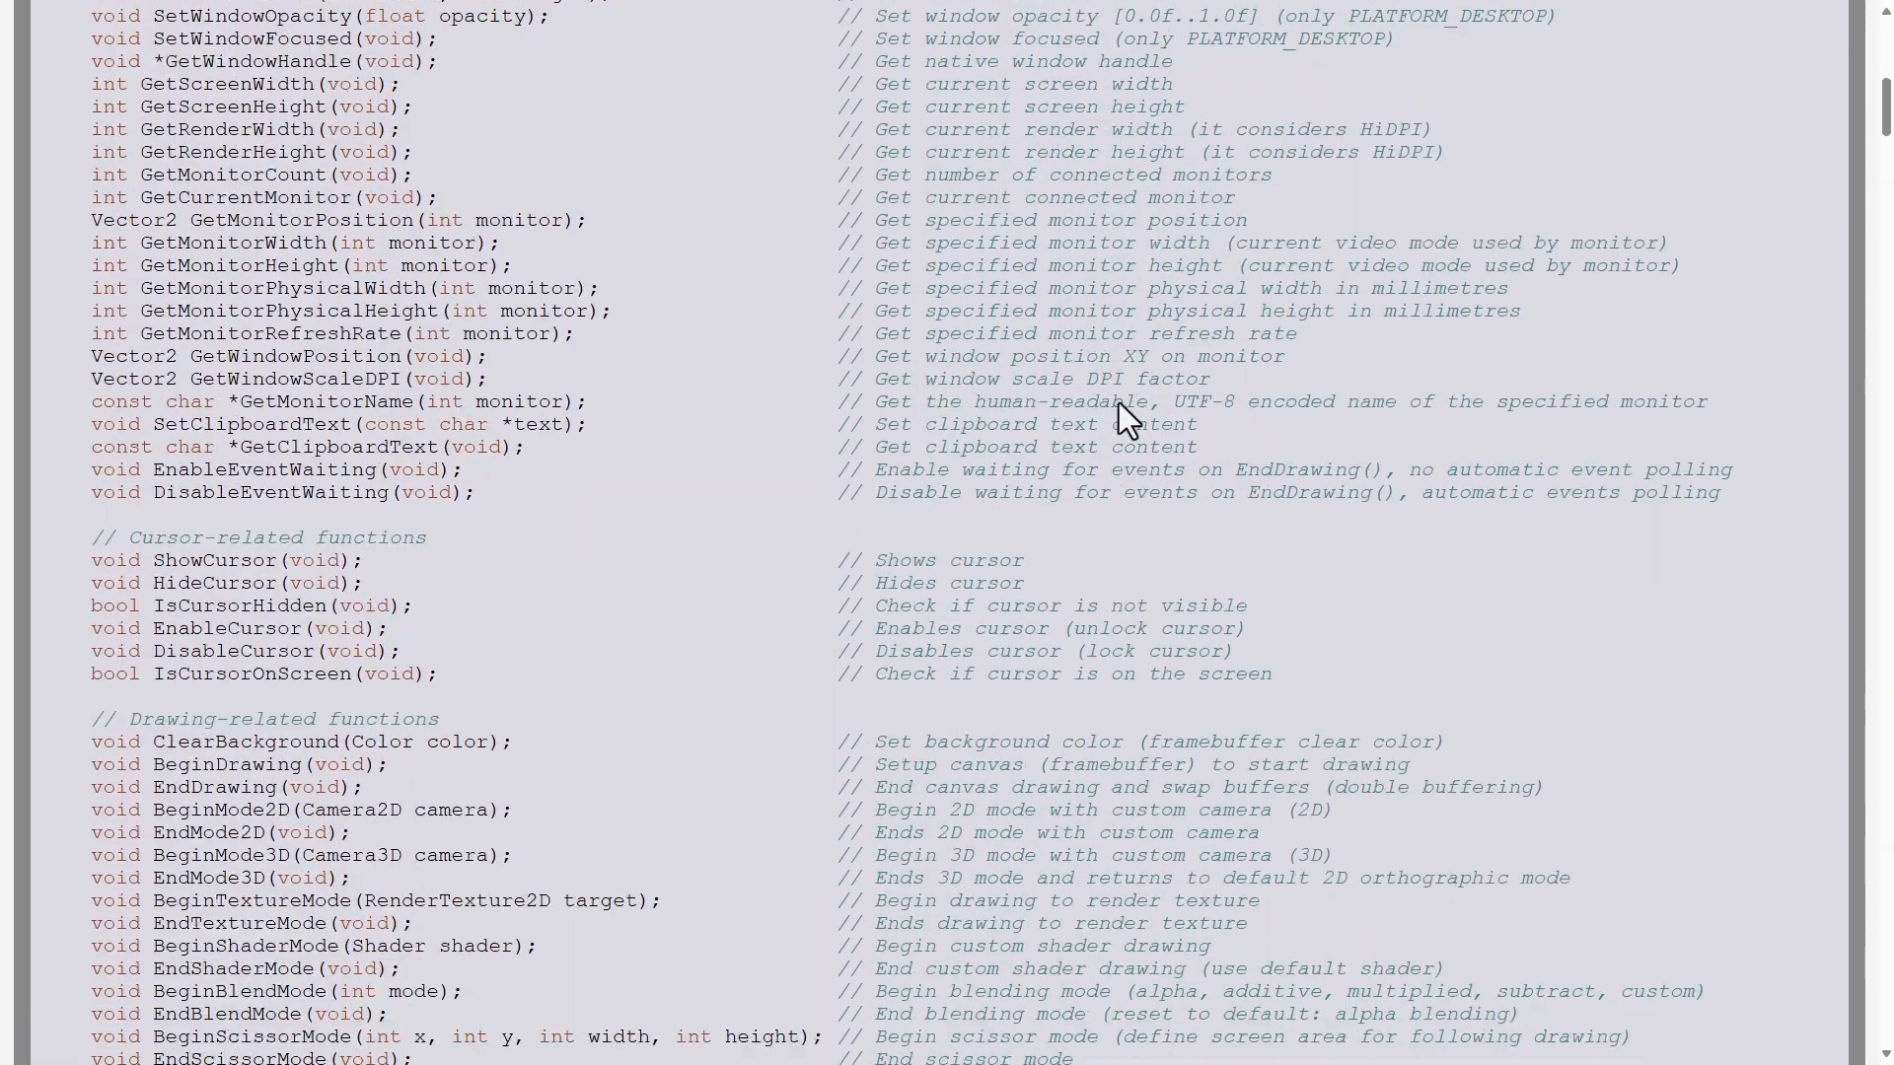
scroll("down", 3)
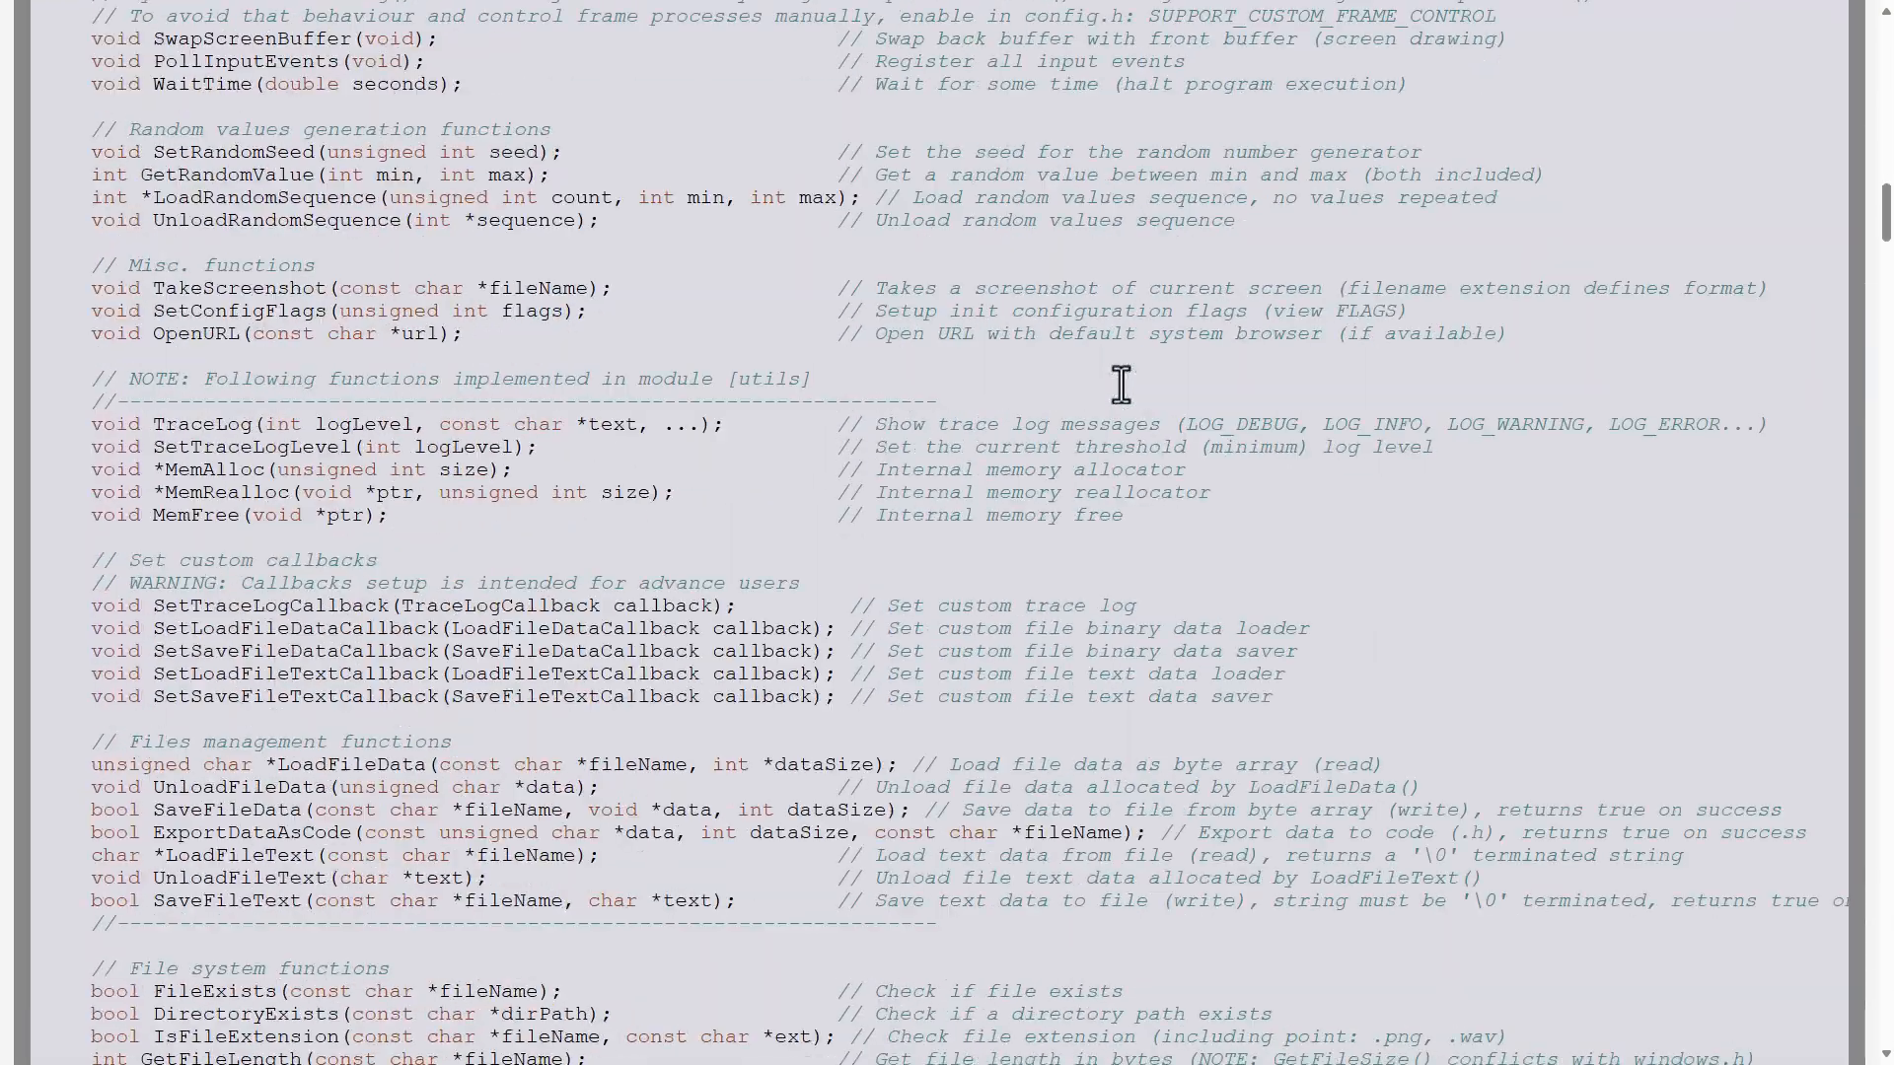
scroll("down", 3)
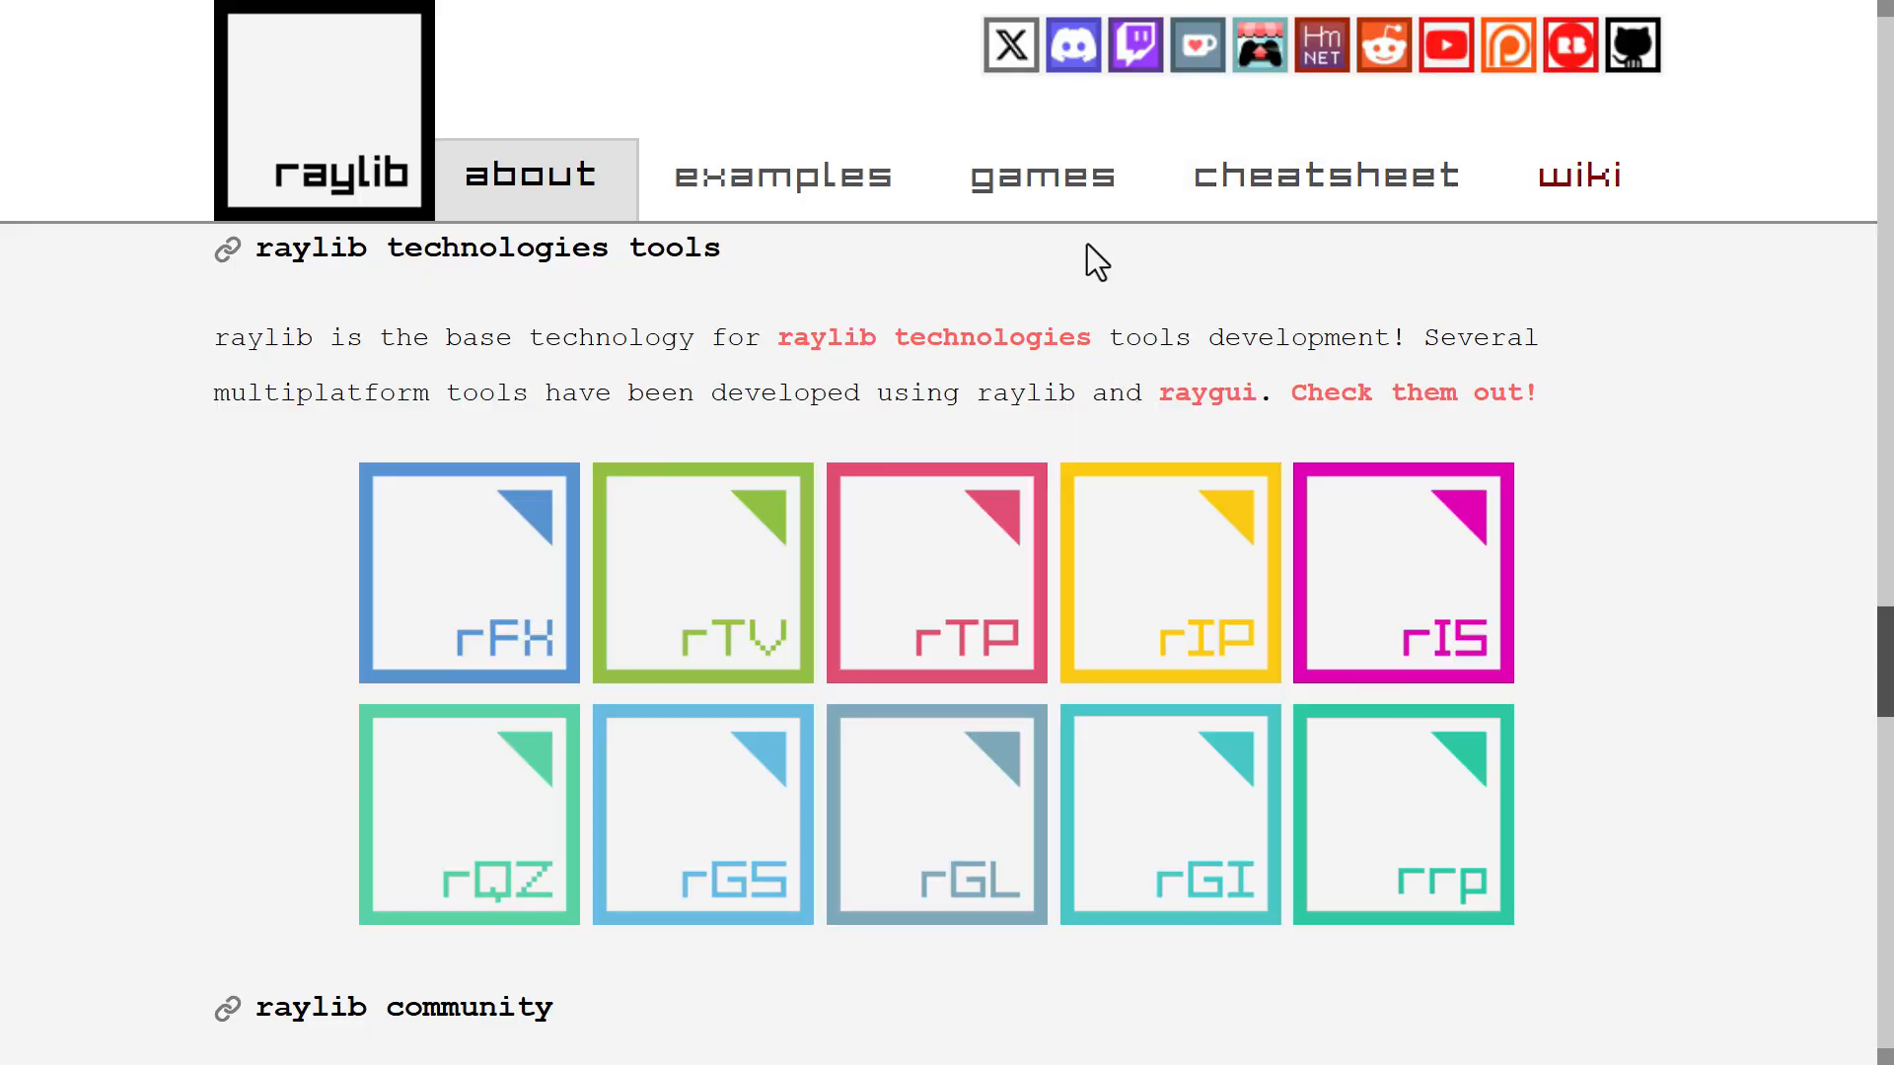
Step: Show the raylib examples gallery and scroll through its demos
left_click(784, 176)
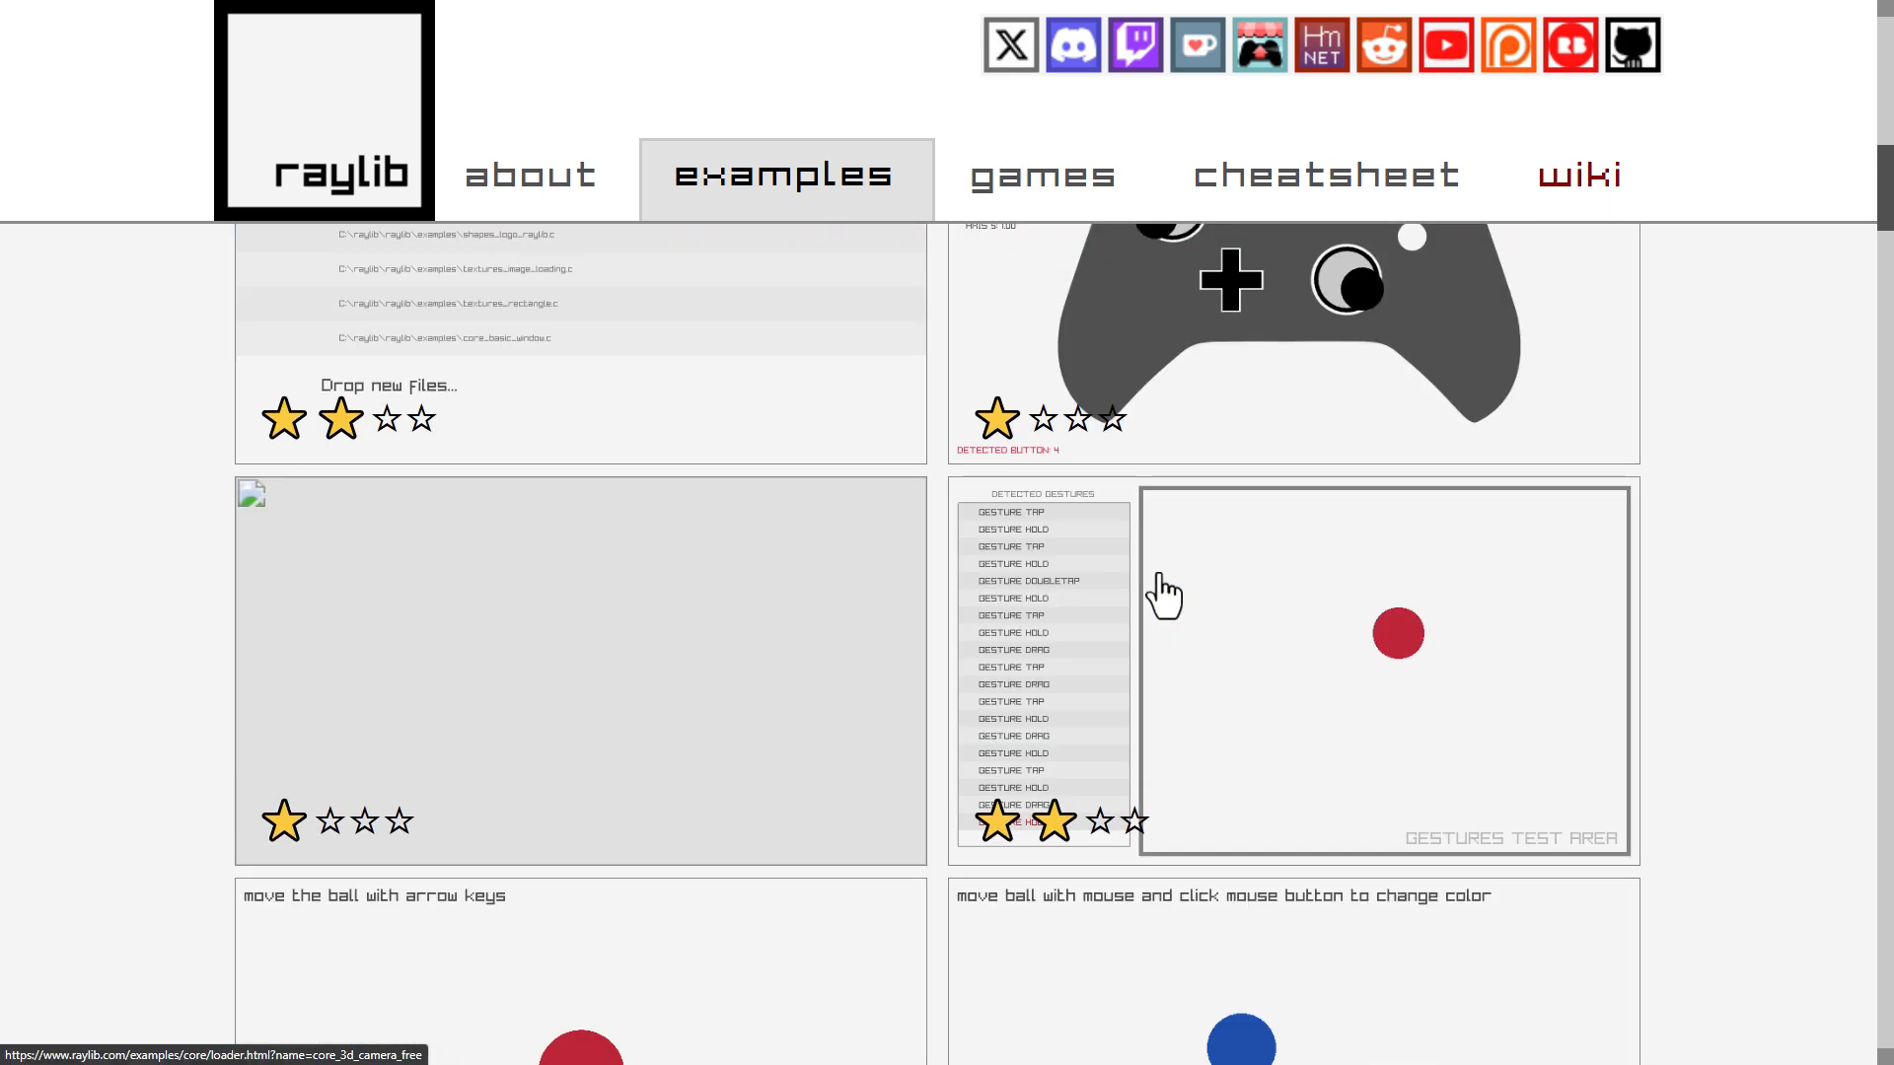
scroll("down", 3)
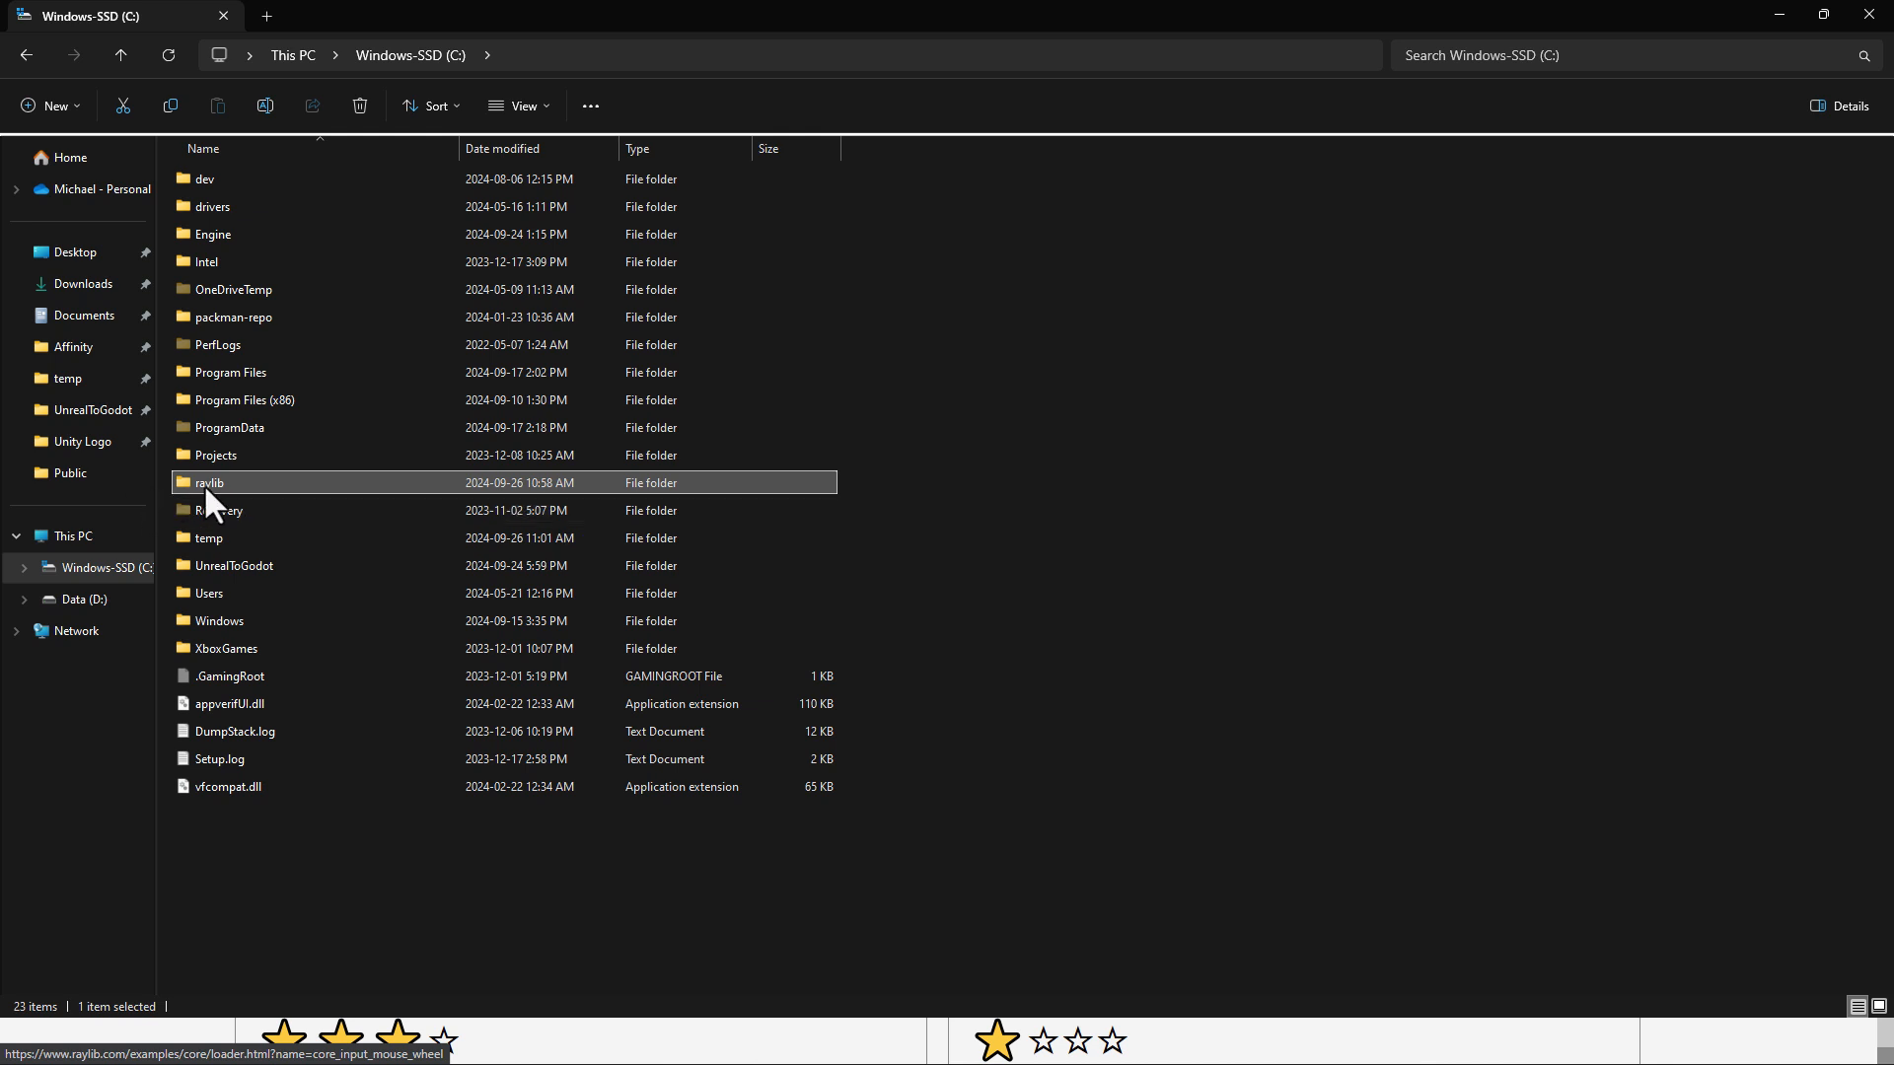
Step: Launch notepad++.exe from the C:\raylib\npp folder
double_click(208, 483)
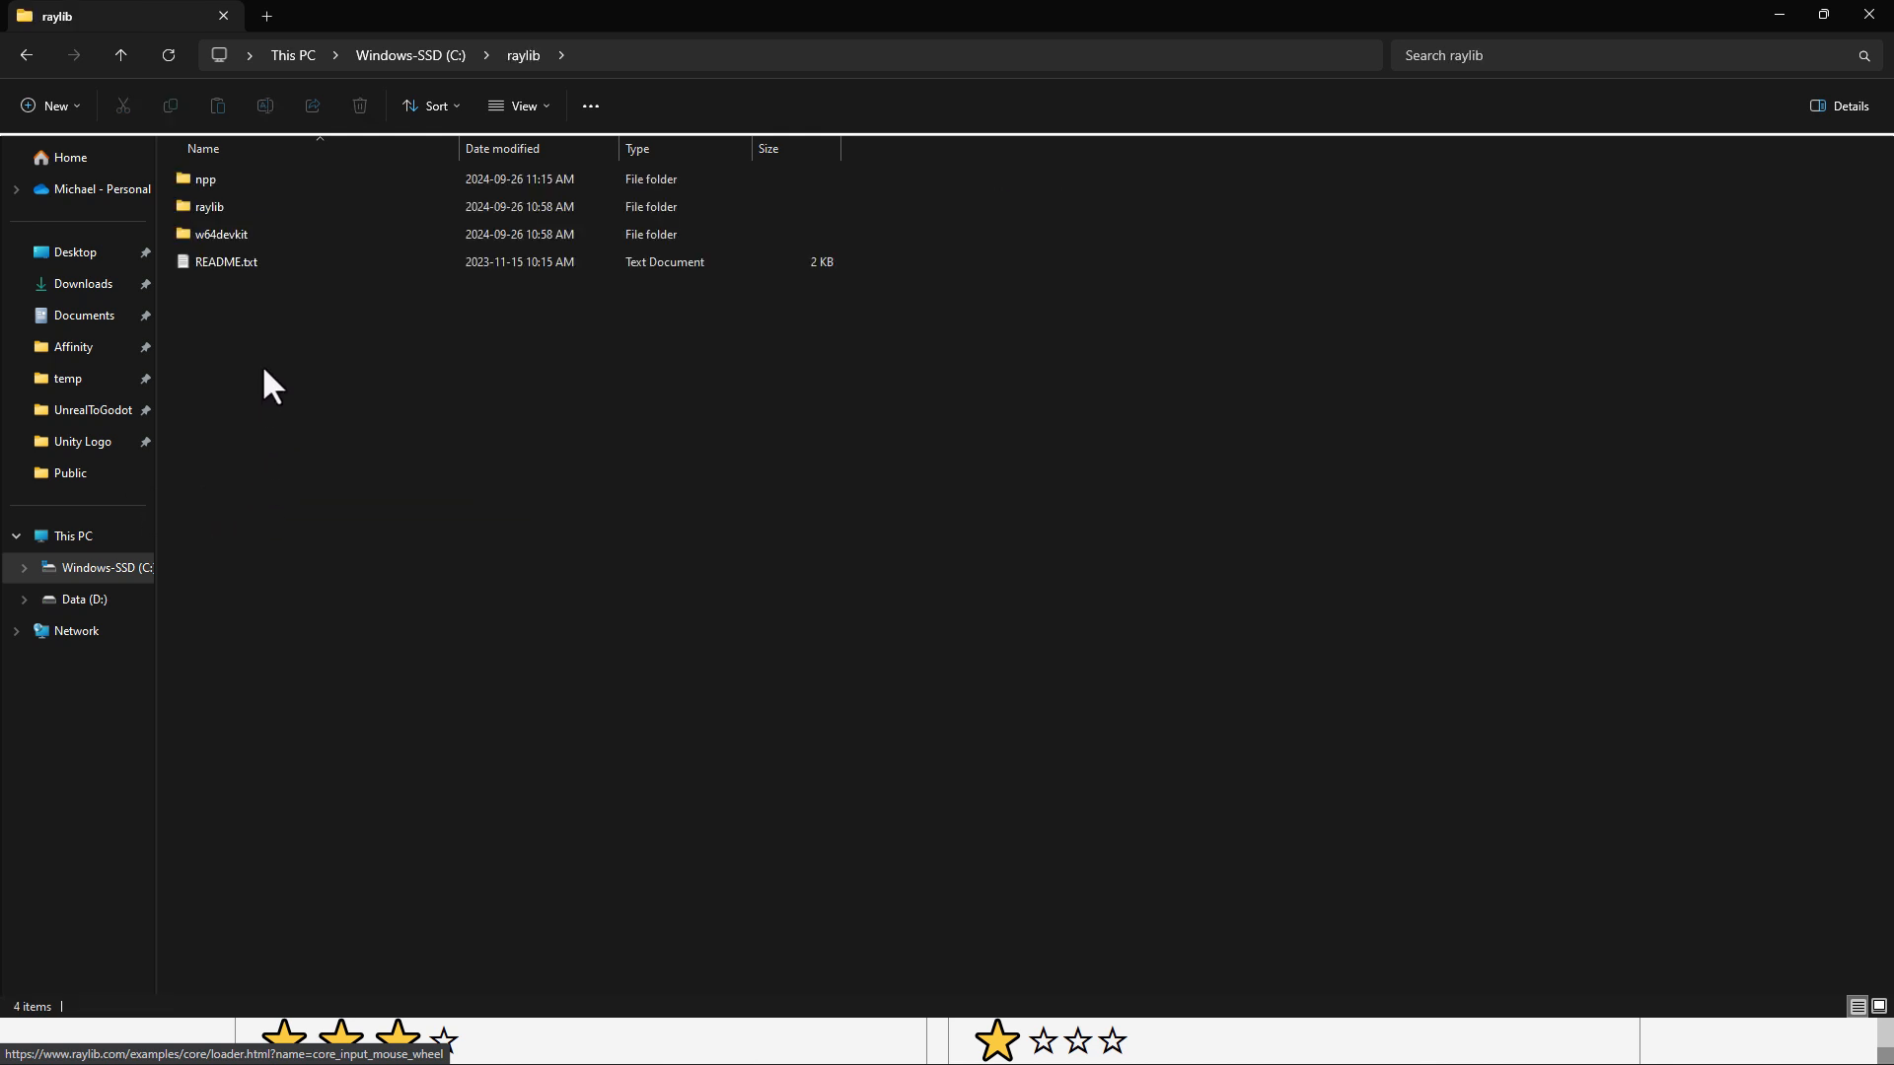
double_click(205, 178)
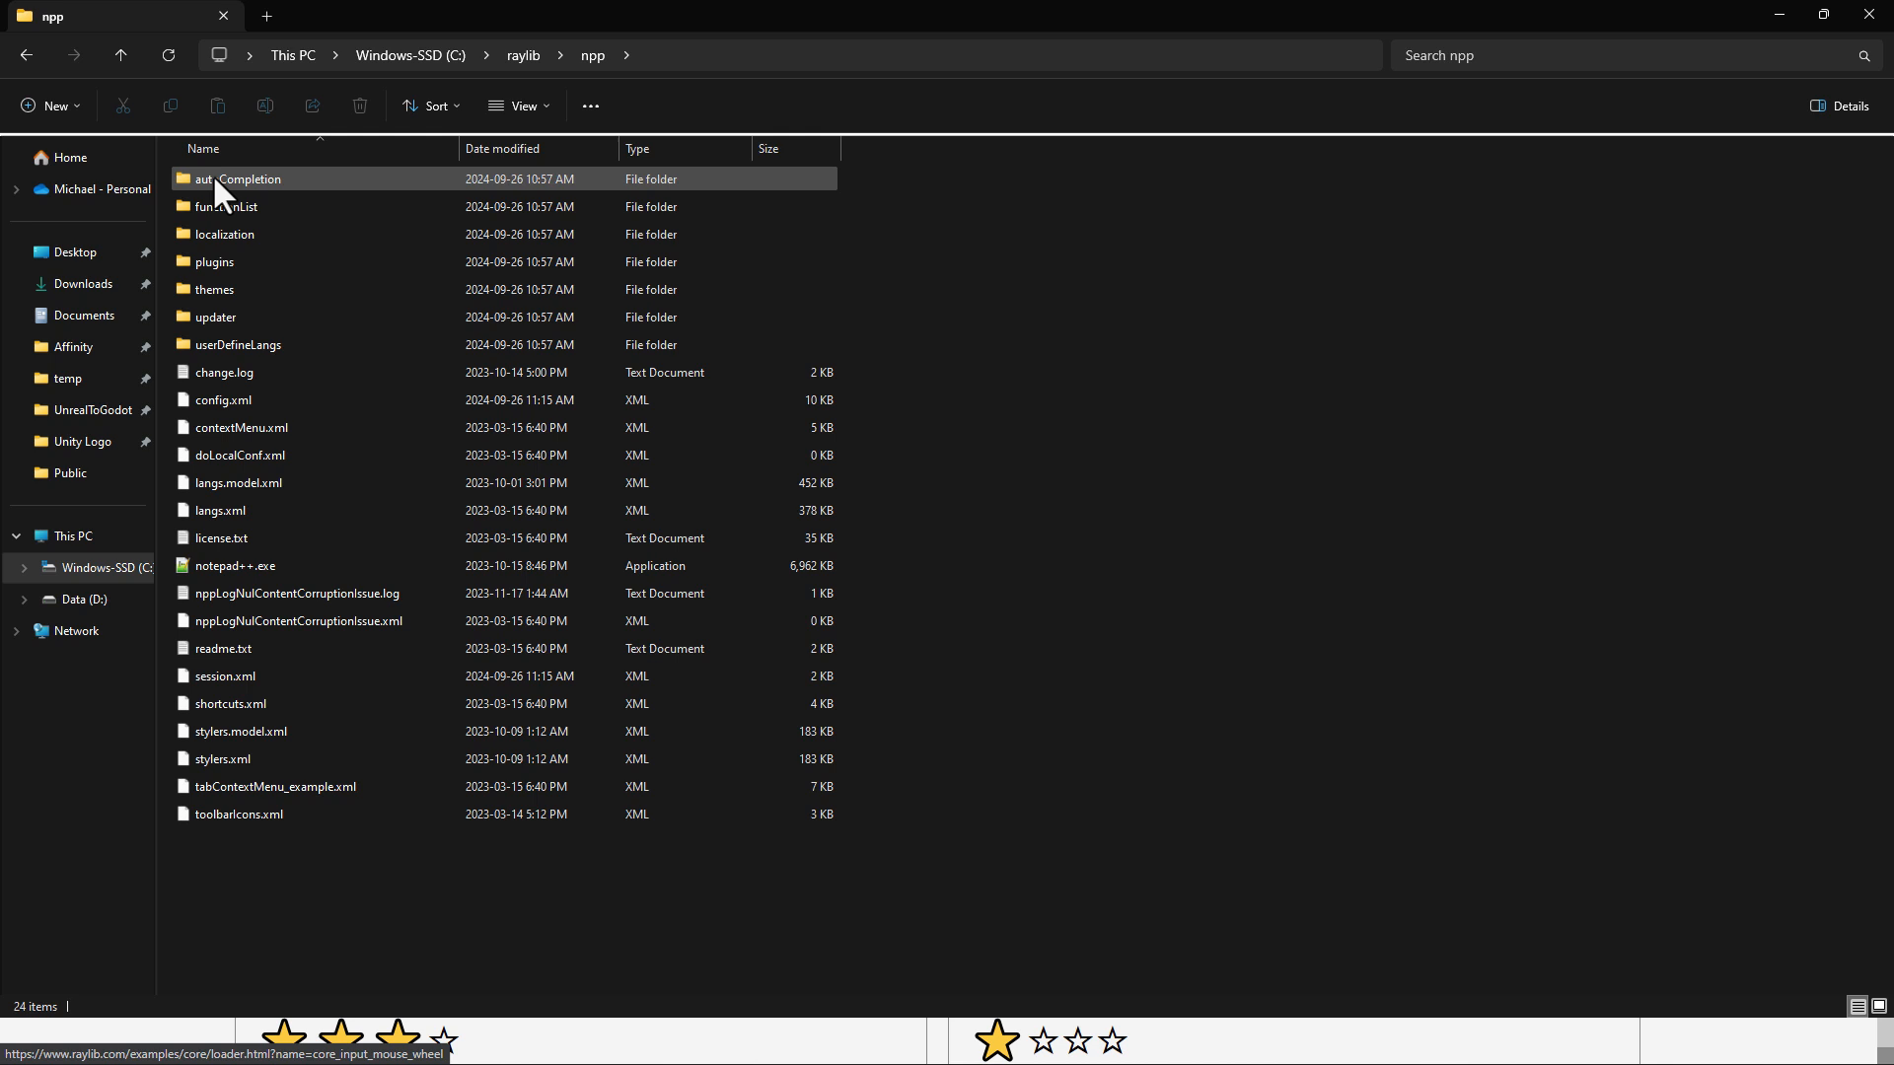
left_click(236, 566)
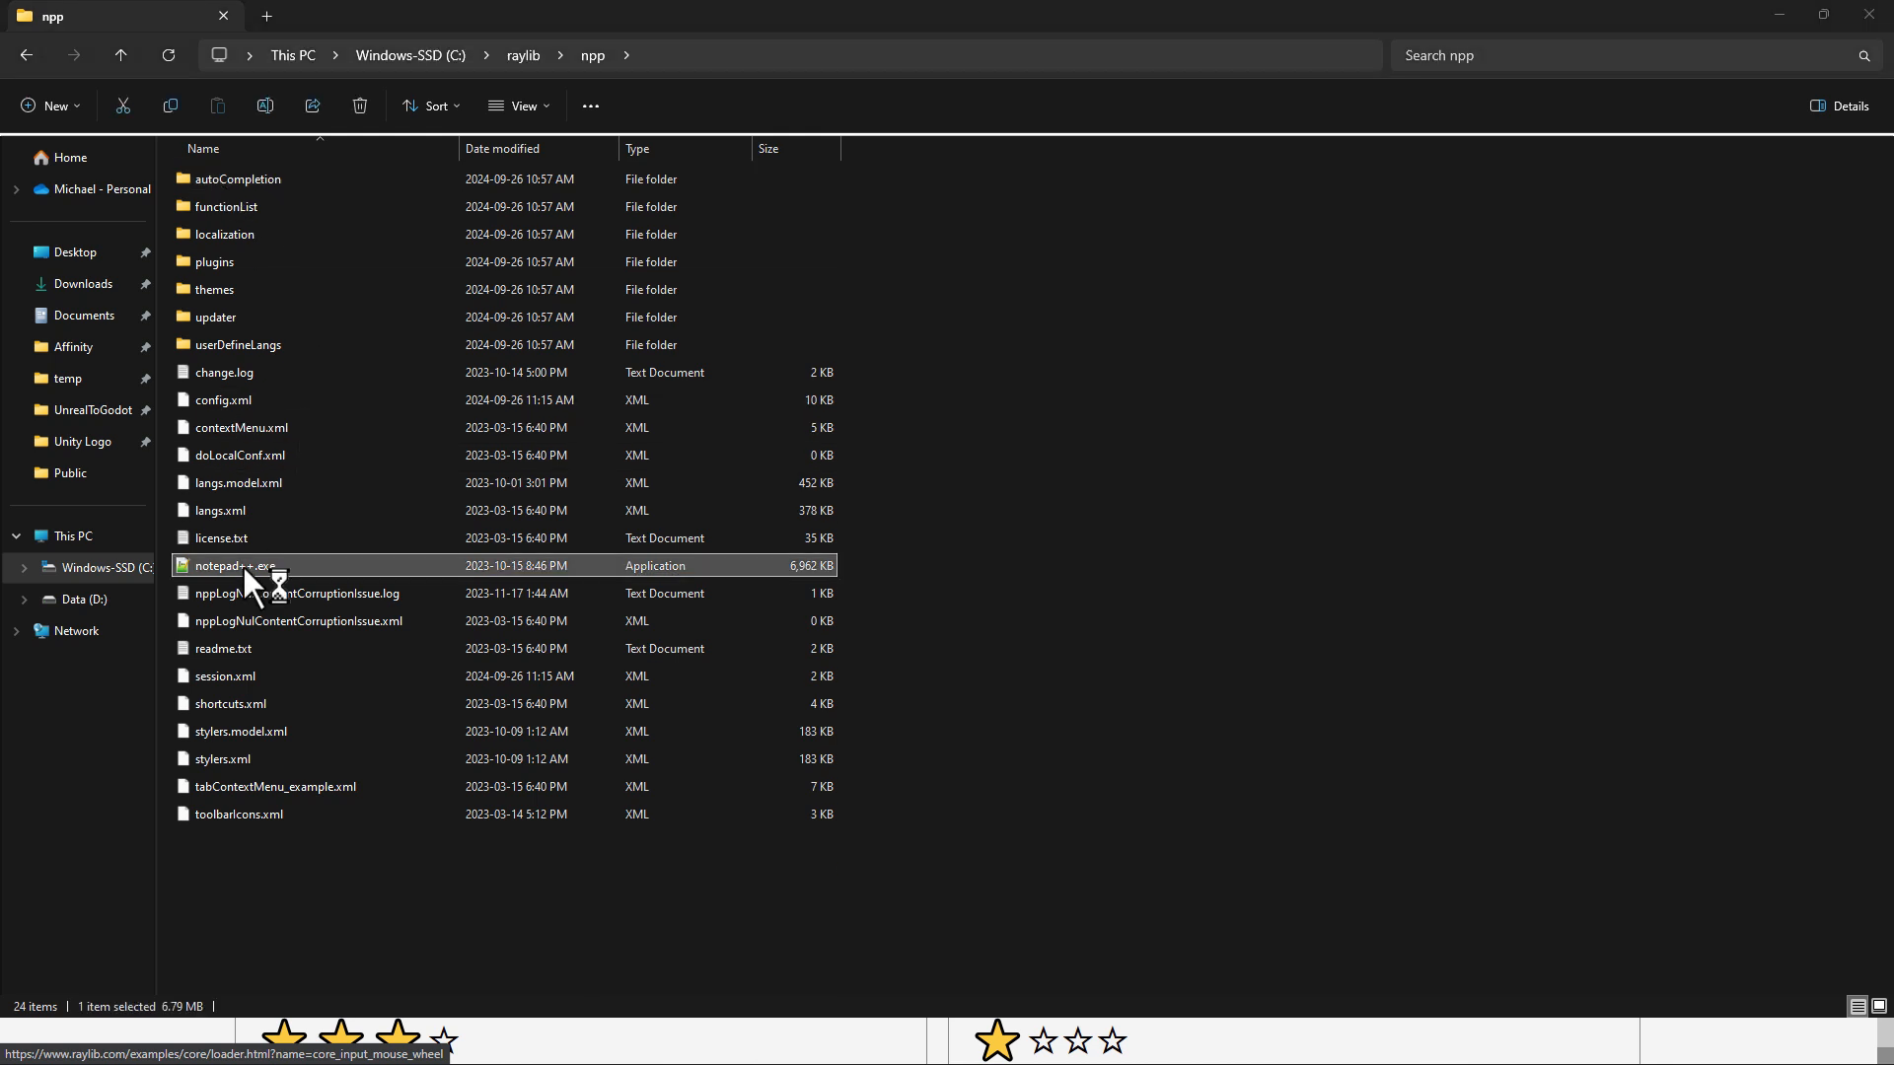
double_click(230, 565)
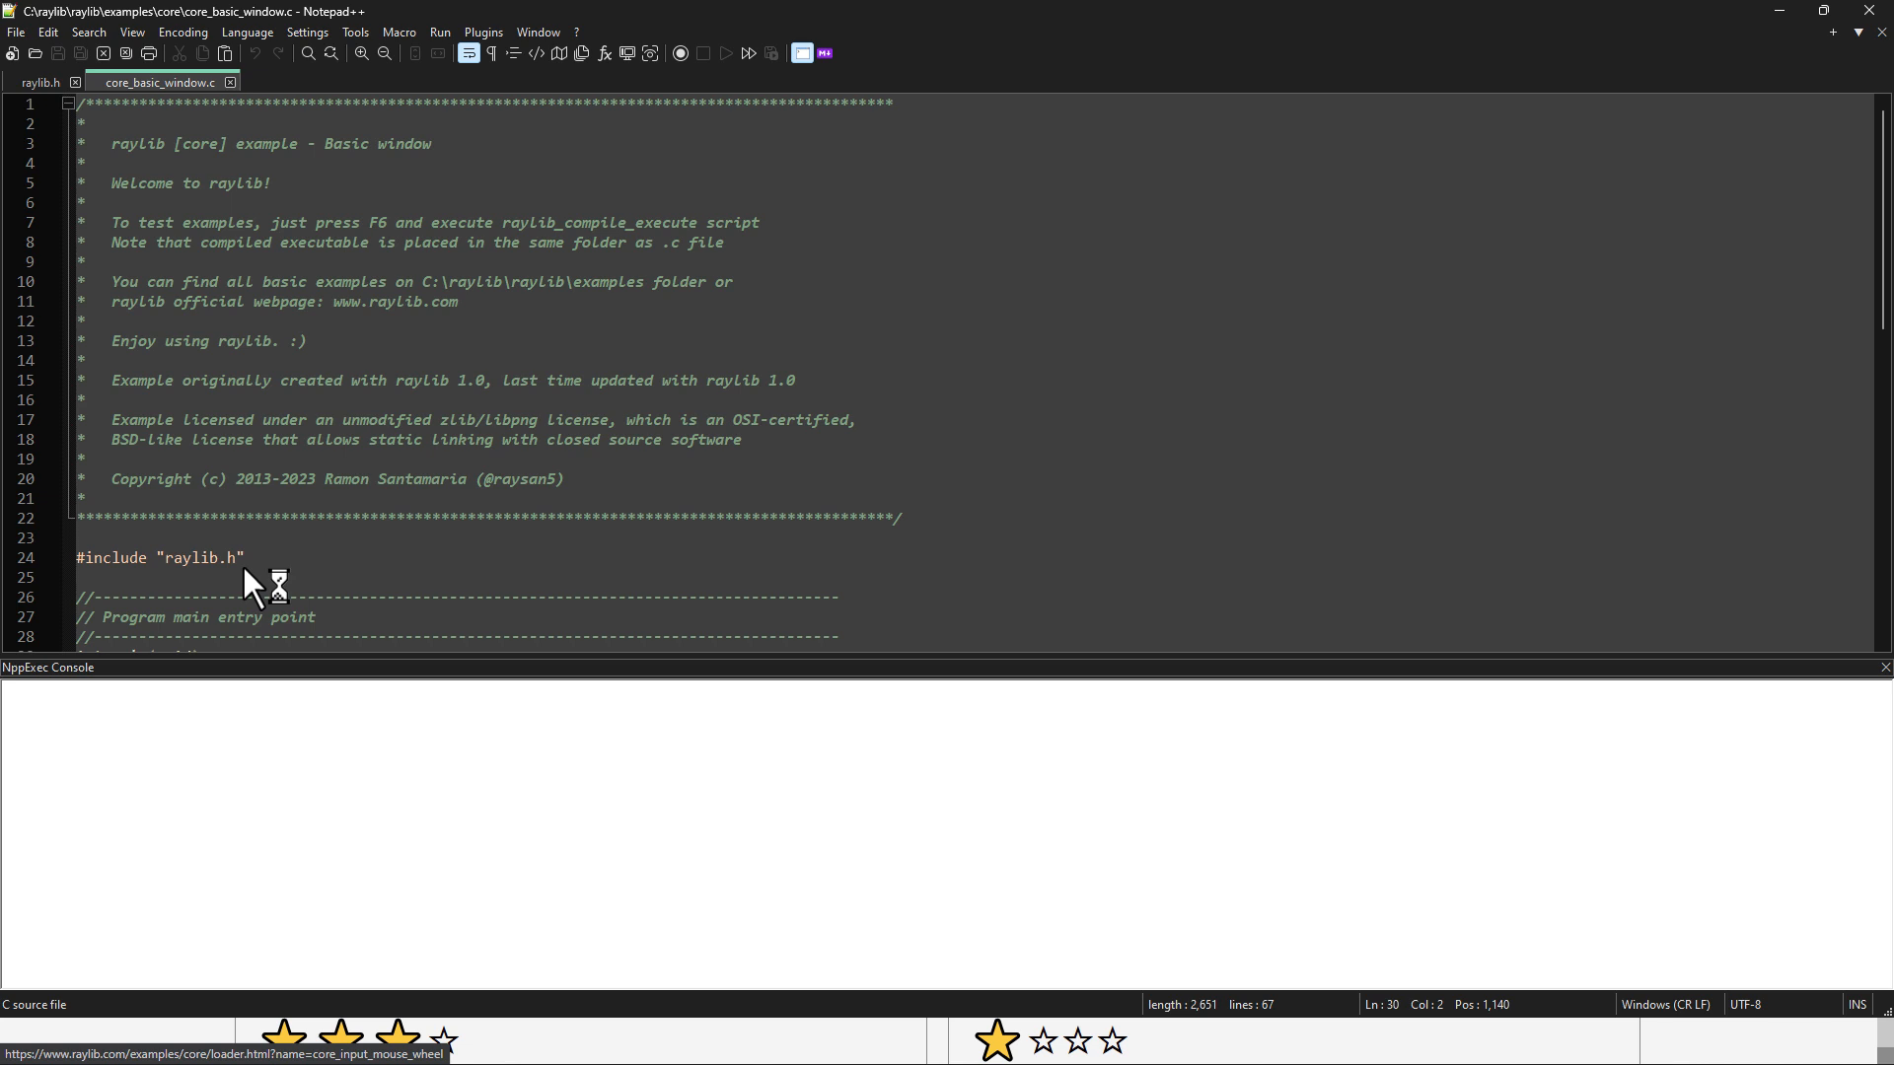
mouse_move(1090, 441)
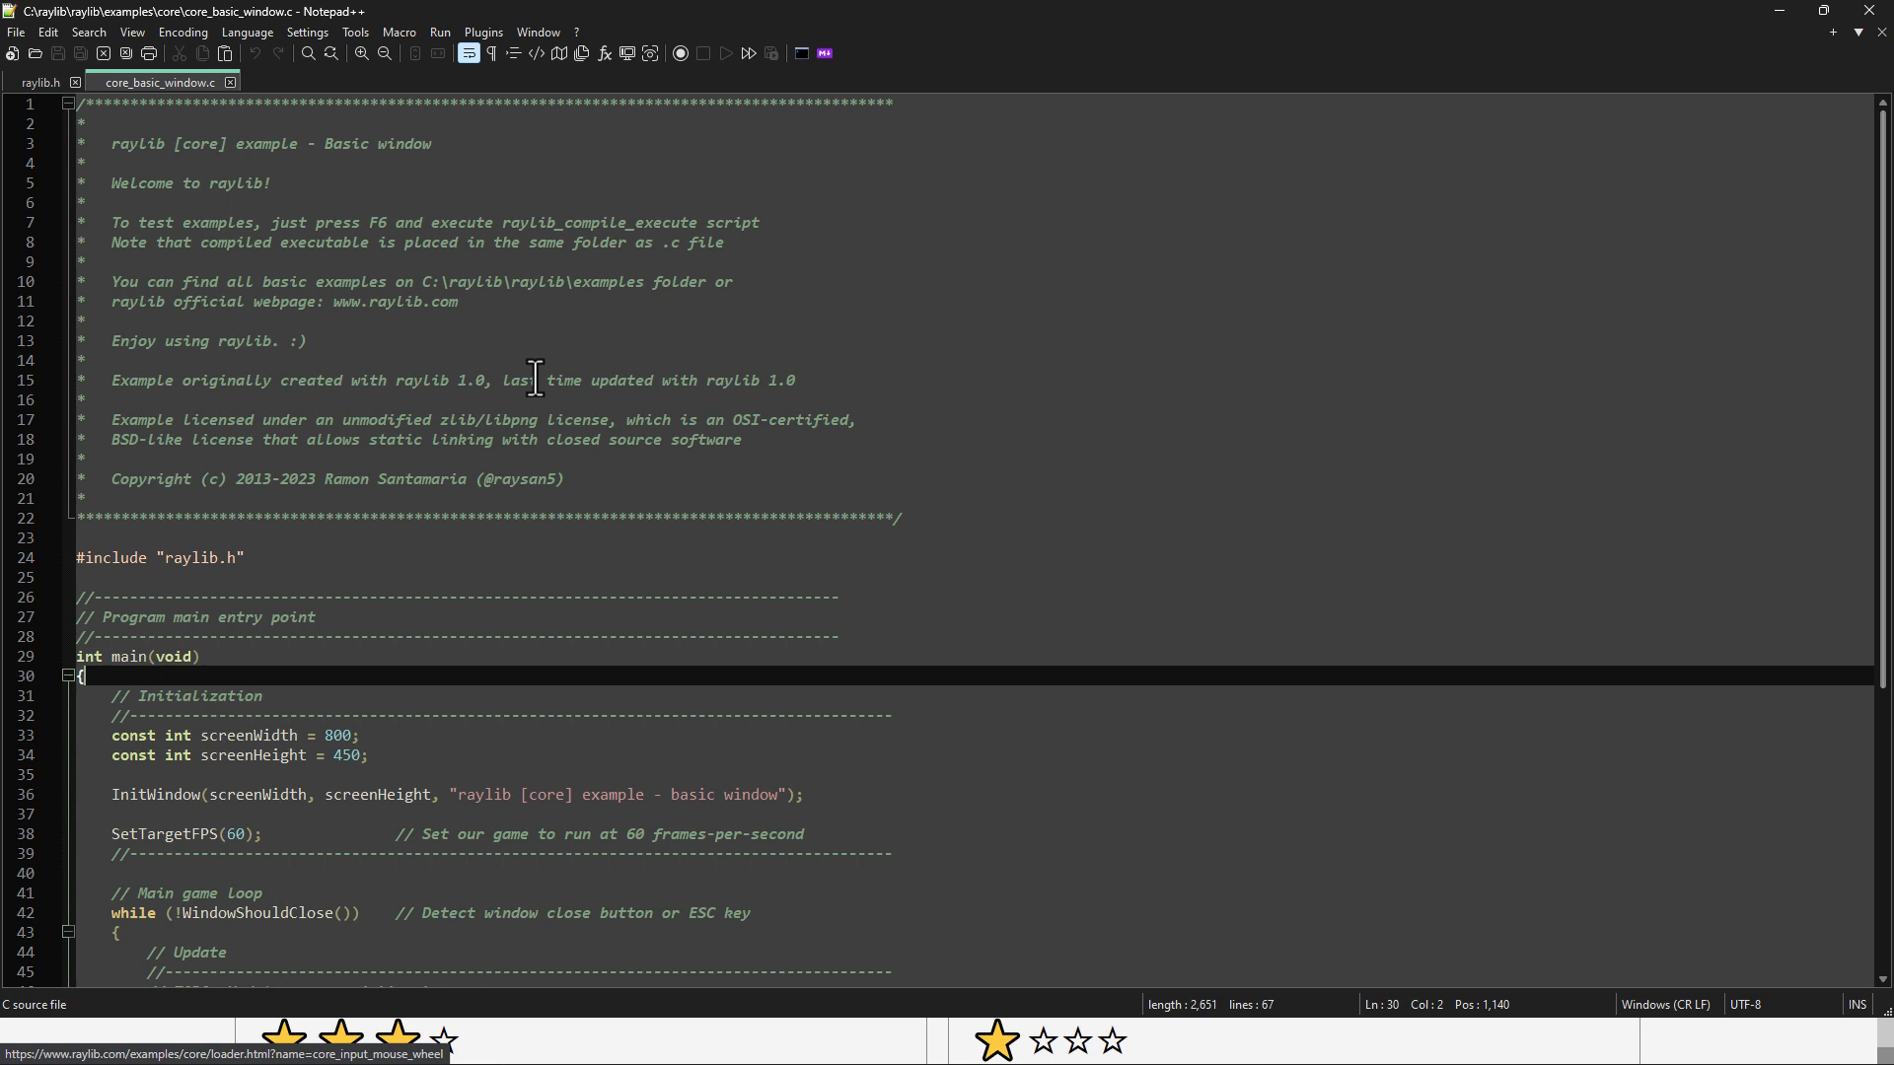
mouse_move(604, 268)
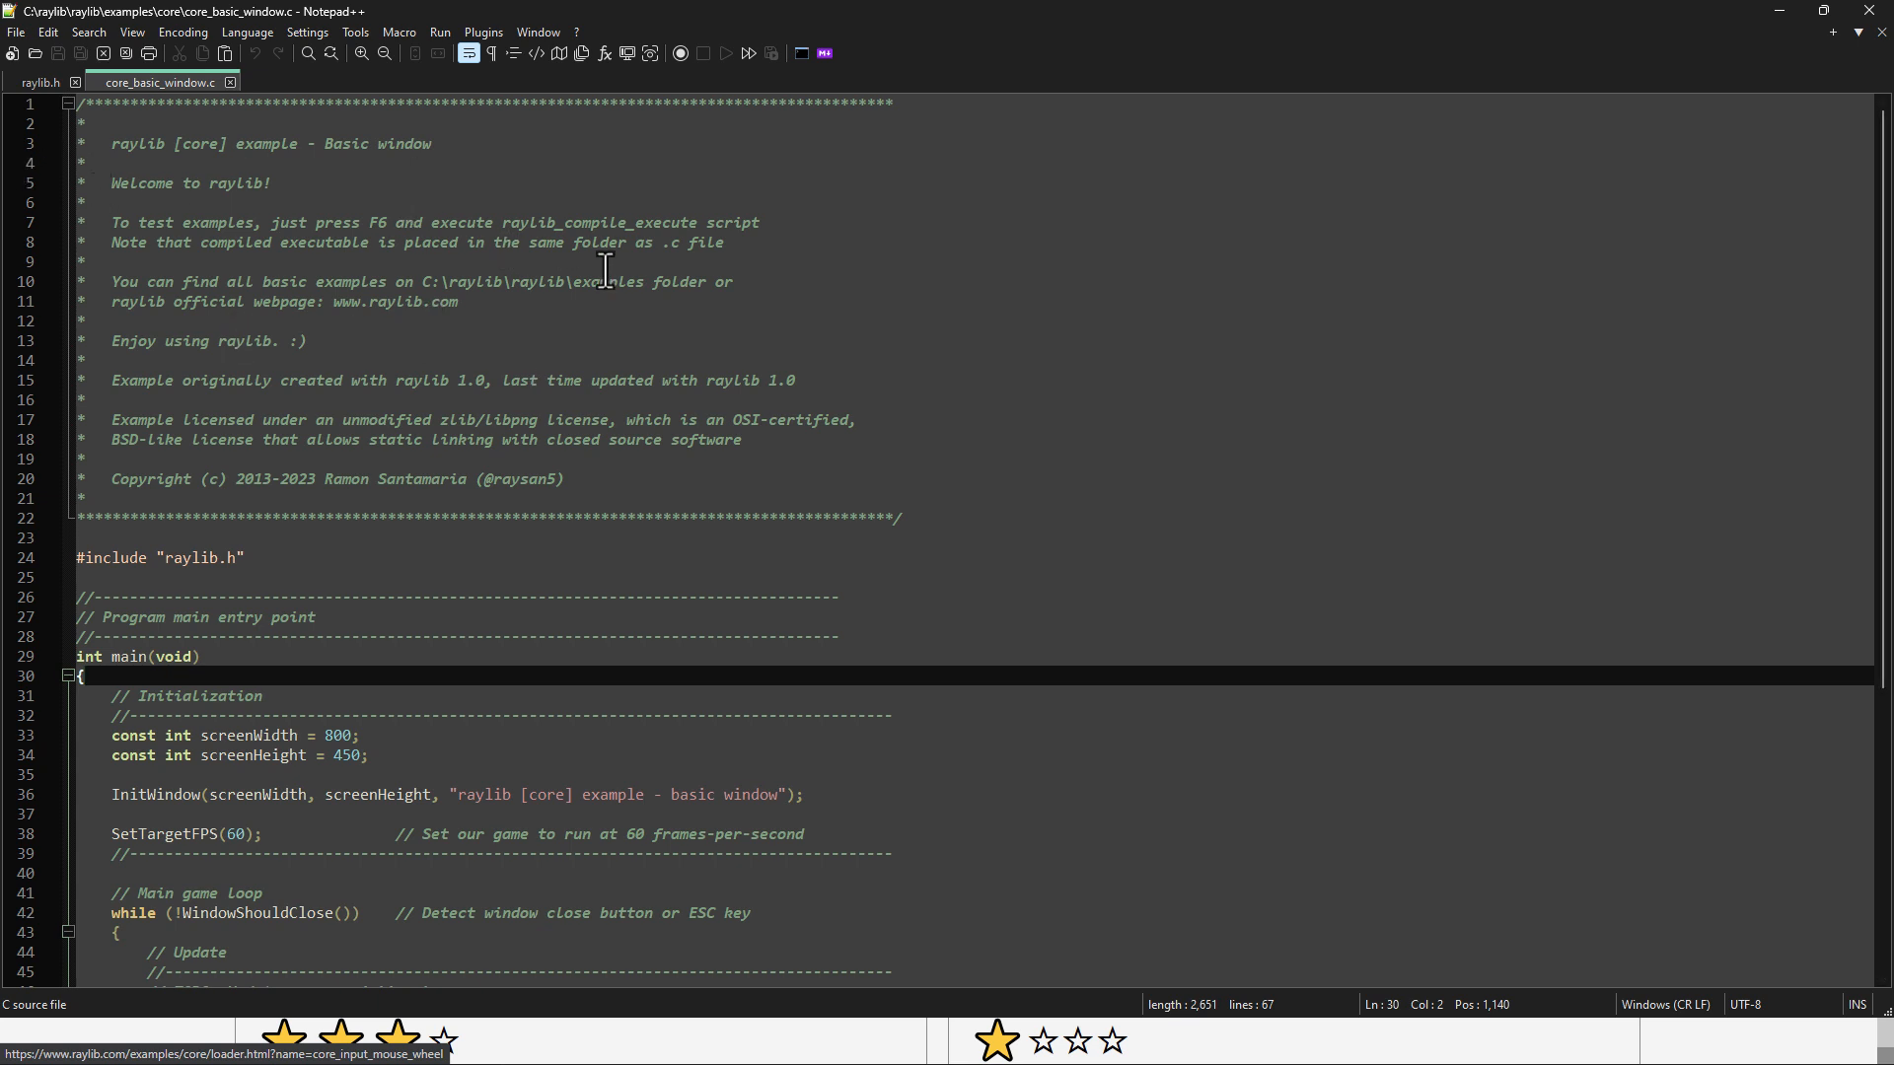
mouse_move(351, 144)
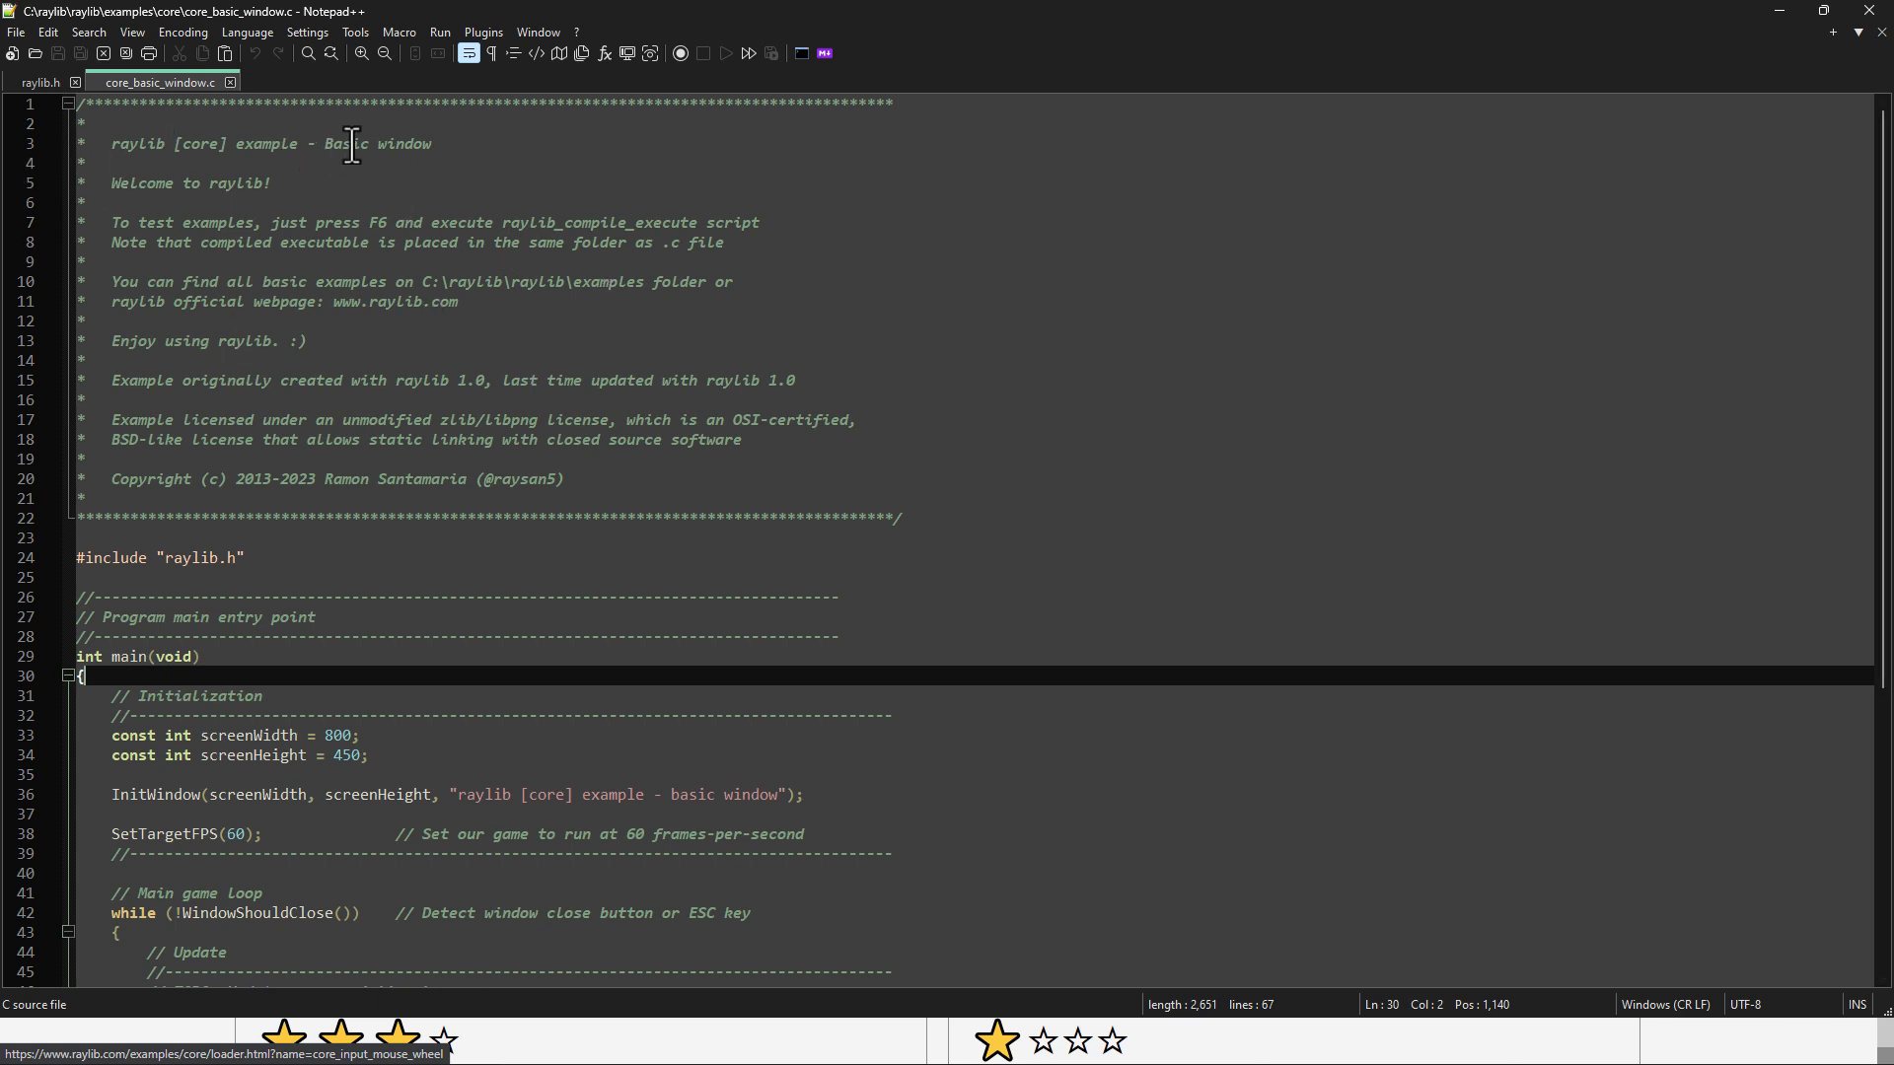
Step: Compile and run core_basic_window.c with the raylib_compile_execute script
left_click(734, 281)
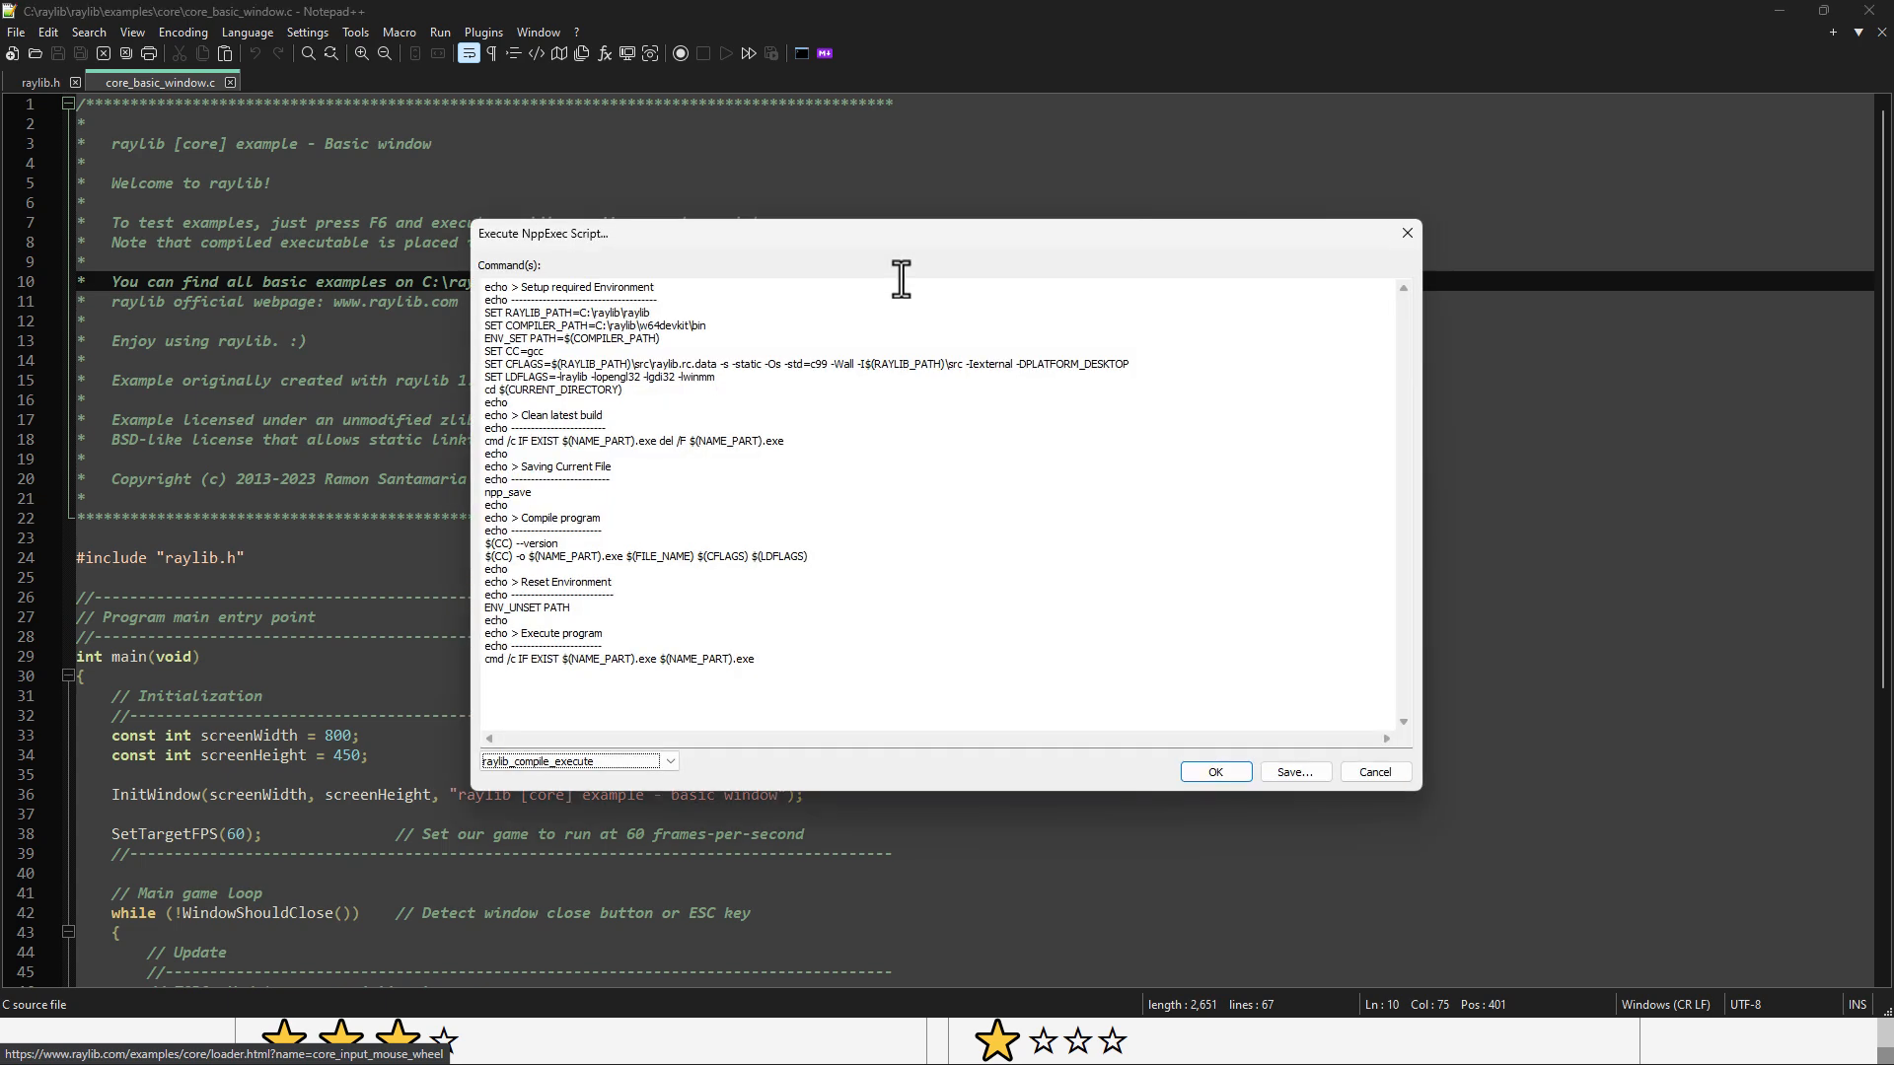
left_click(1215, 771)
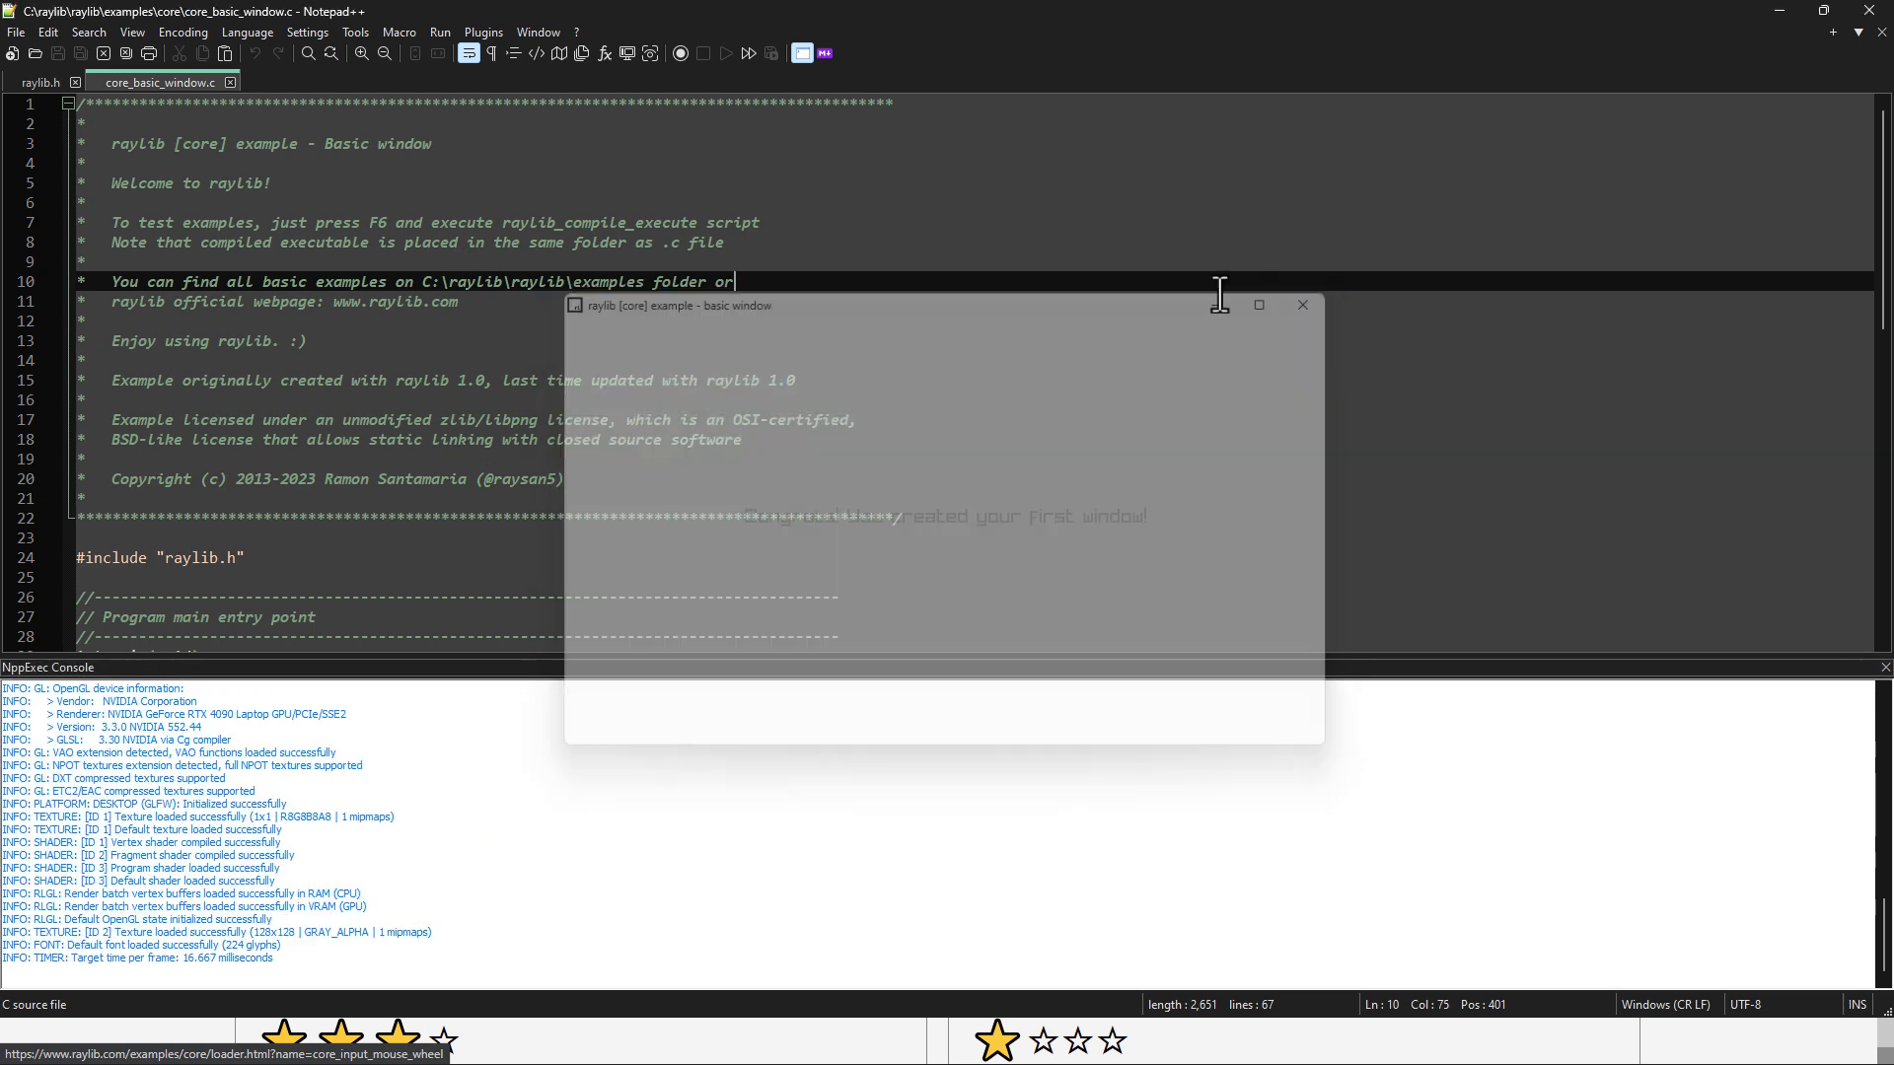
left_click(1301, 304)
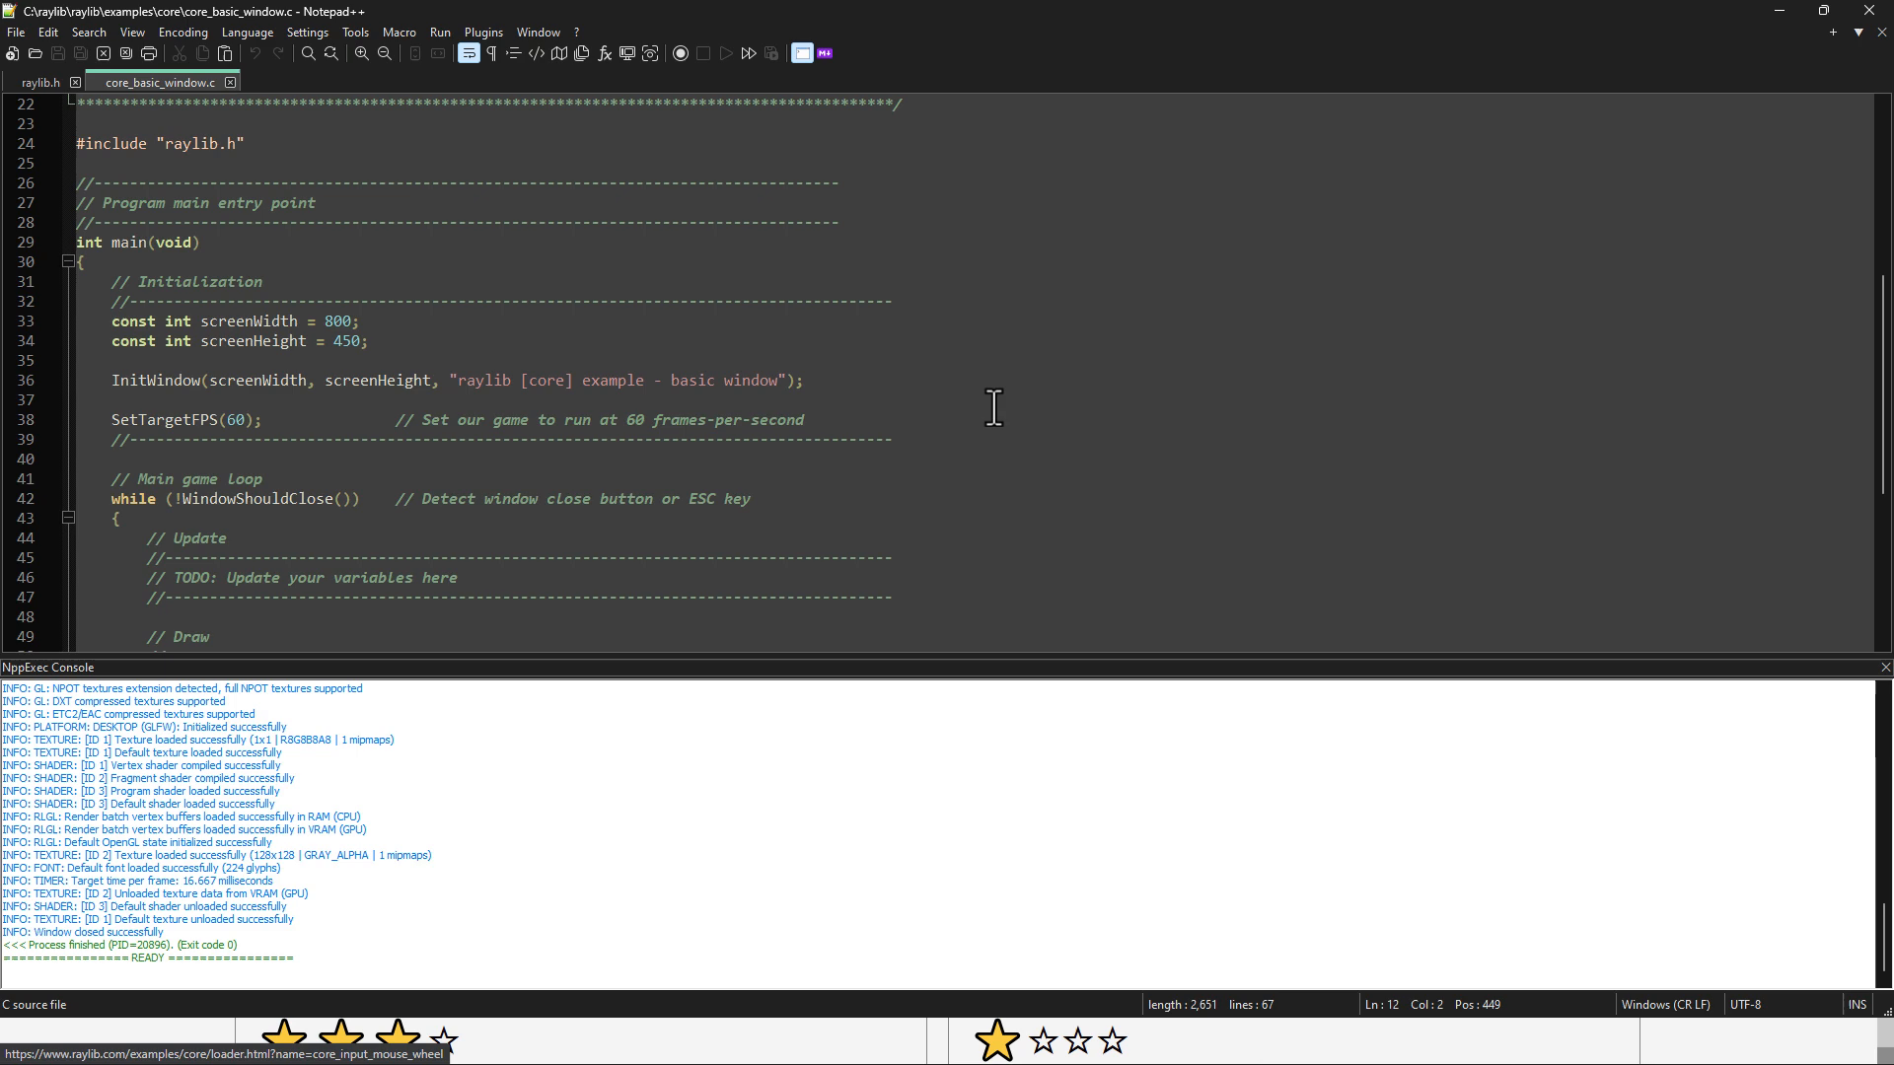
Step: Load the core_2d_camera.c example and compile and run it
left_click(15, 31)
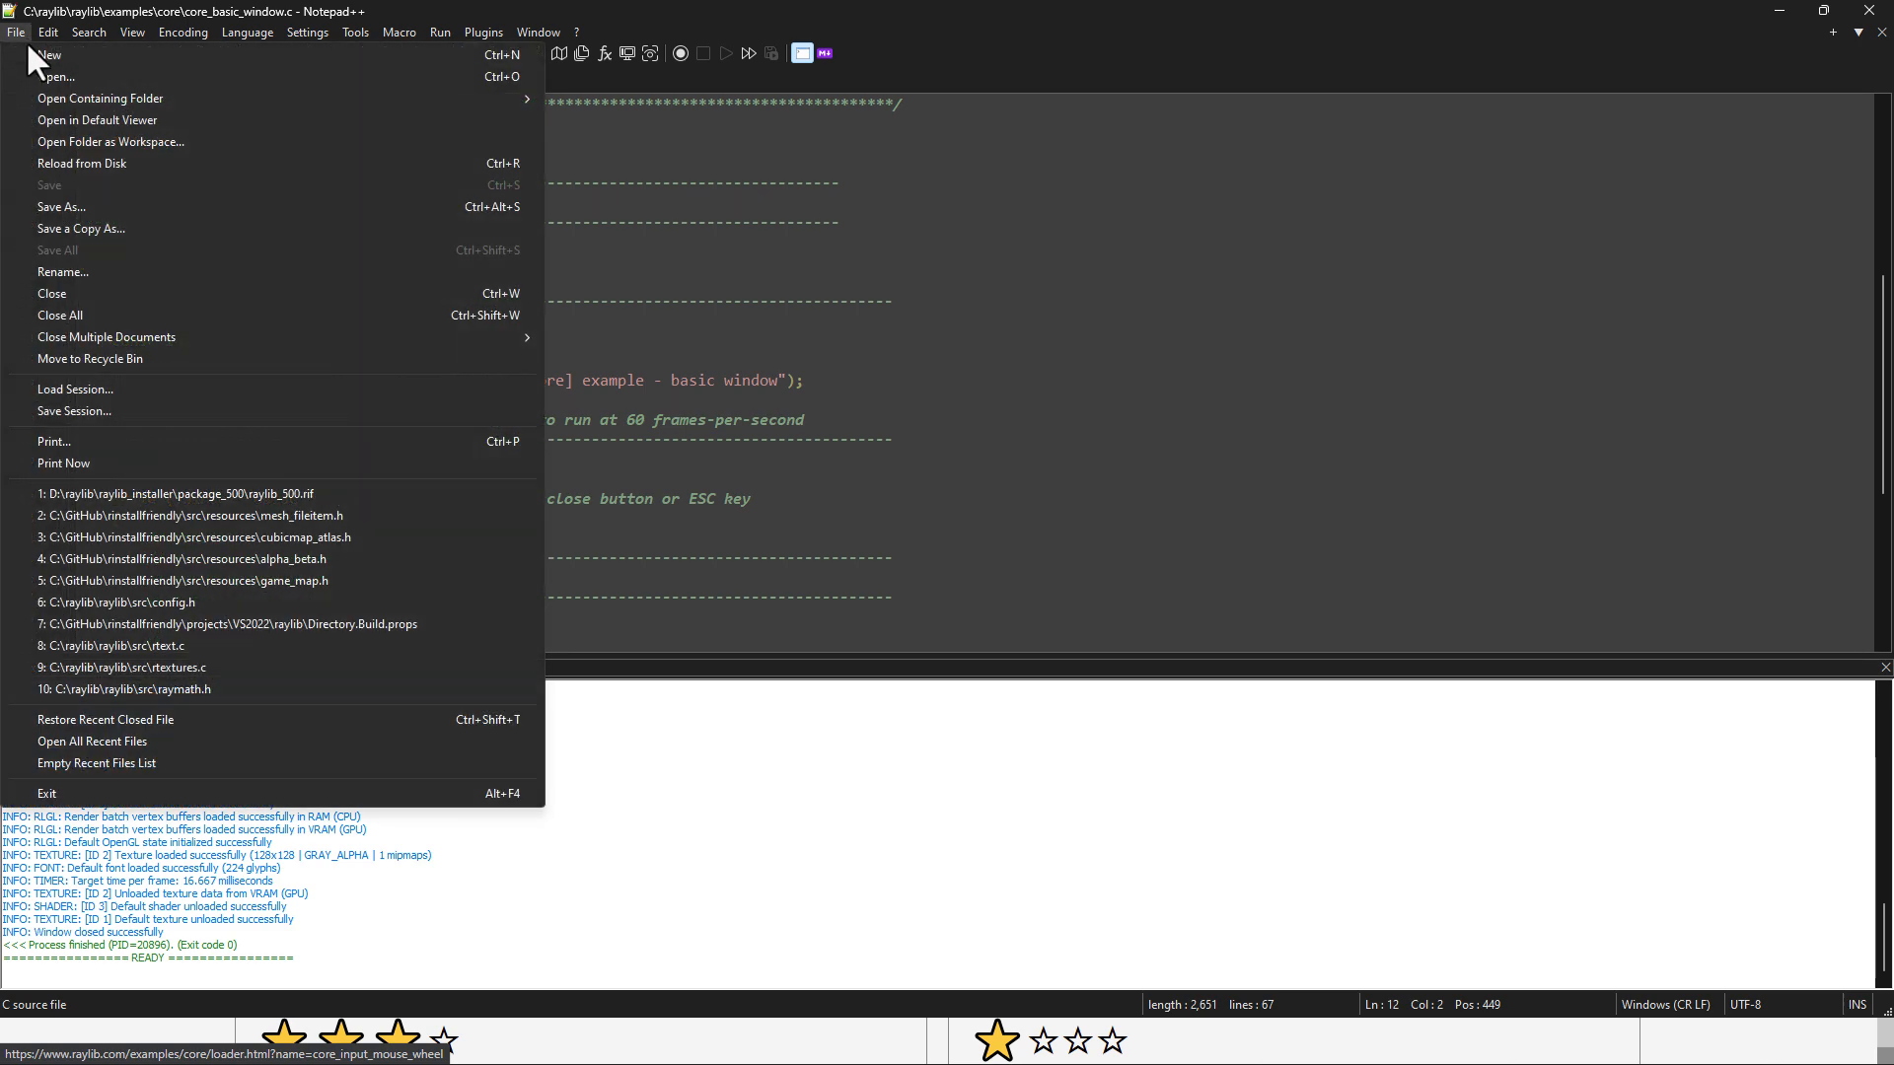
left_click(56, 76)
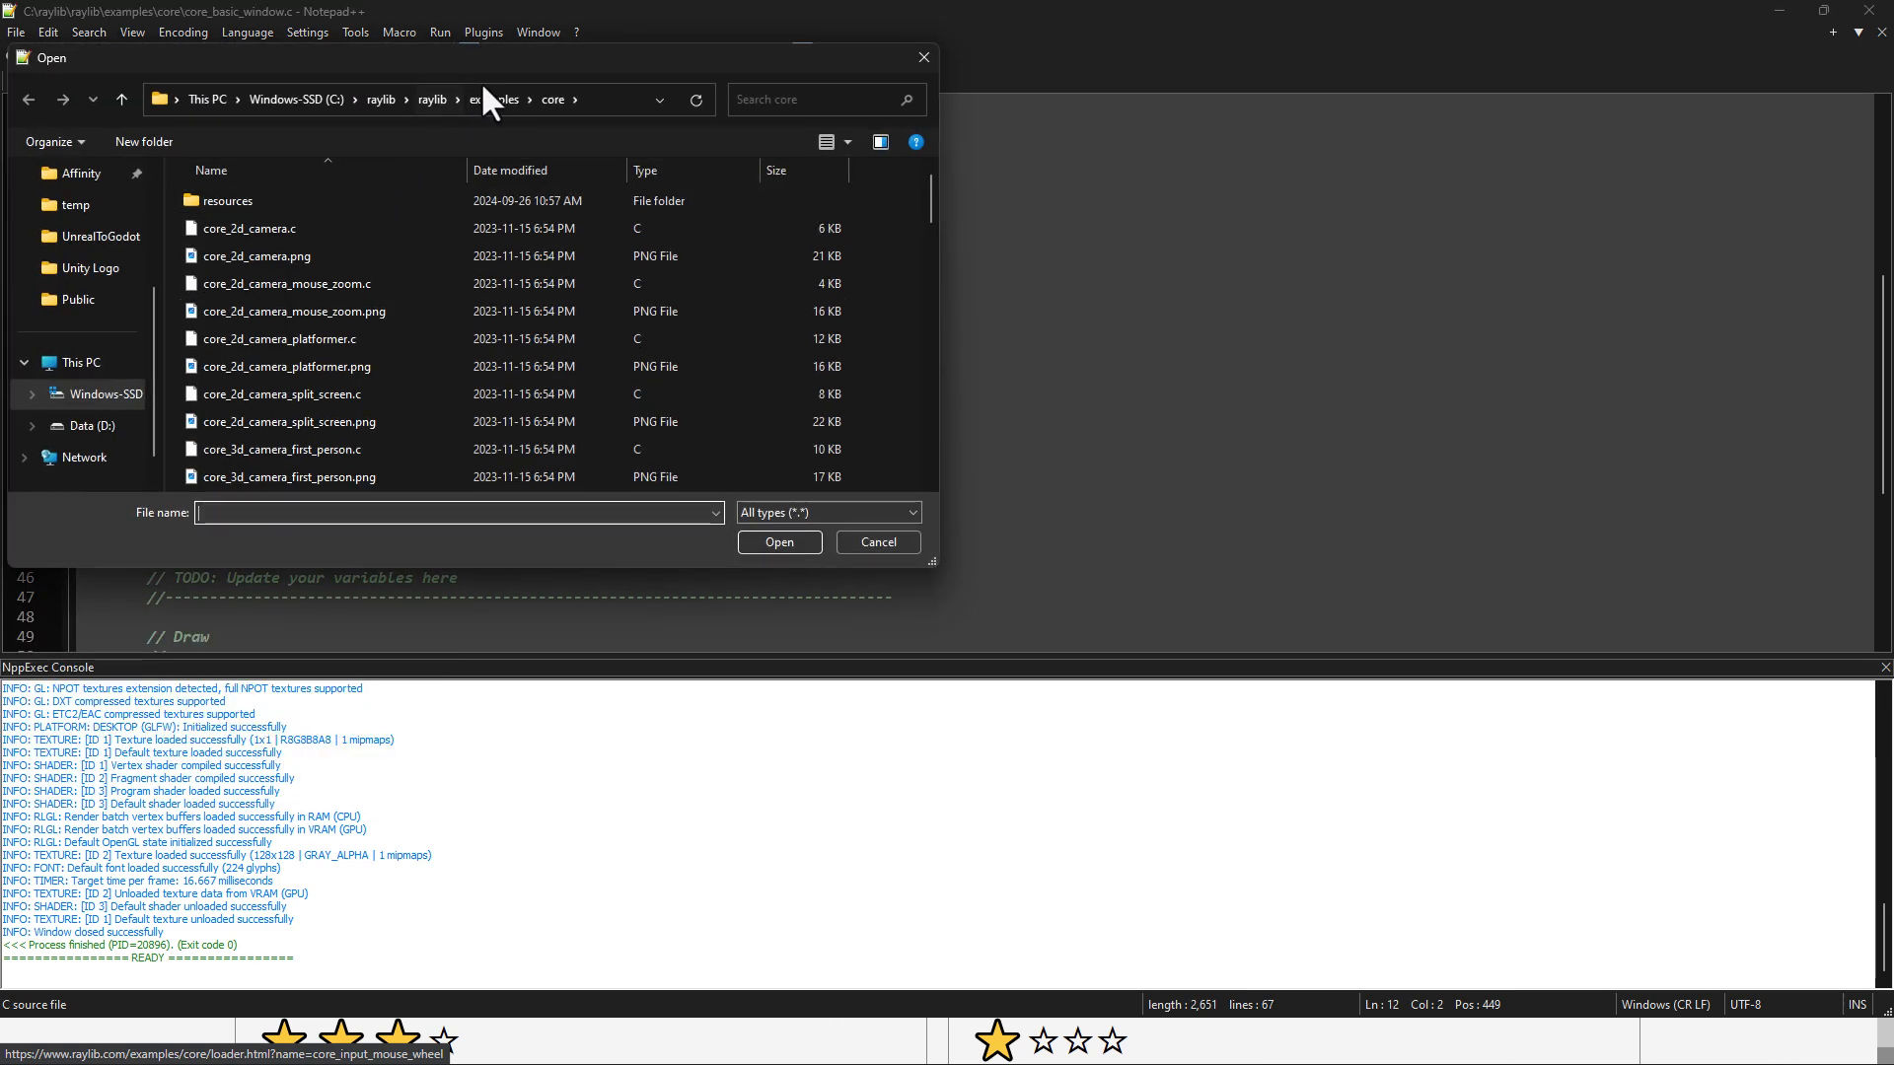
left_click(251, 228)
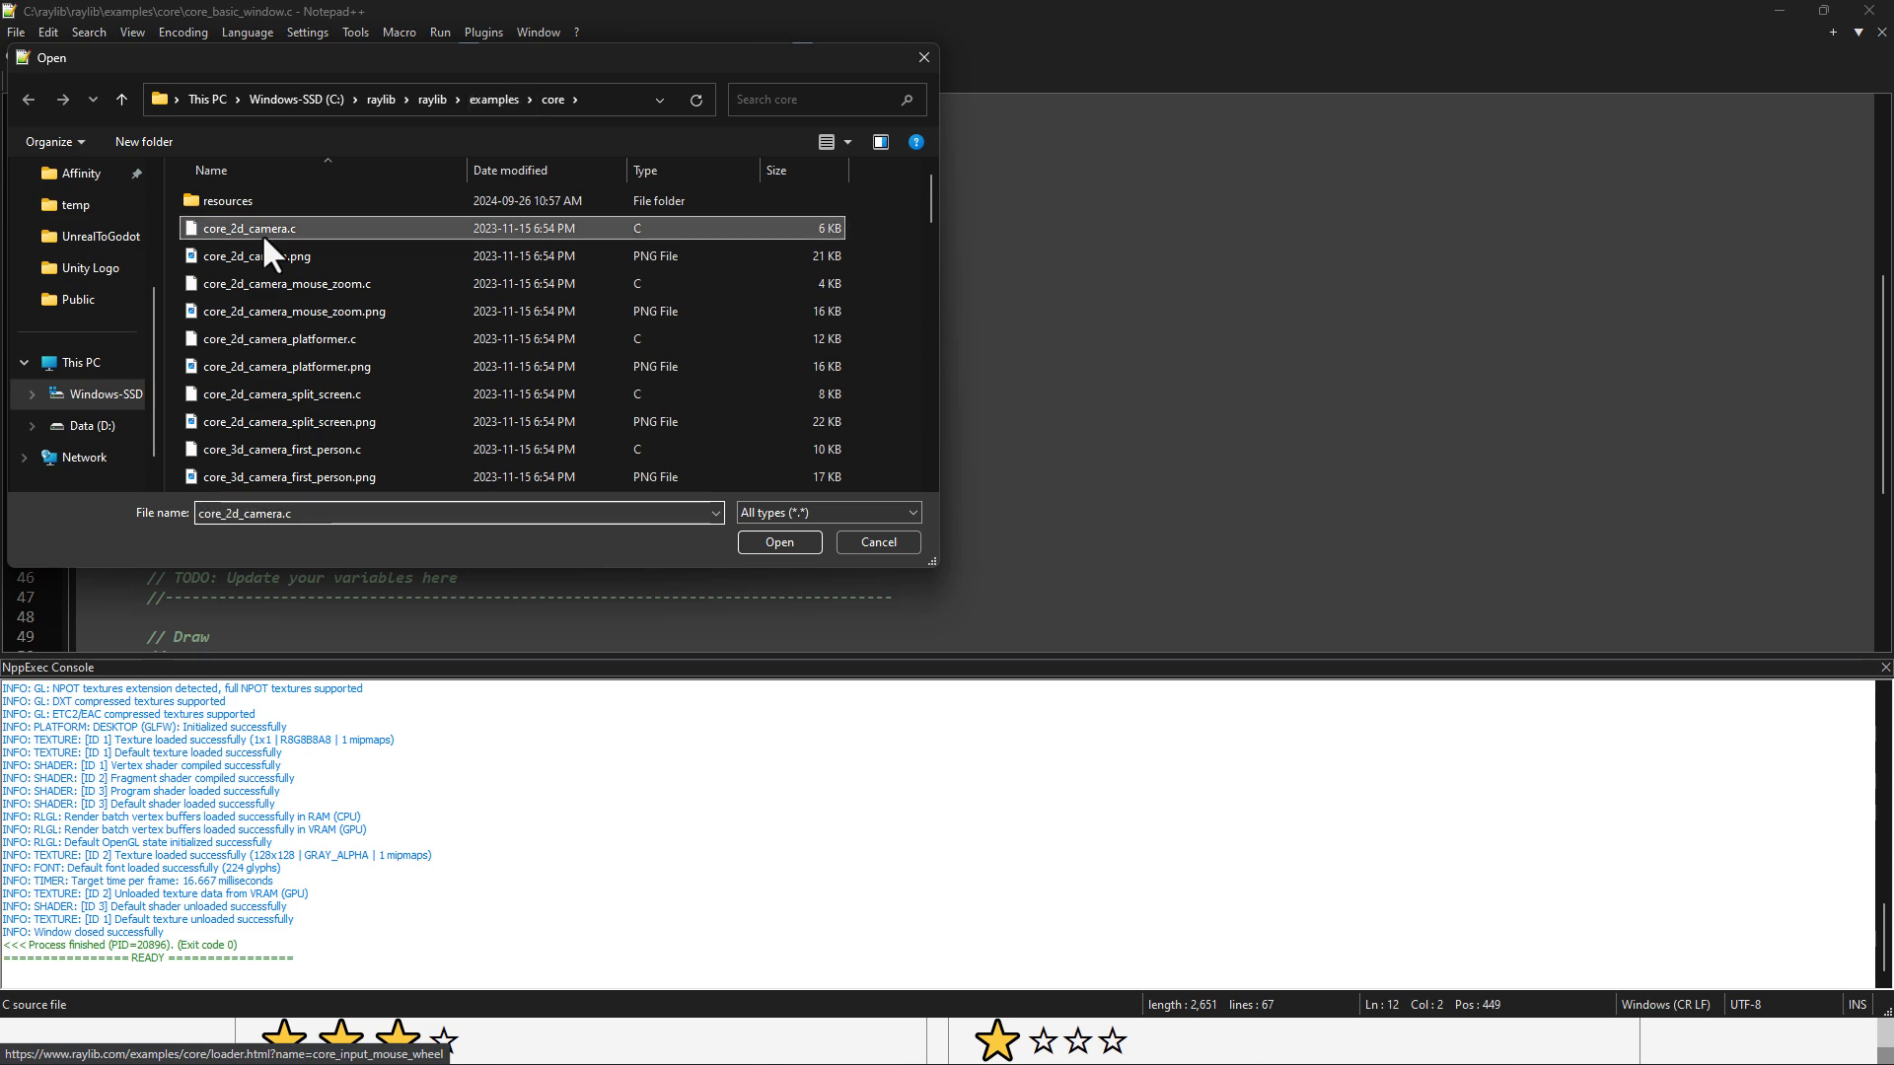
left_click(779, 542)
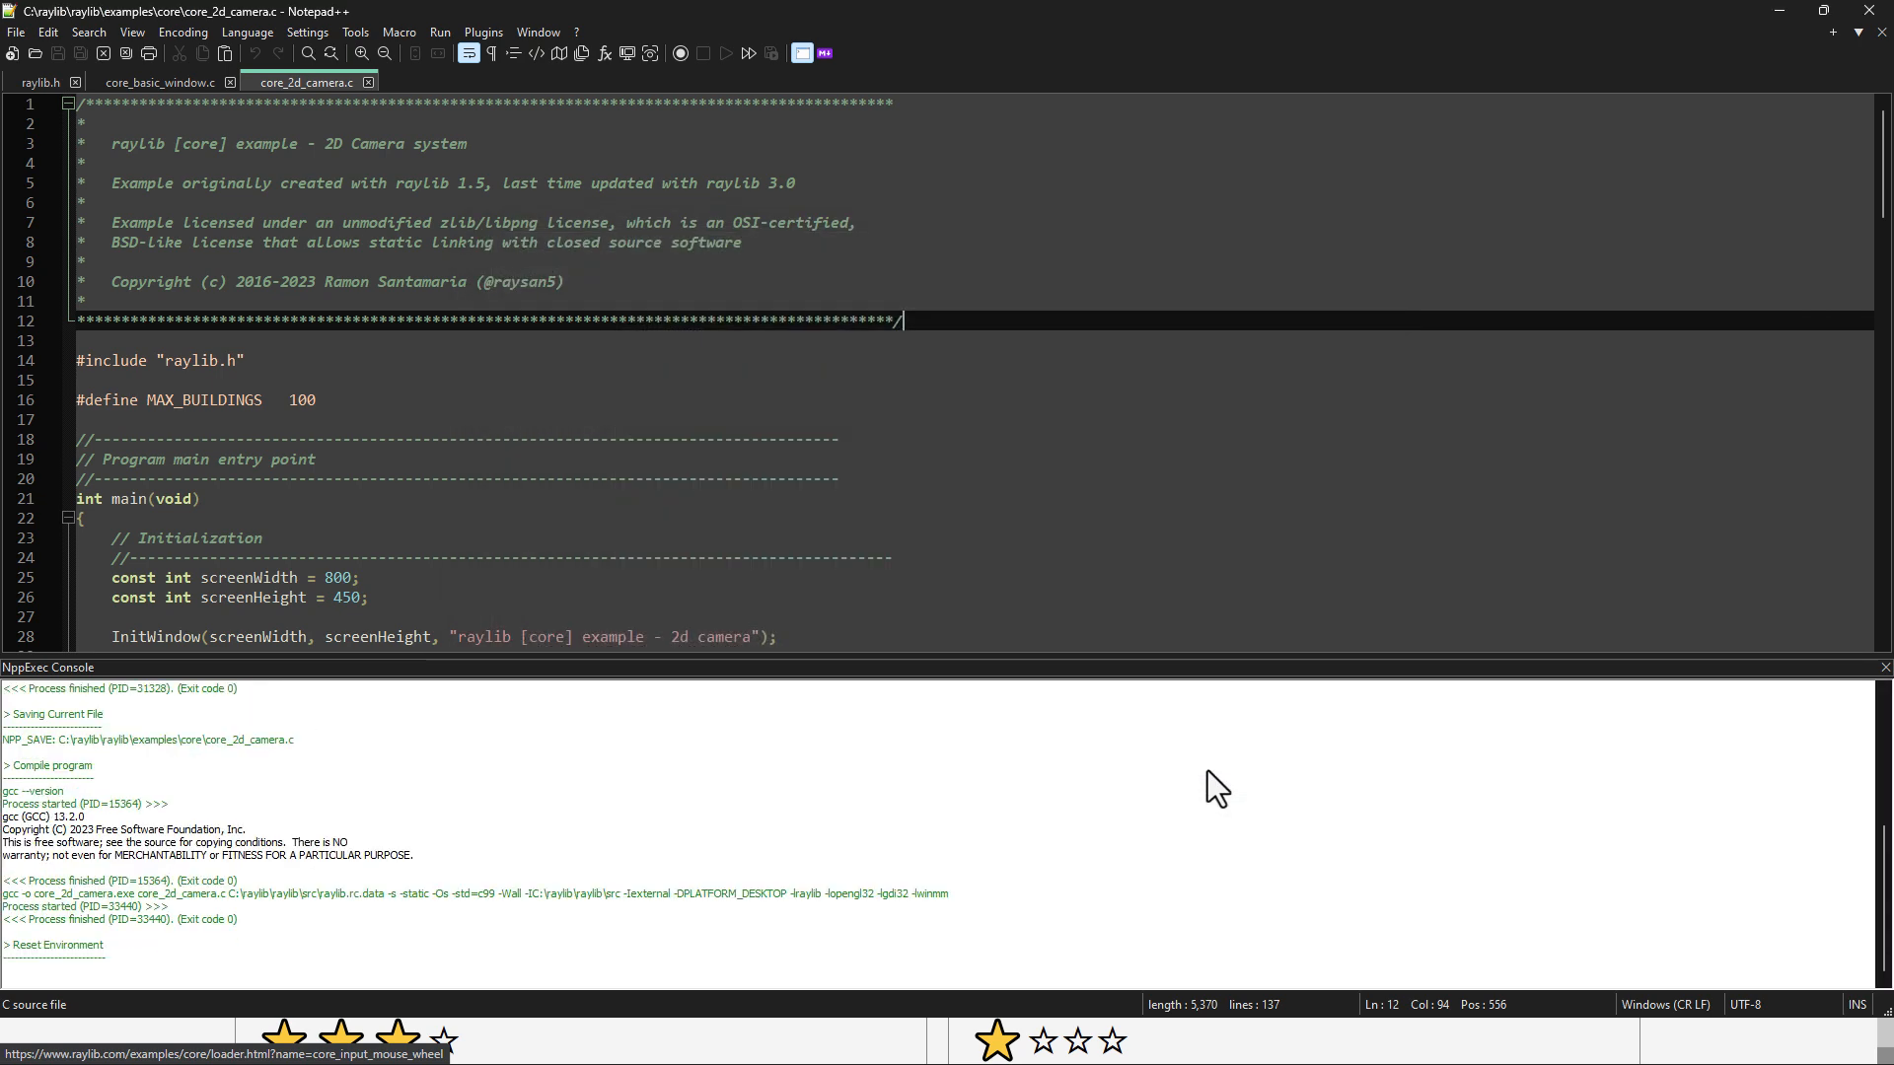
left_click(727, 53)
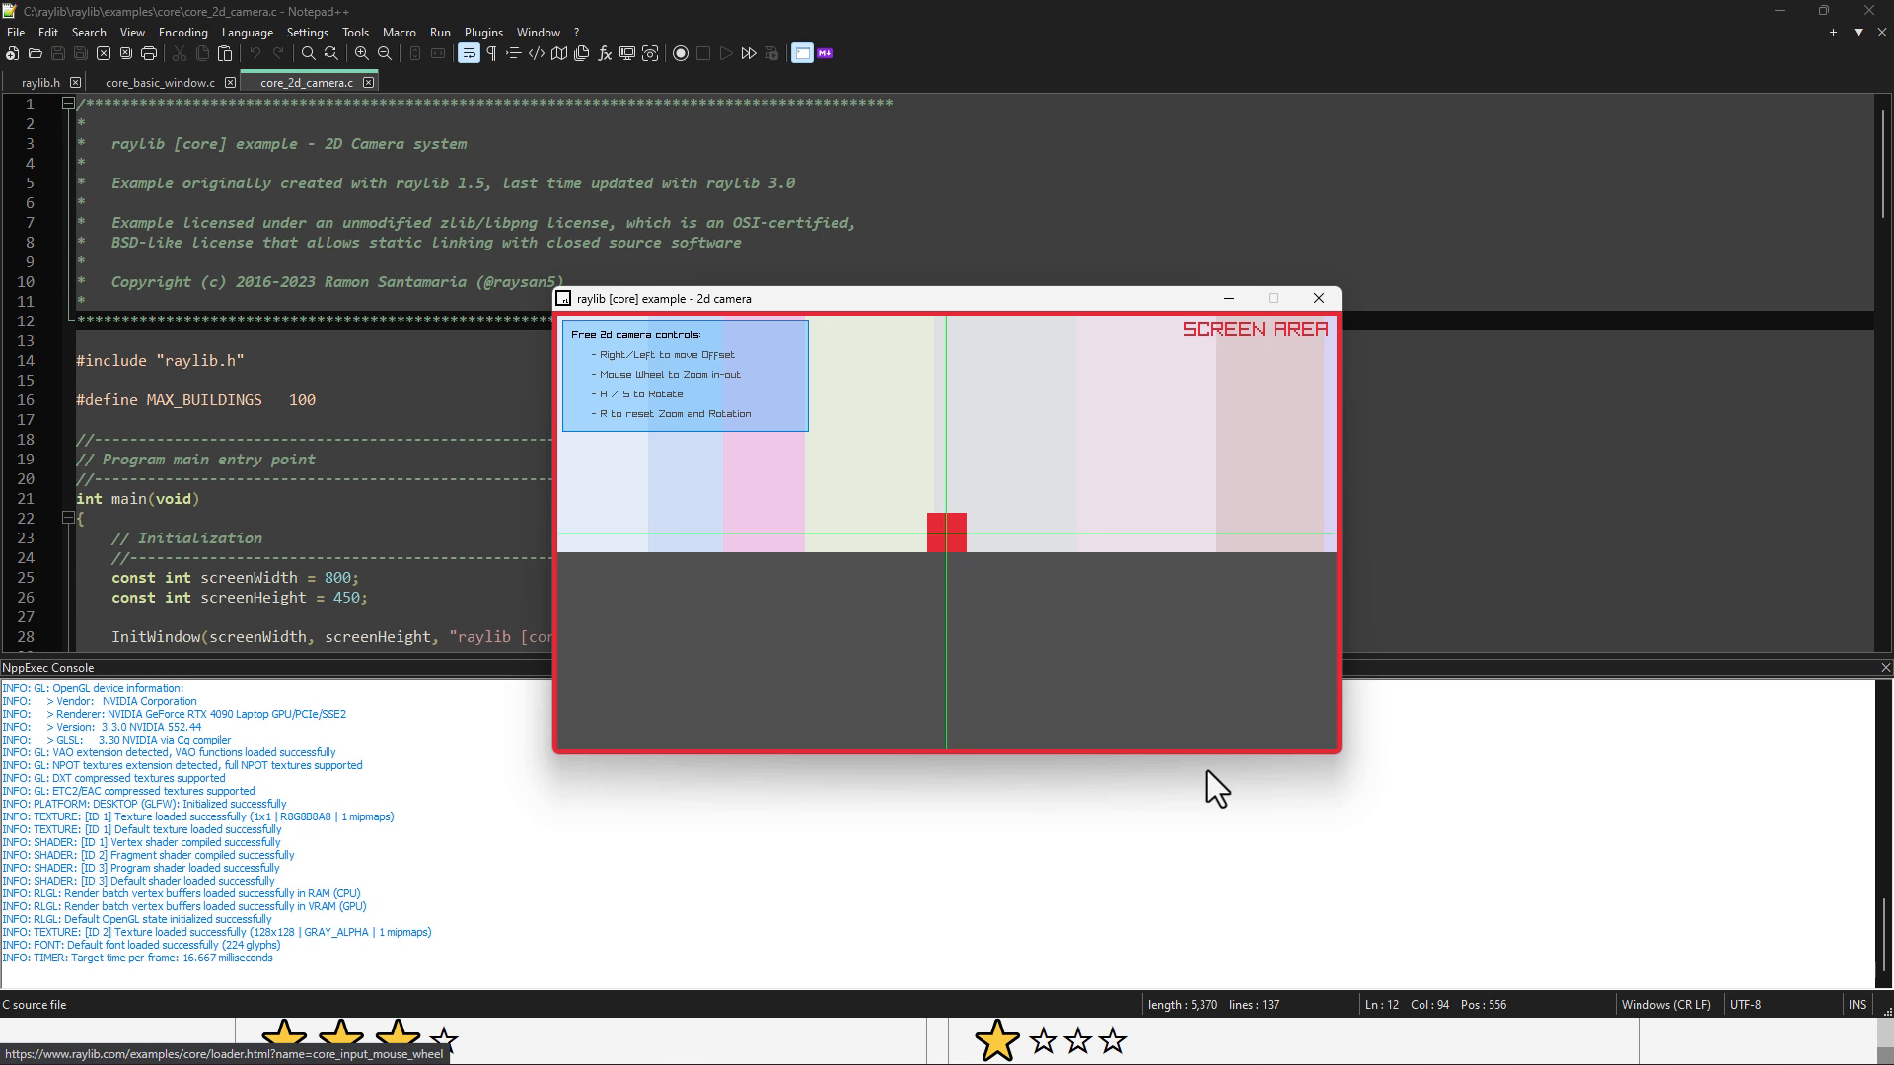
mouse_move(1207, 721)
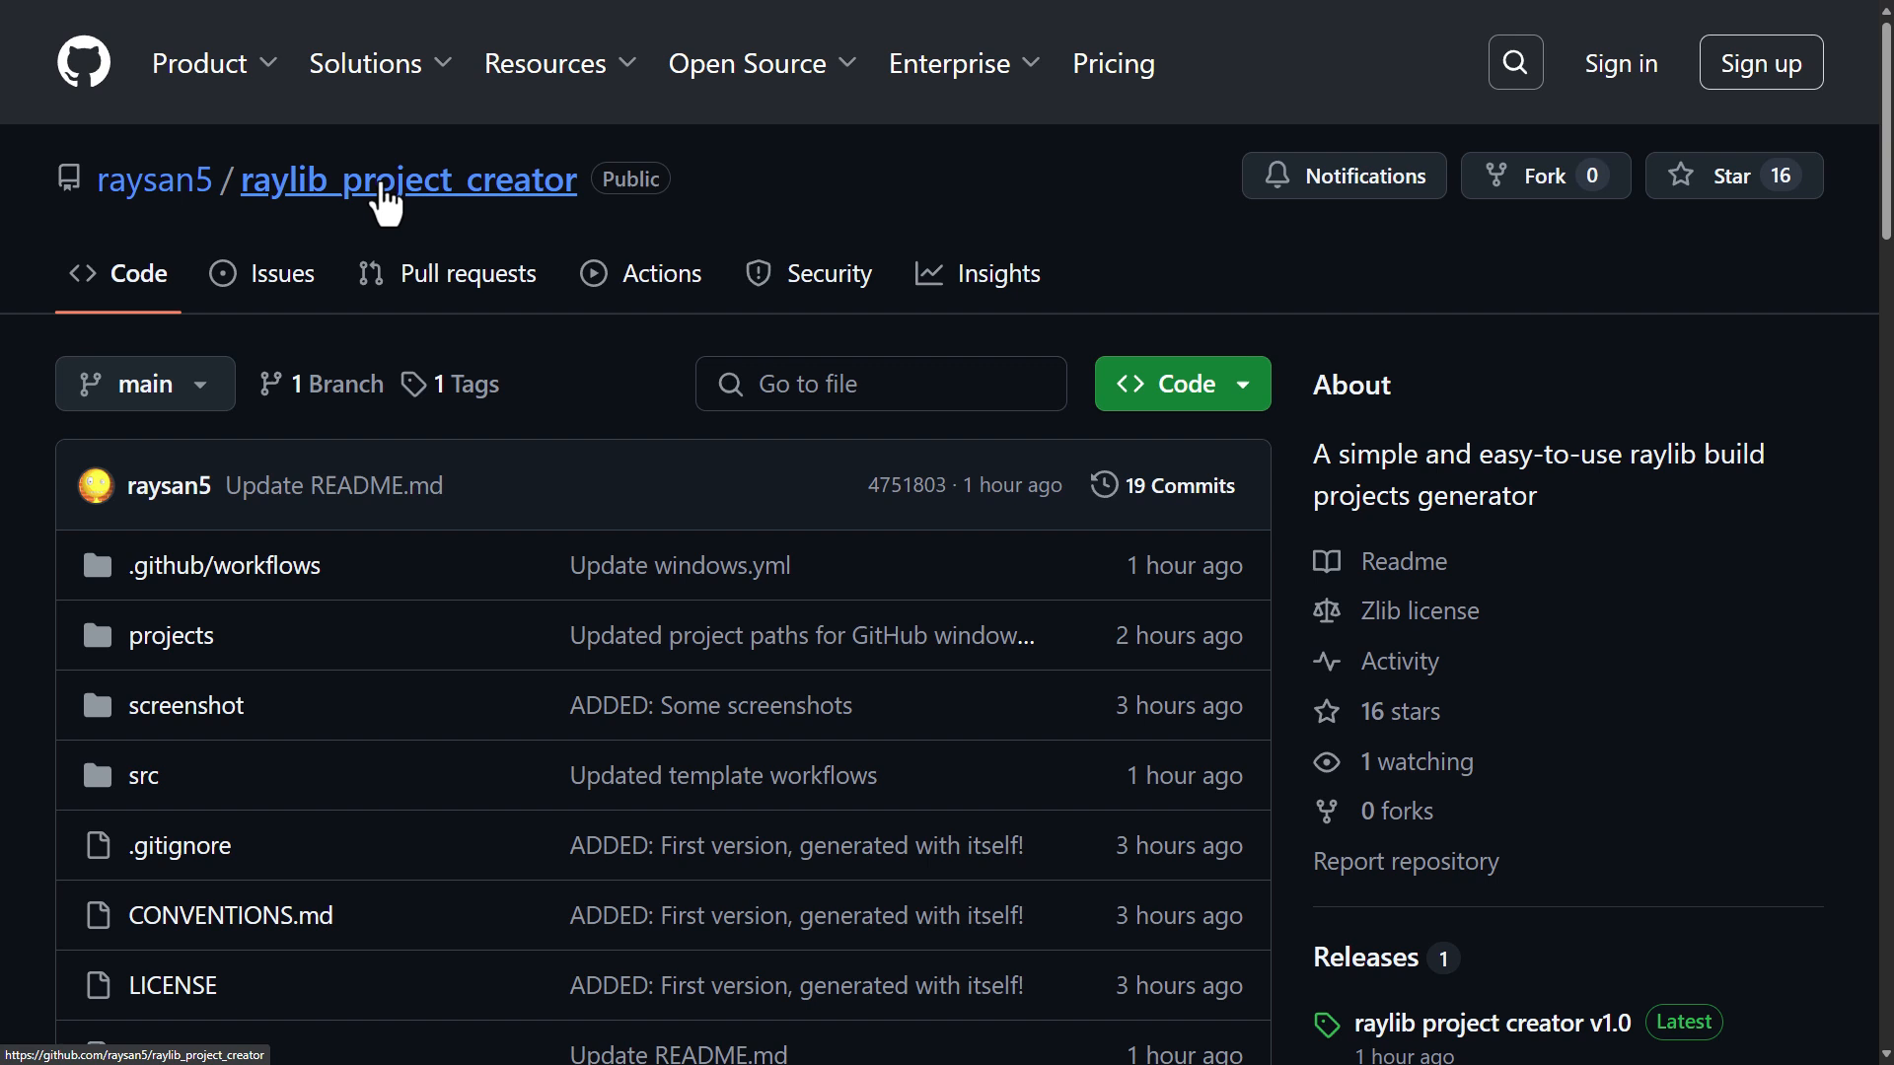
mouse_move(1214, 577)
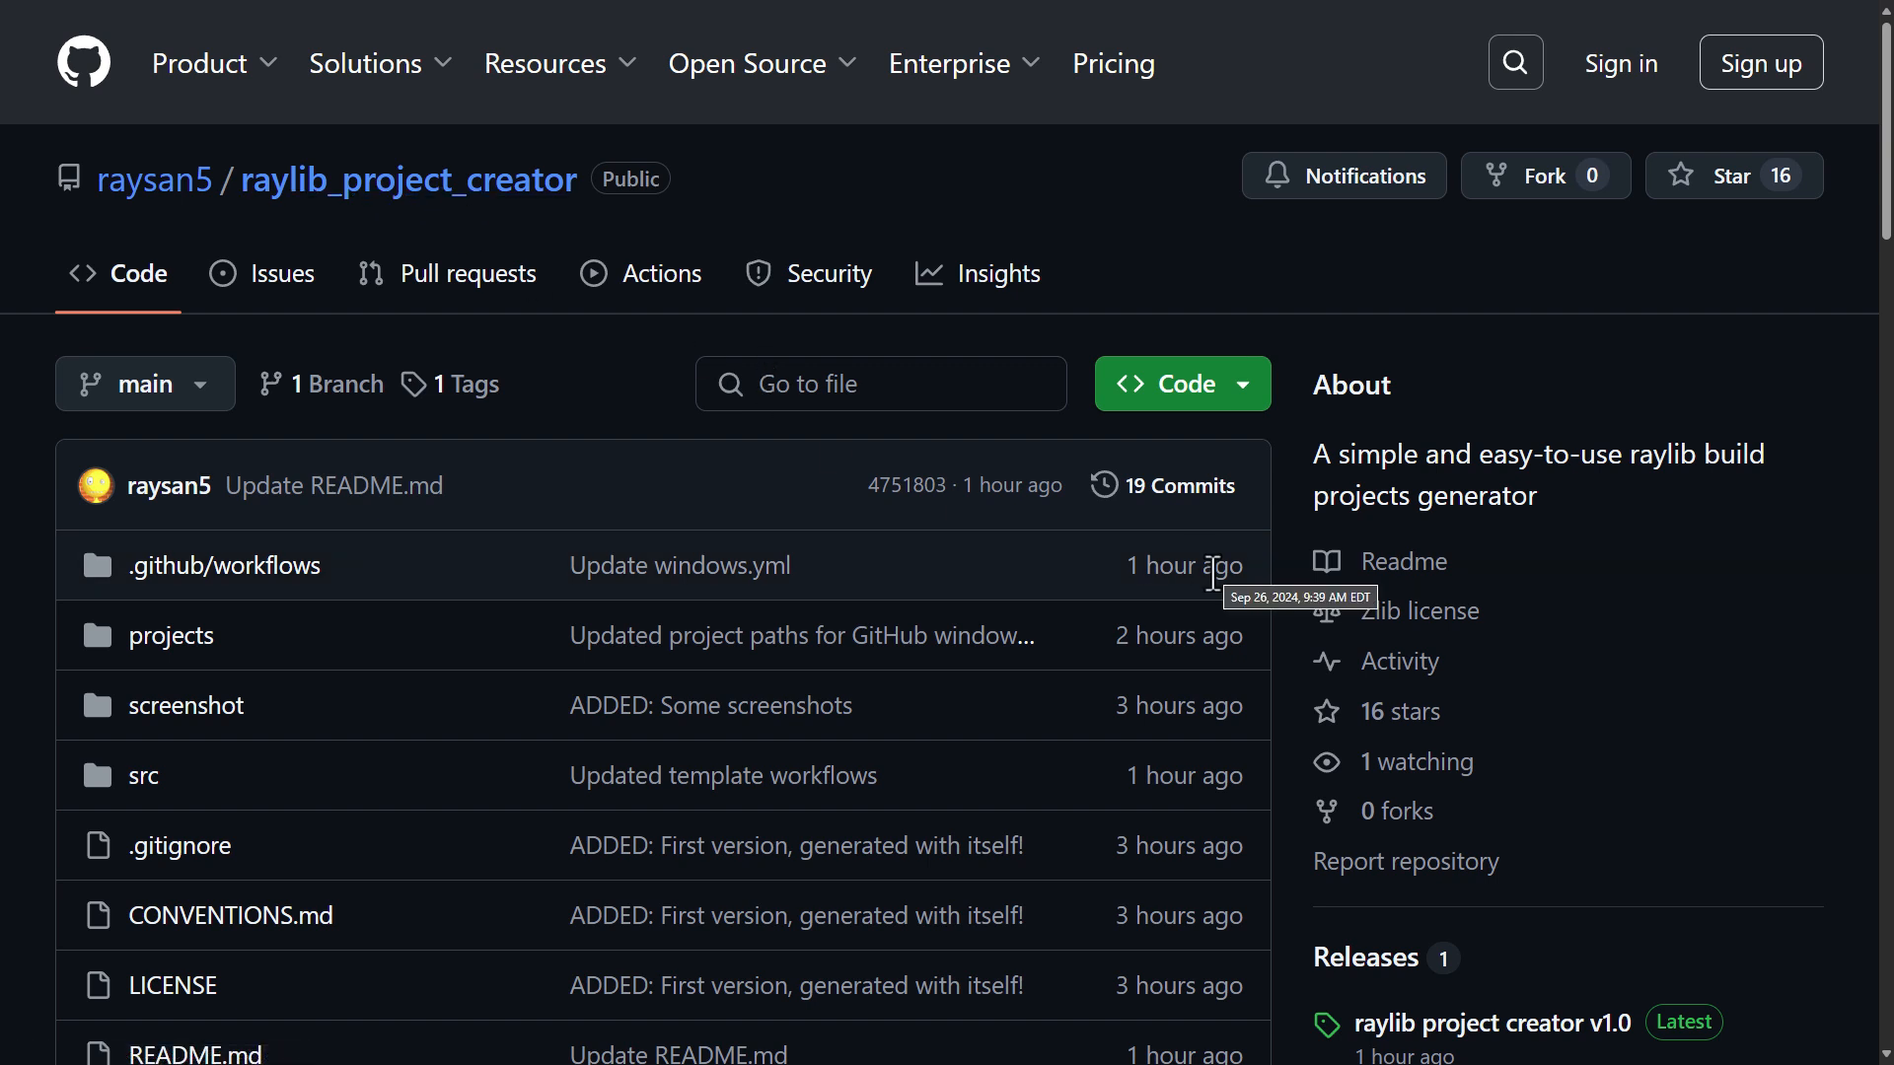
Step: Scroll down to the raylib_project_creator README introduction
scroll("down", 3)
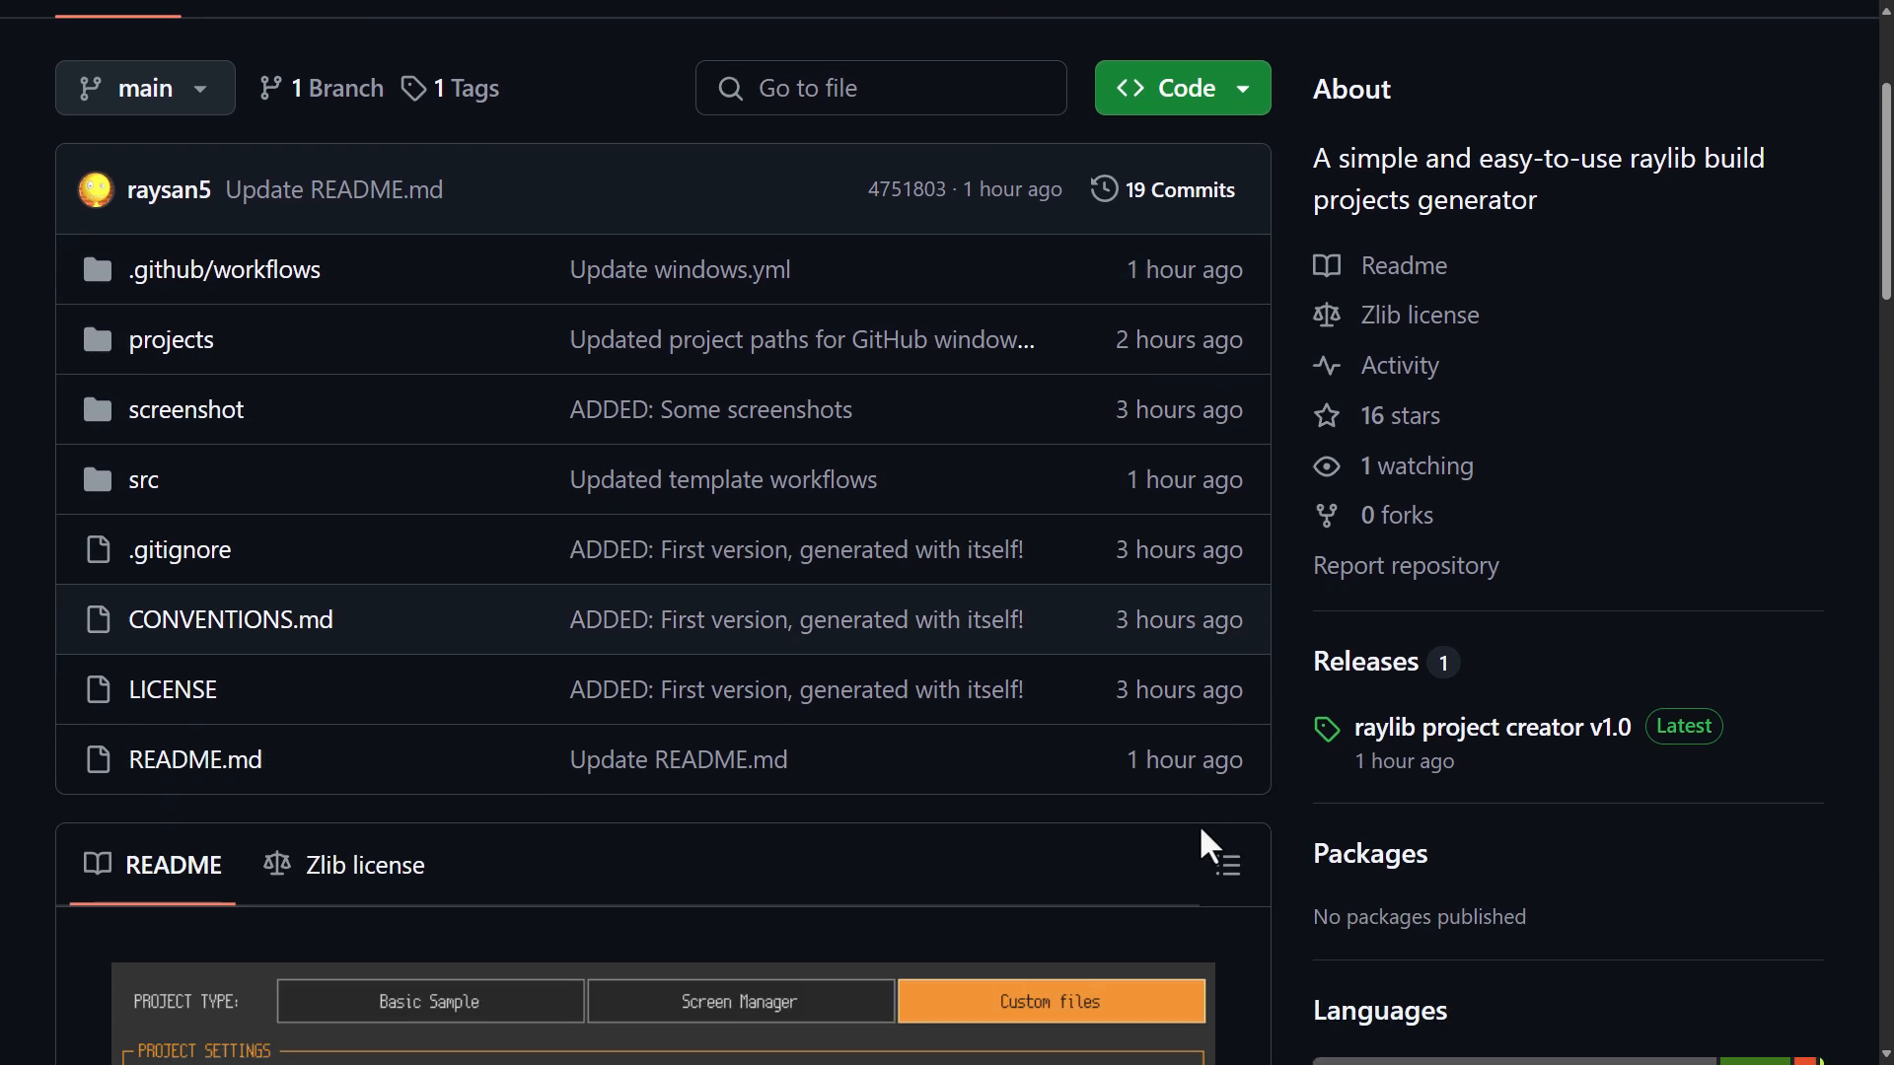
scroll("down", 3)
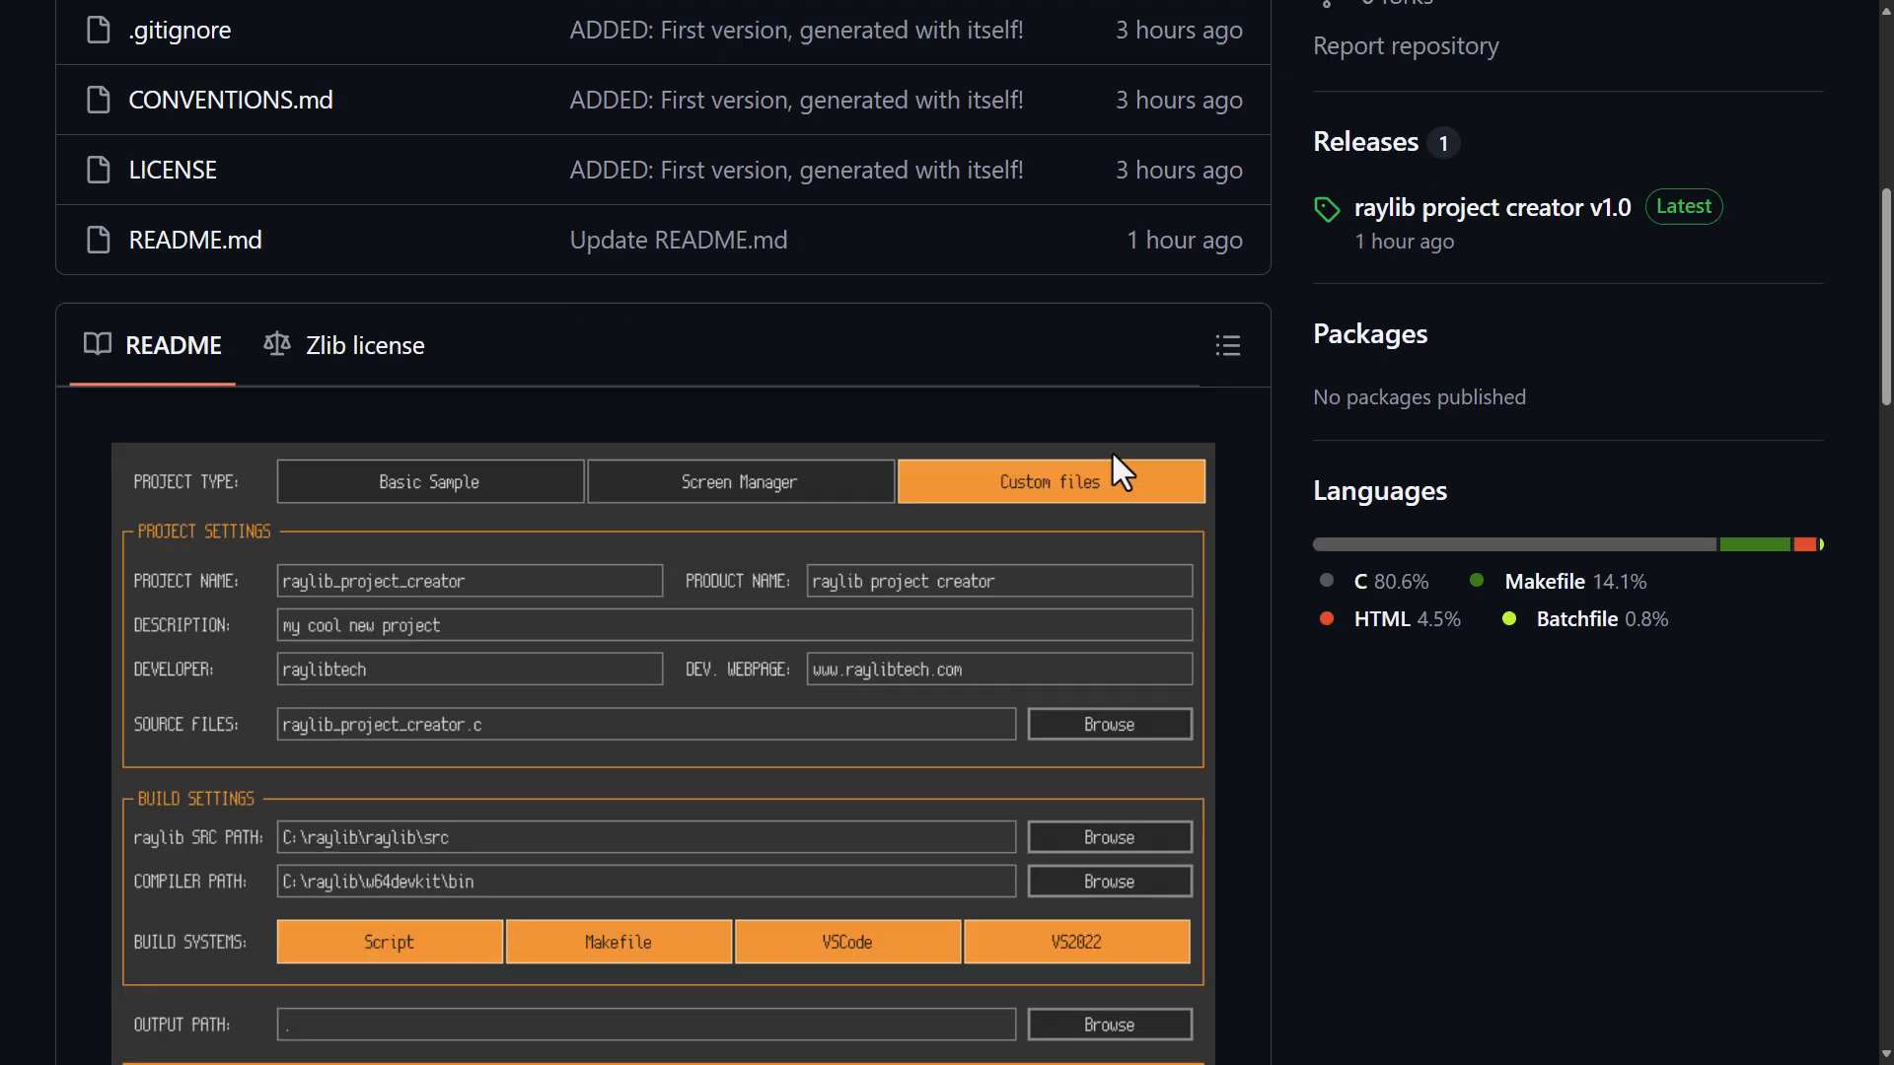
scroll("down", 3)
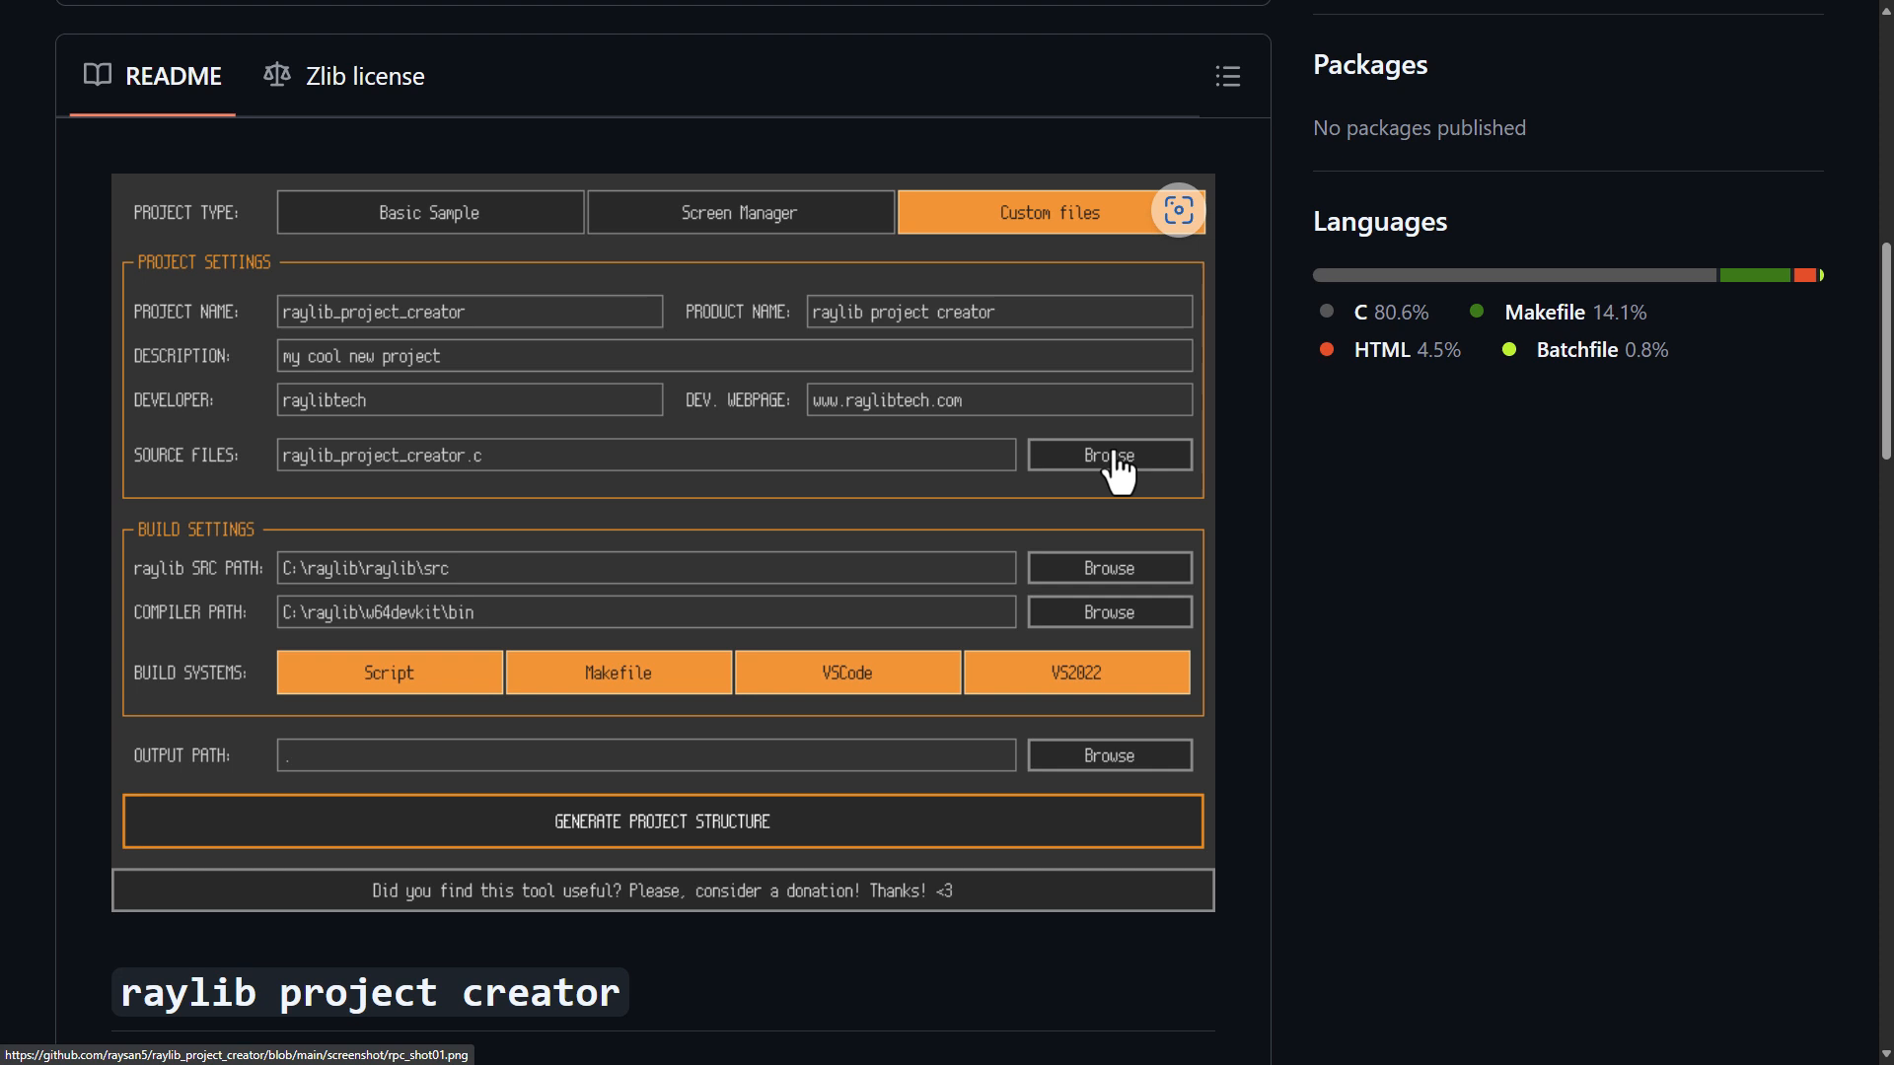
scroll("down", 3)
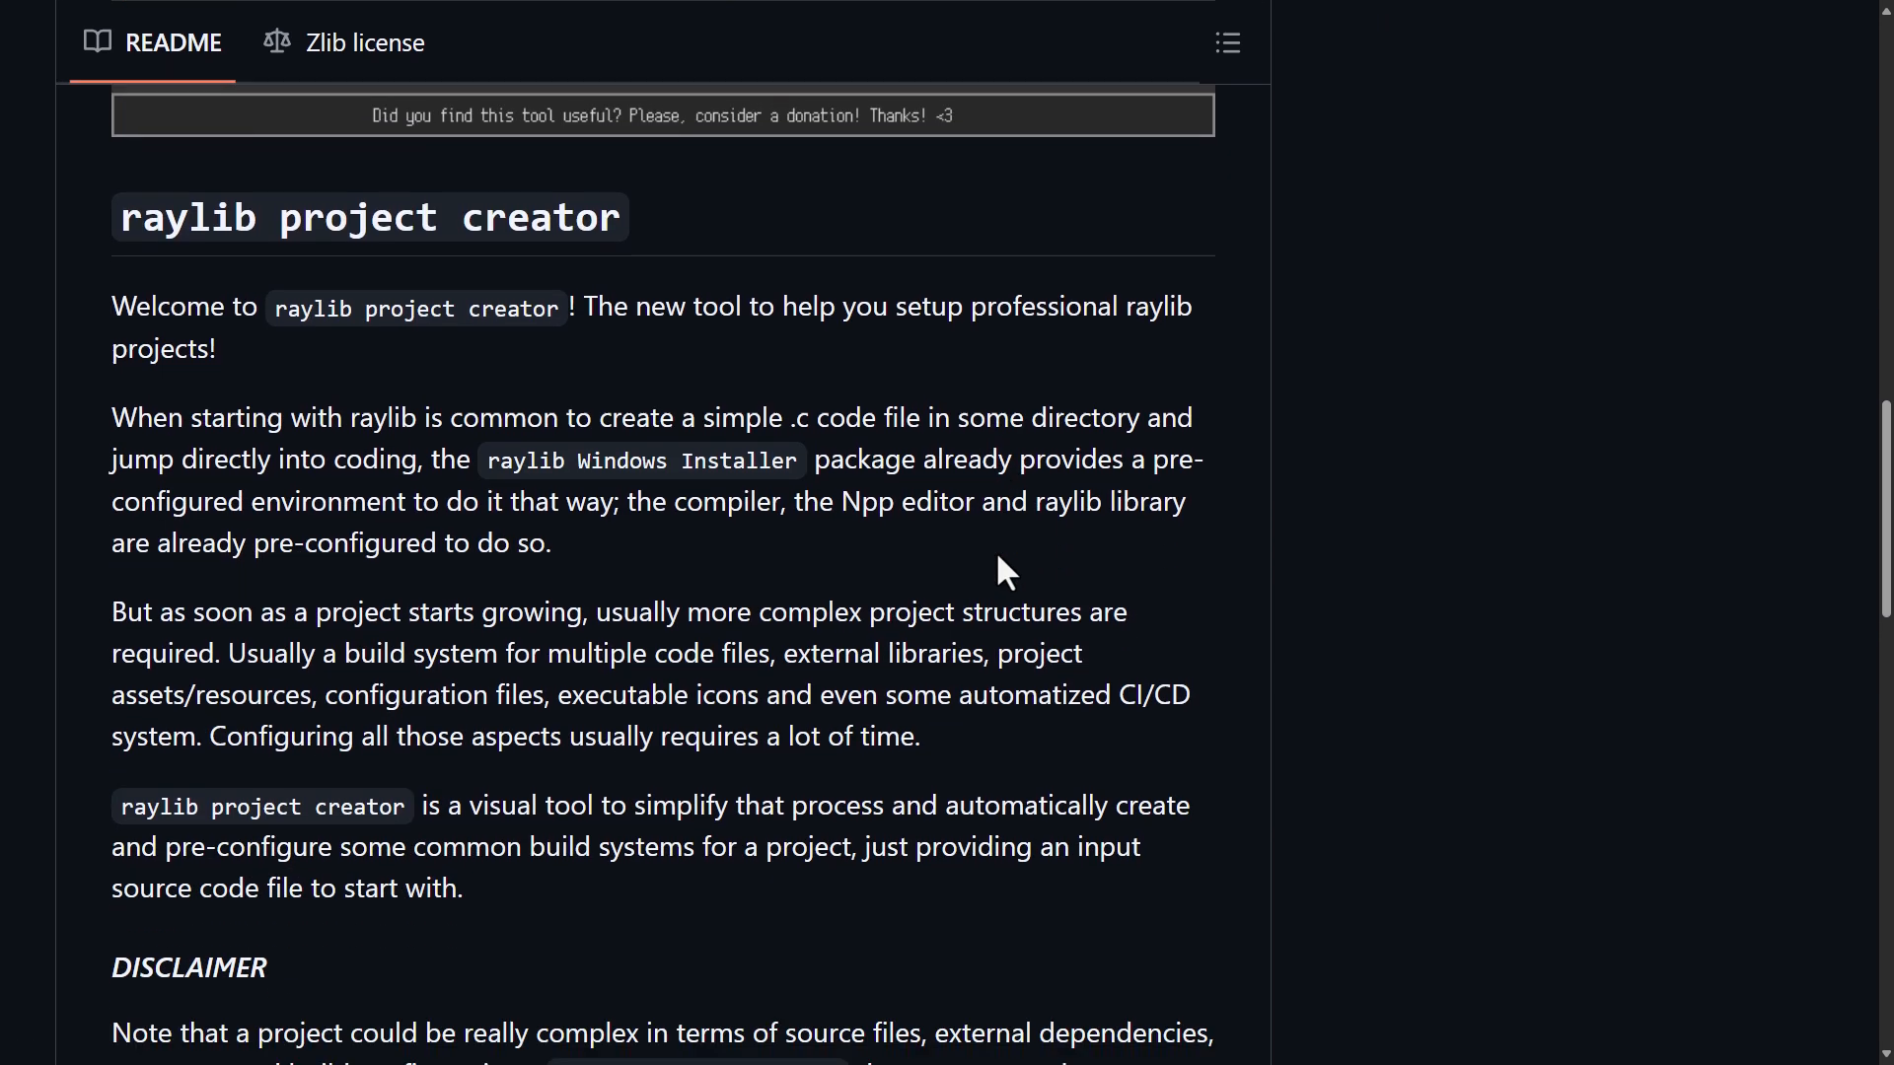
scroll("down", 3)
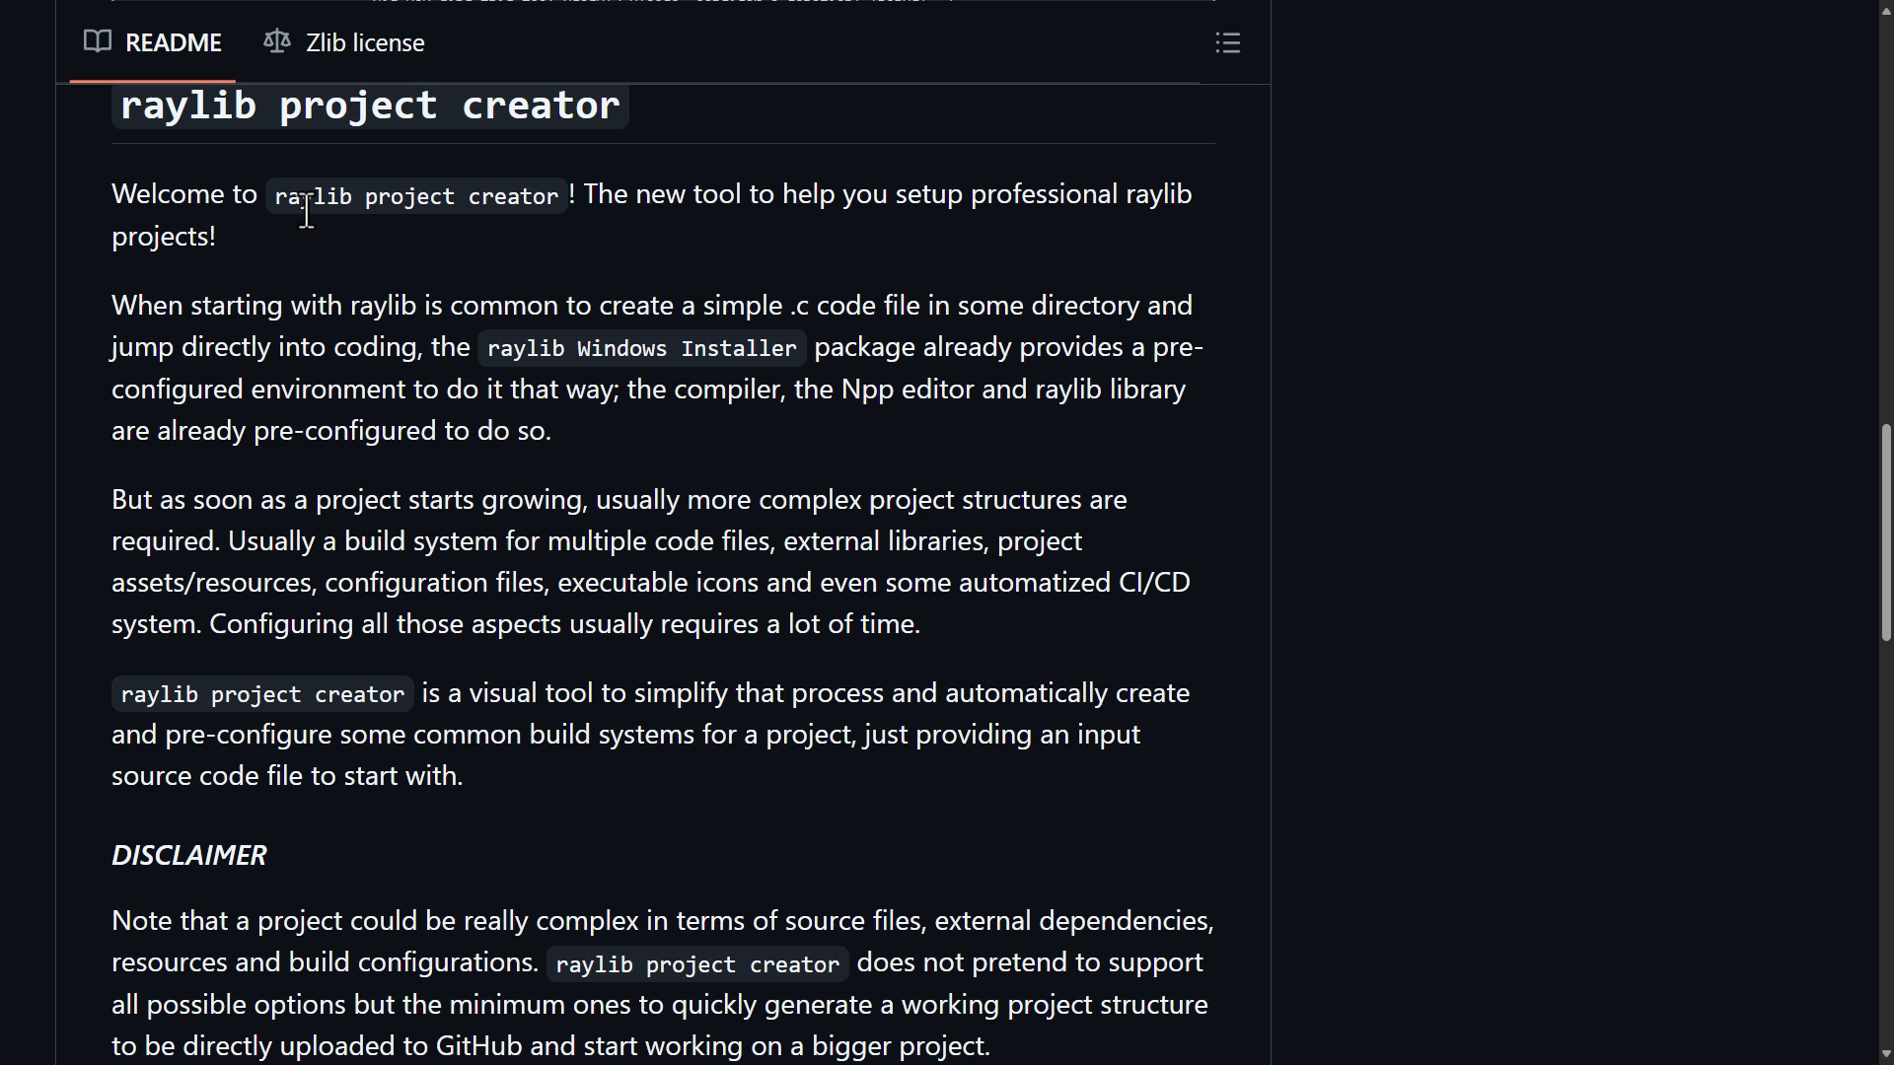
mouse_move(1097, 201)
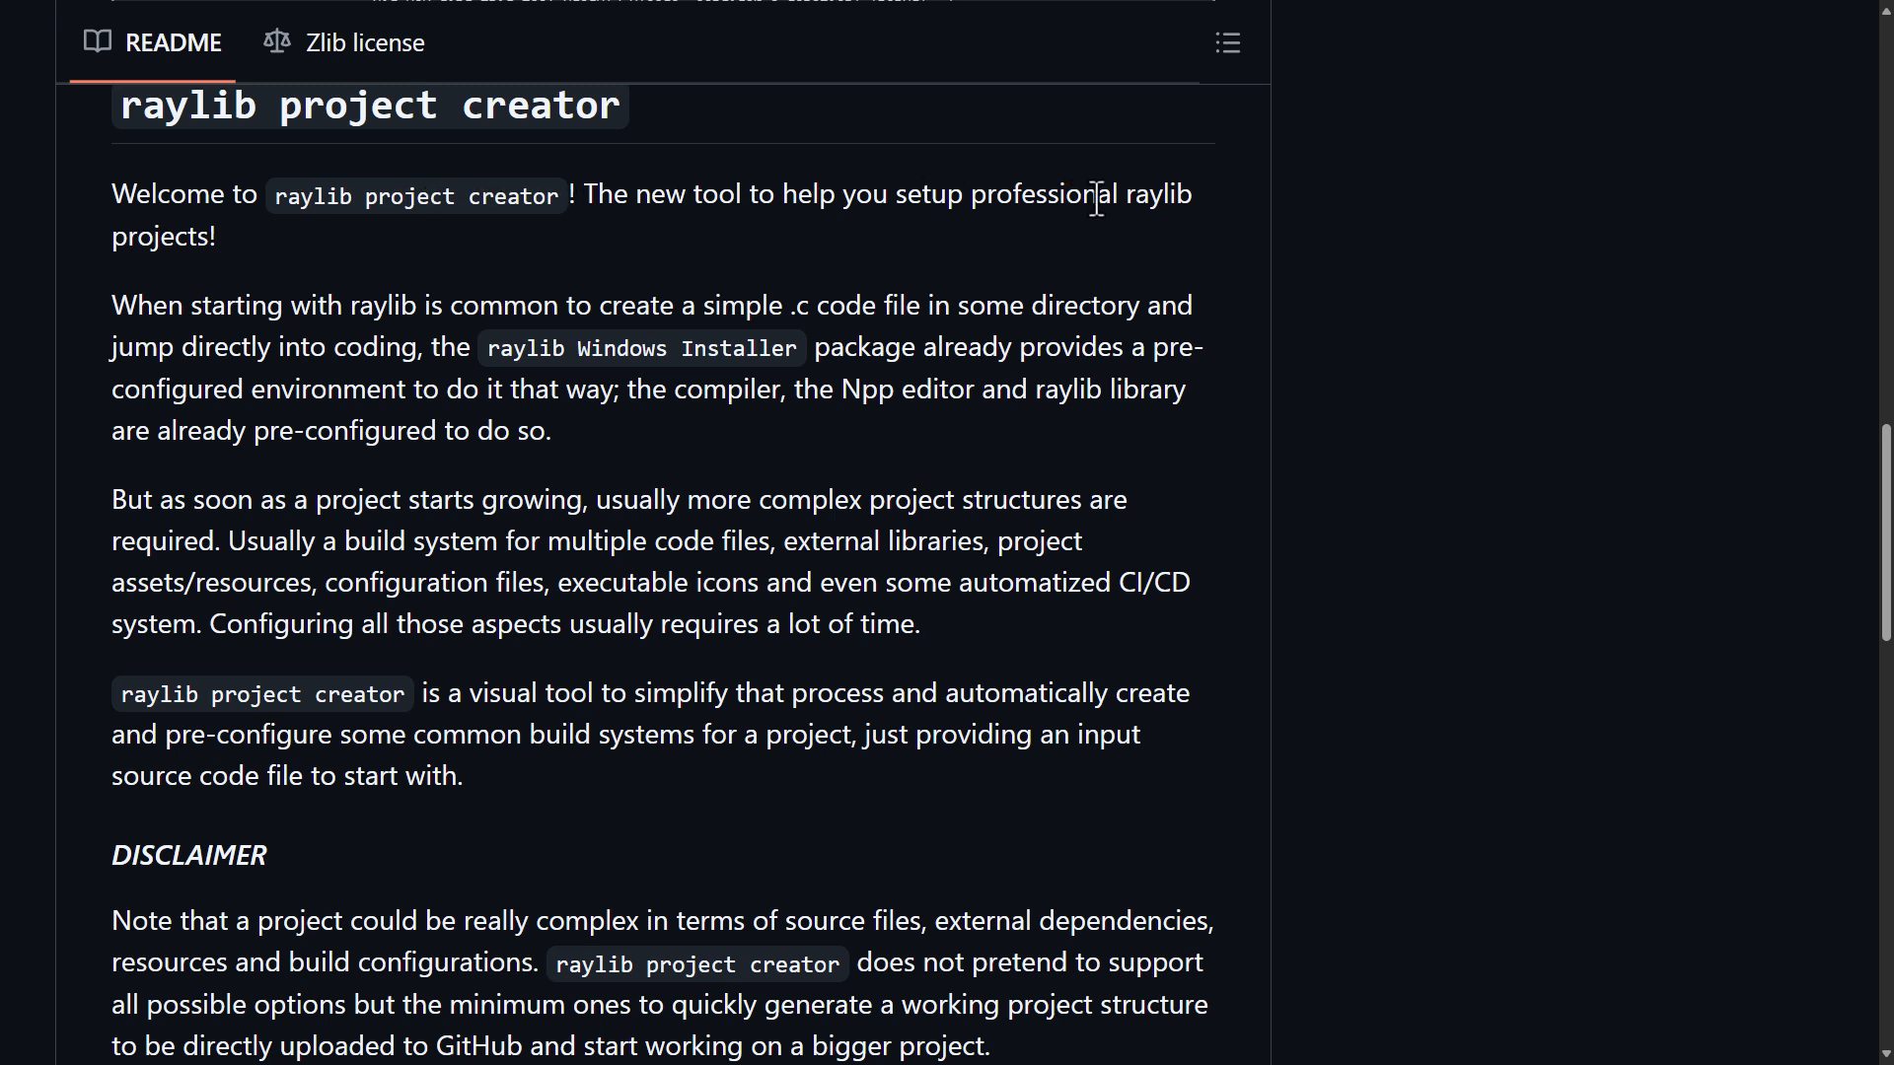
mouse_move(644, 317)
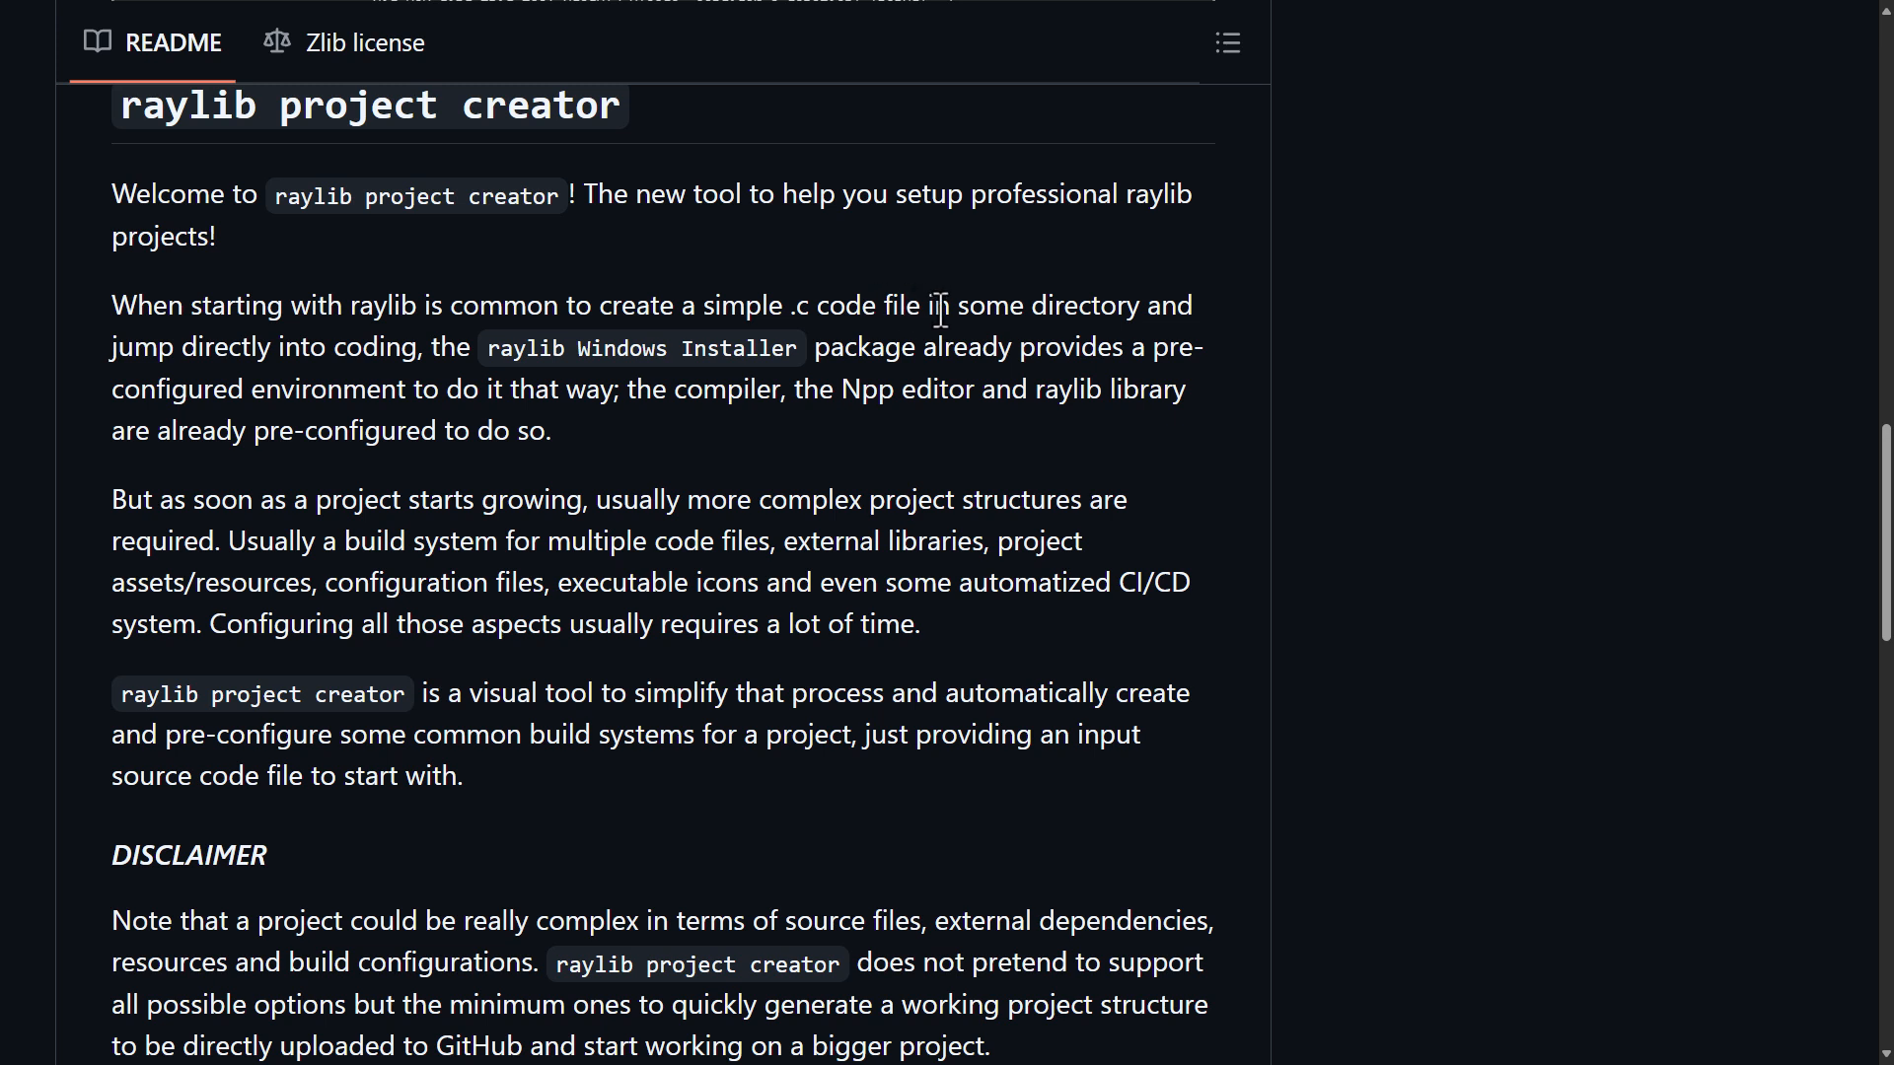
mouse_move(523, 350)
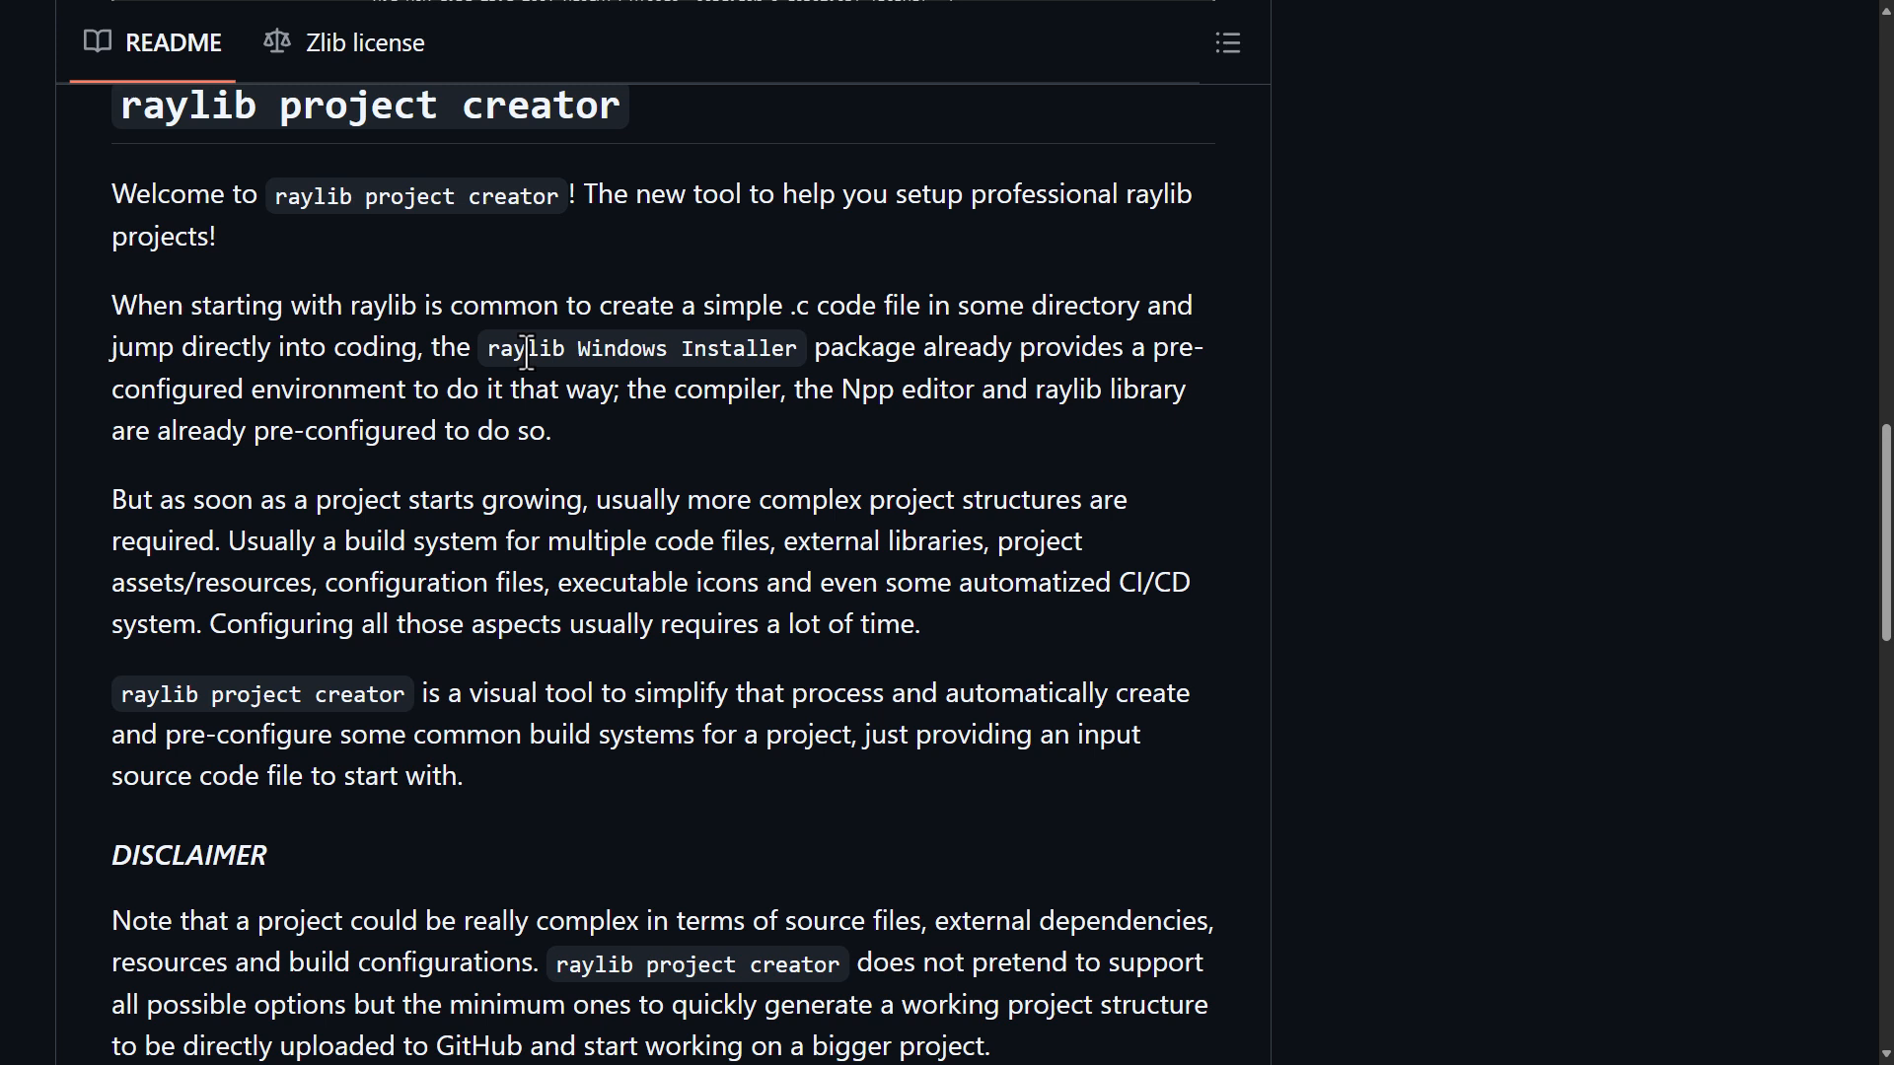
mouse_move(688, 402)
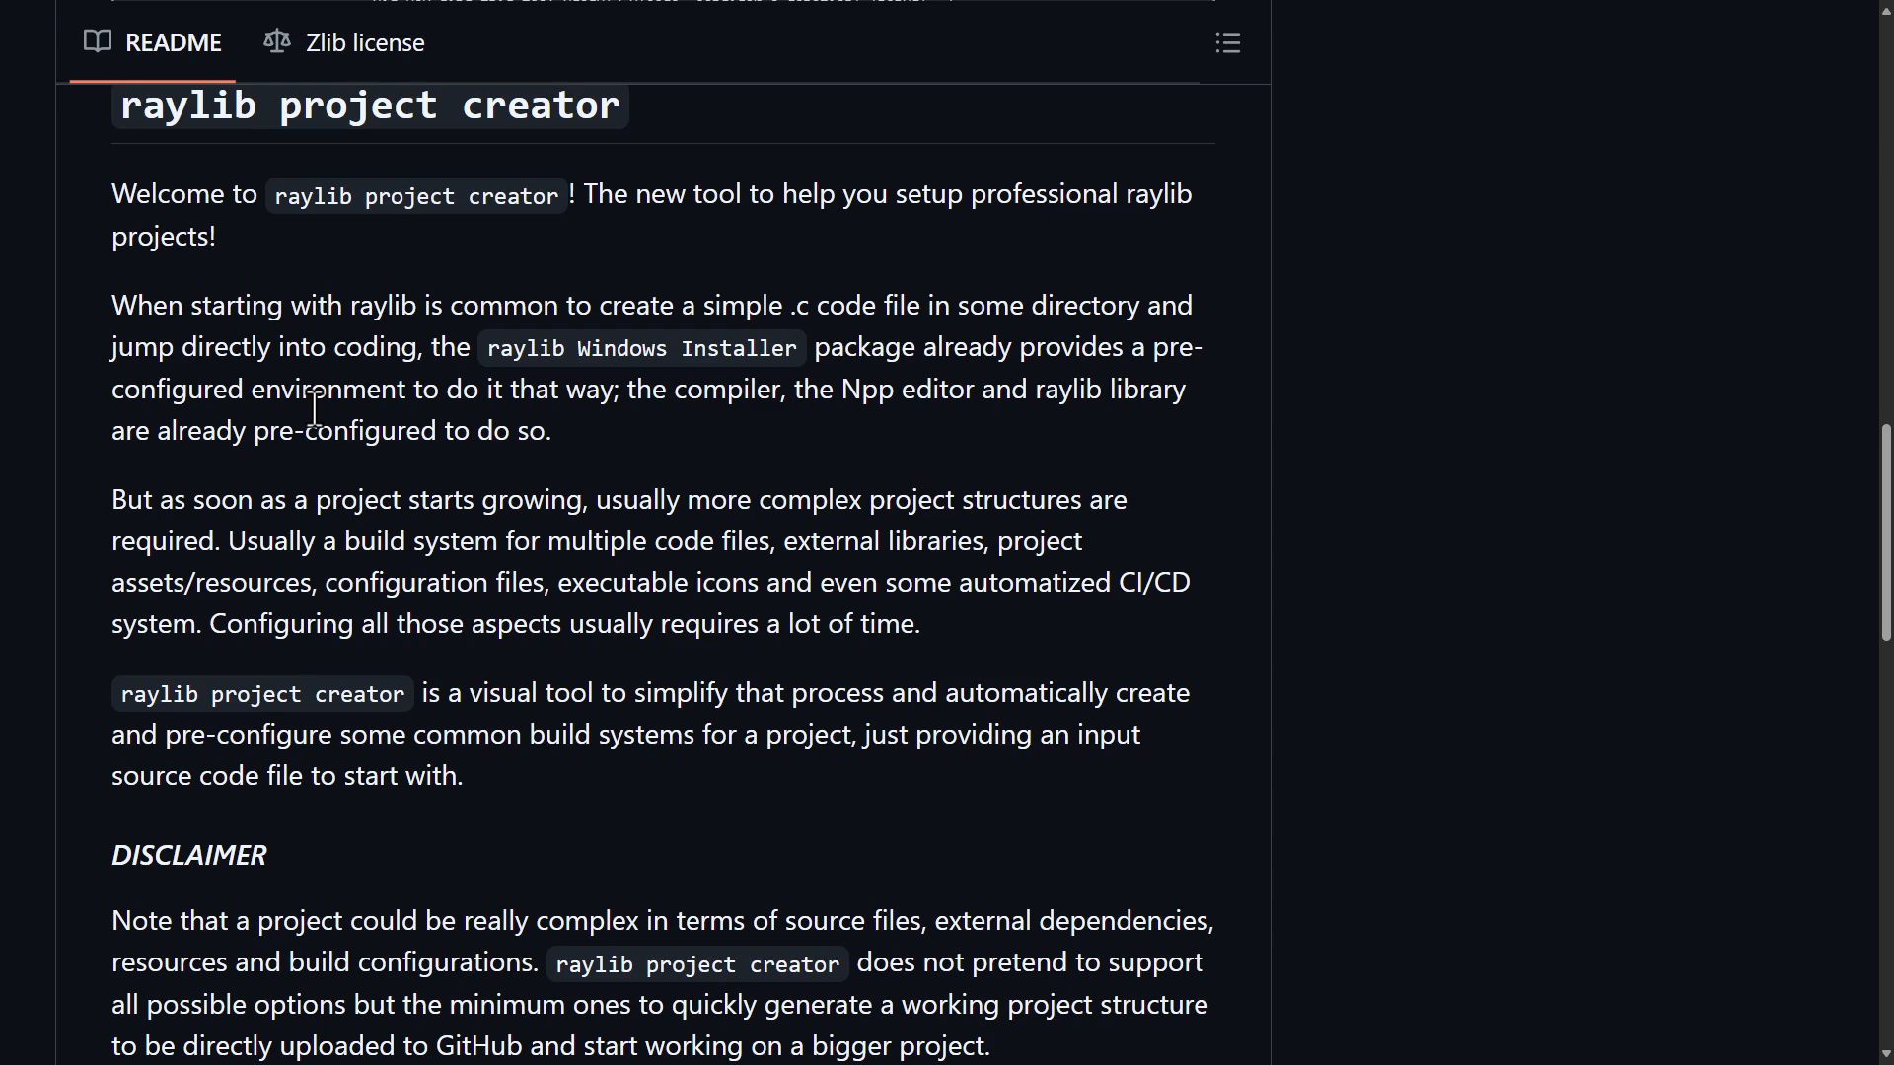
scroll("down", 3)
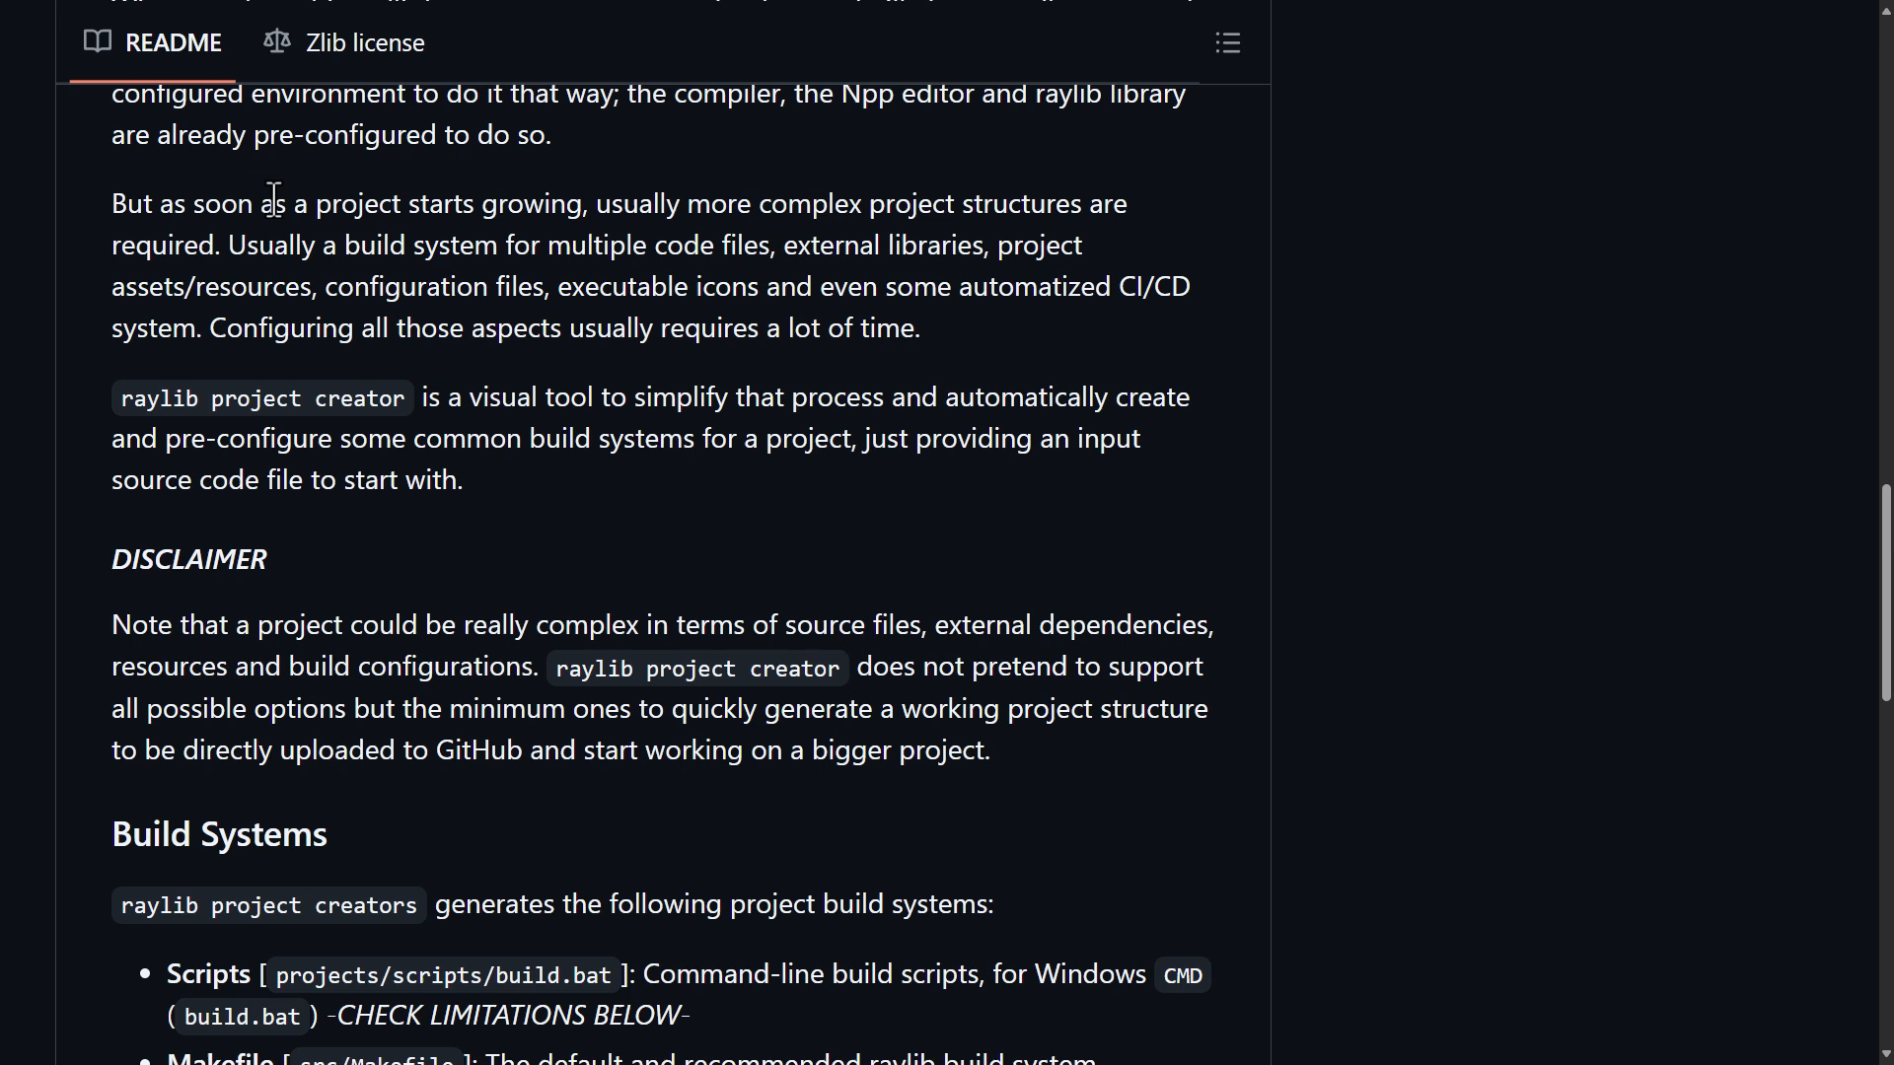
mouse_move(540, 200)
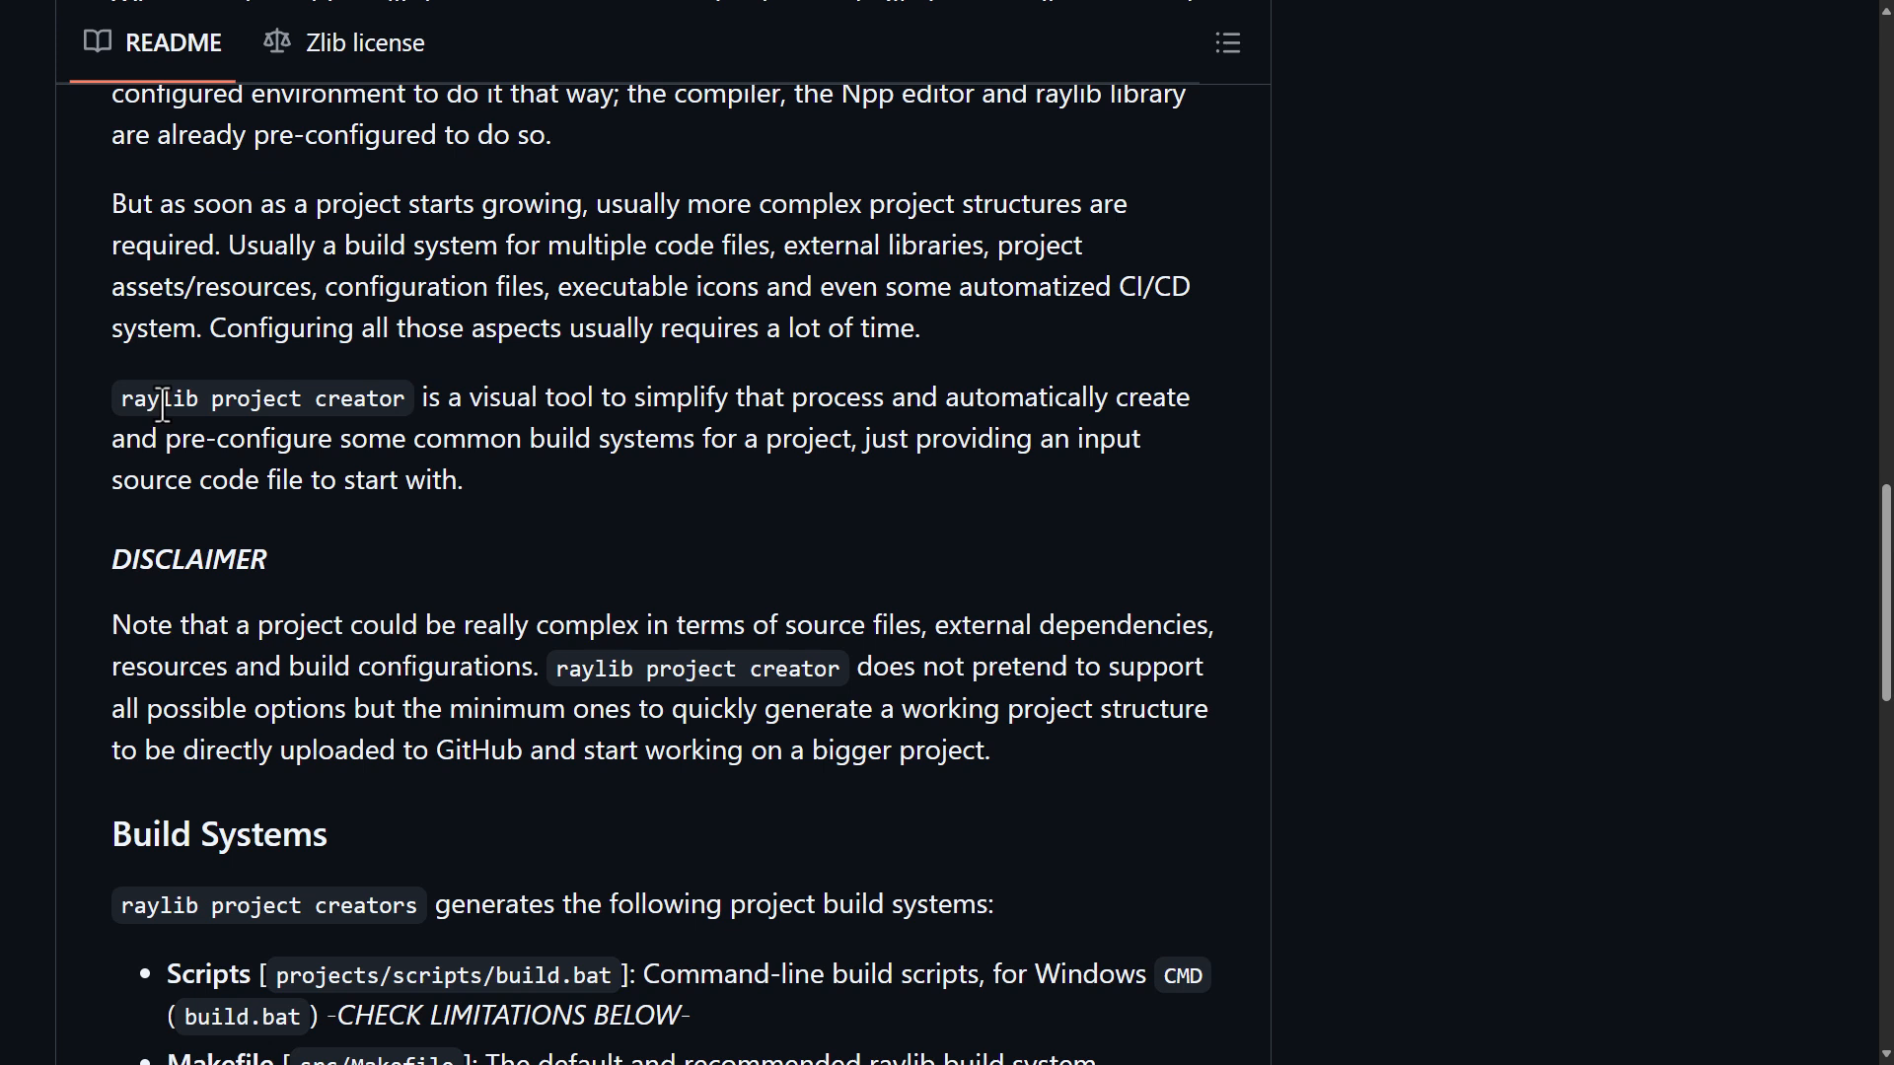
mouse_move(904, 413)
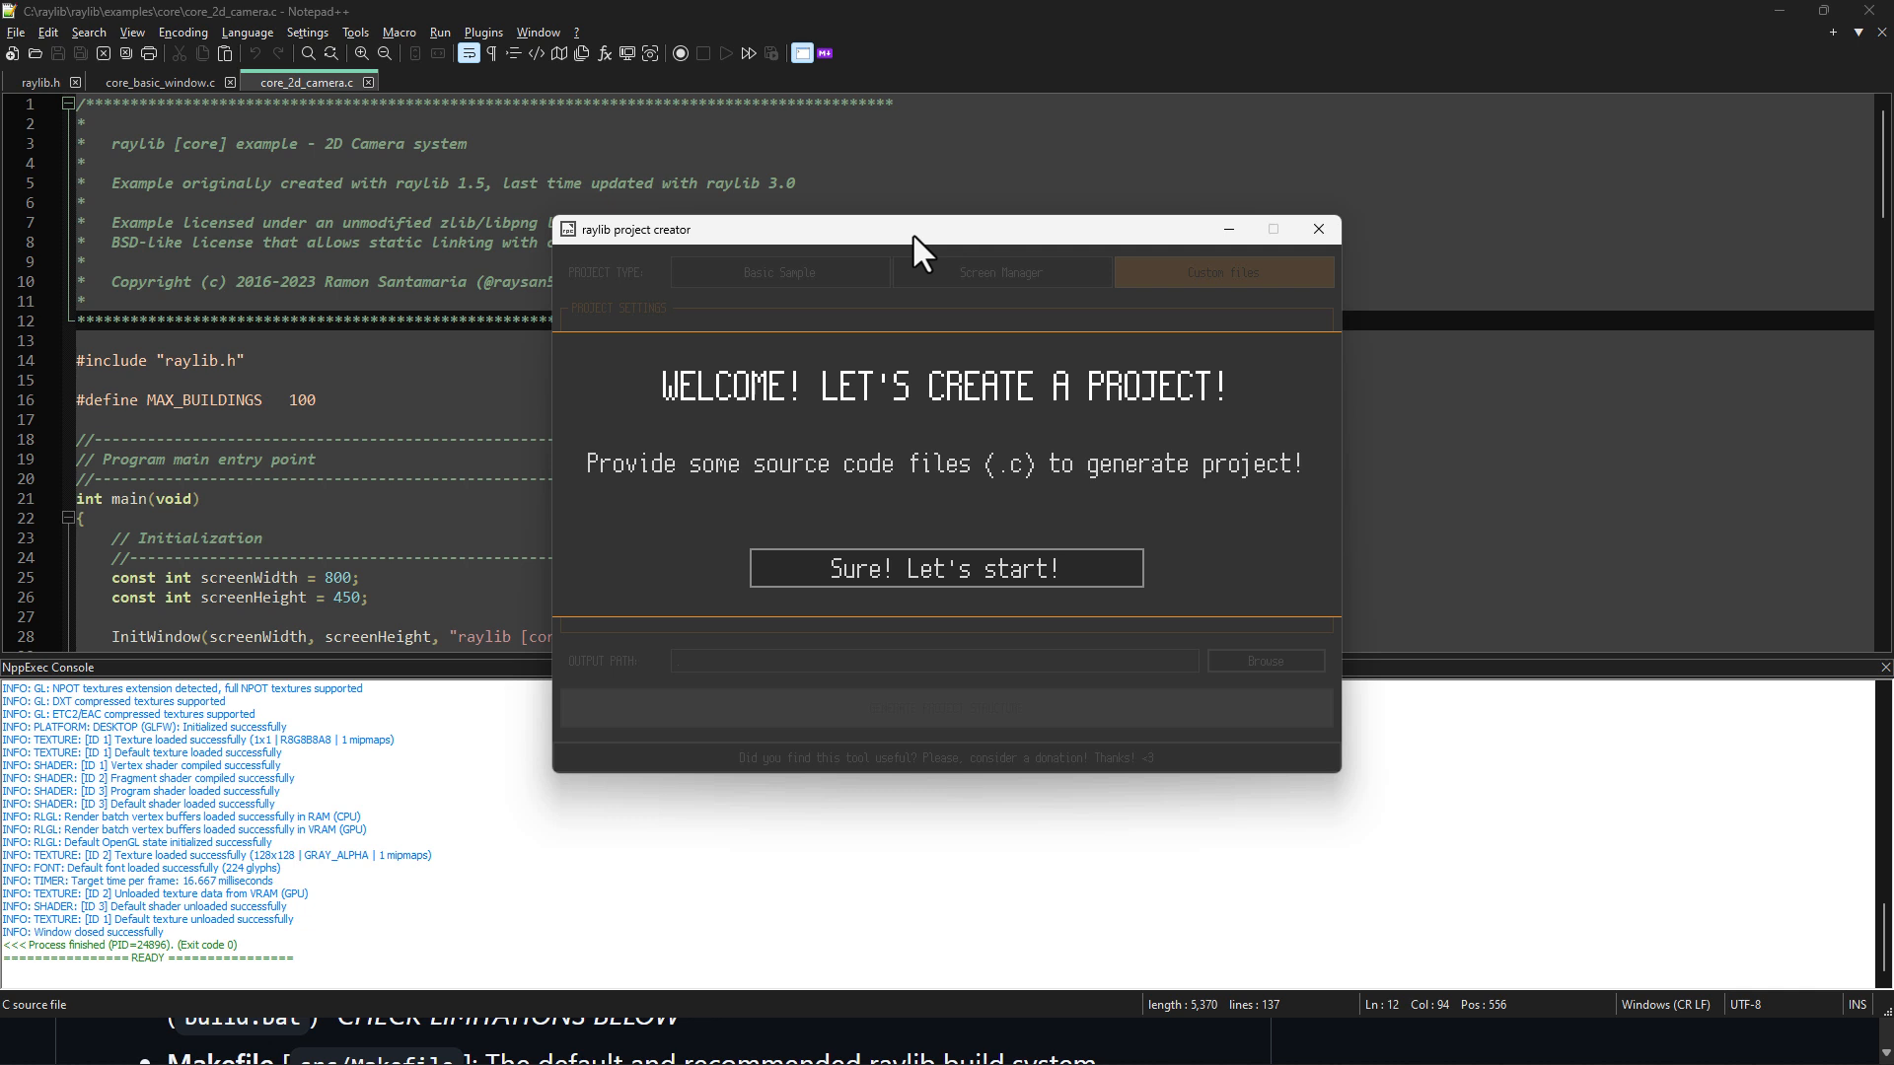
mouse_move(848, 20)
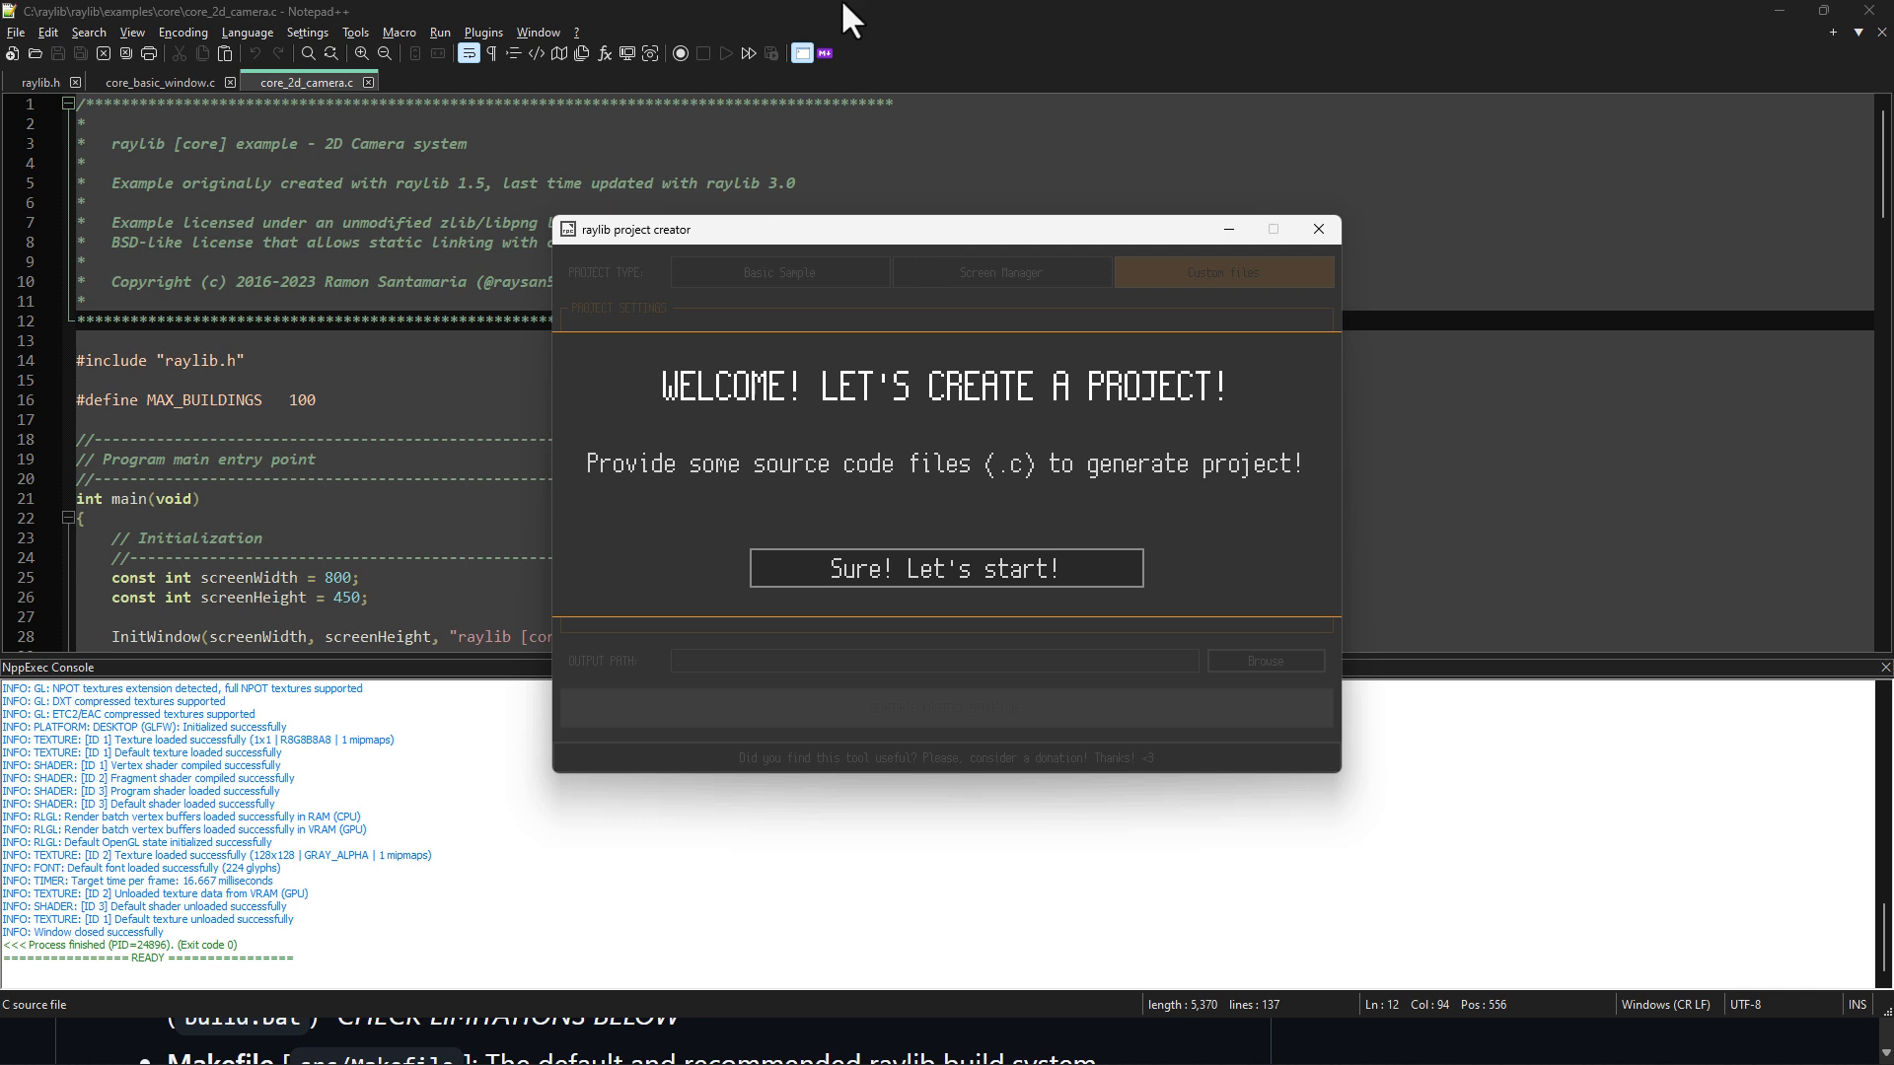
mouse_move(786, 398)
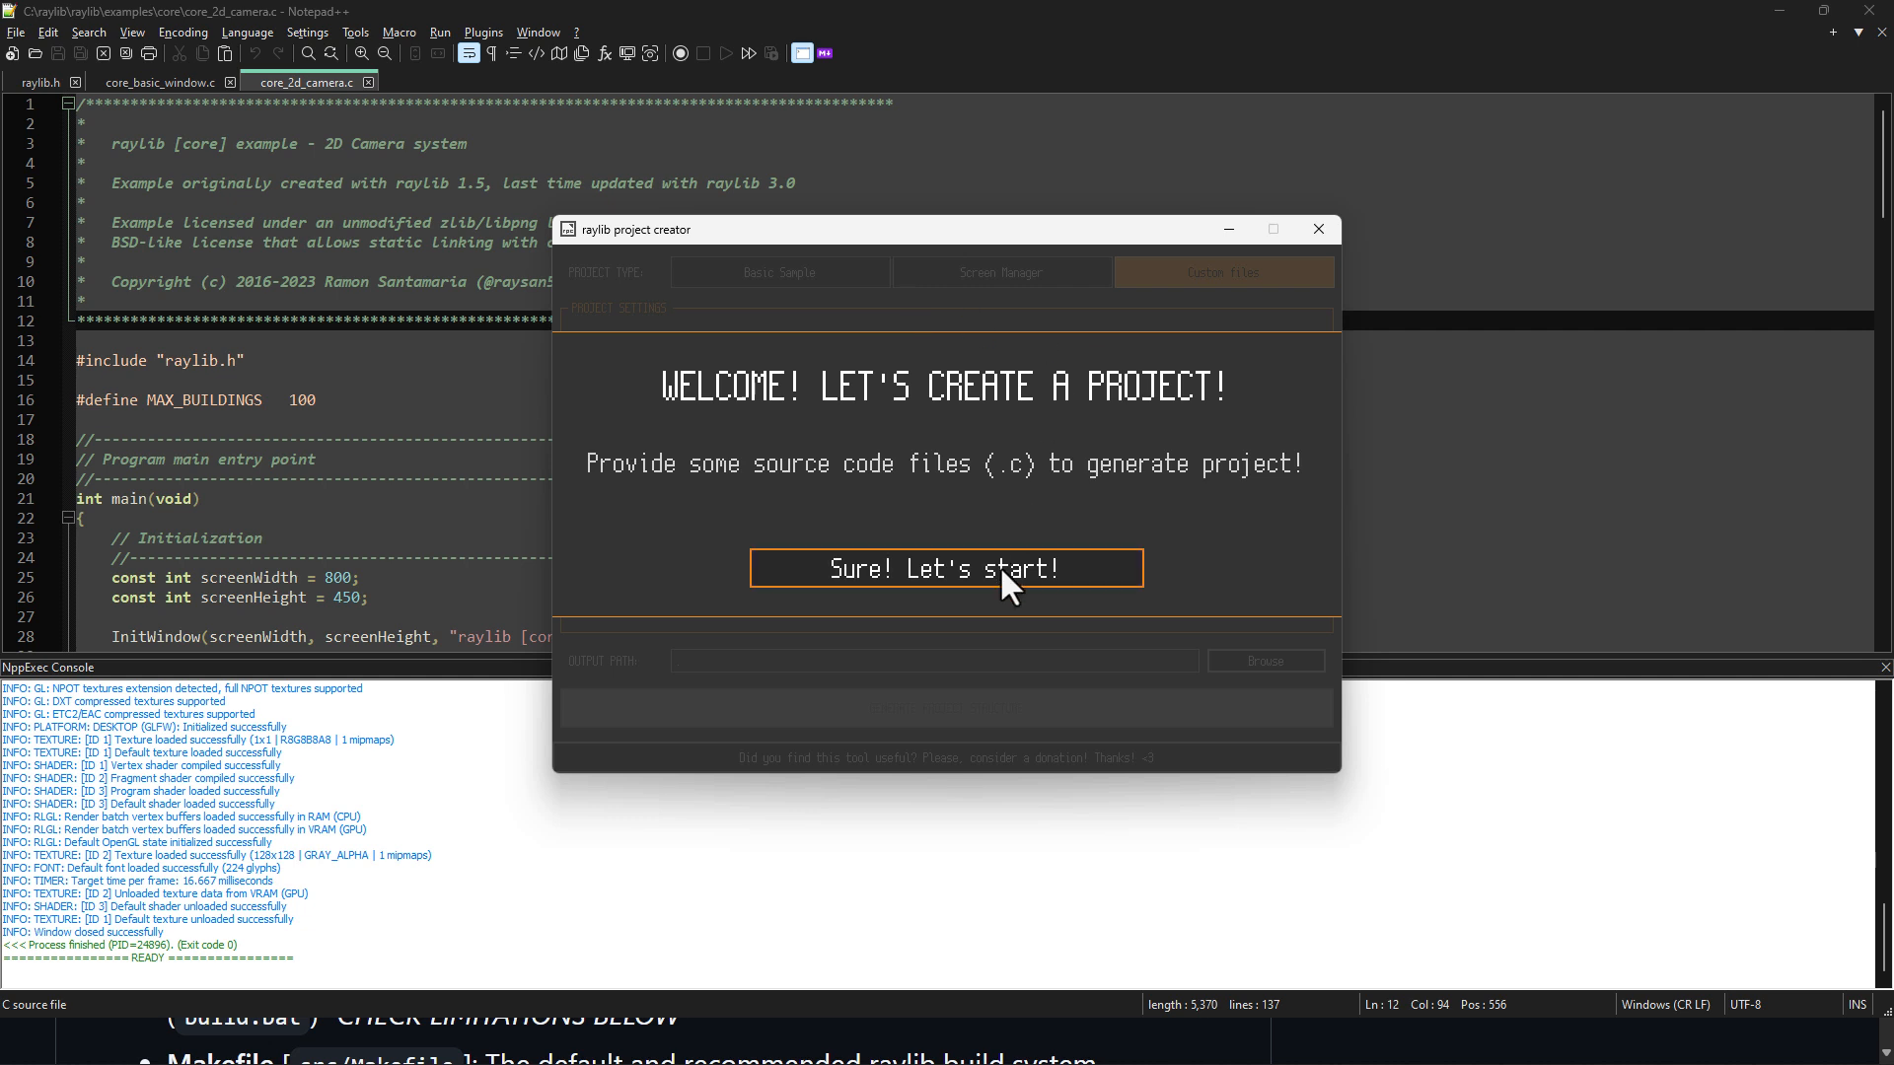
Step: Start a project and cycle through Basic Sample, Screen Manager and Custom files types
left_click(946, 568)
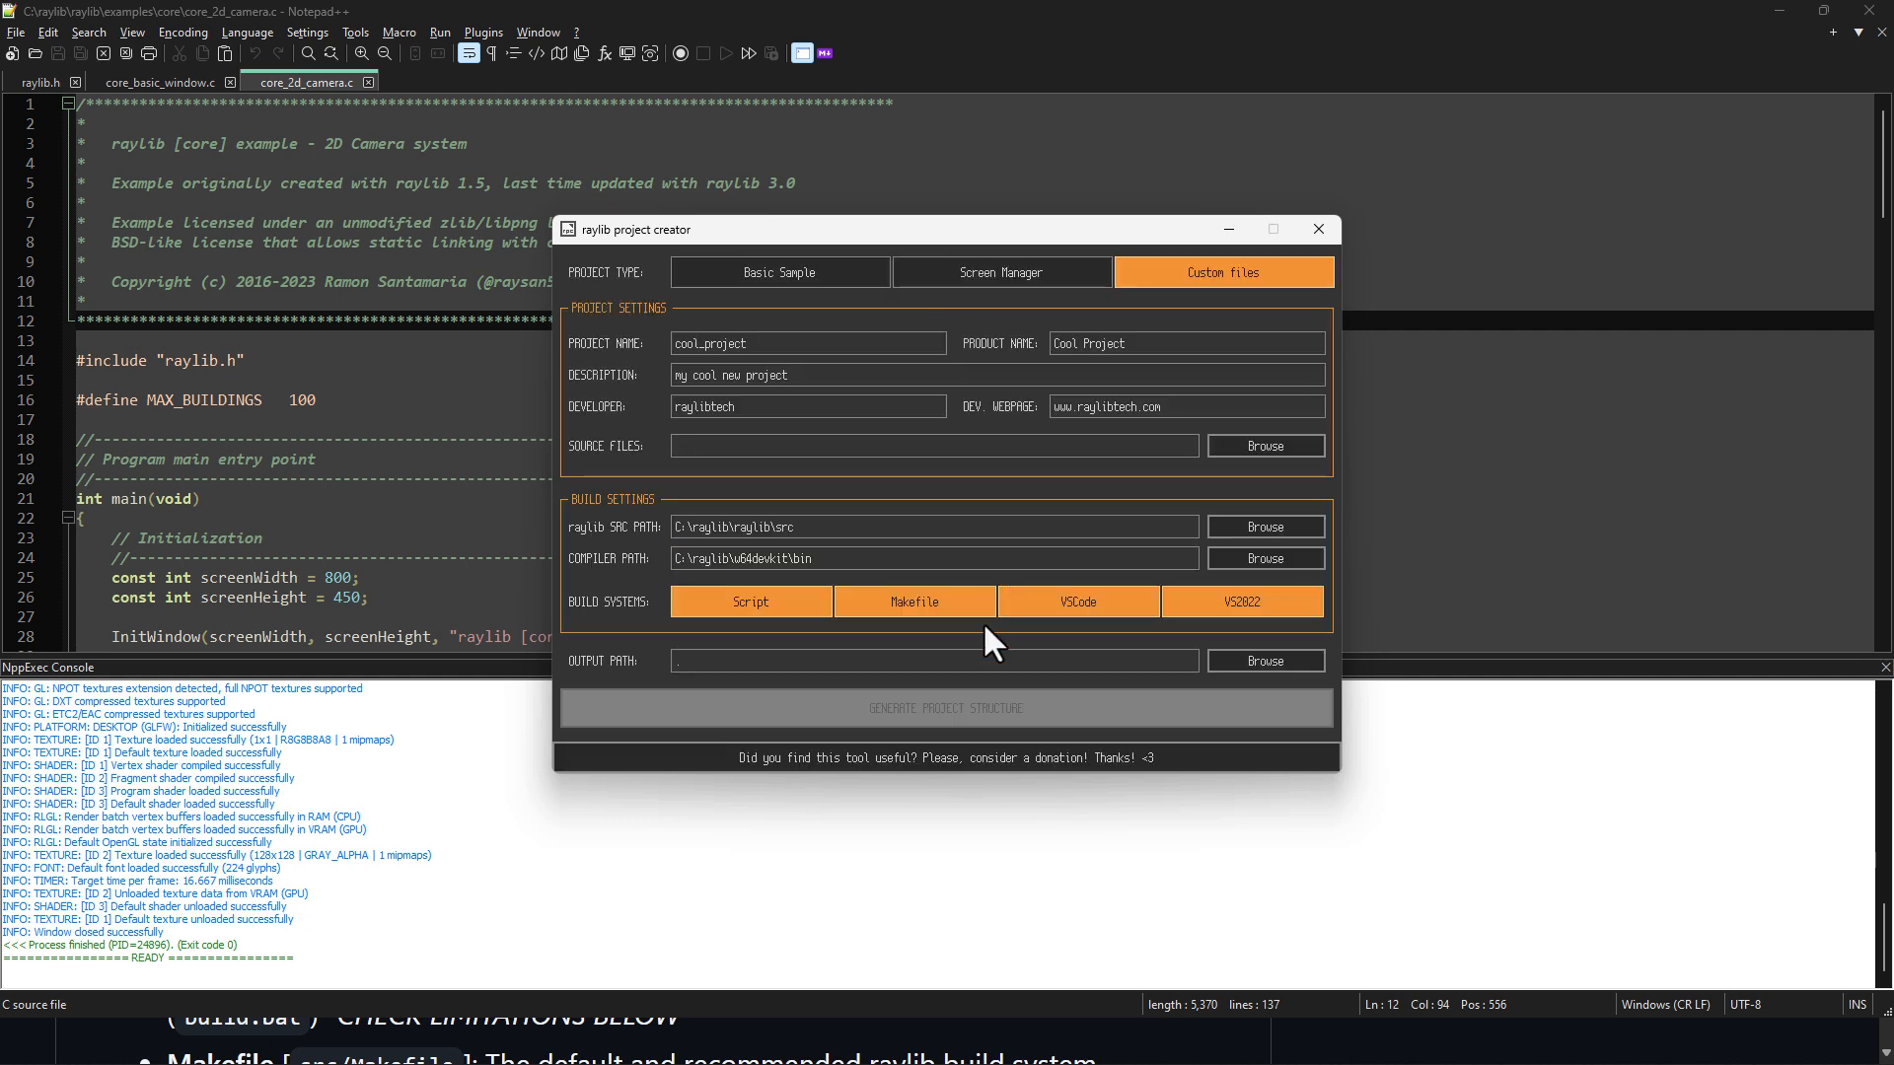
left_click(779, 273)
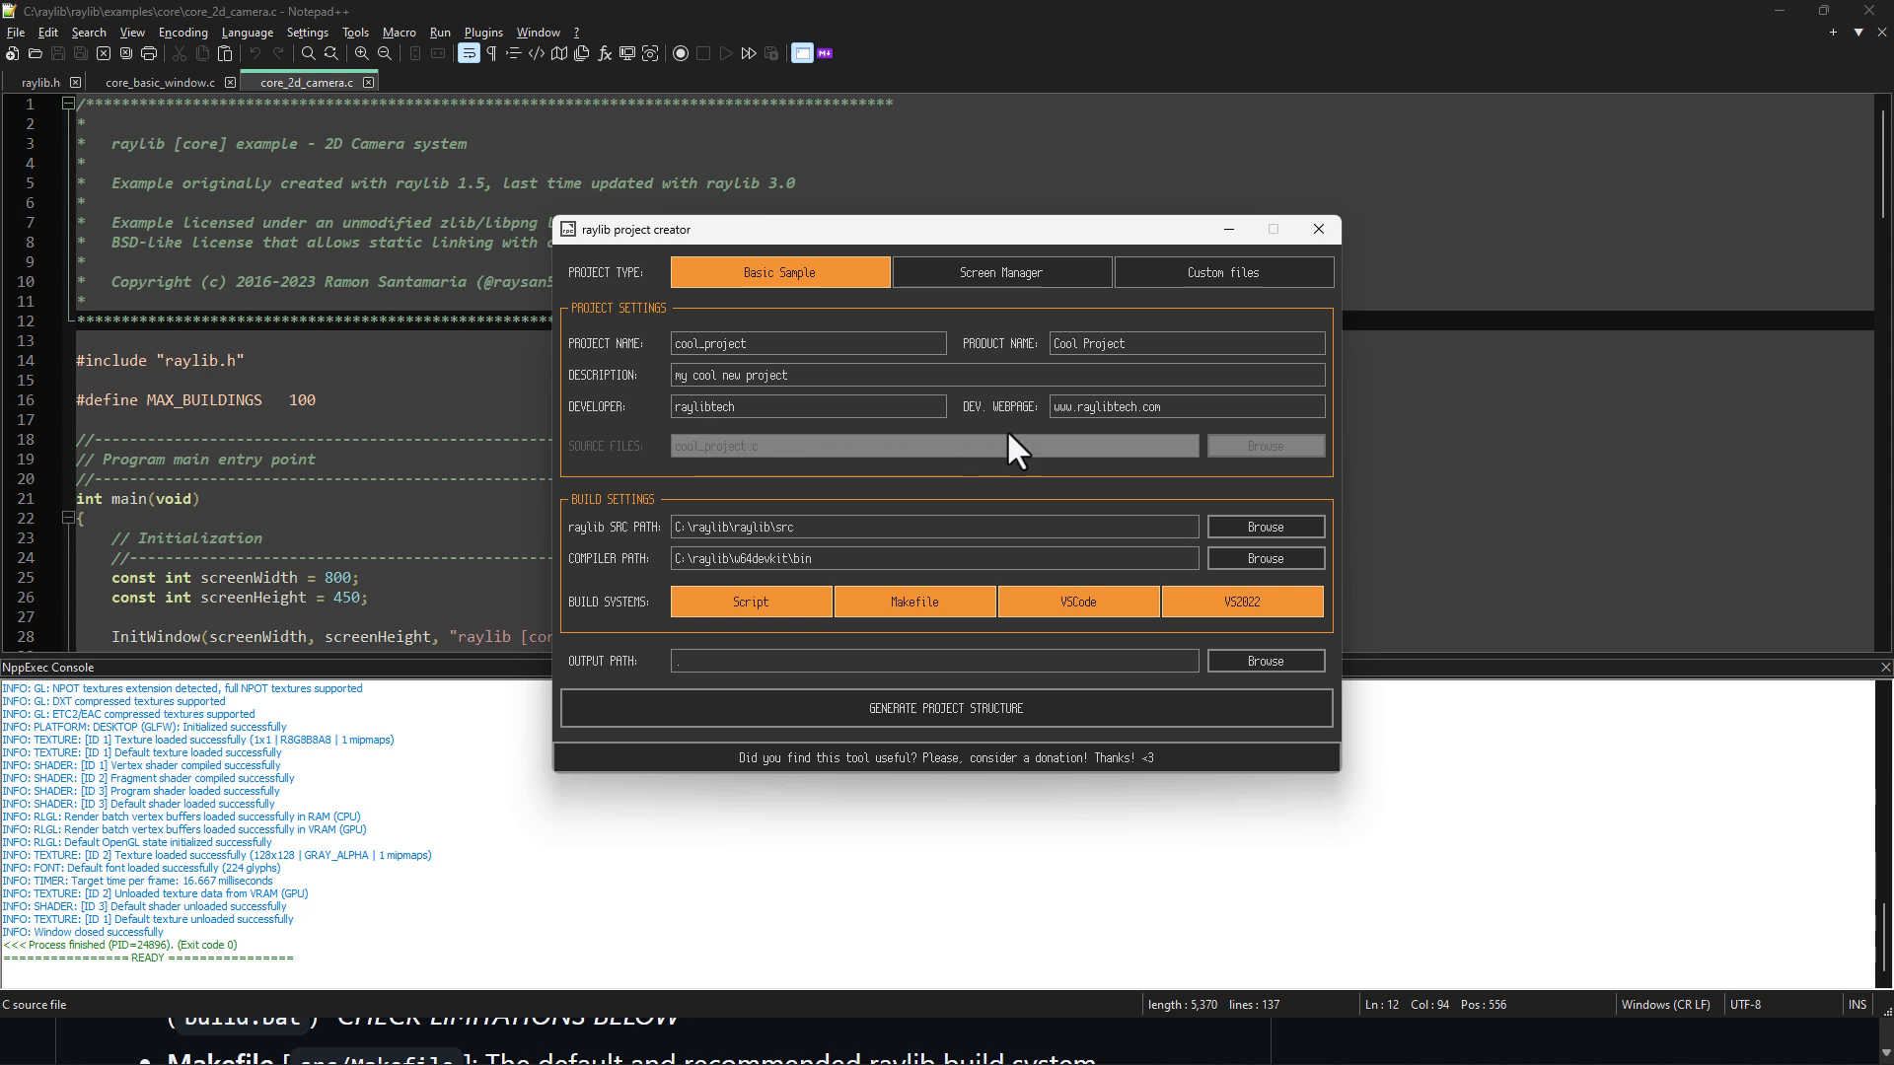
left_click(1001, 273)
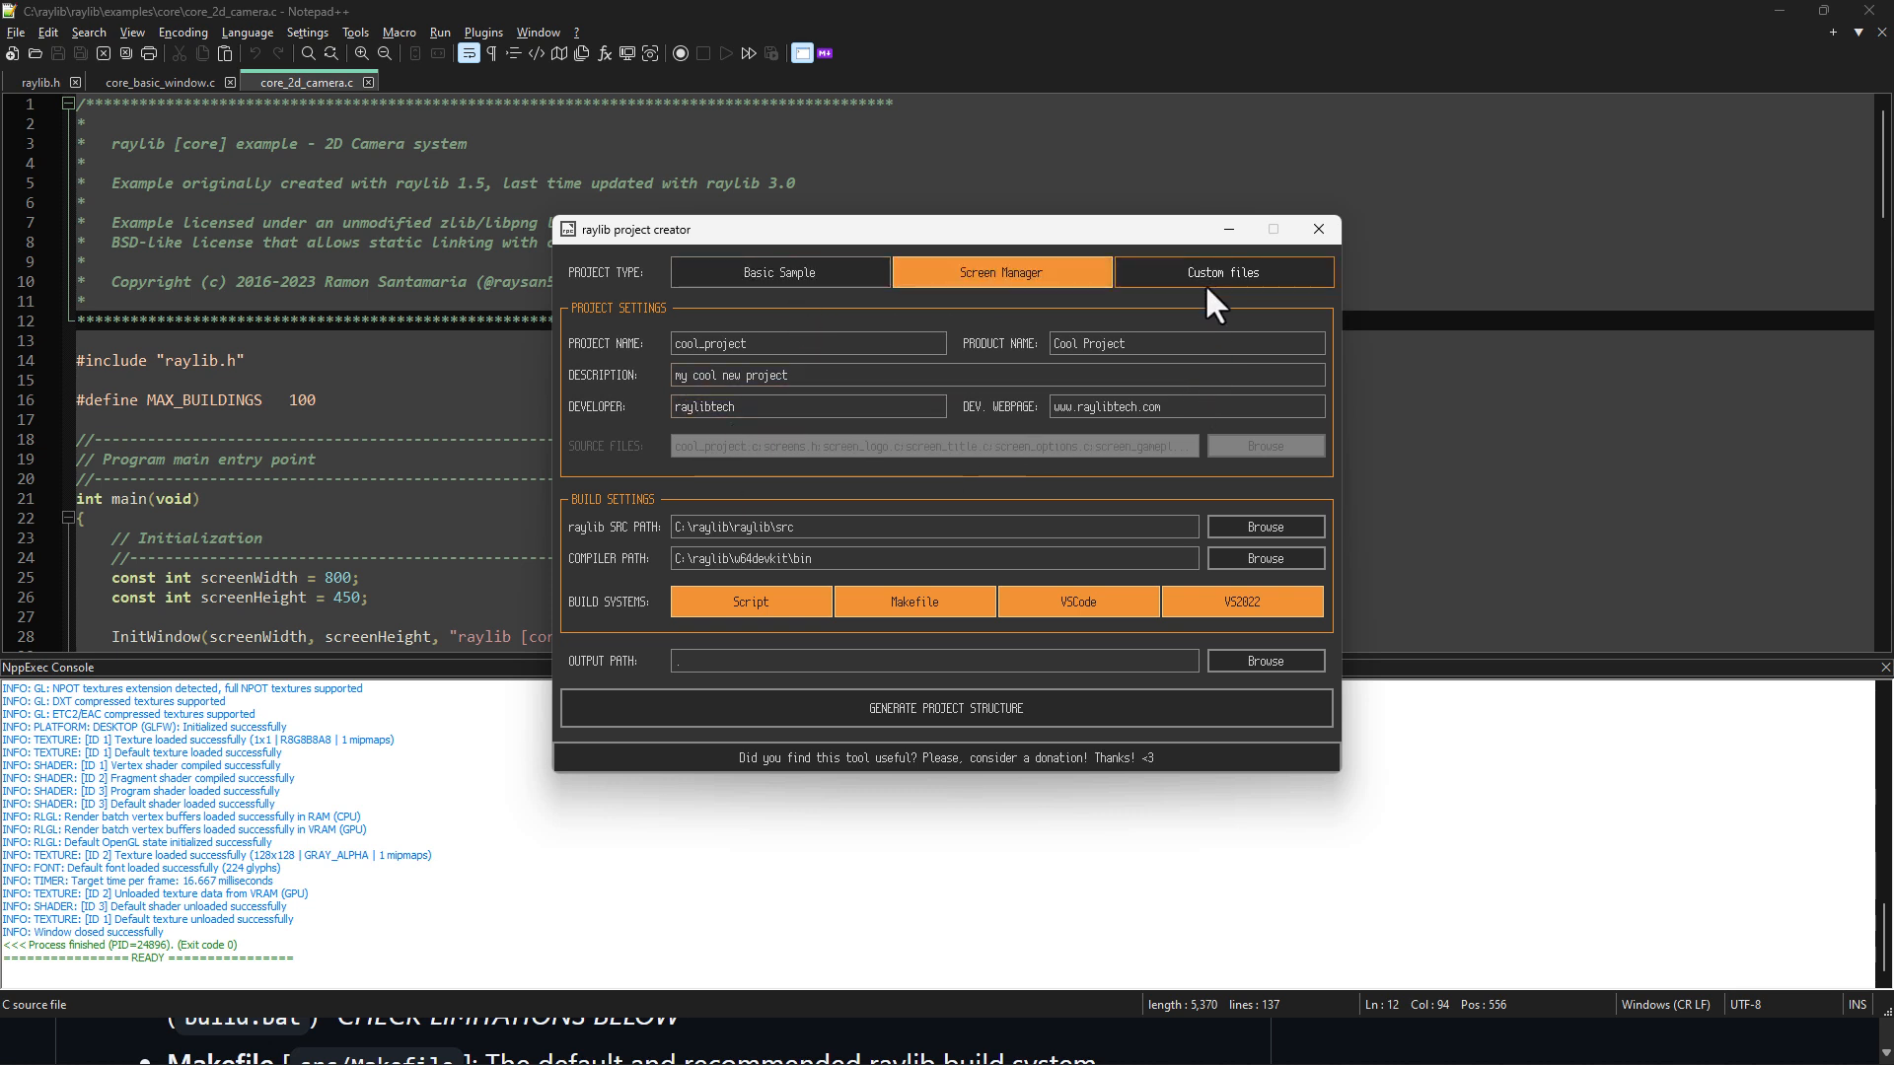
left_click(1221, 272)
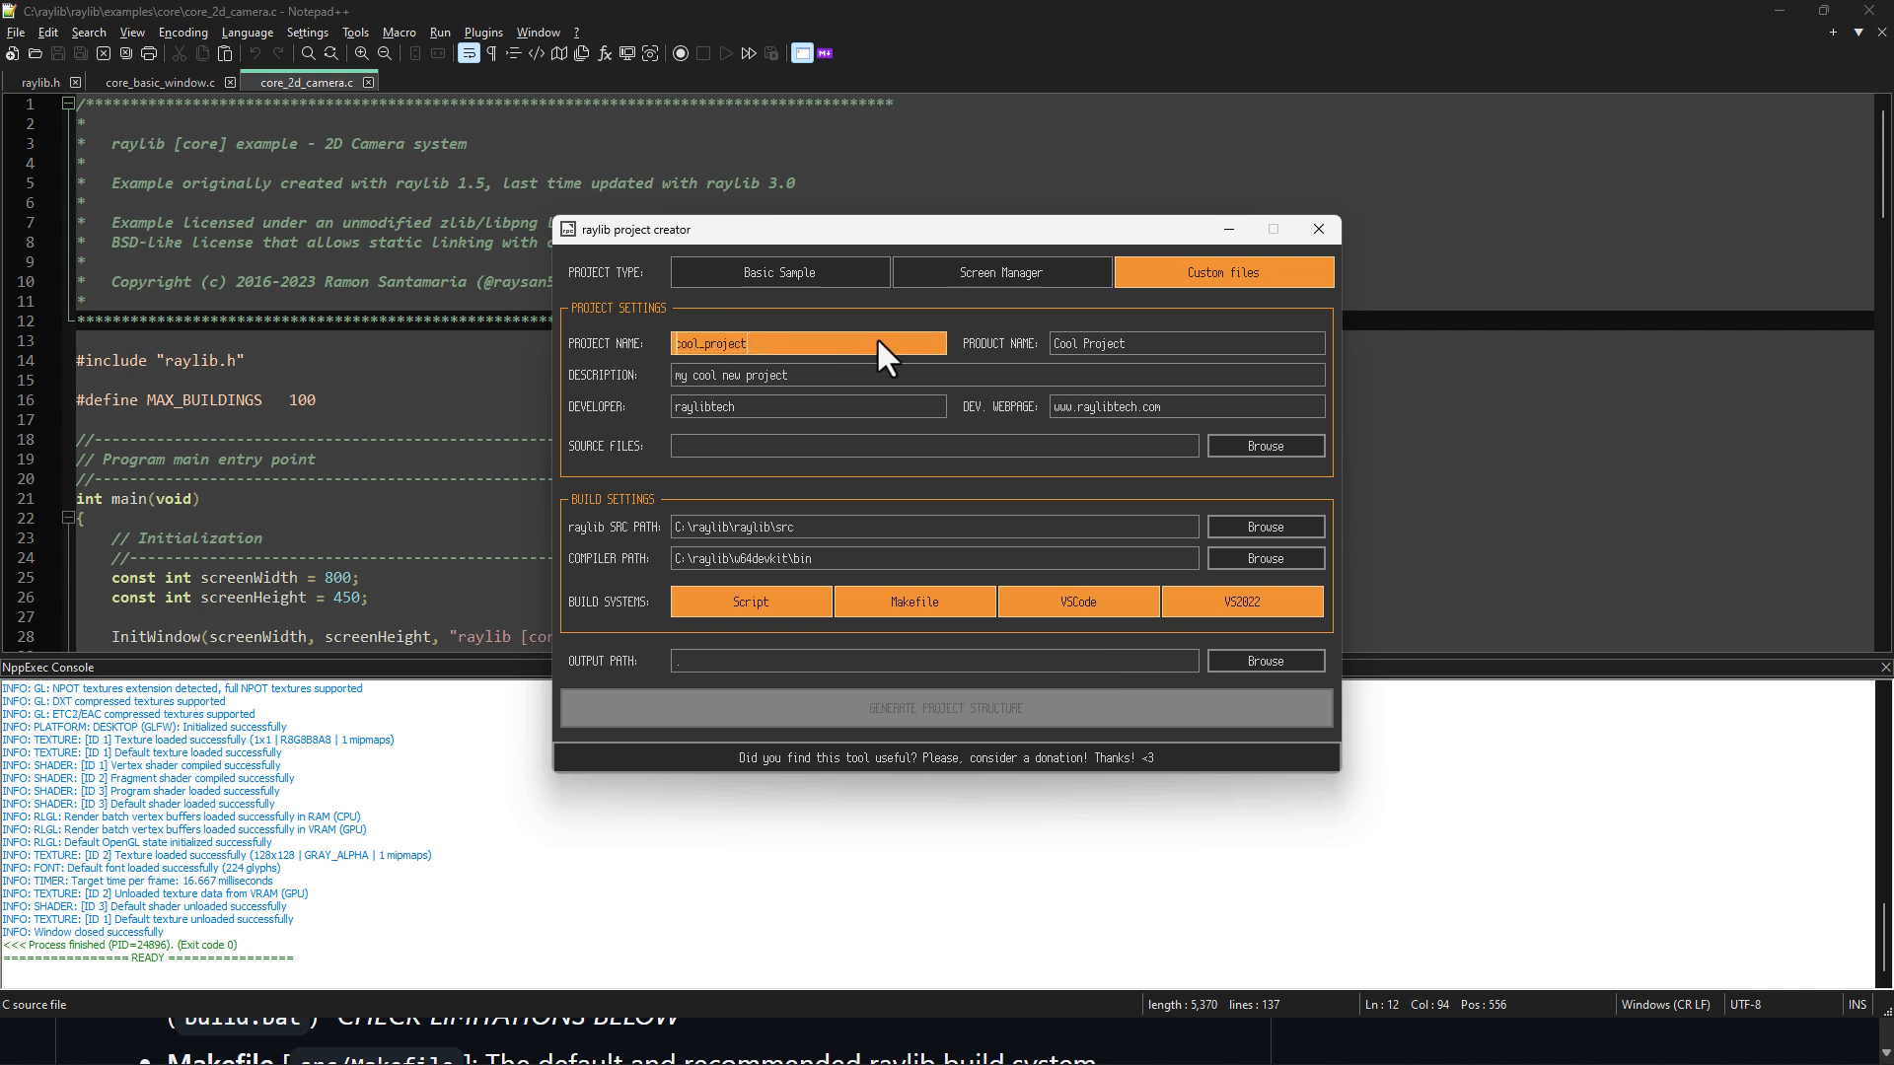
Step: Enter MyRayProject as project name and begin RayOMatic as product name
type("M")
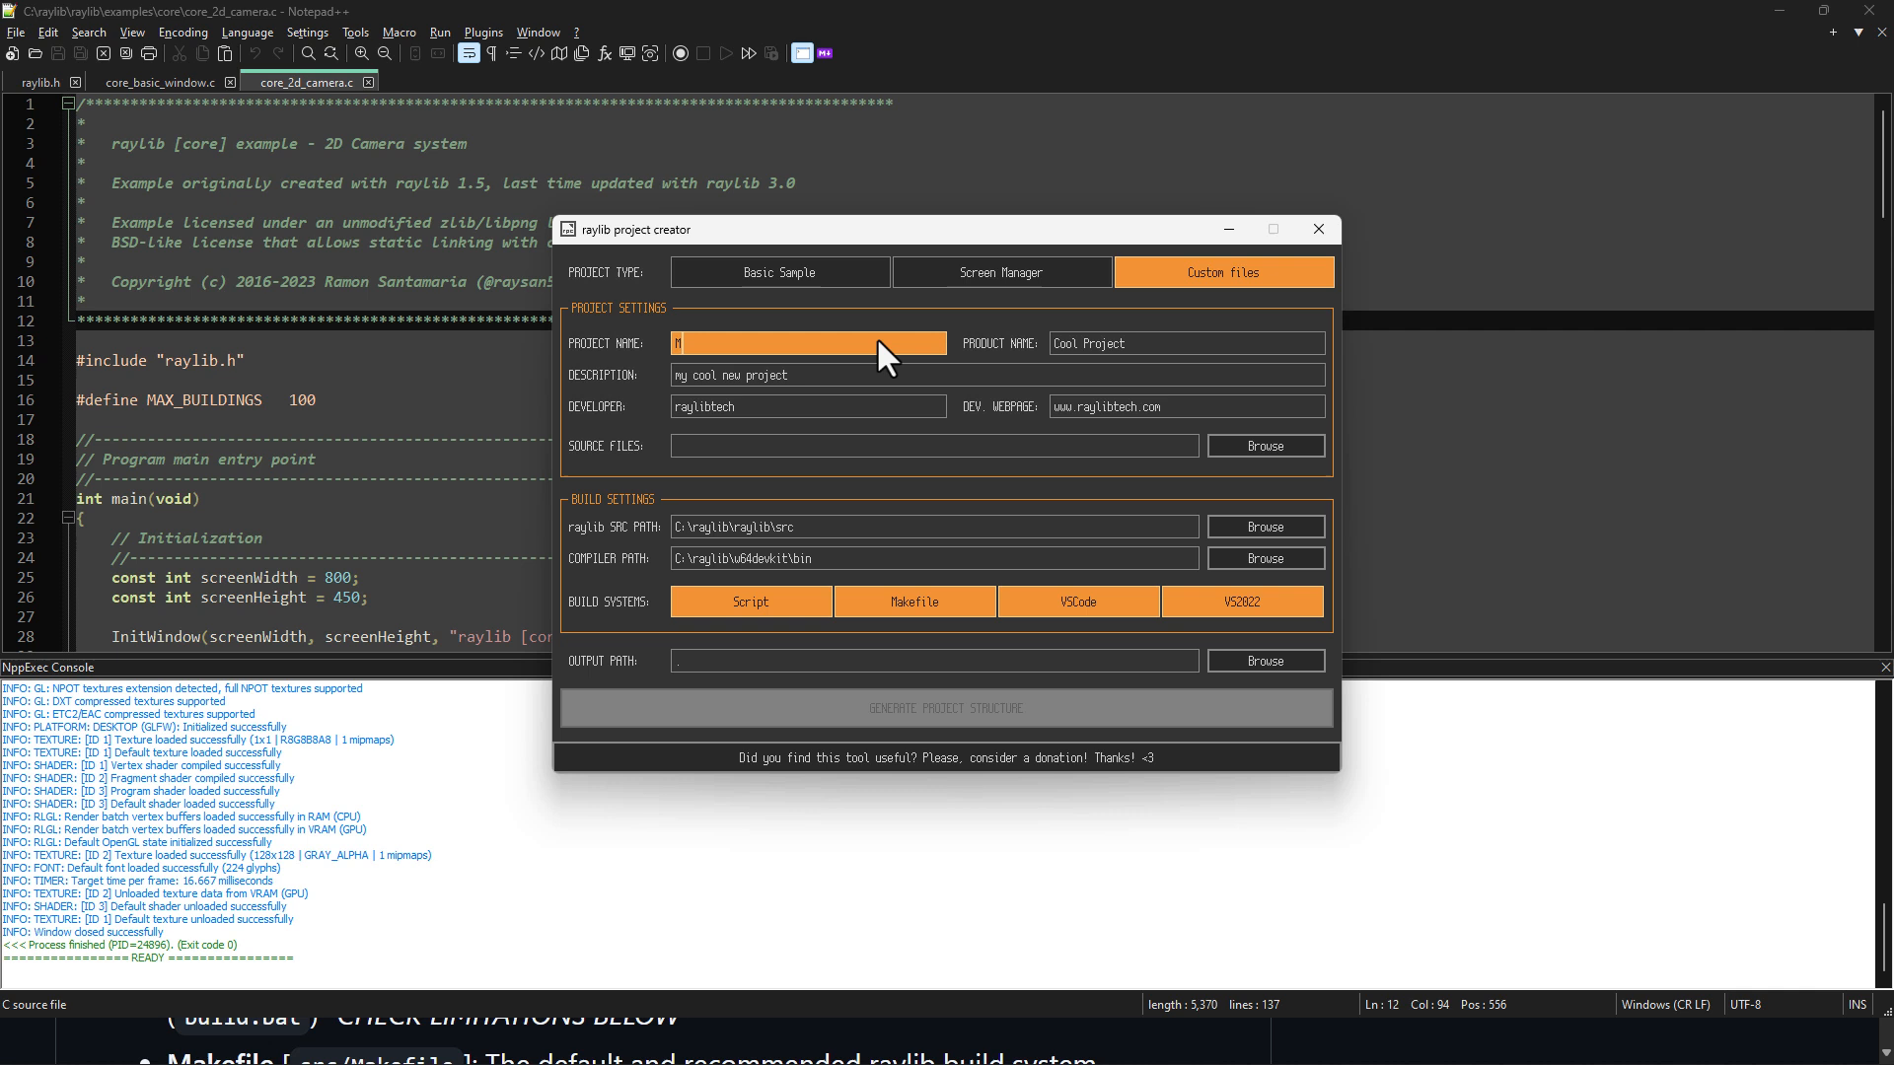
type("yRayProject")
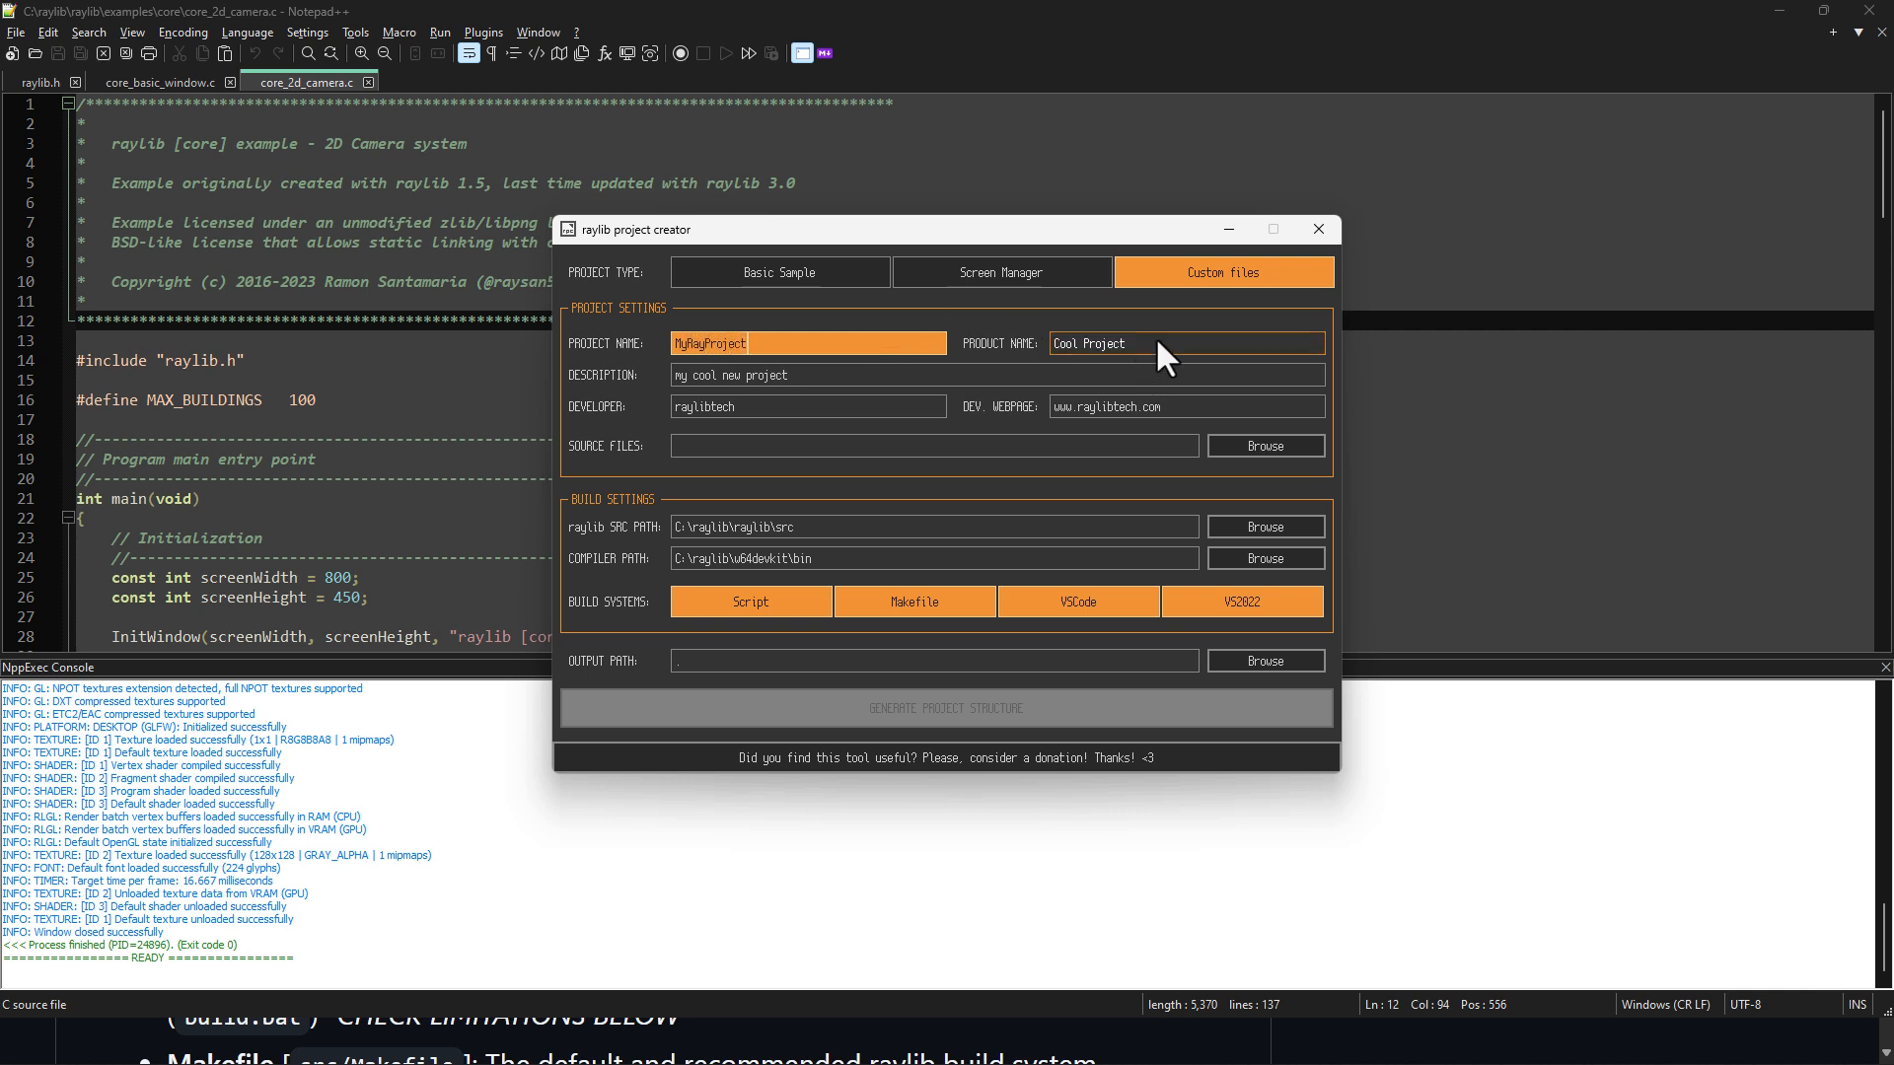
type("Aa")
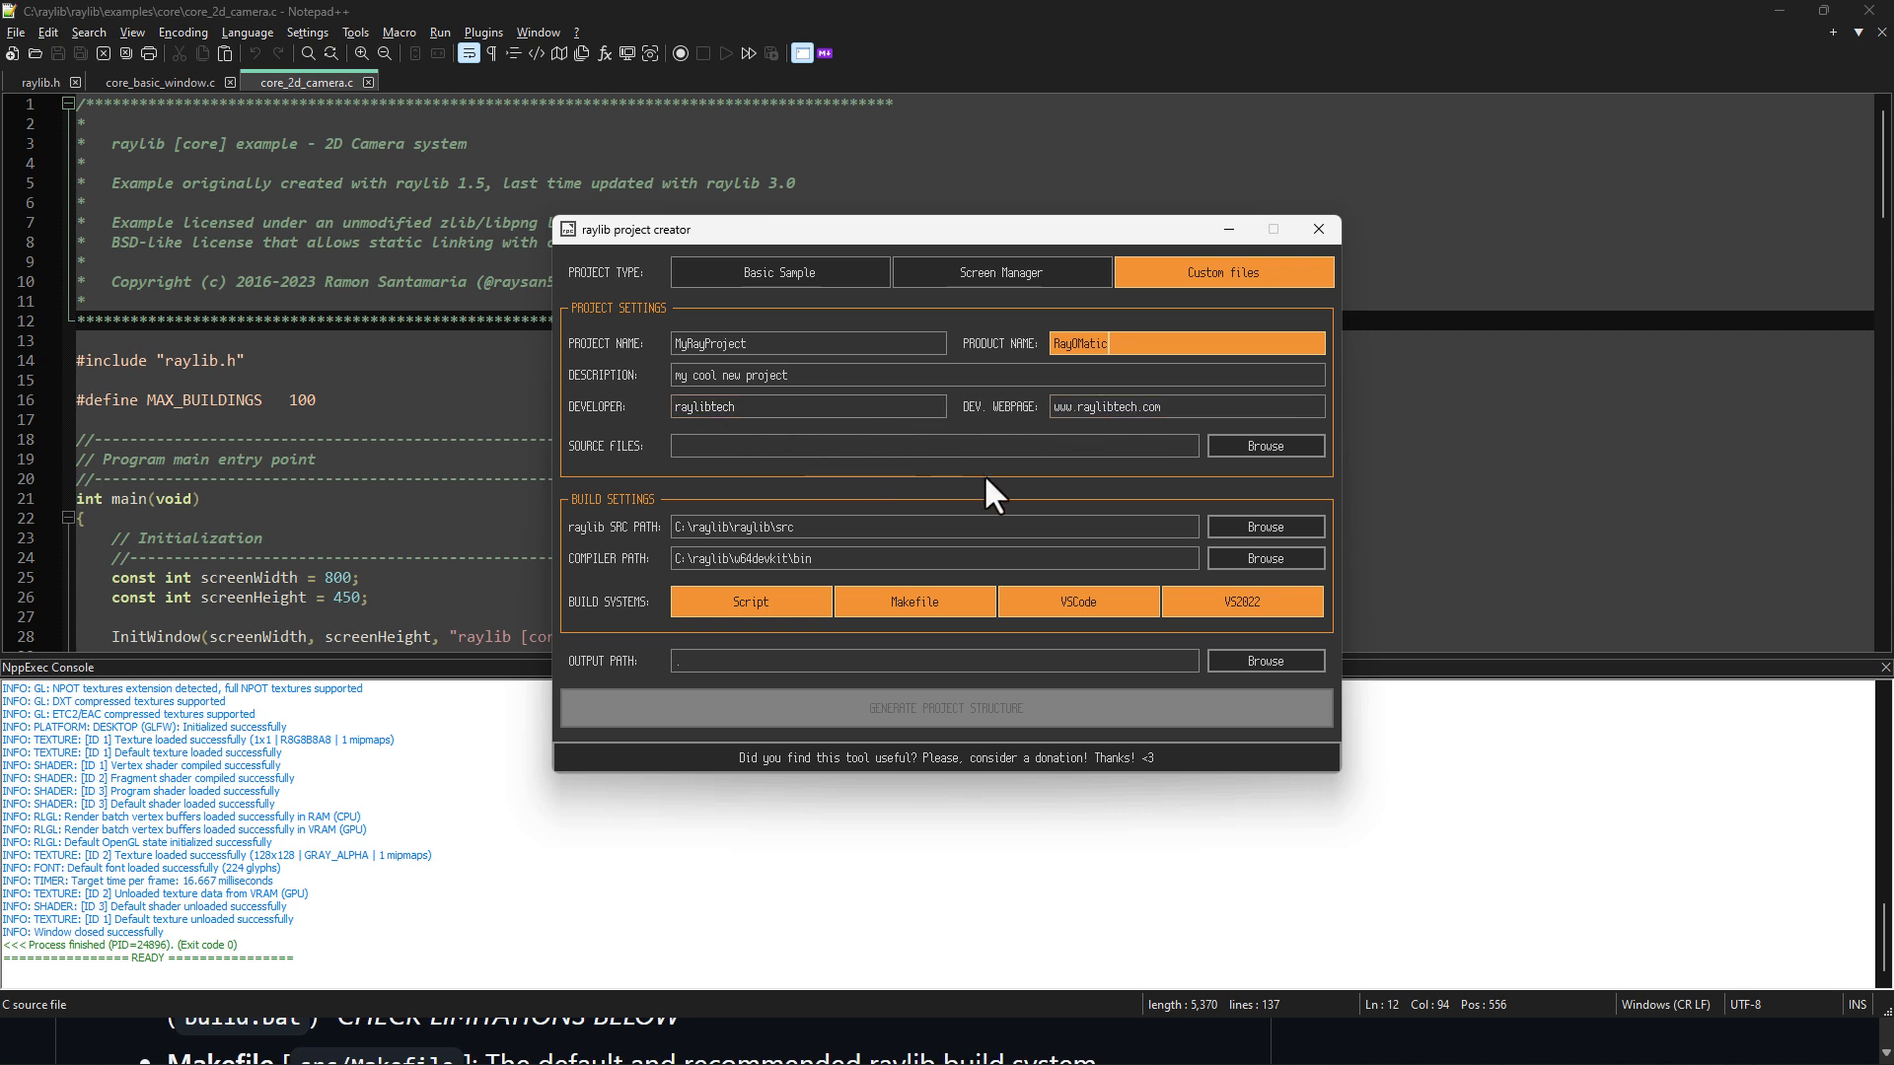
mouse_move(1265, 446)
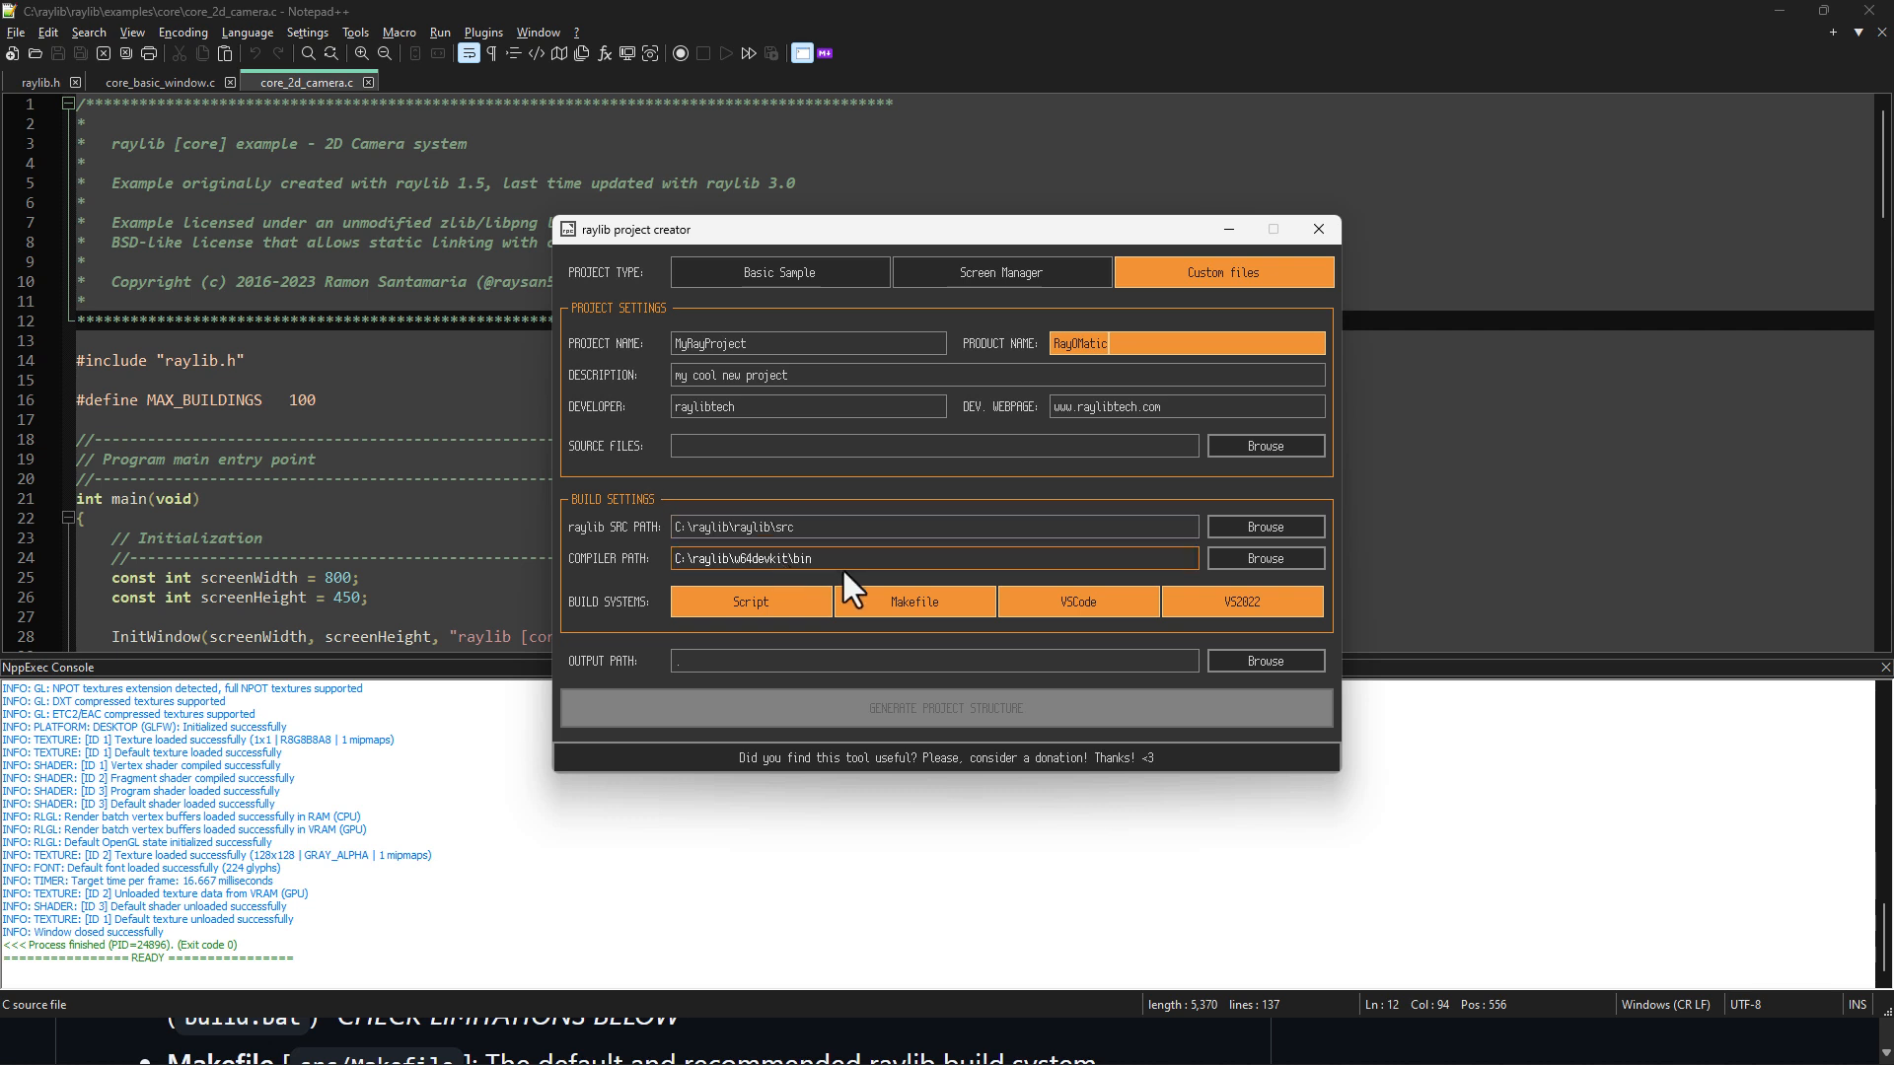
mouse_move(970, 604)
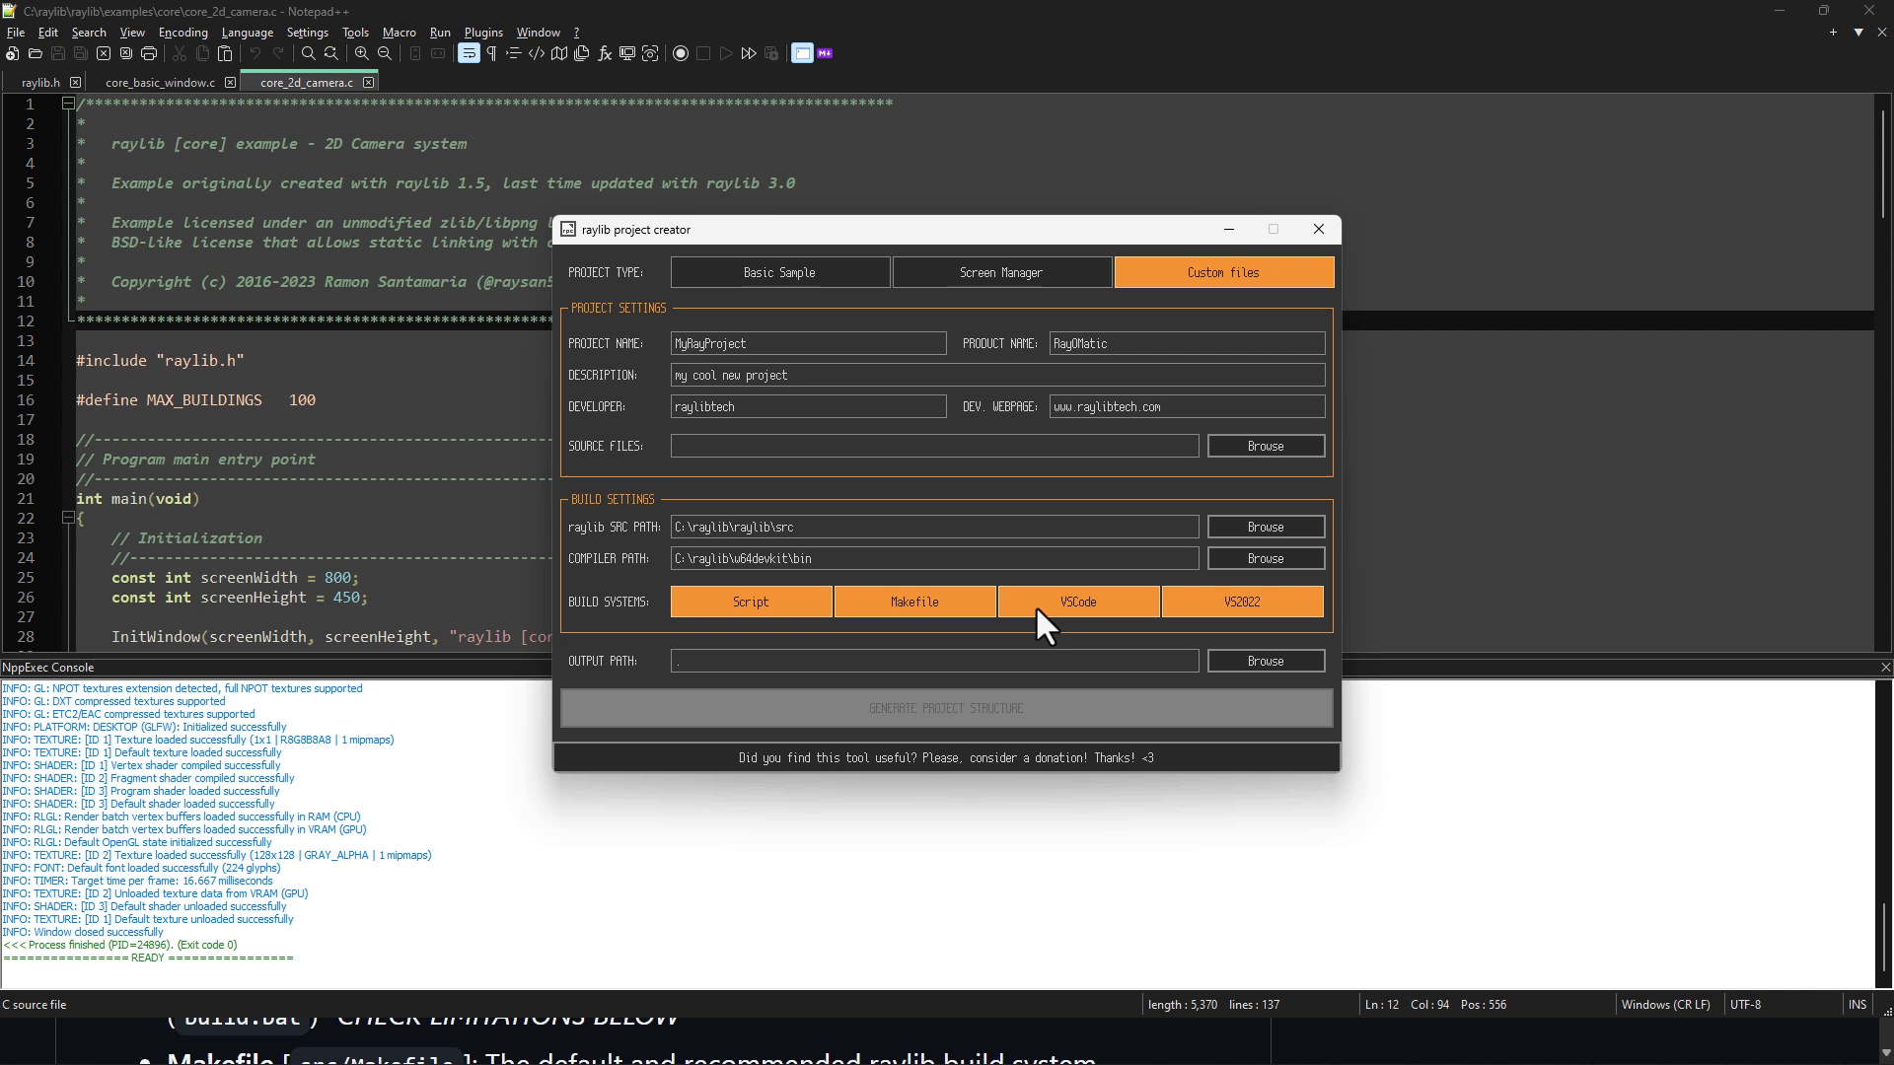
mouse_move(1268, 622)
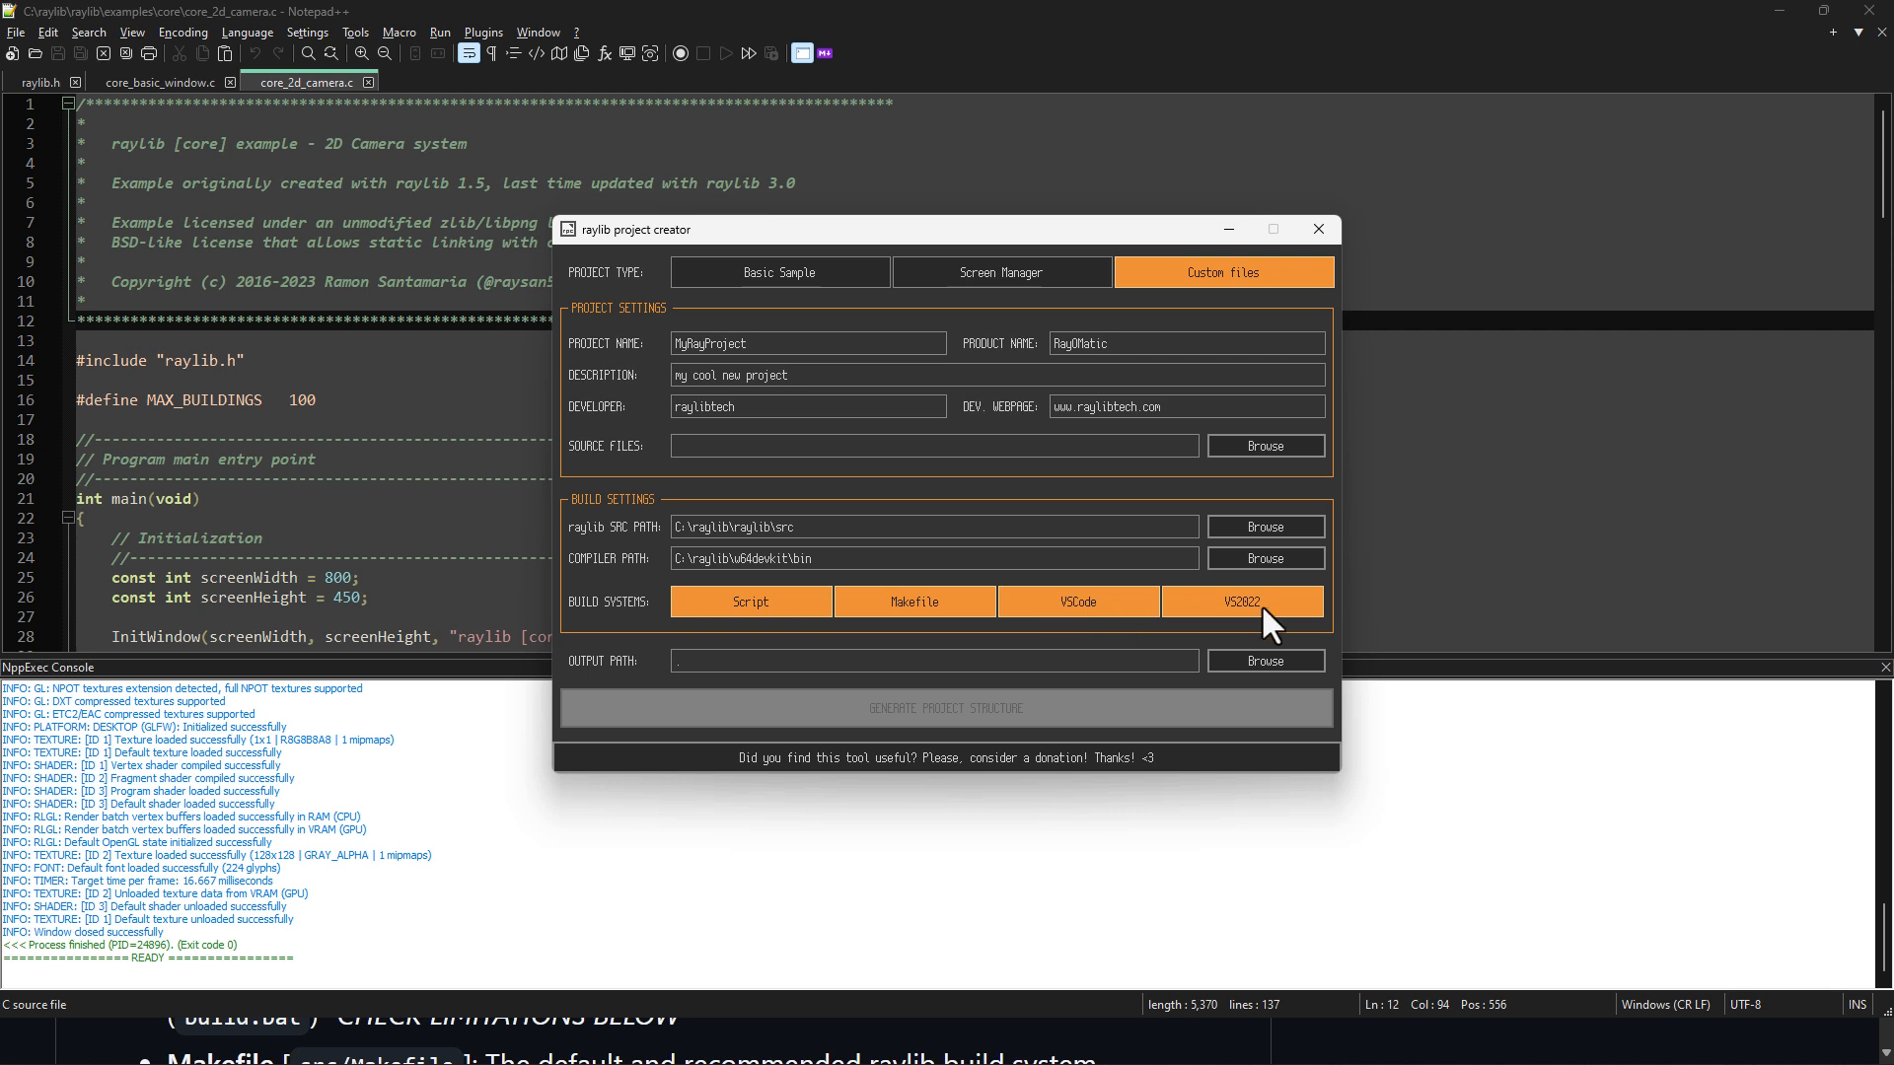
mouse_move(1271, 622)
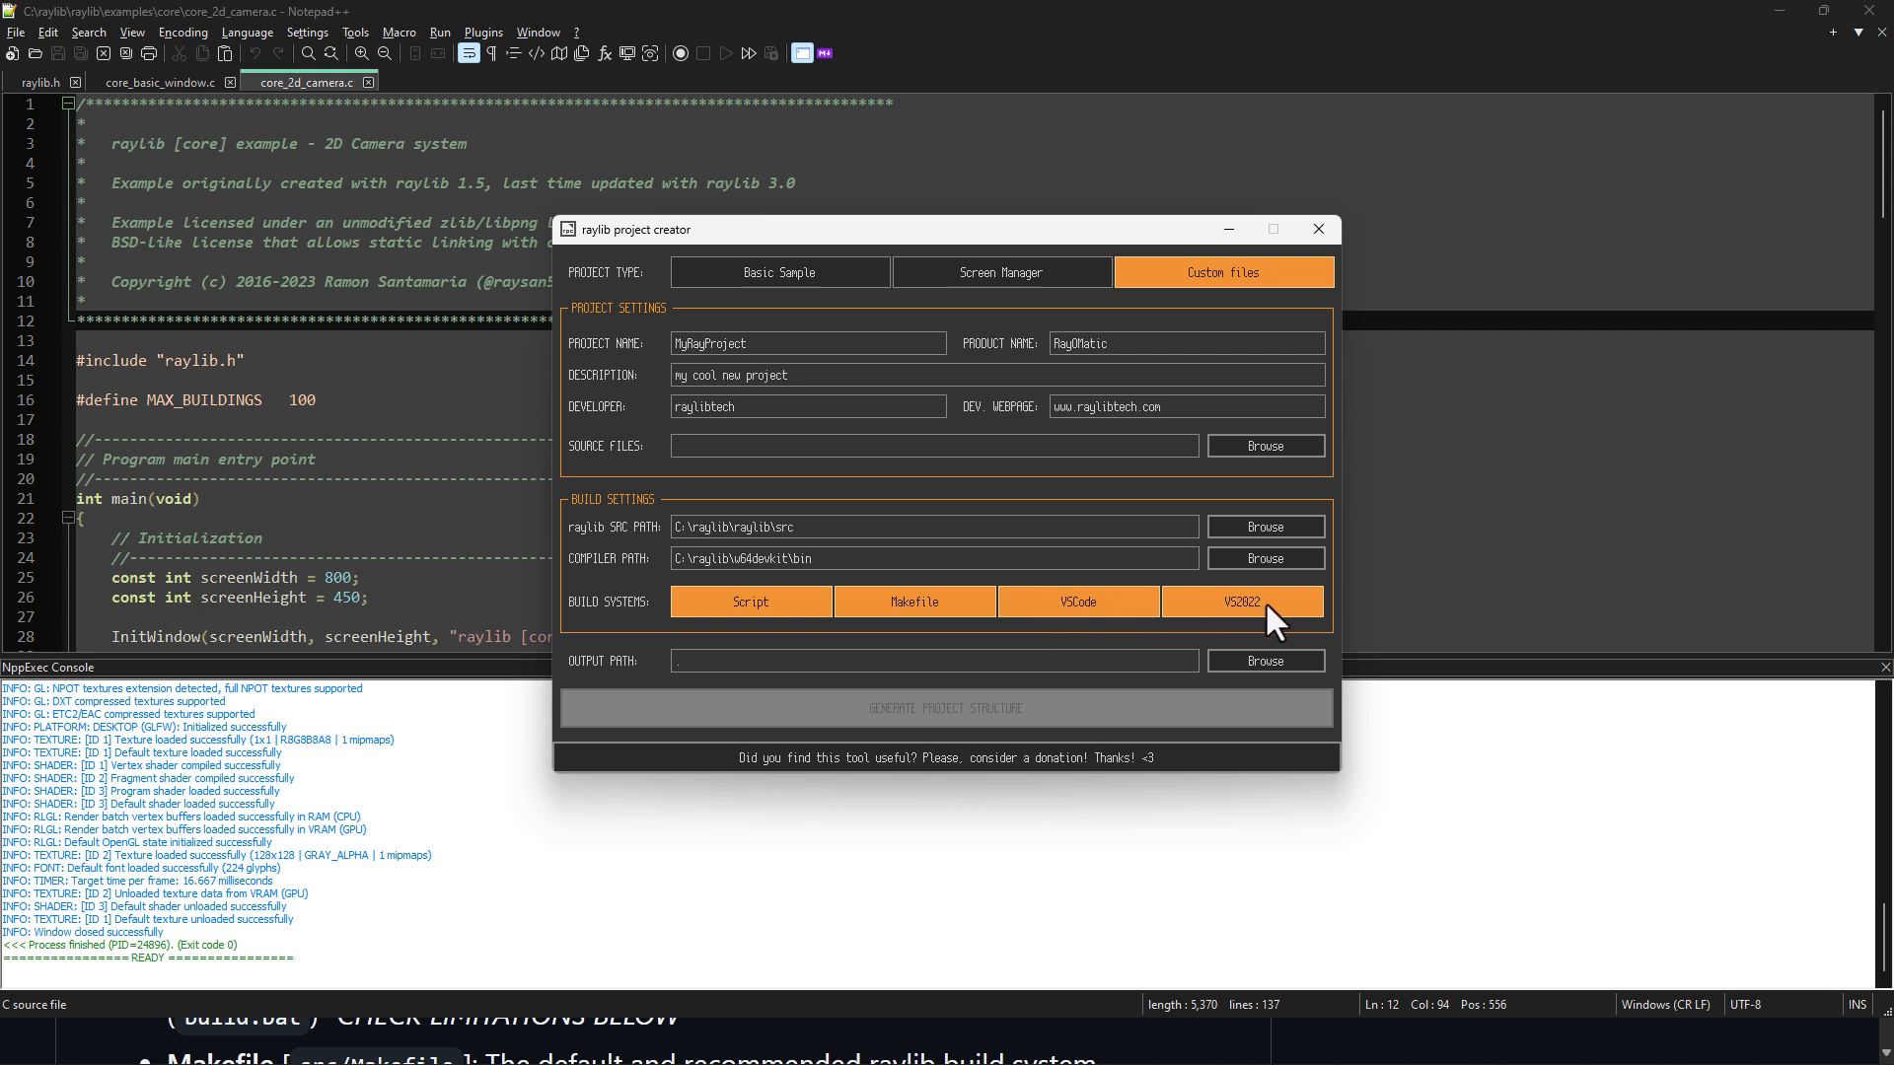
mouse_move(1265, 446)
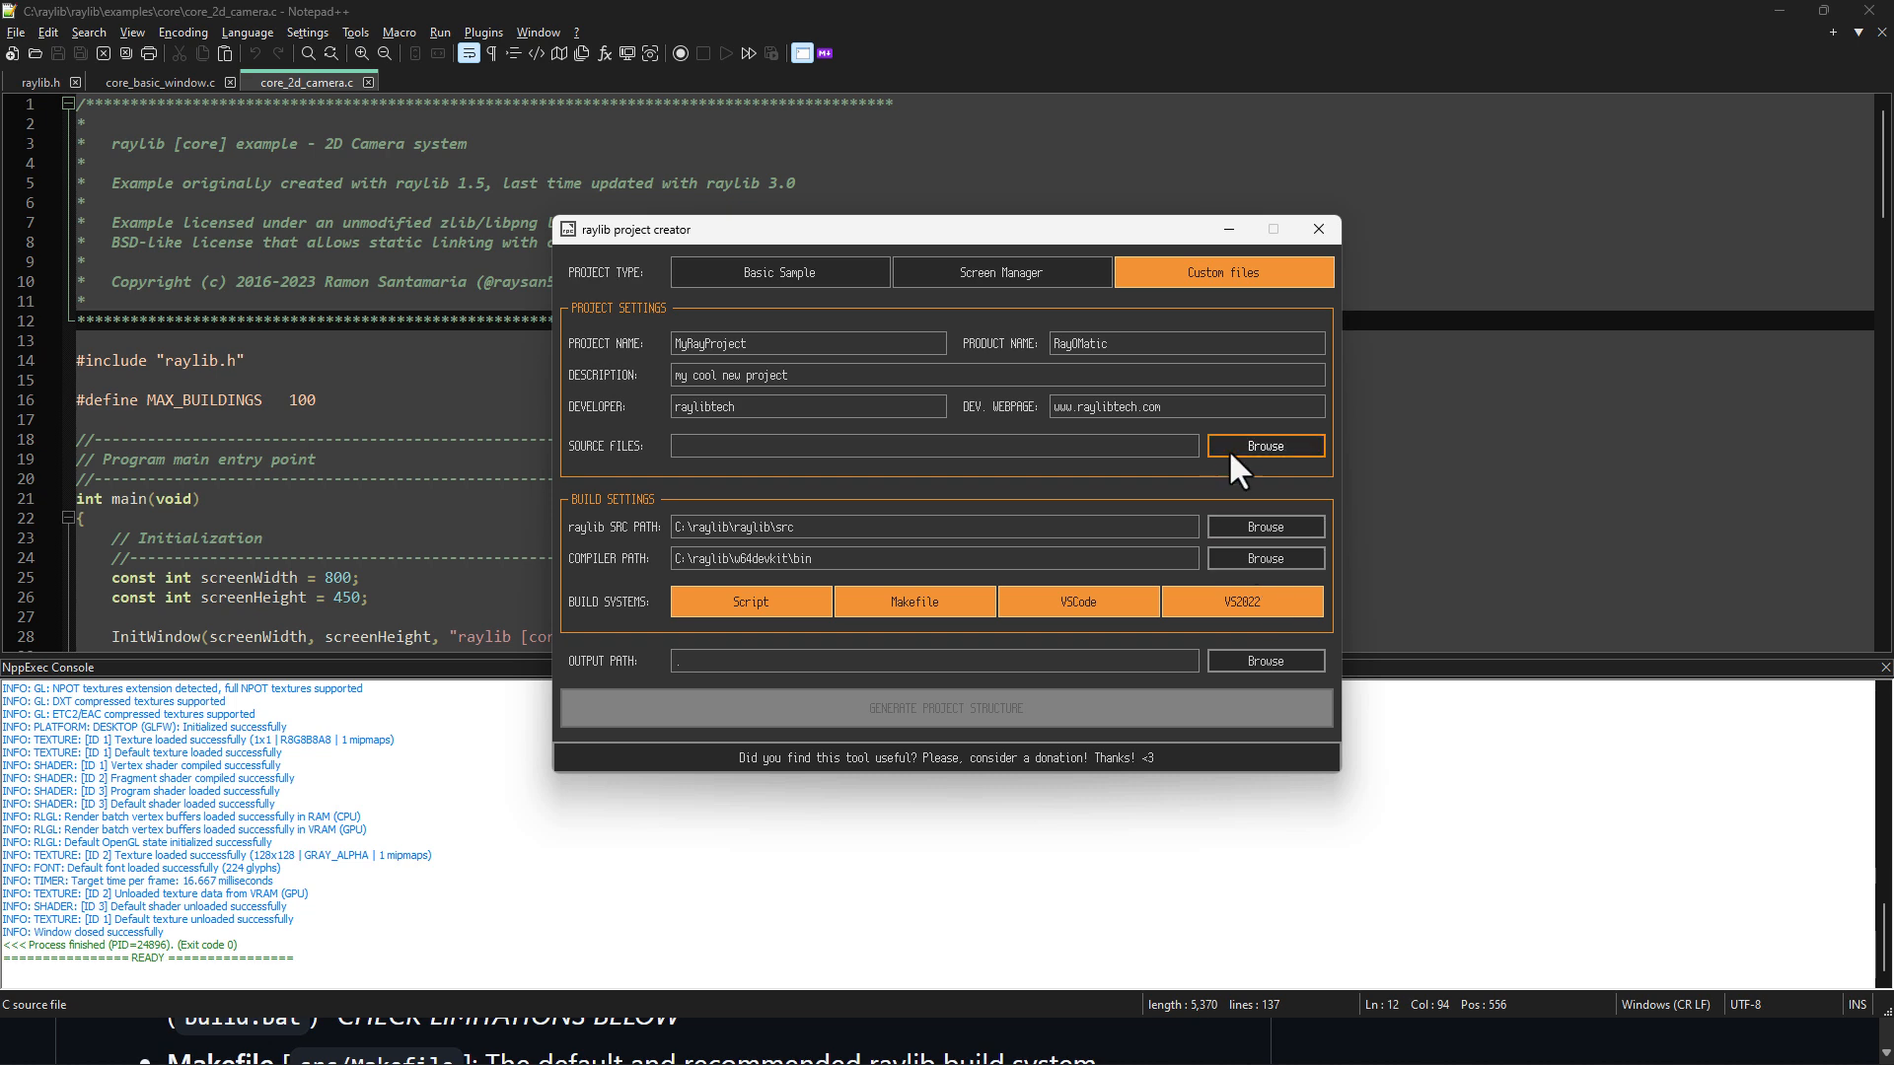
Step: Choose examples\core\core_2d_camera.c as the project's source file
left_click(1265, 446)
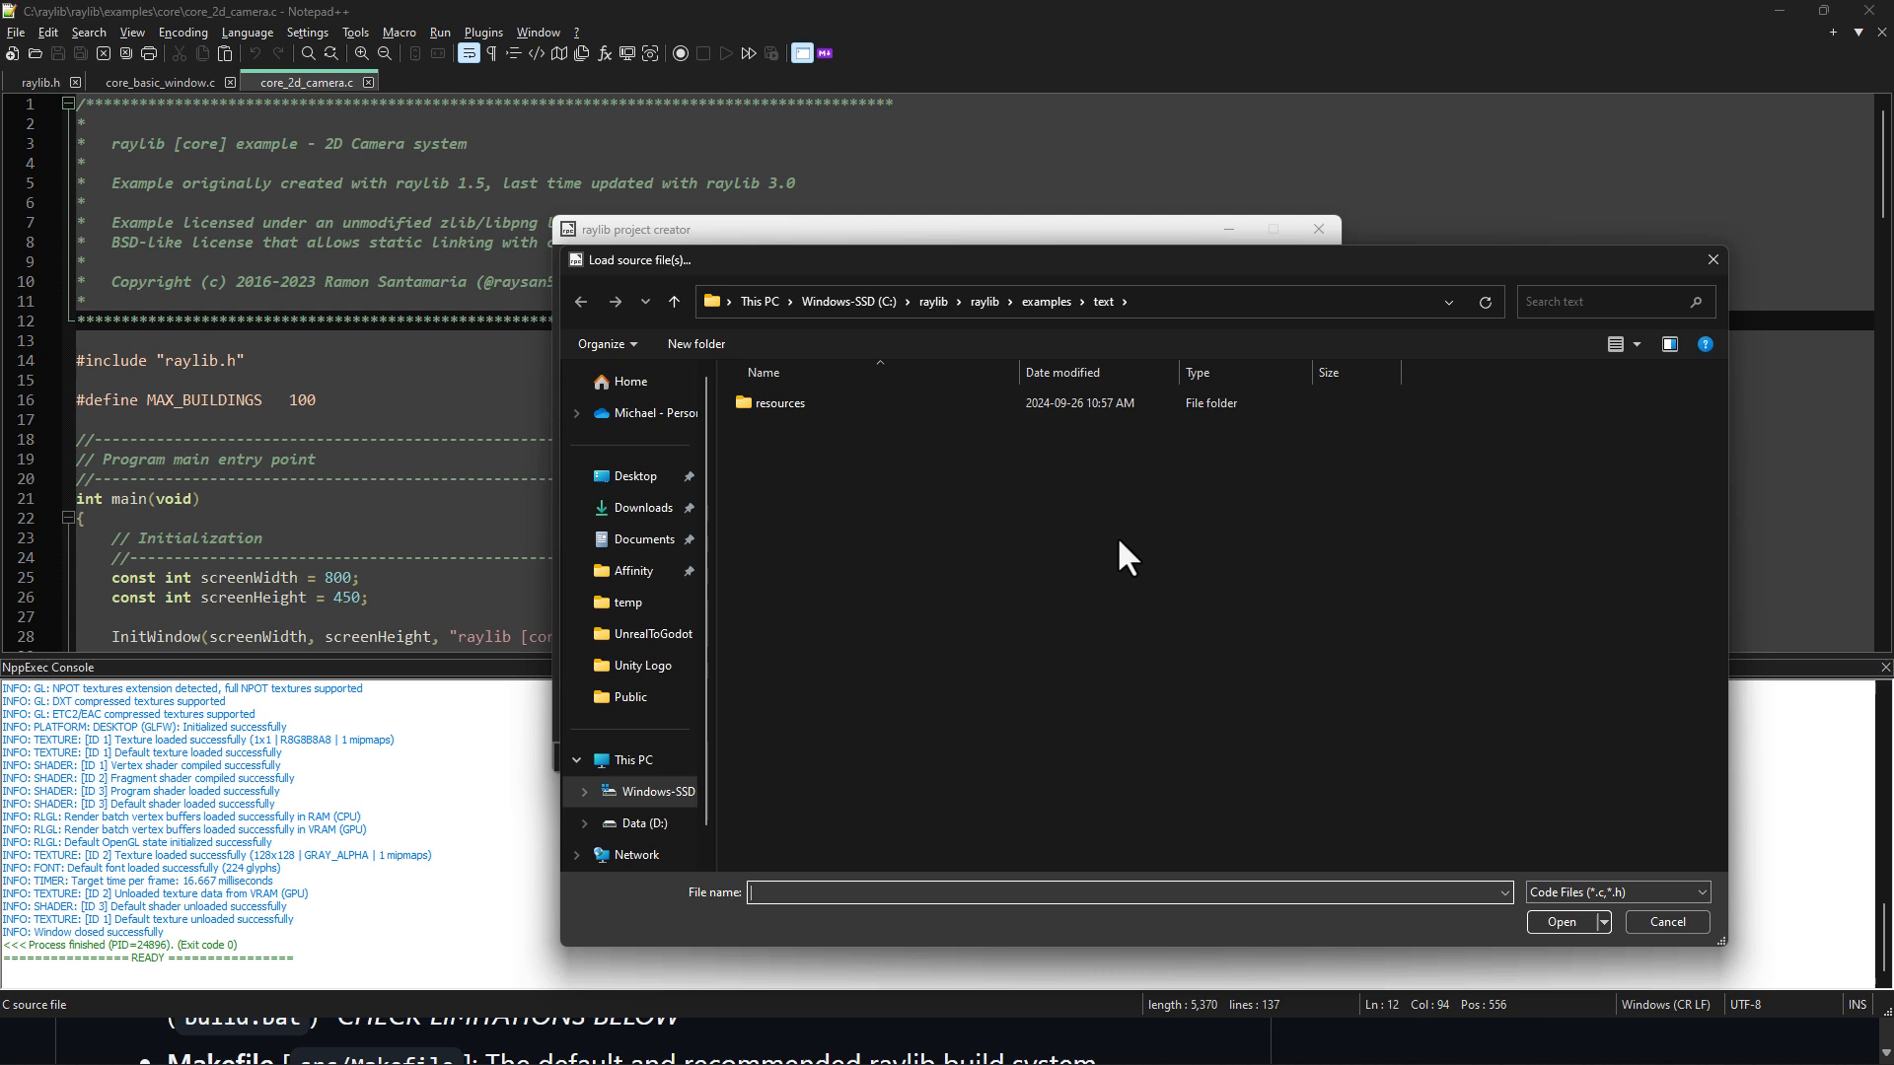
mouse_move(1737, 673)
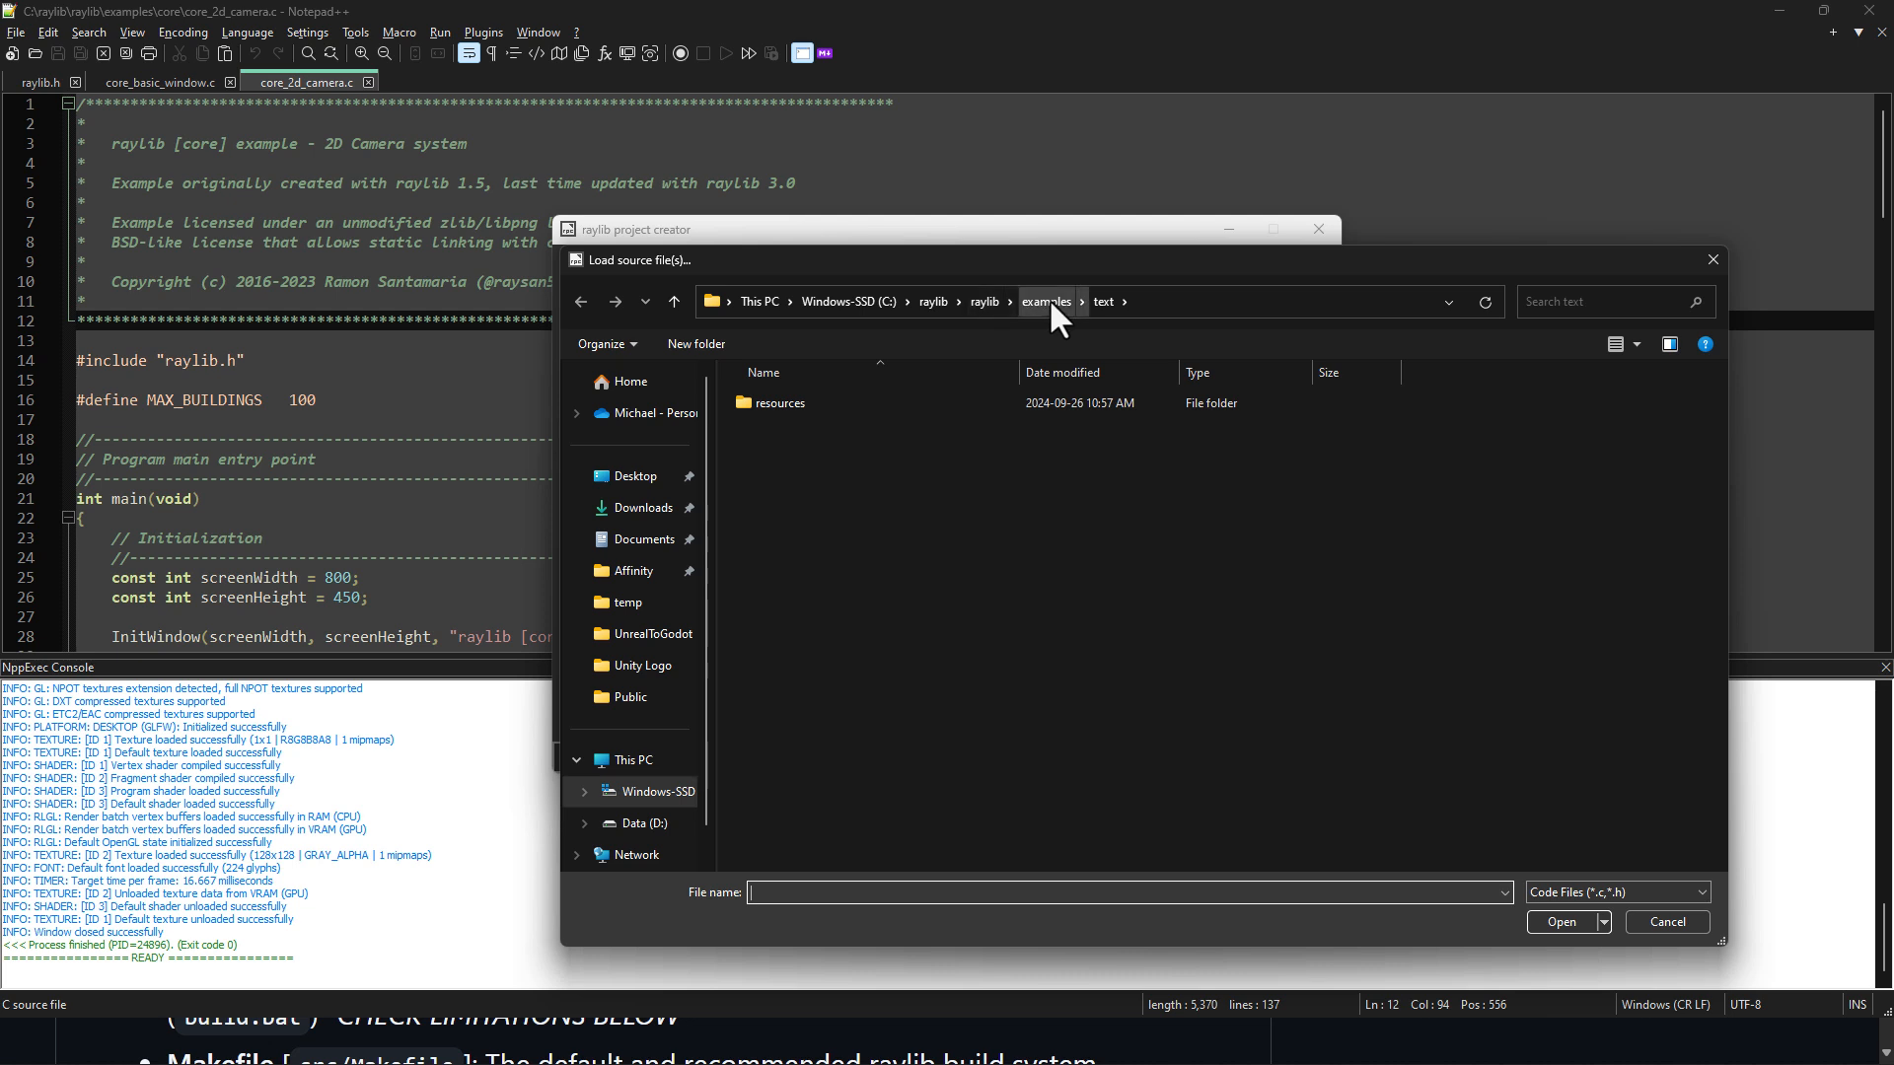
mouse_move(979, 287)
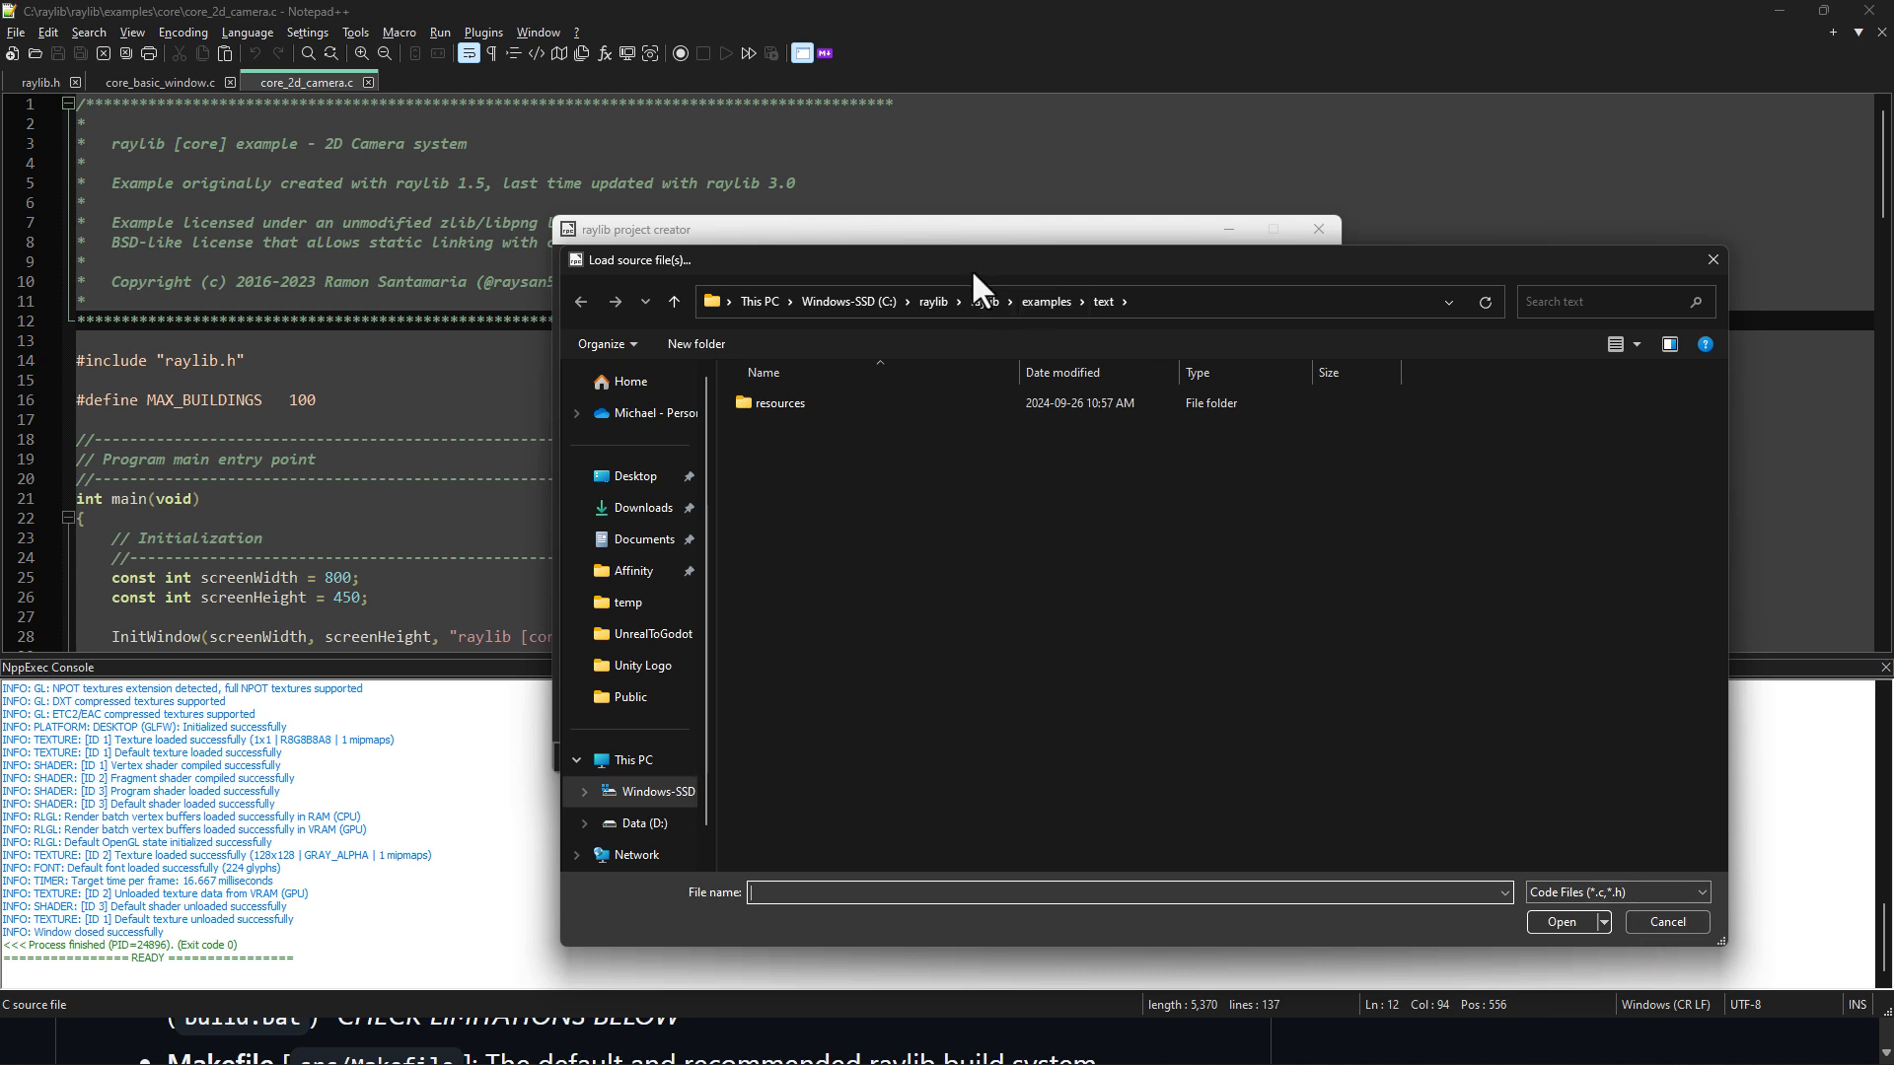
left_click(1045, 301)
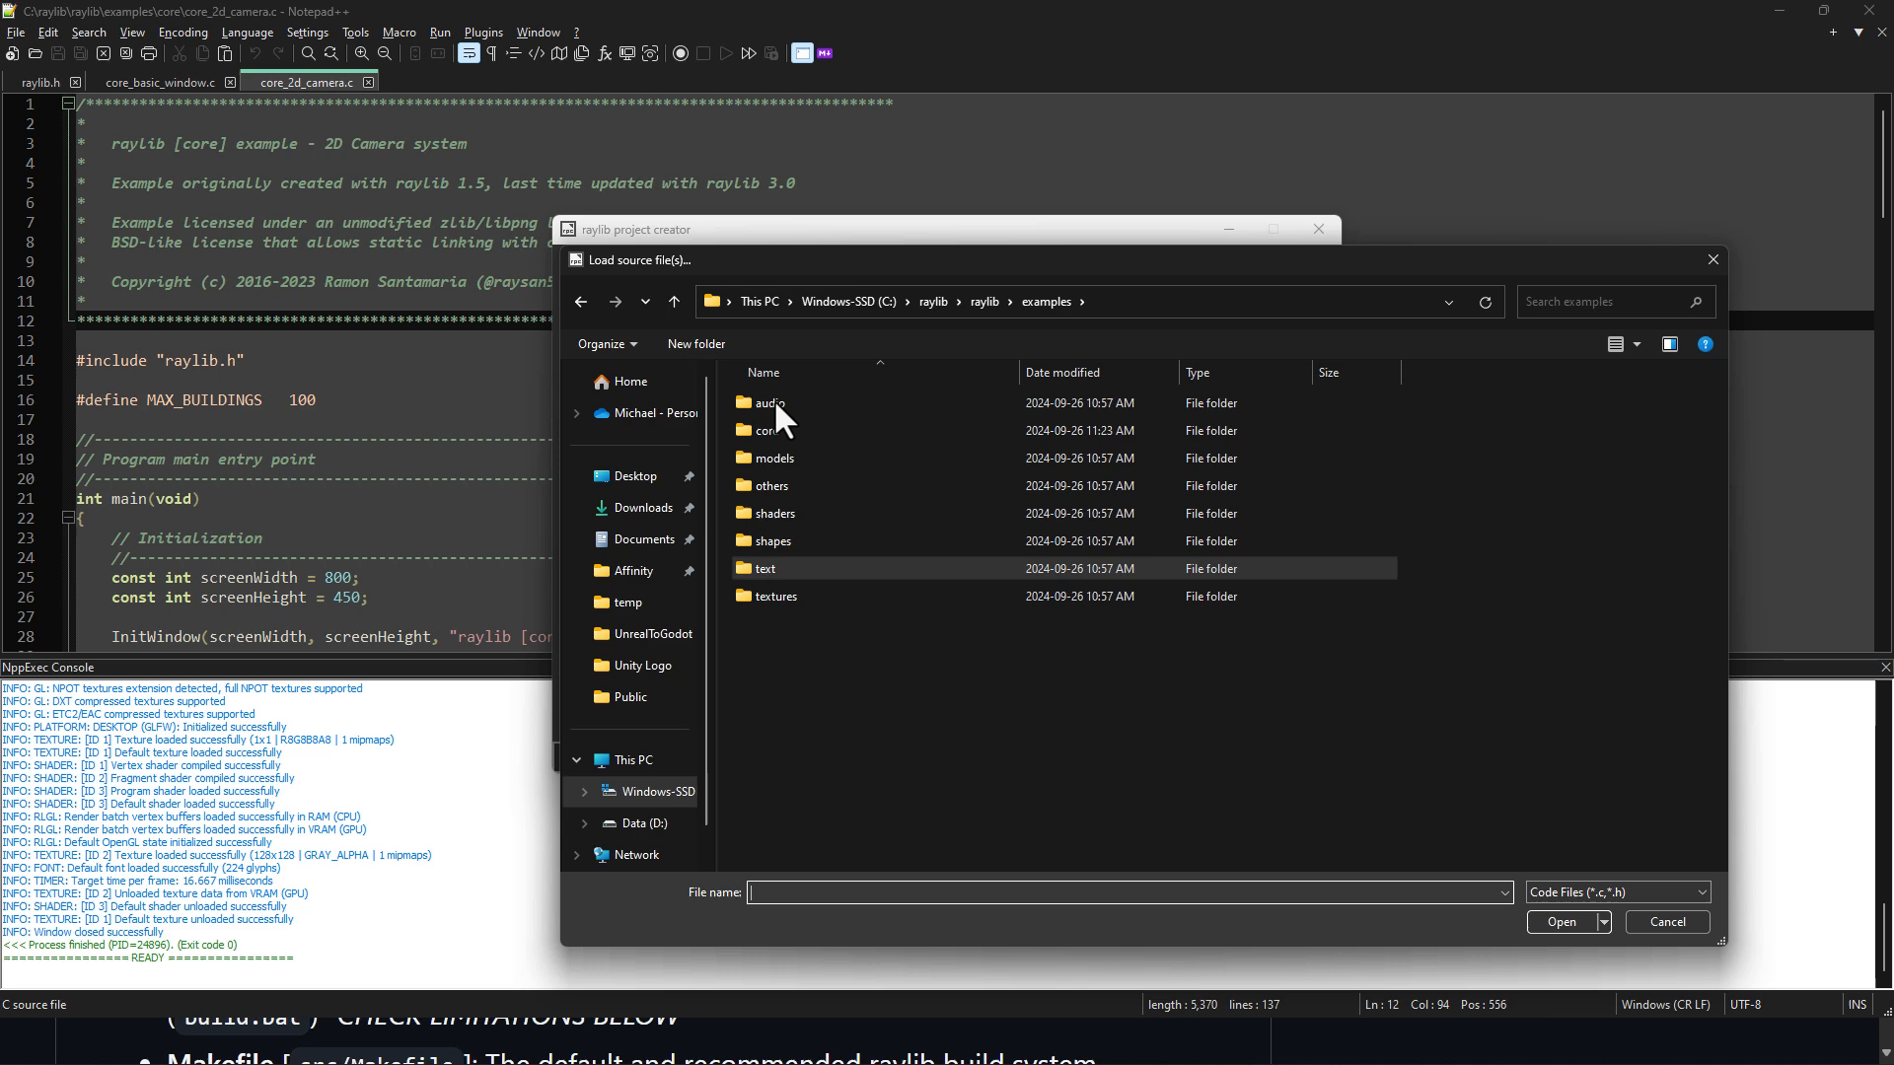
double_click(770, 430)
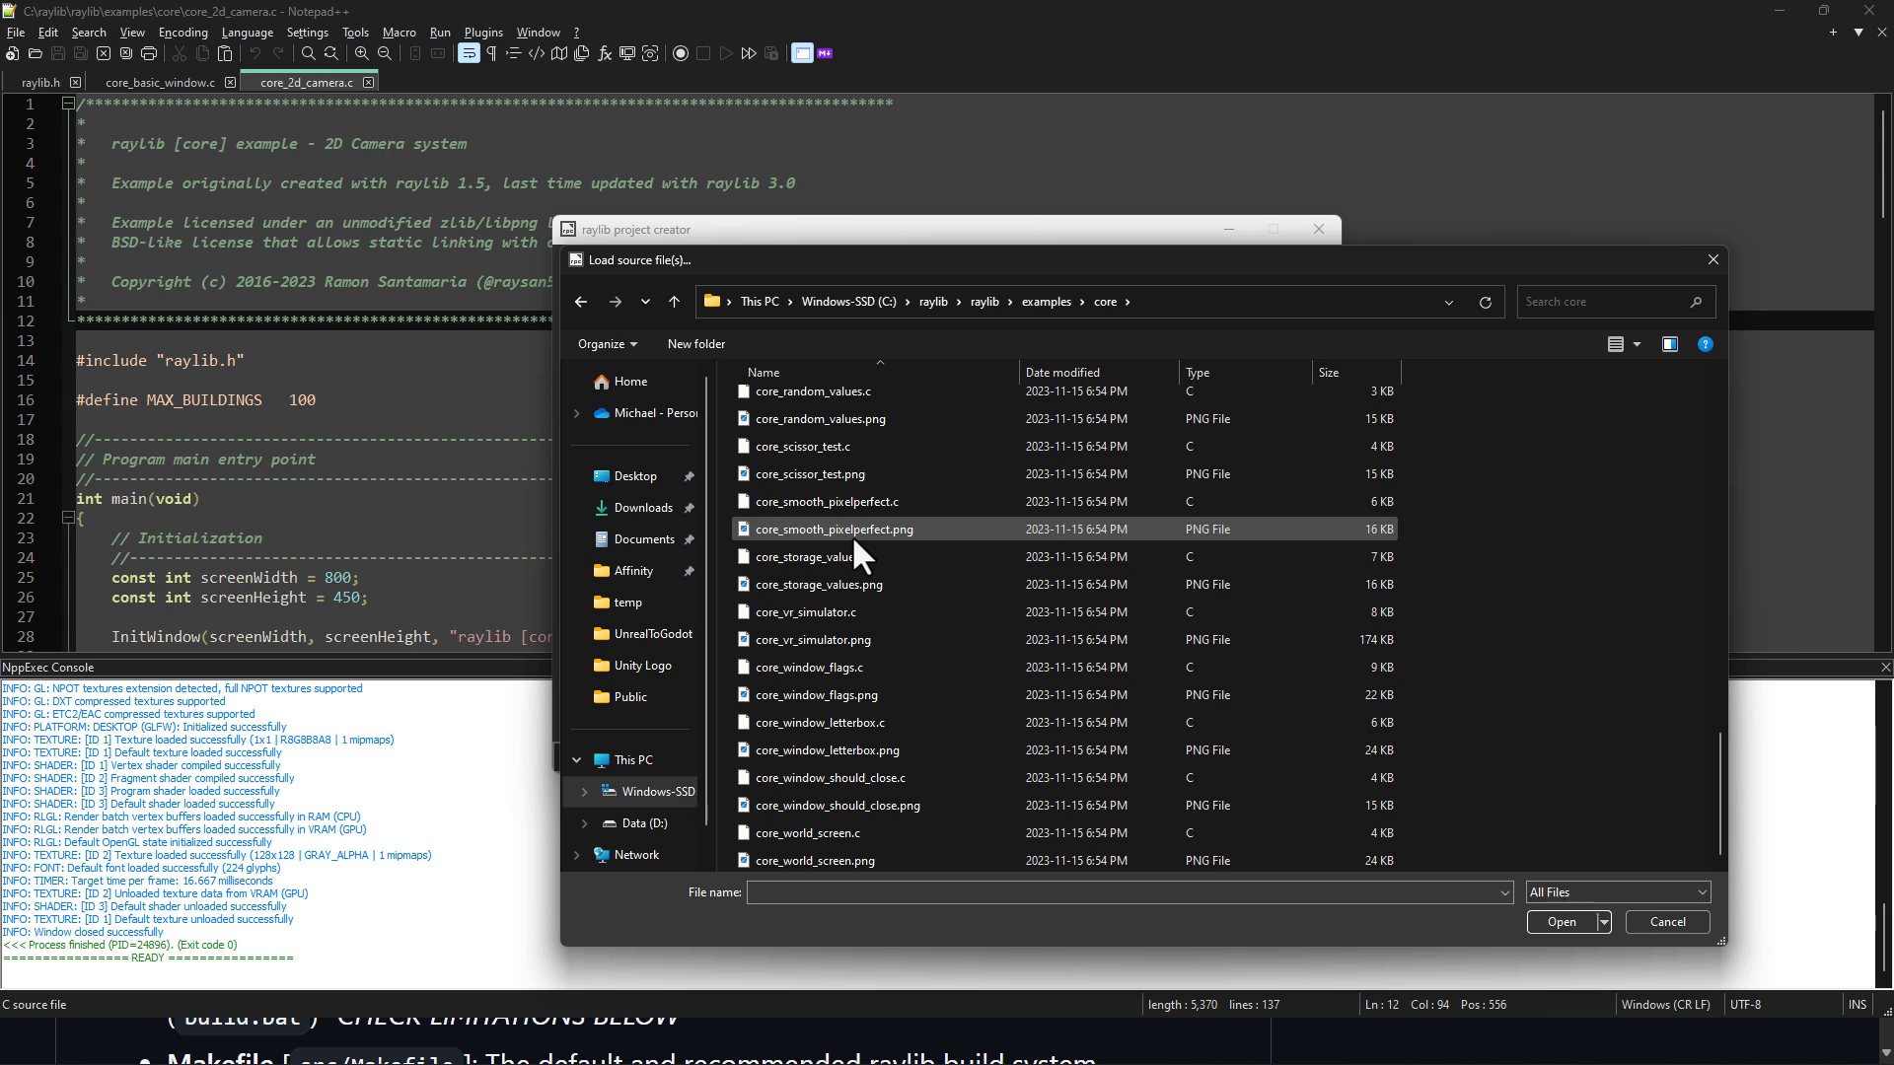
left_click(806, 833)
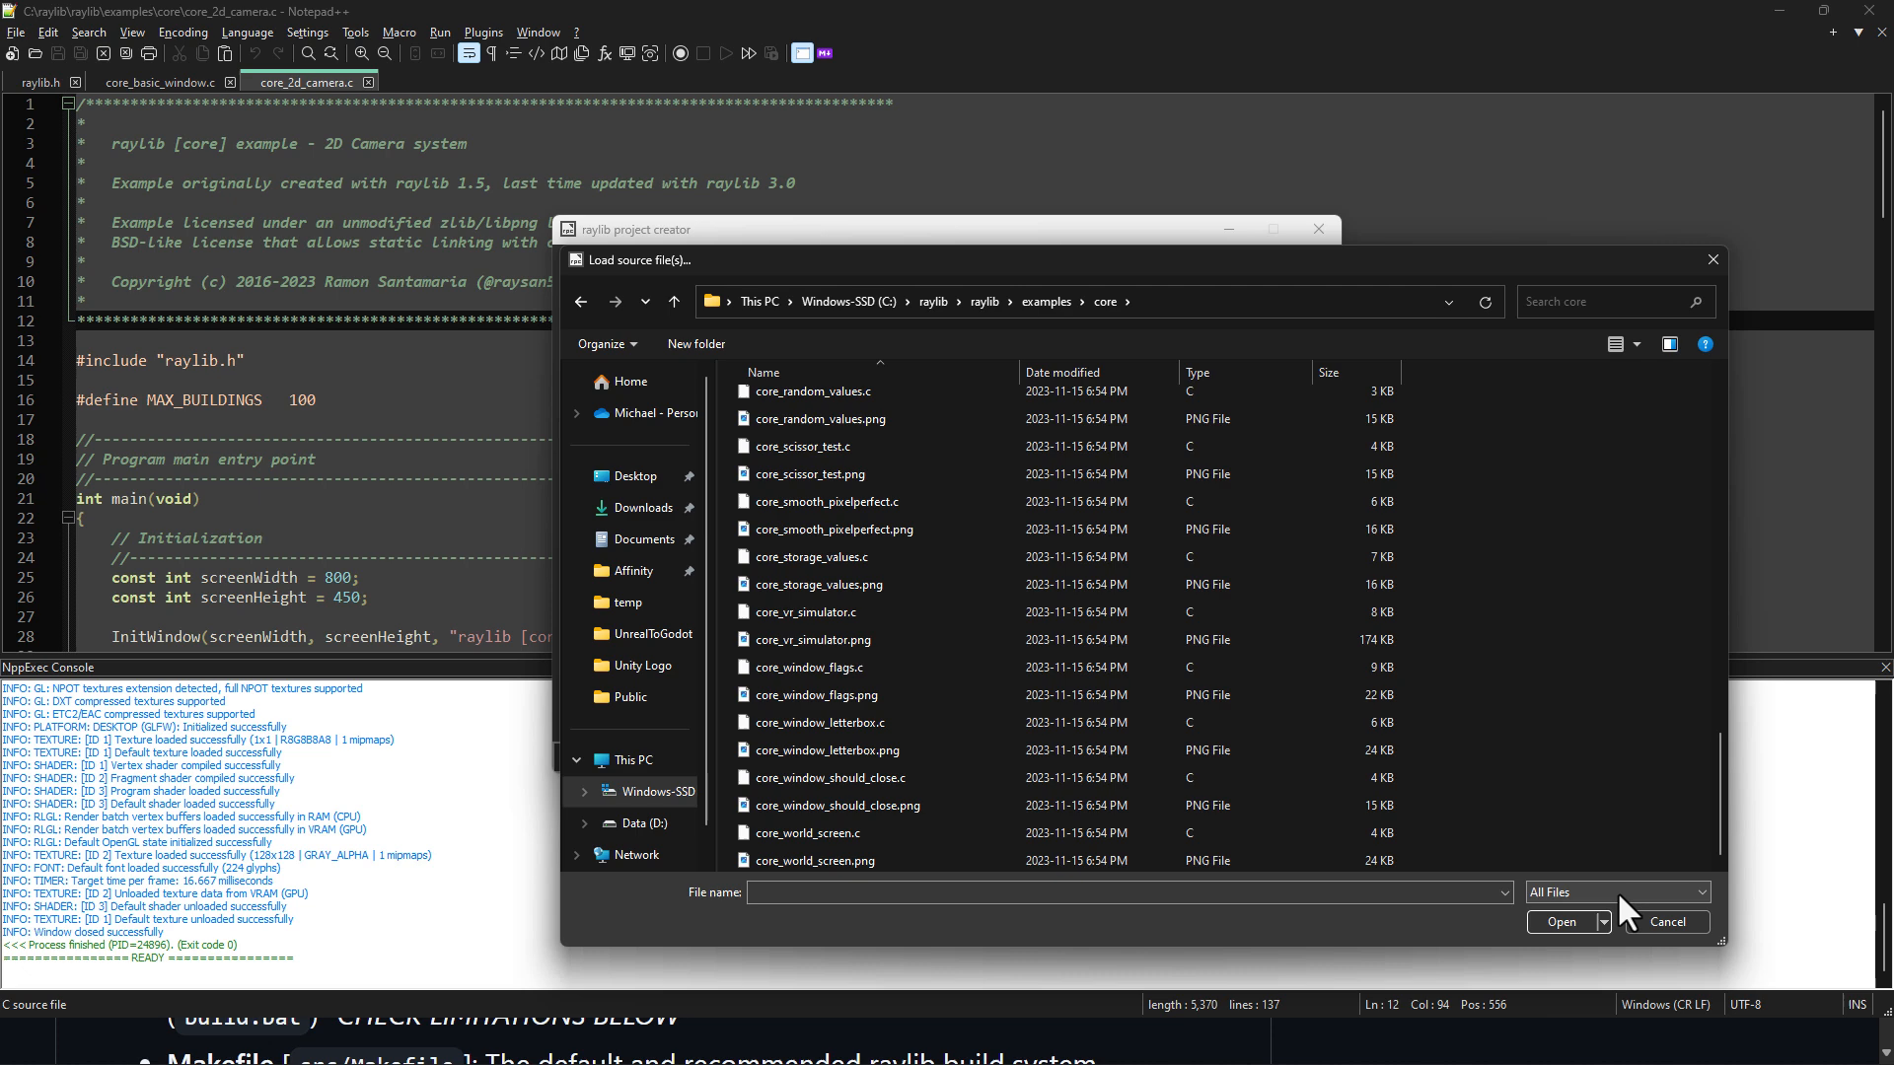
left_click(1616, 892)
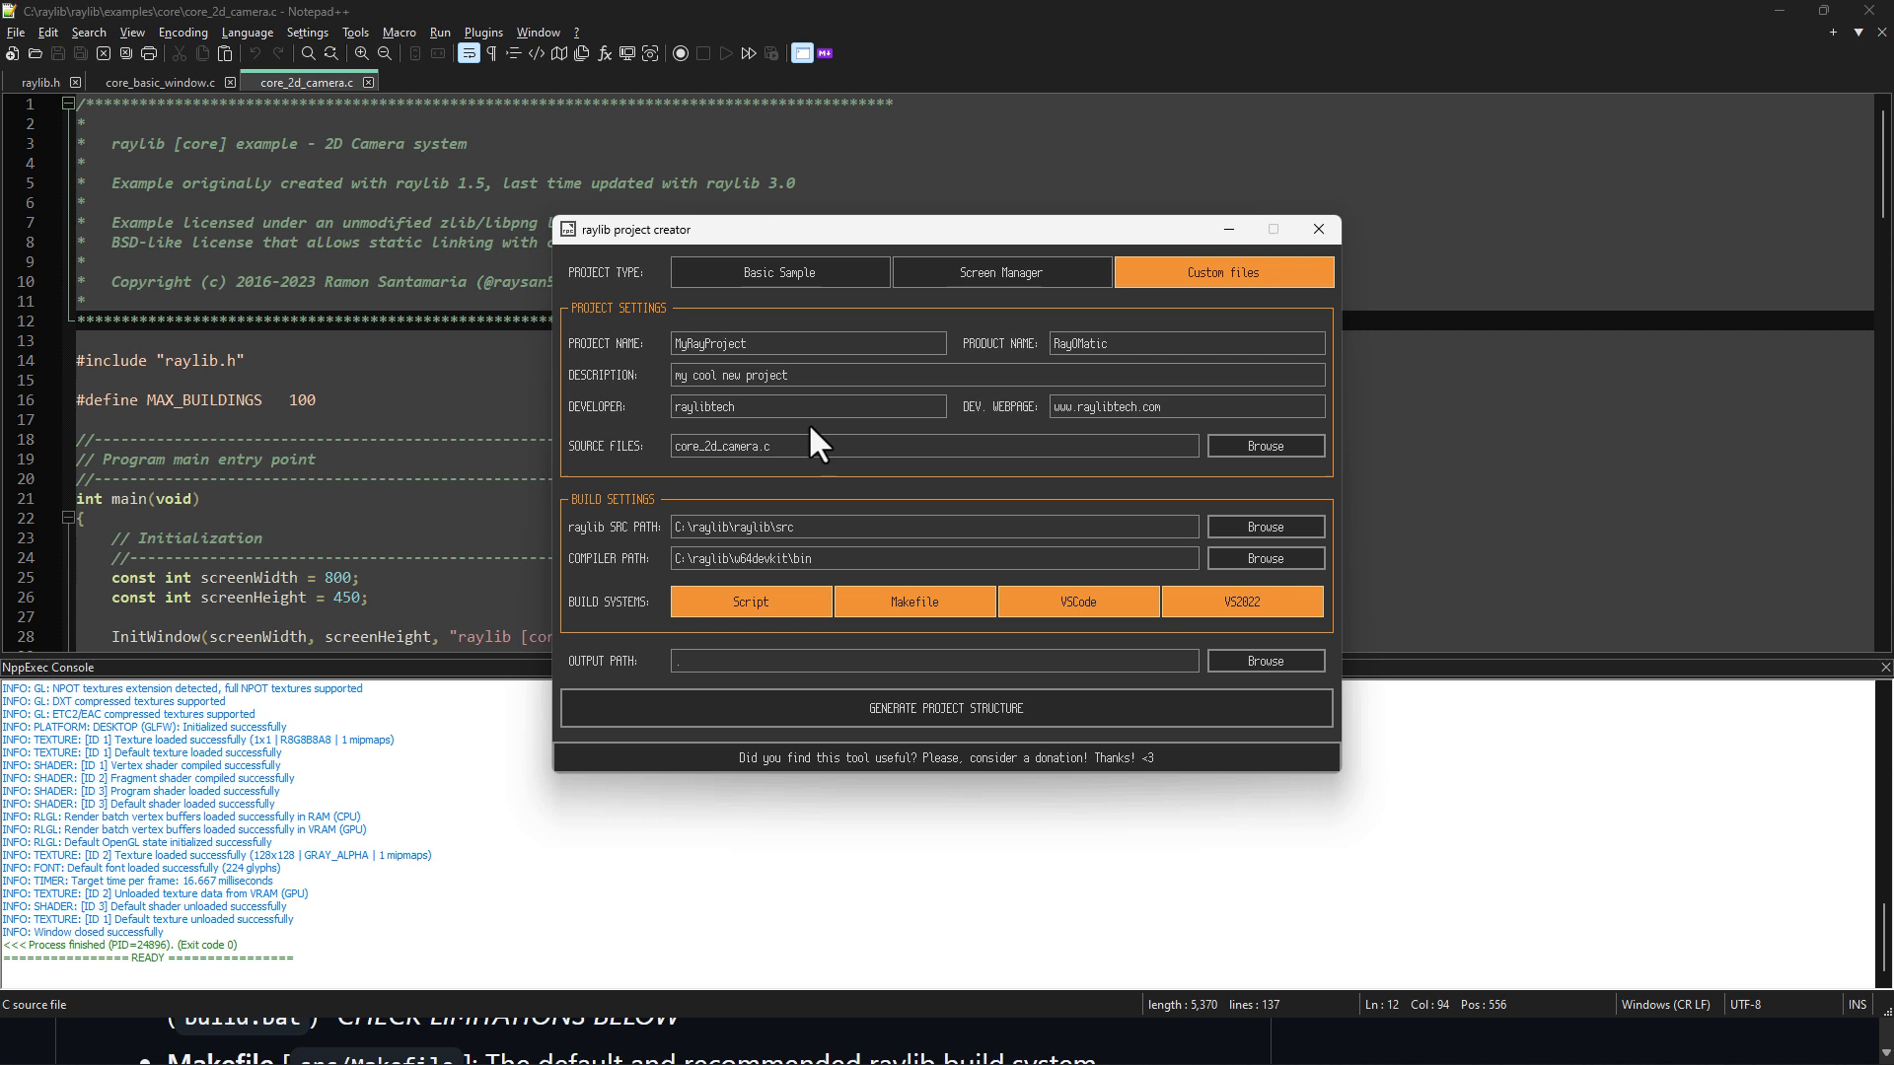
Step: Create C:\temp\RayDemoYouTube as output folder and generate the project
left_click(806, 405)
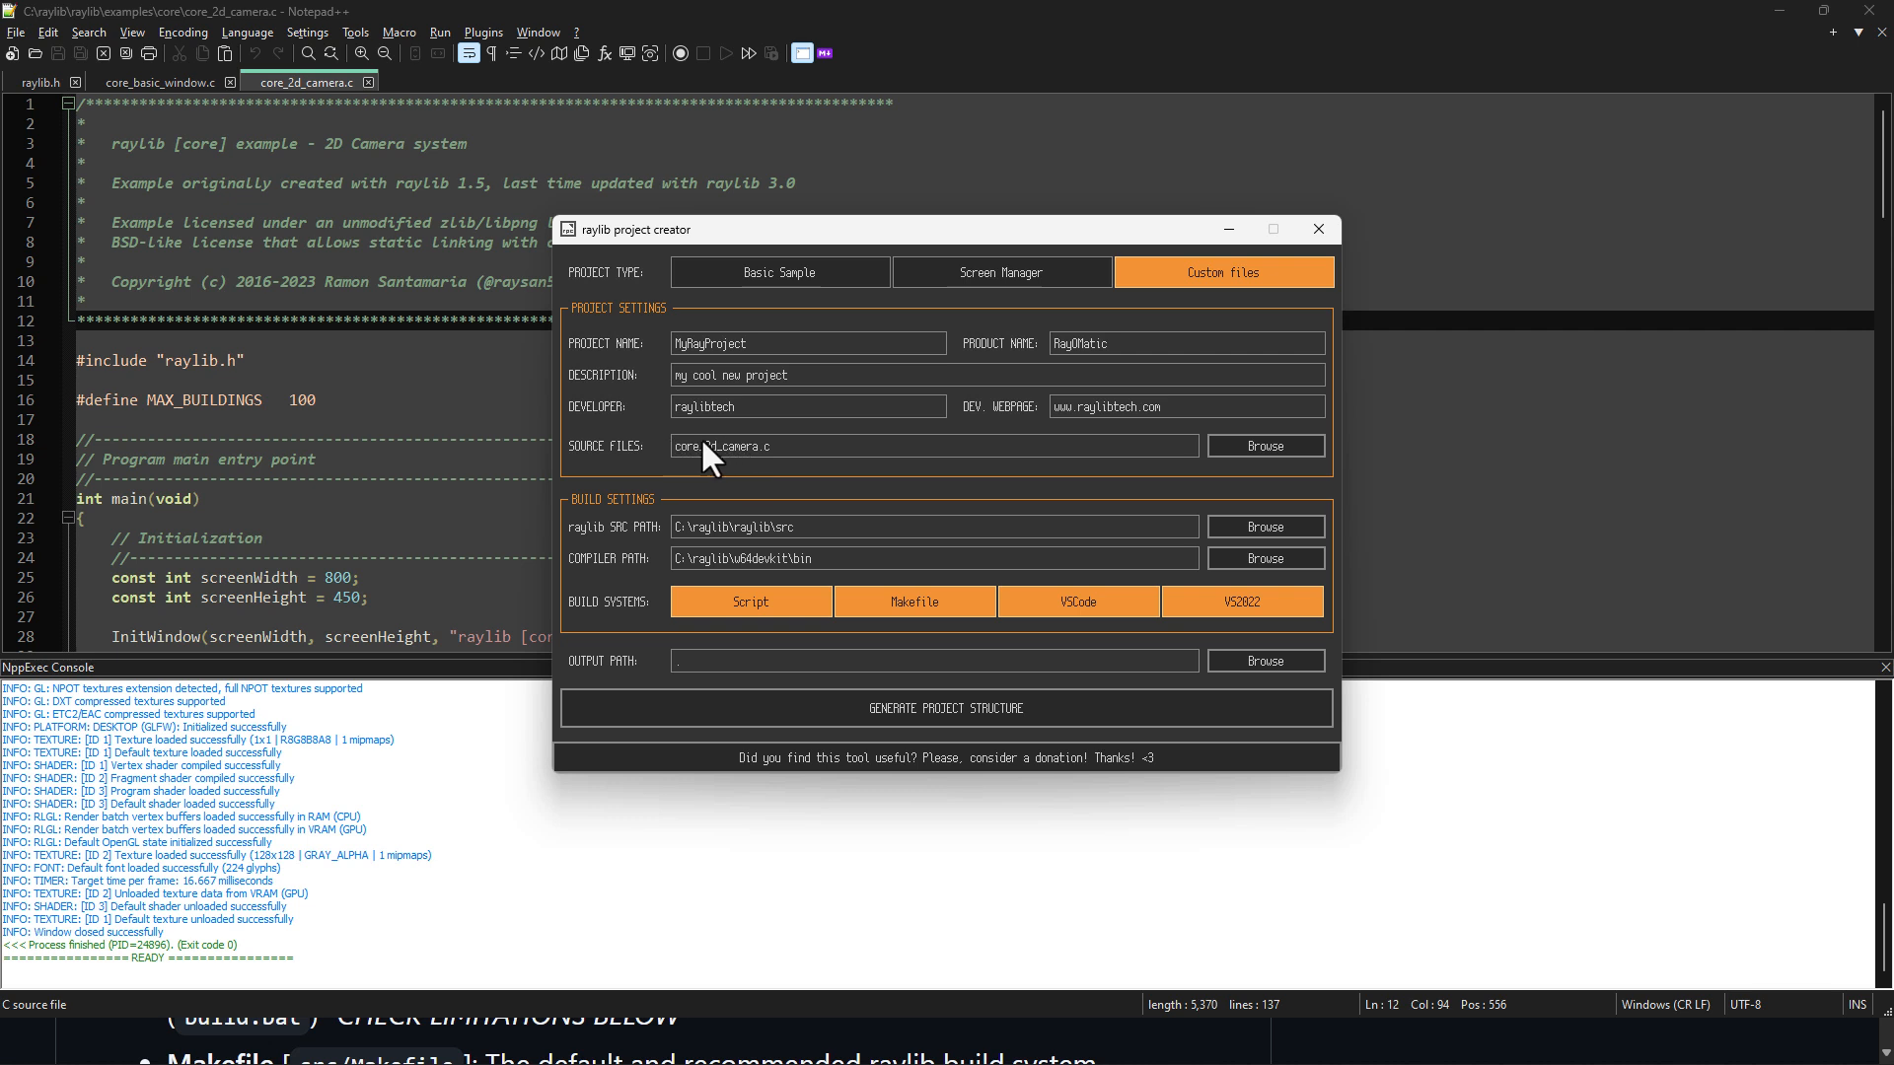
left_click(807, 407)
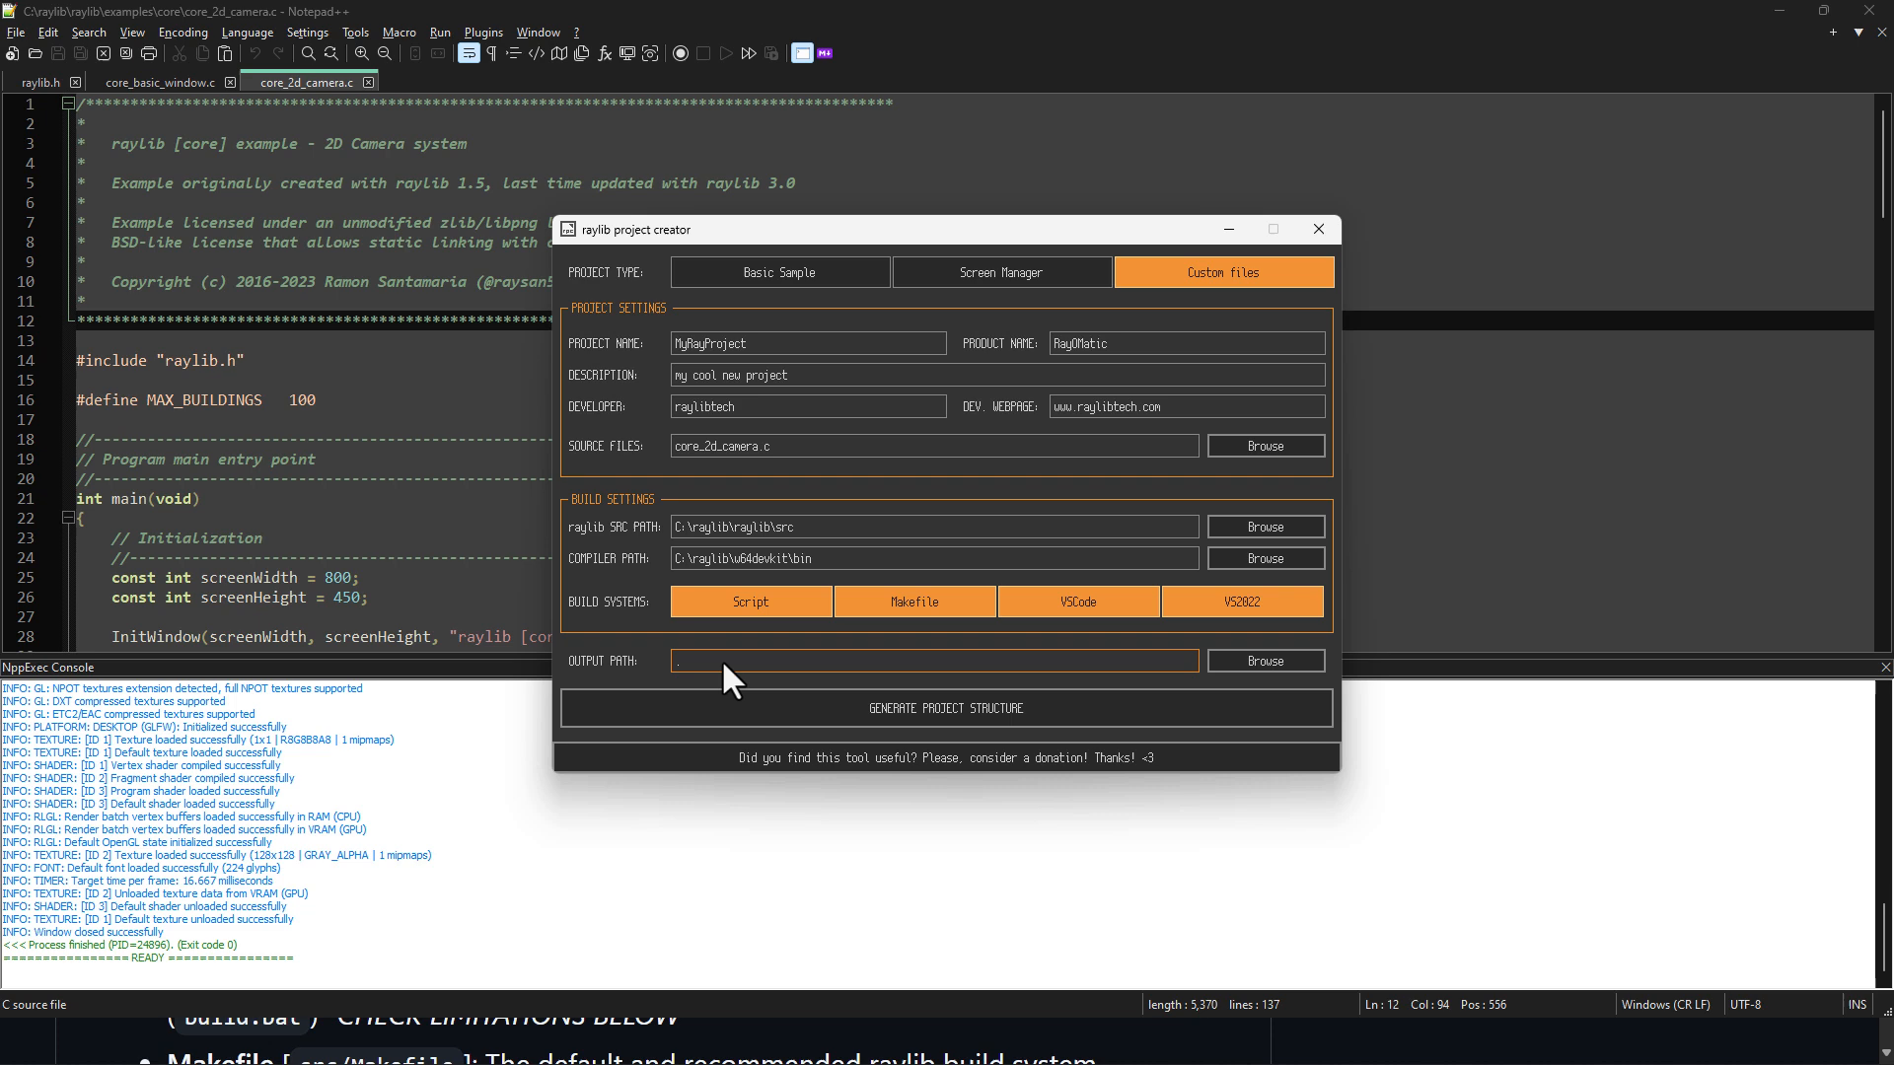
left_click(1263, 660)
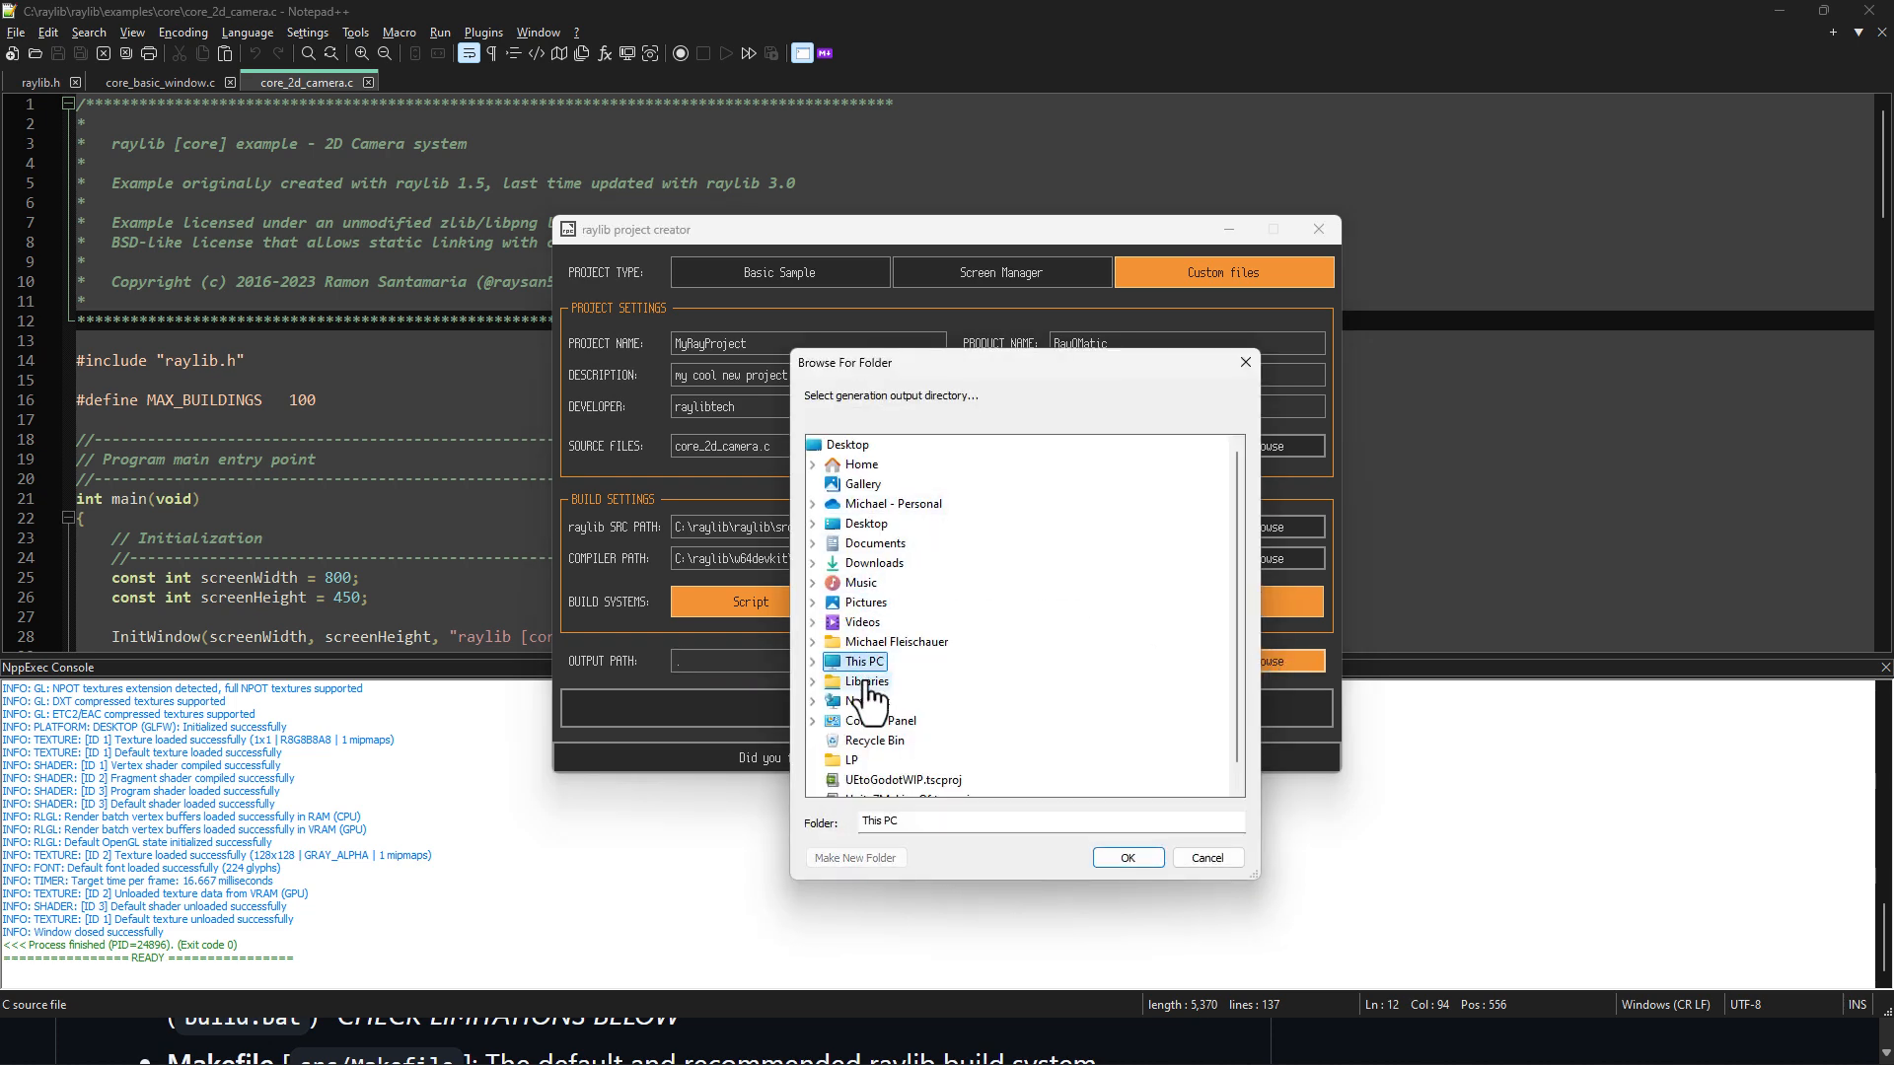
left_click(854, 661)
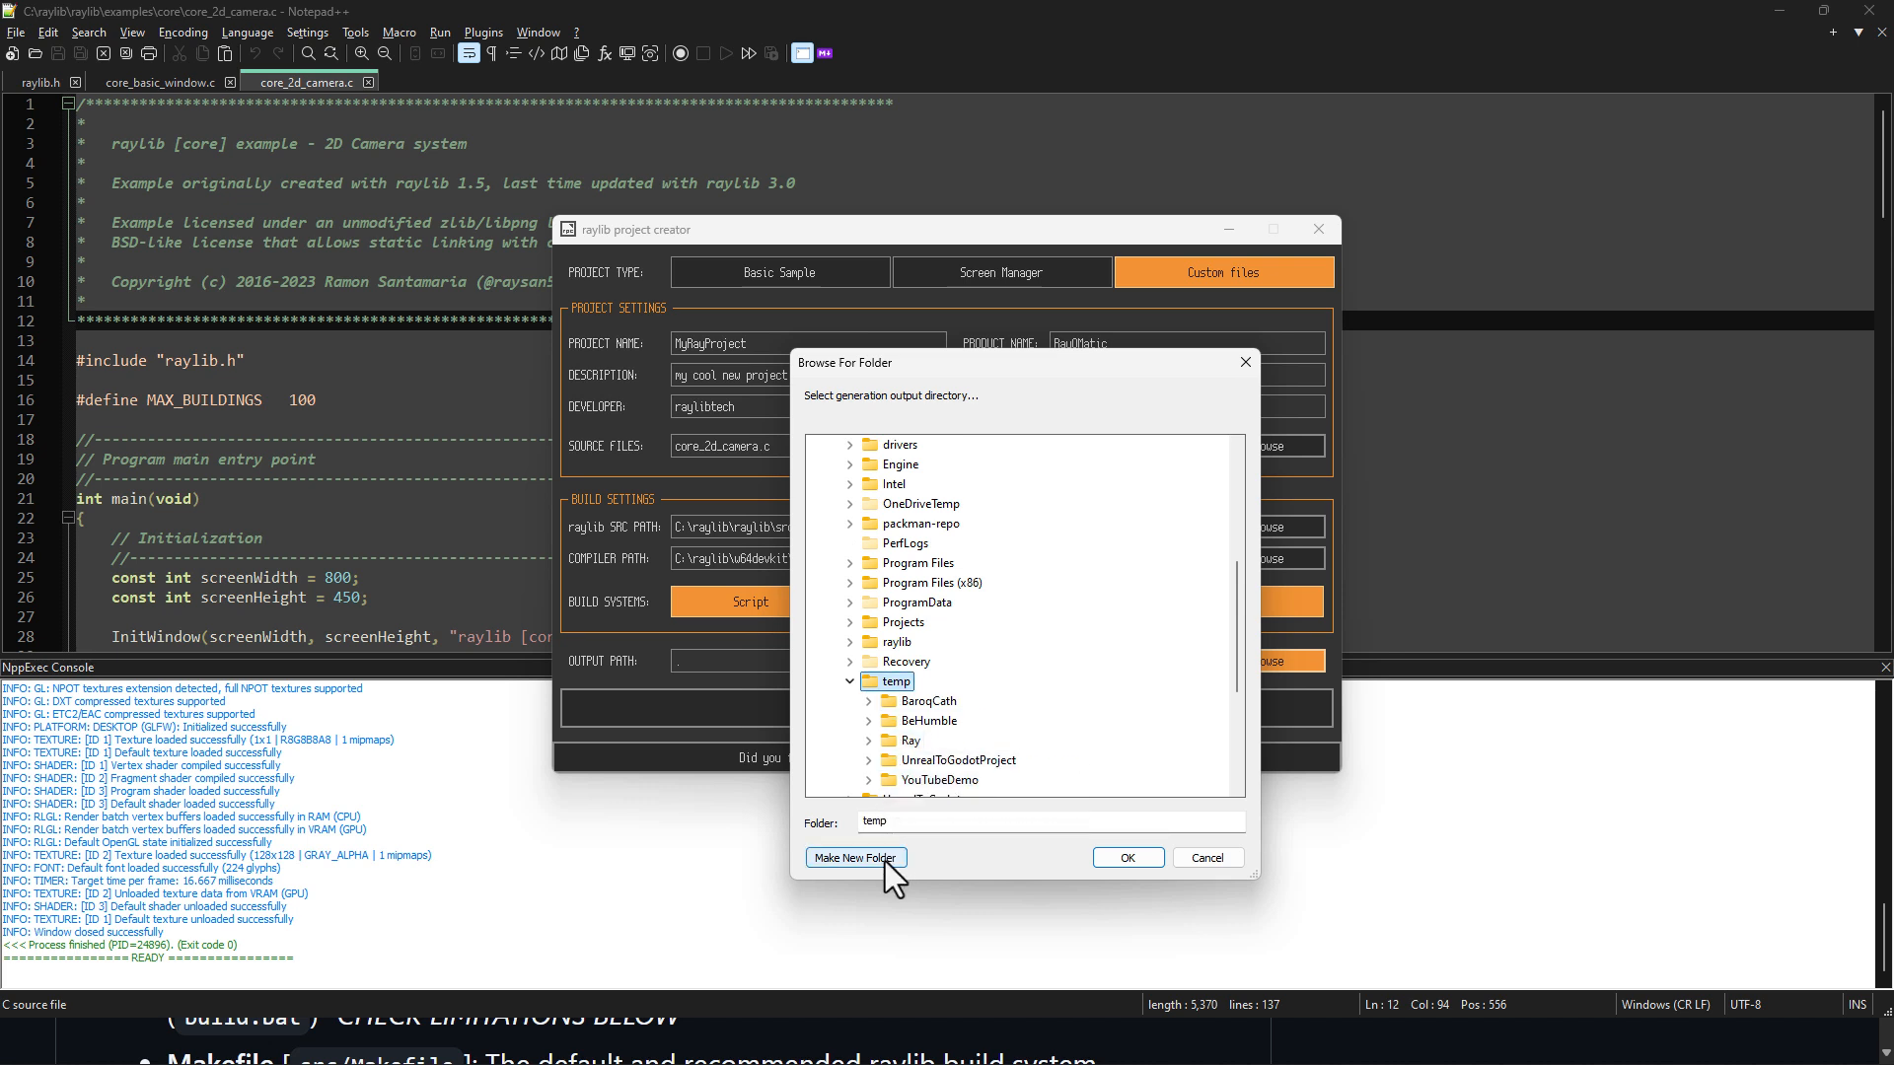
left_click(855, 857)
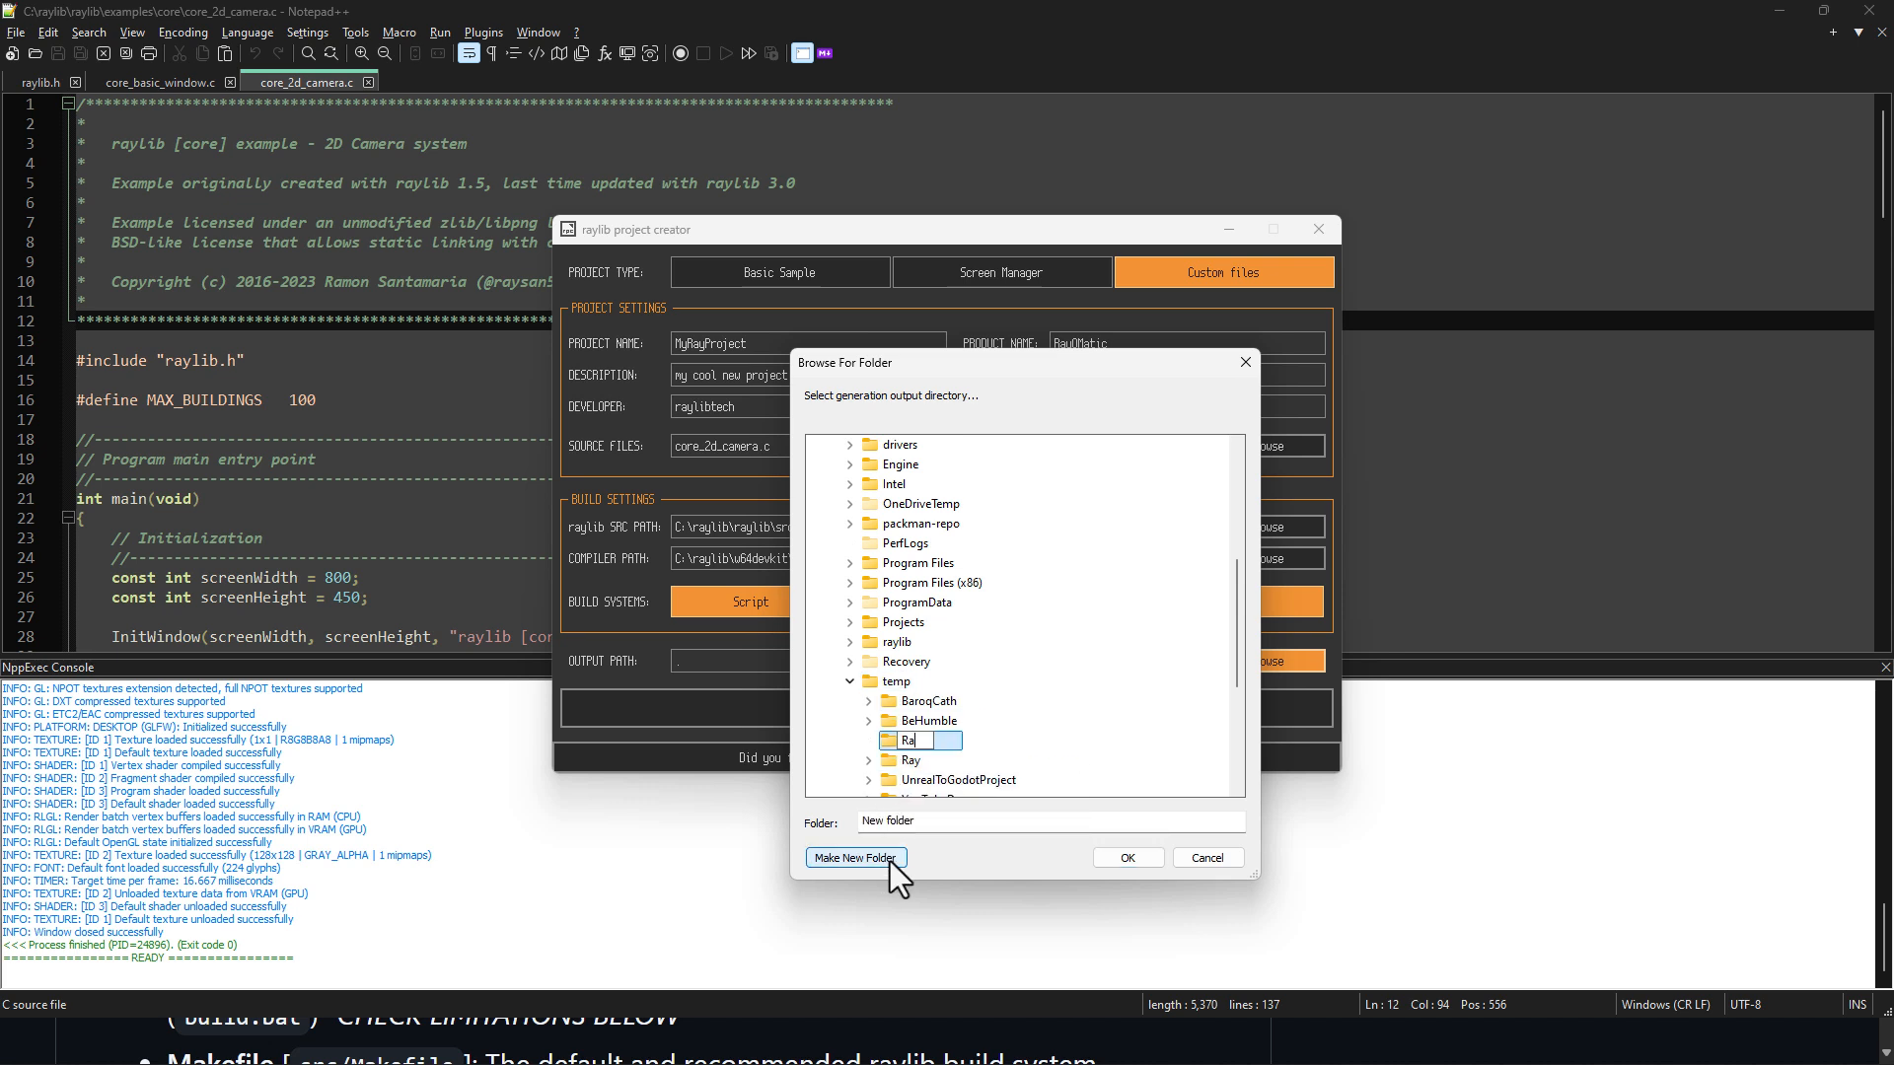
type("RayDemoYouTube")
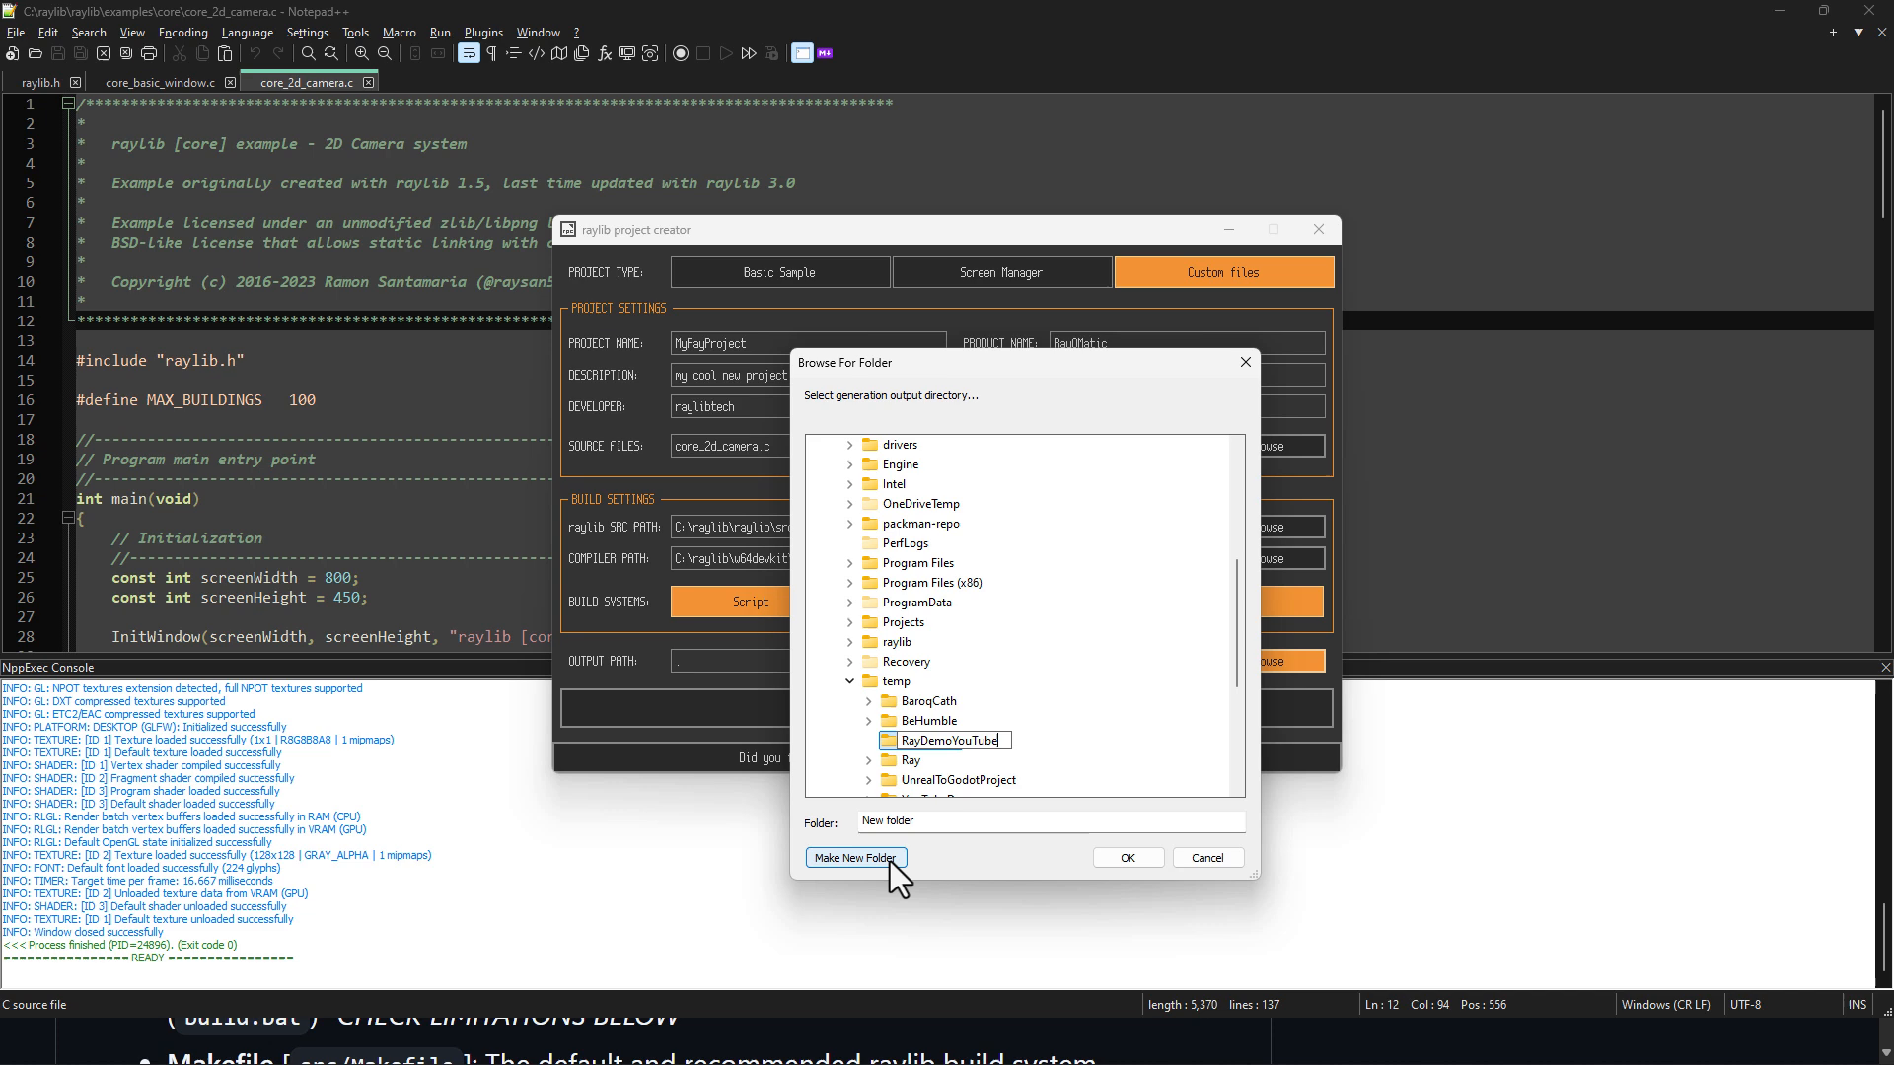
left_click(1124, 857)
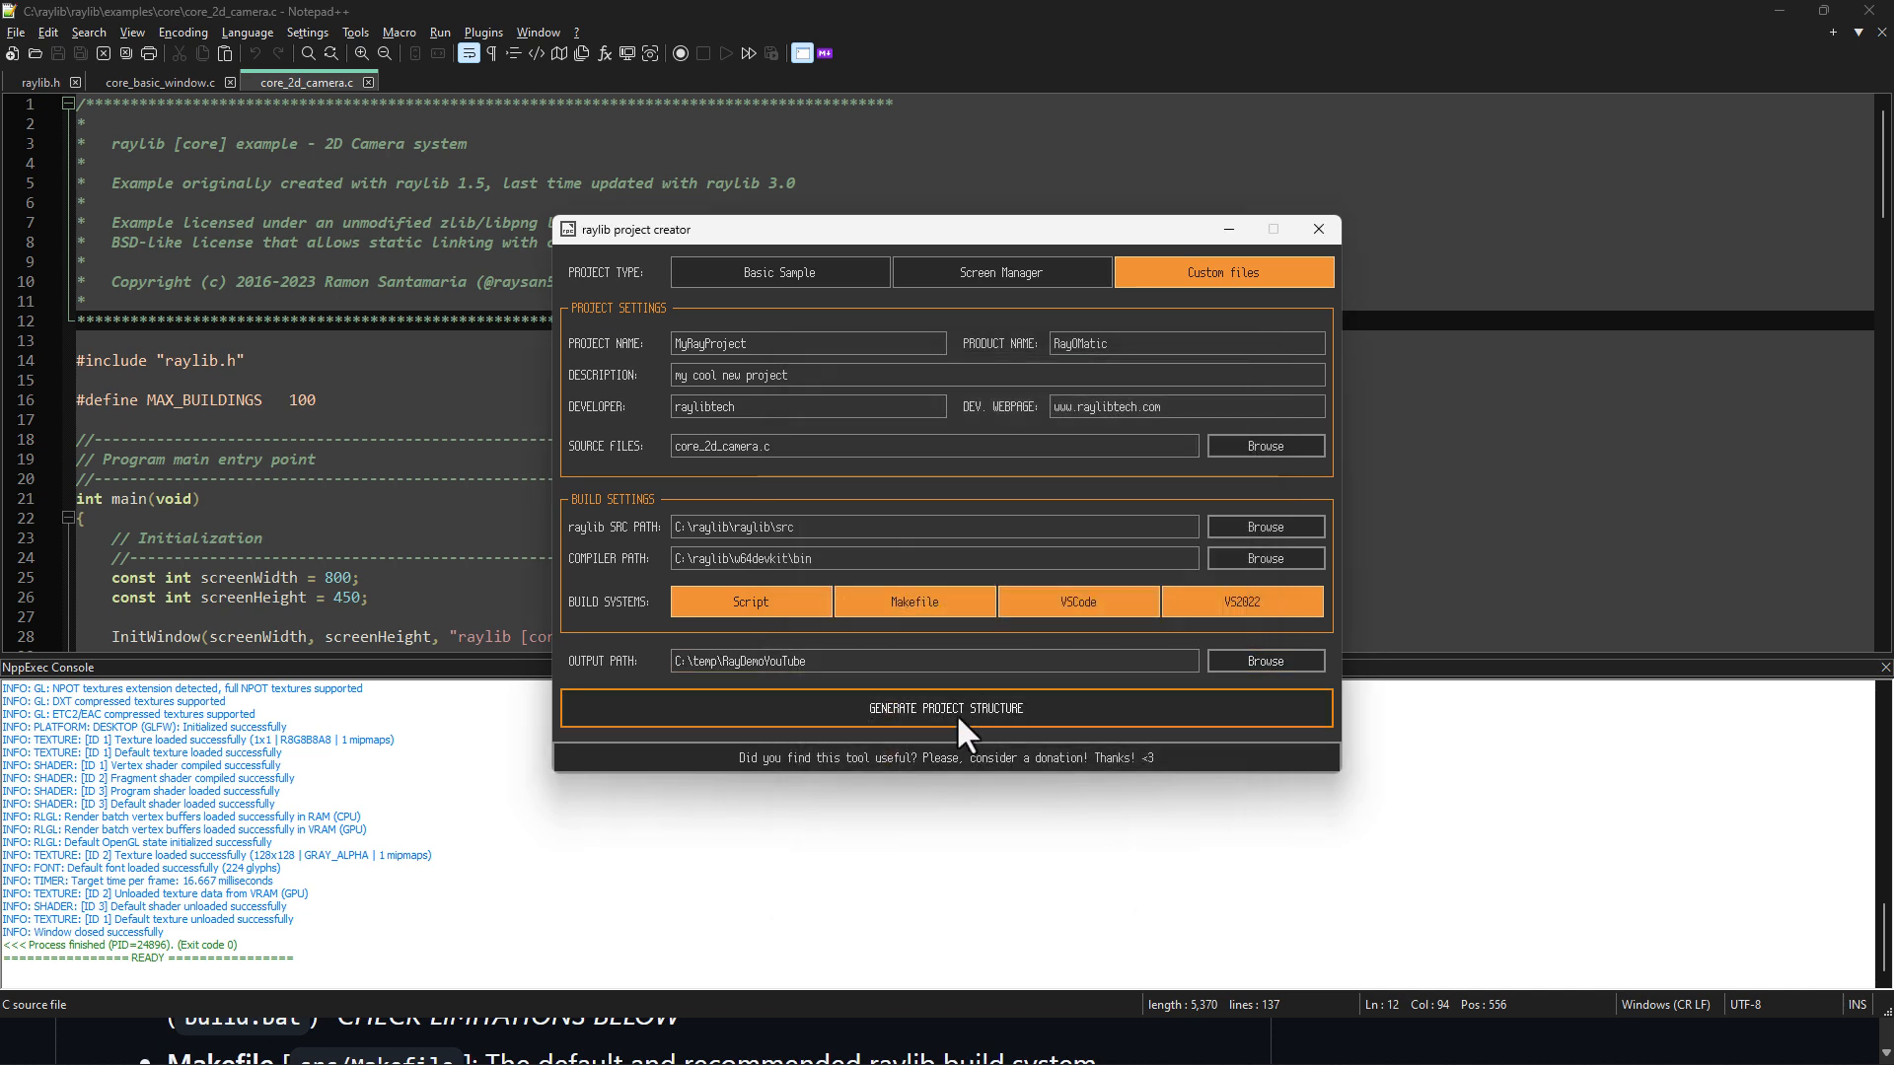
left_click(946, 709)
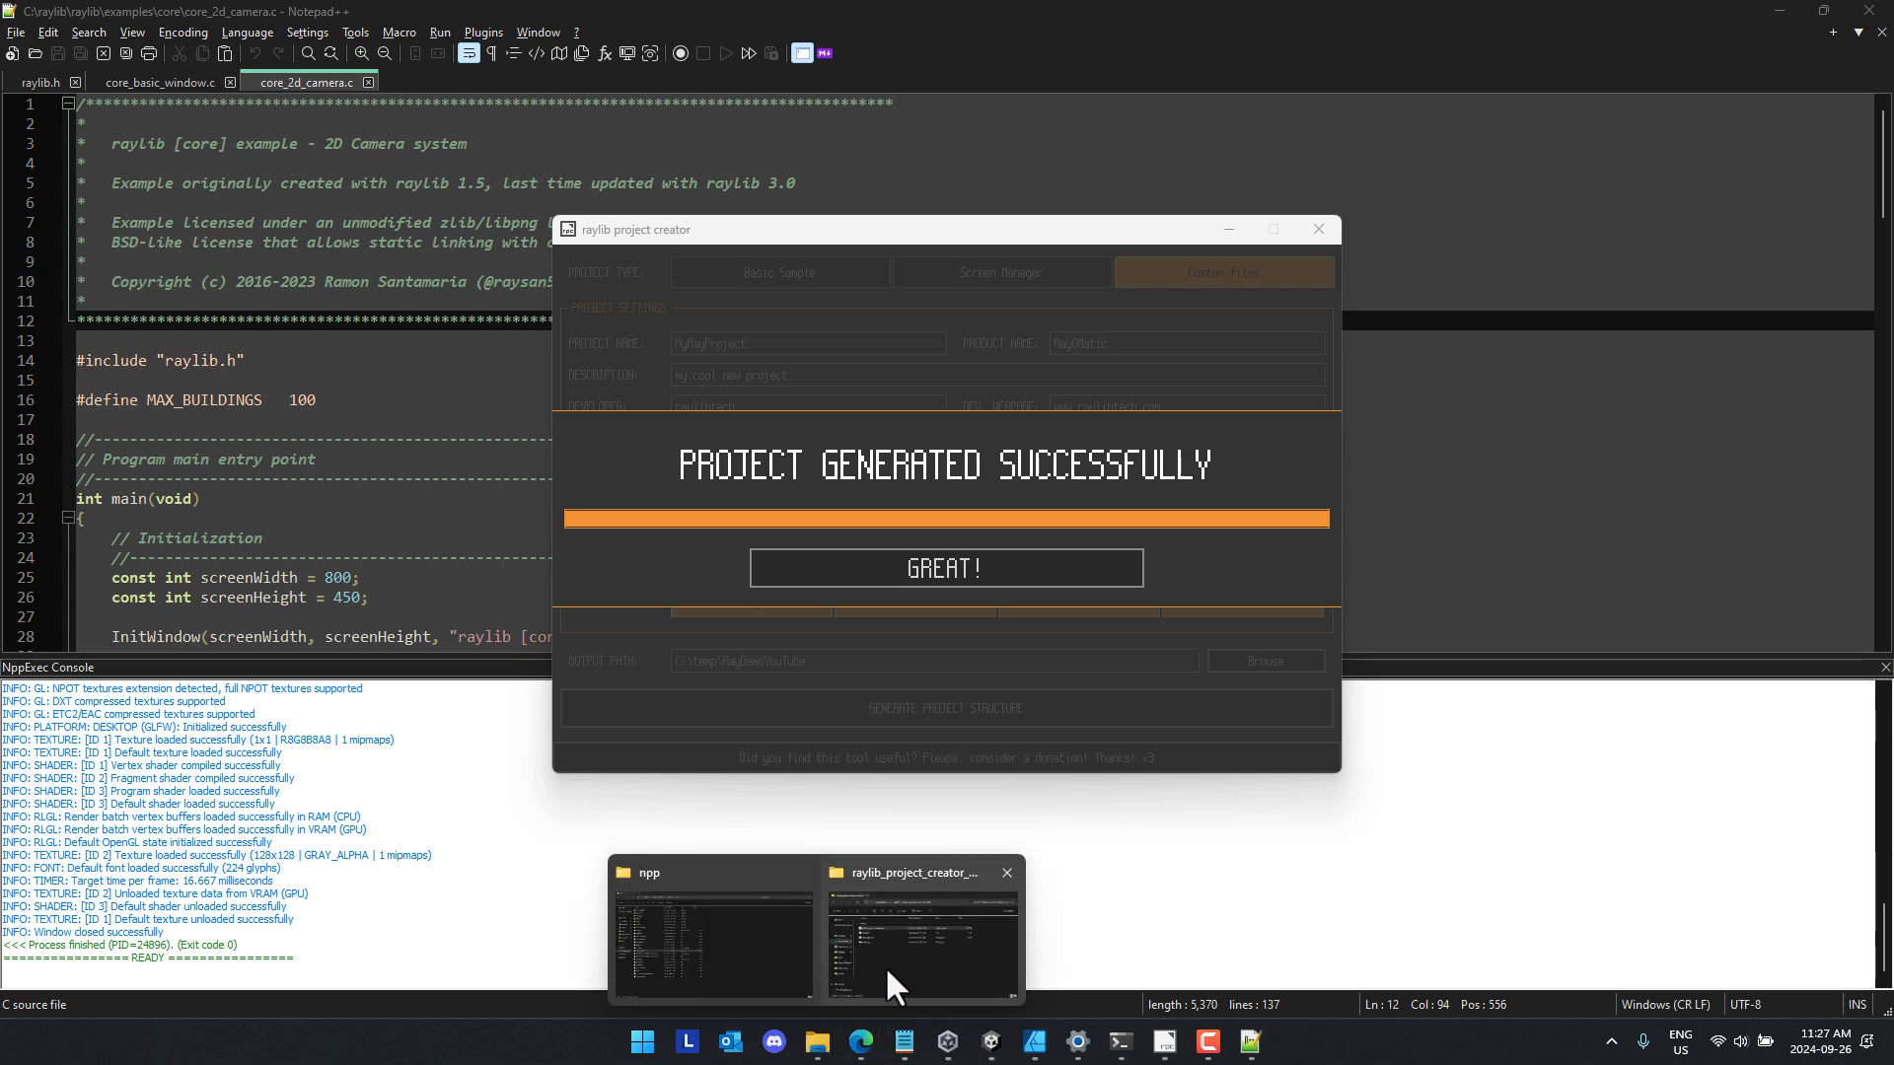
Step: Switch to the File Explorer window showing the project creator's folder
left_click(920, 930)
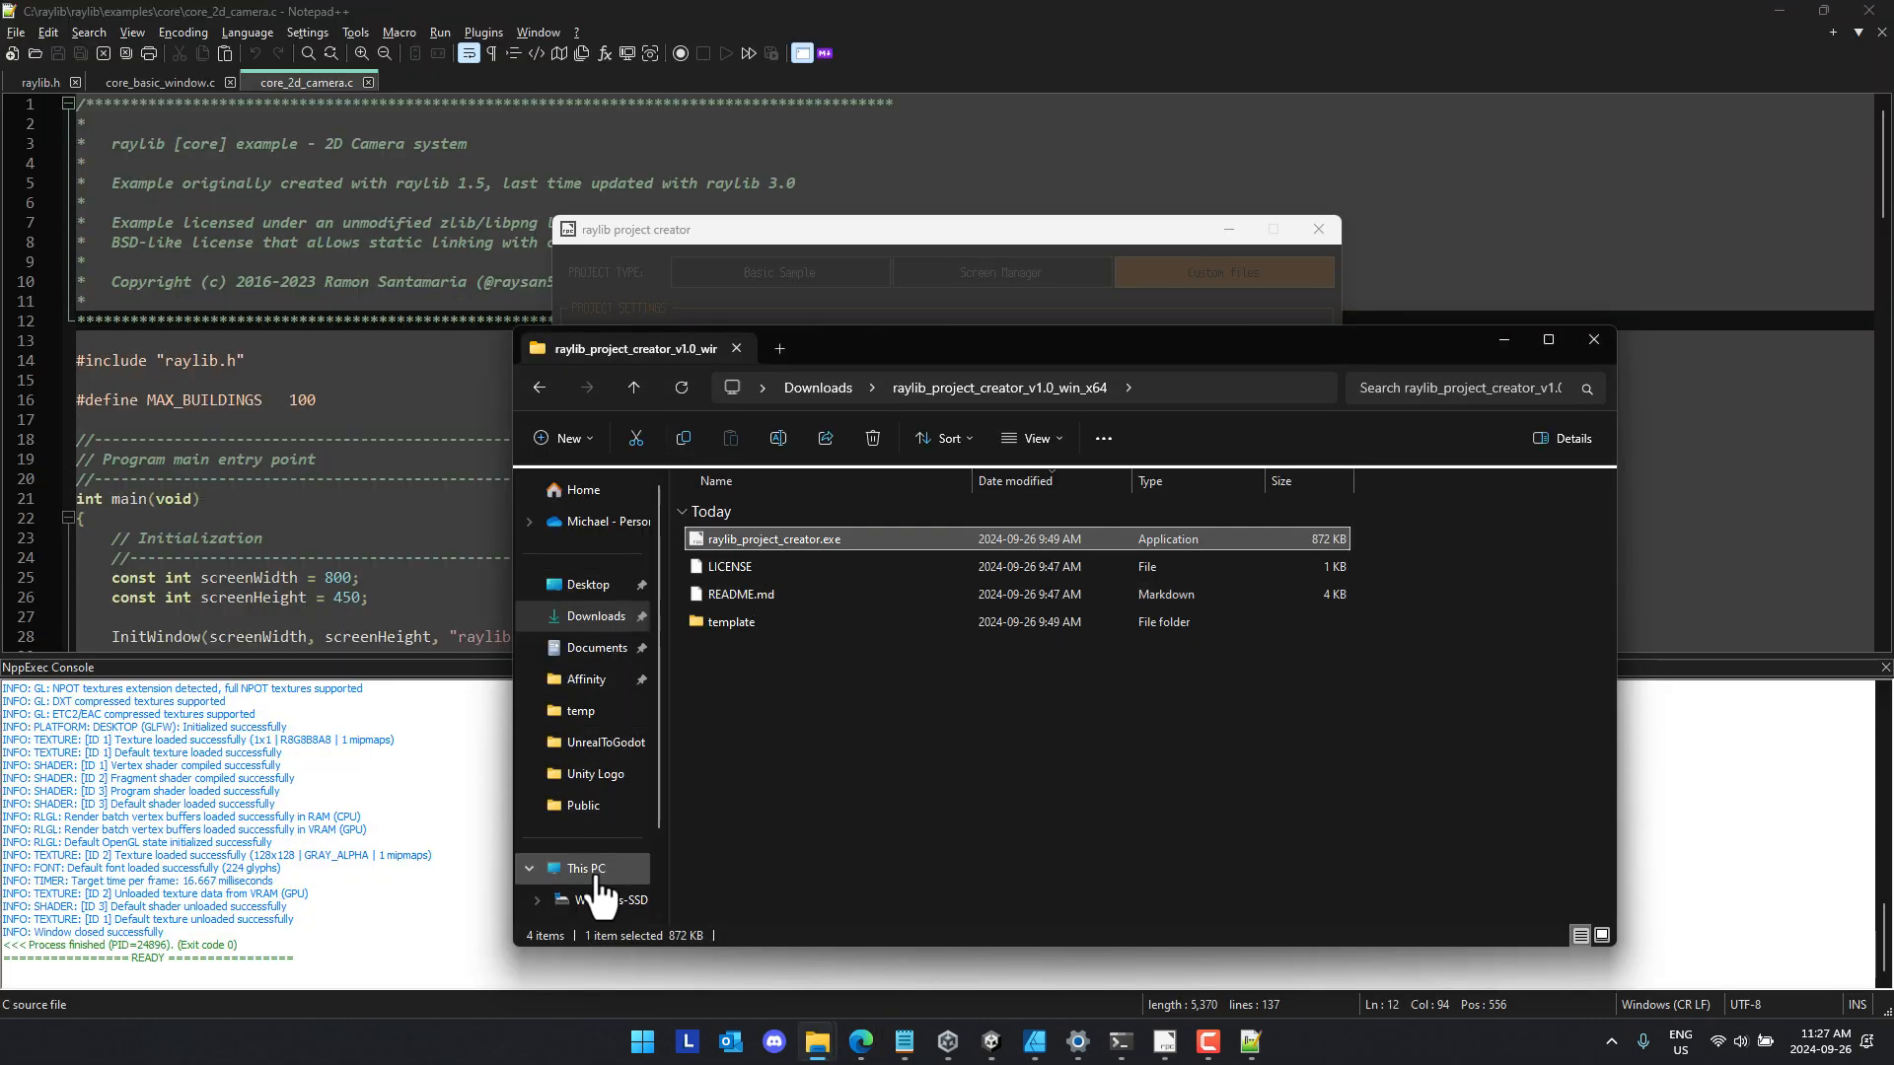
Step: Browse into C:\temp\RayDemoYouTube\myrayproject and look inside its src folder
left_click(580, 673)
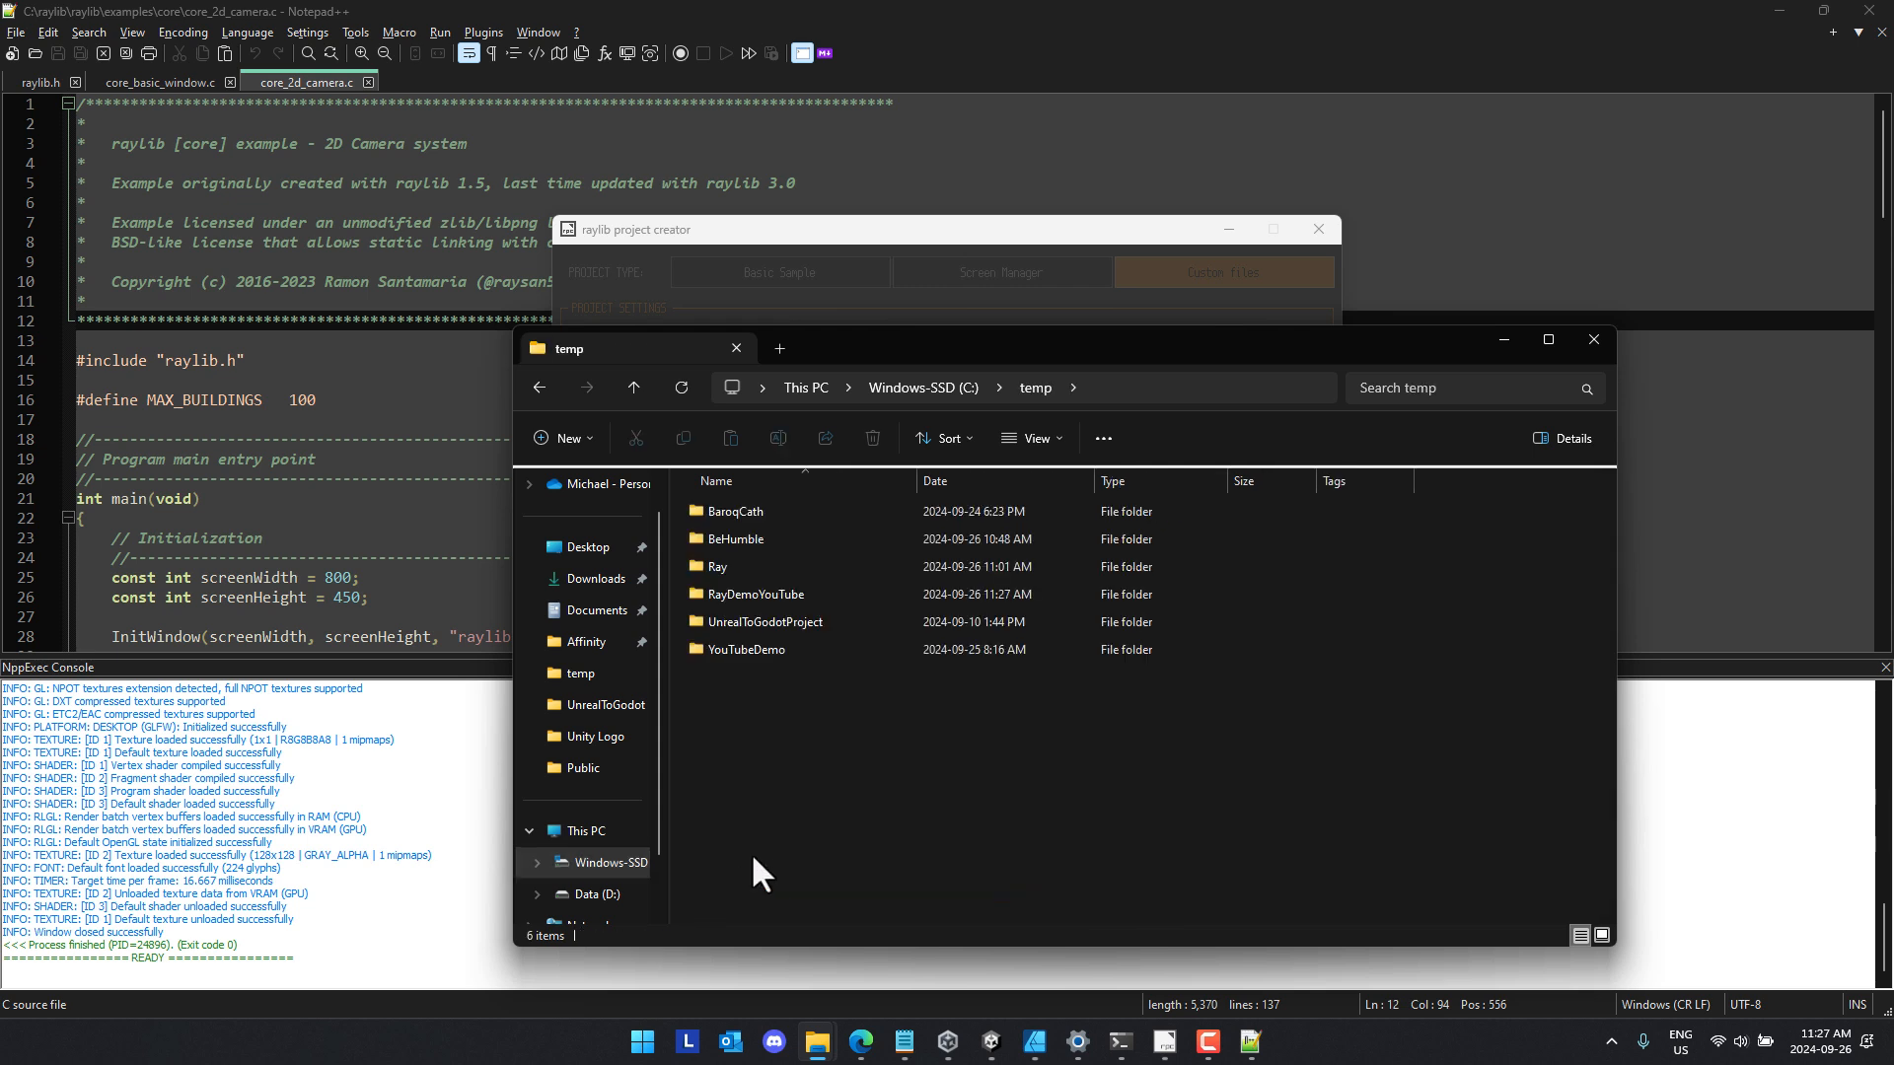
double_click(754, 593)
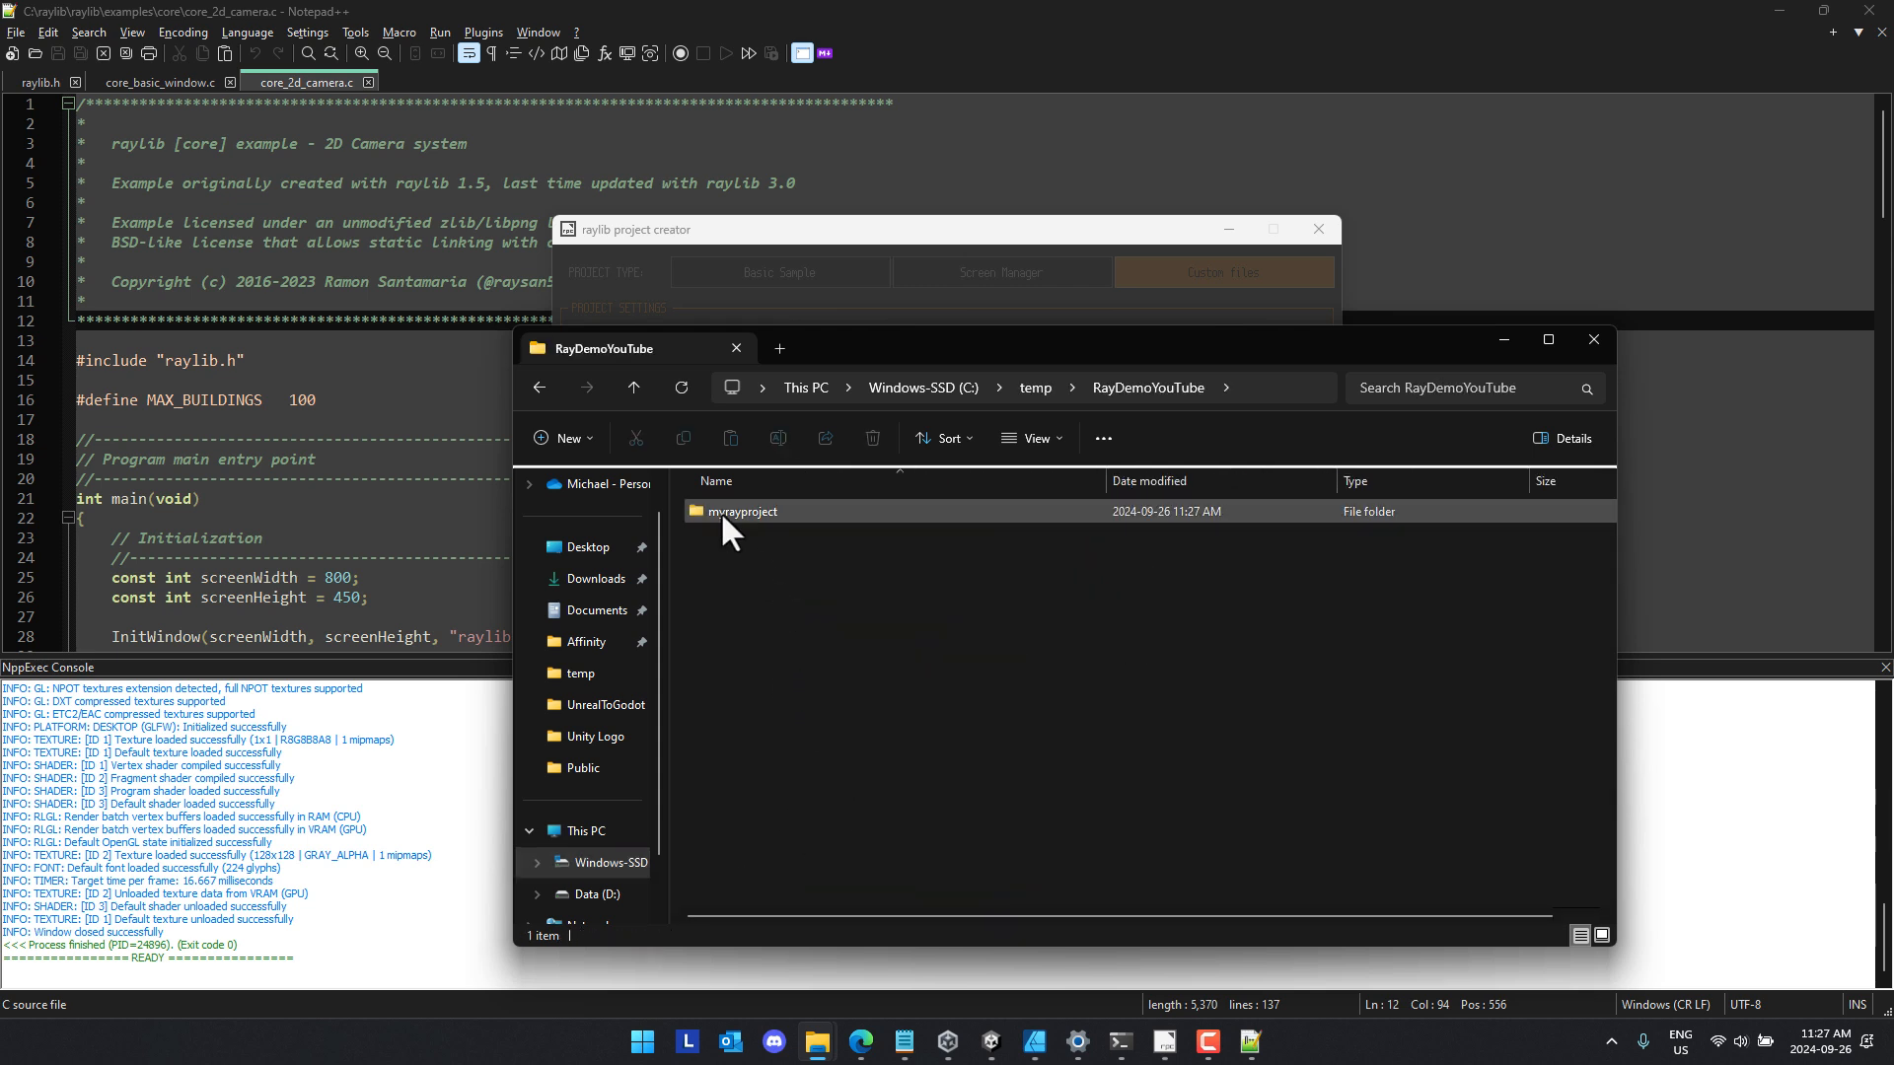
mouse_move(743, 511)
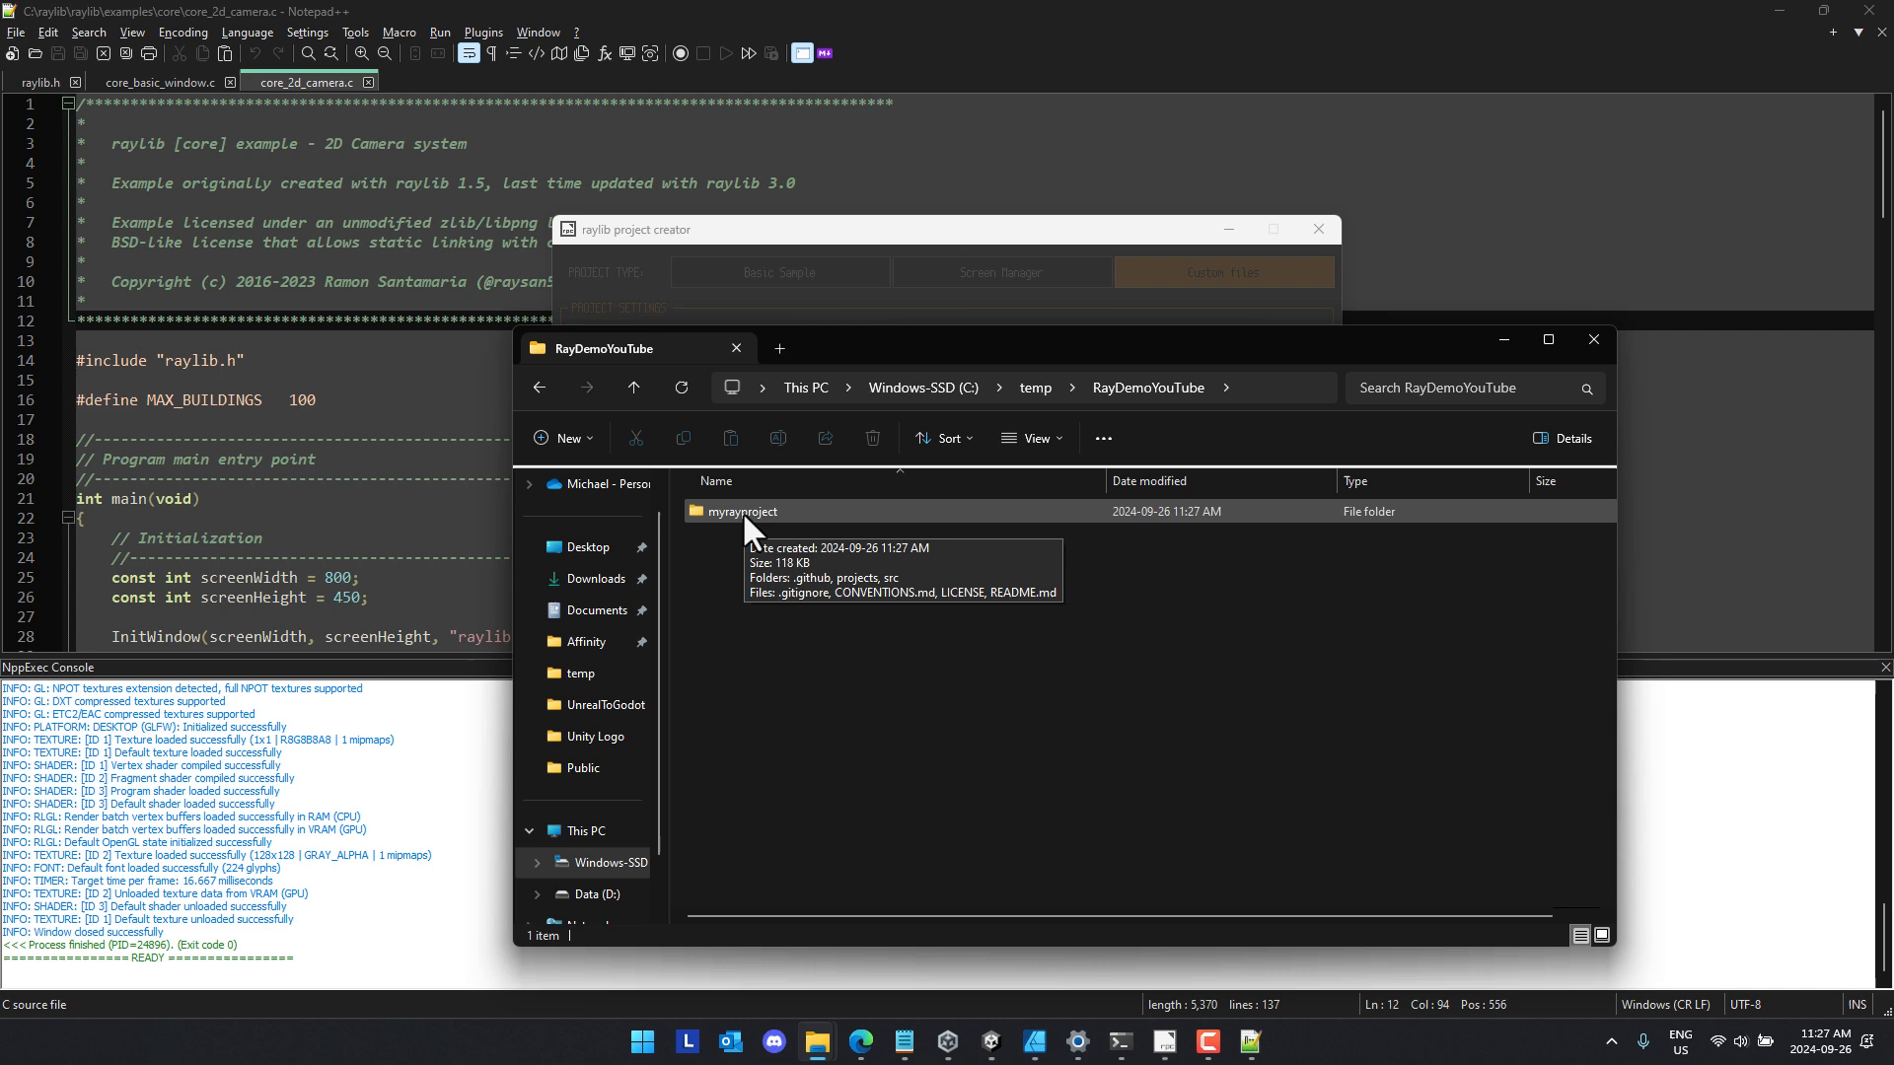
double_click(742, 511)
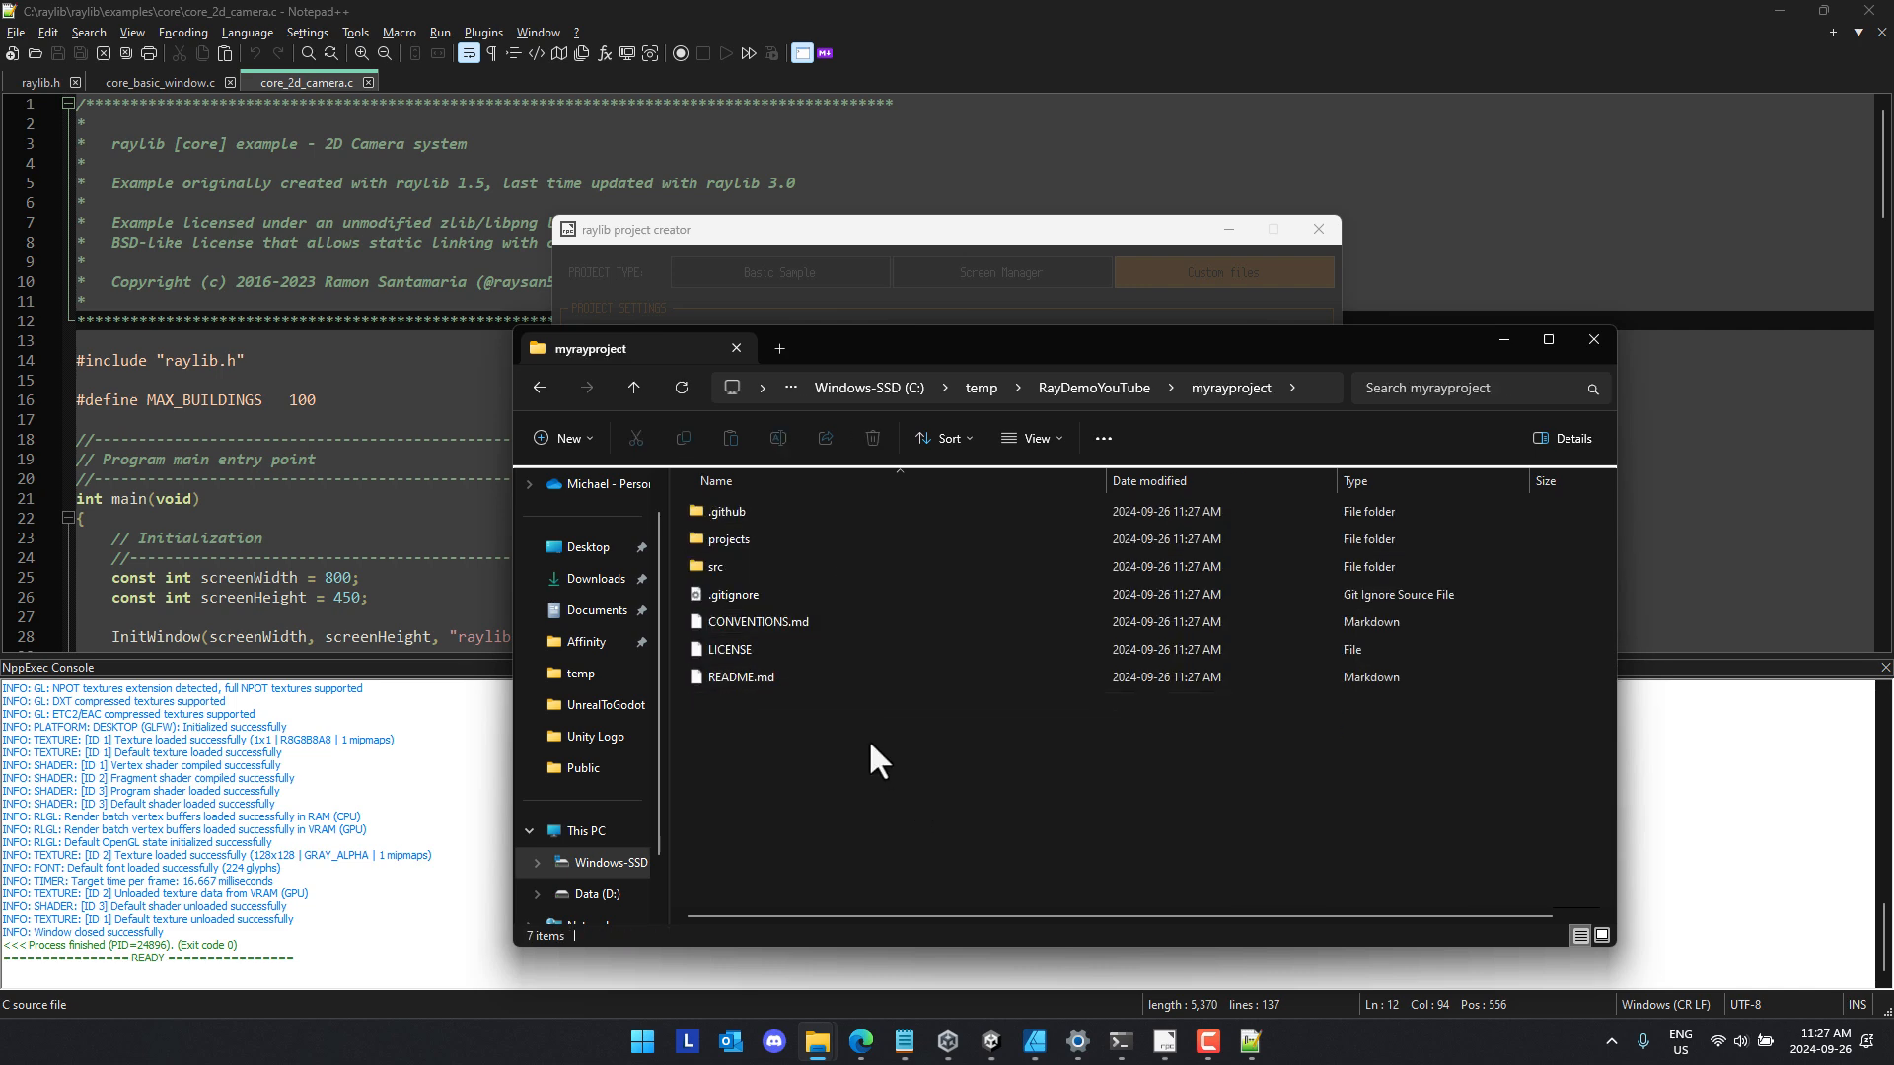
double_click(716, 567)
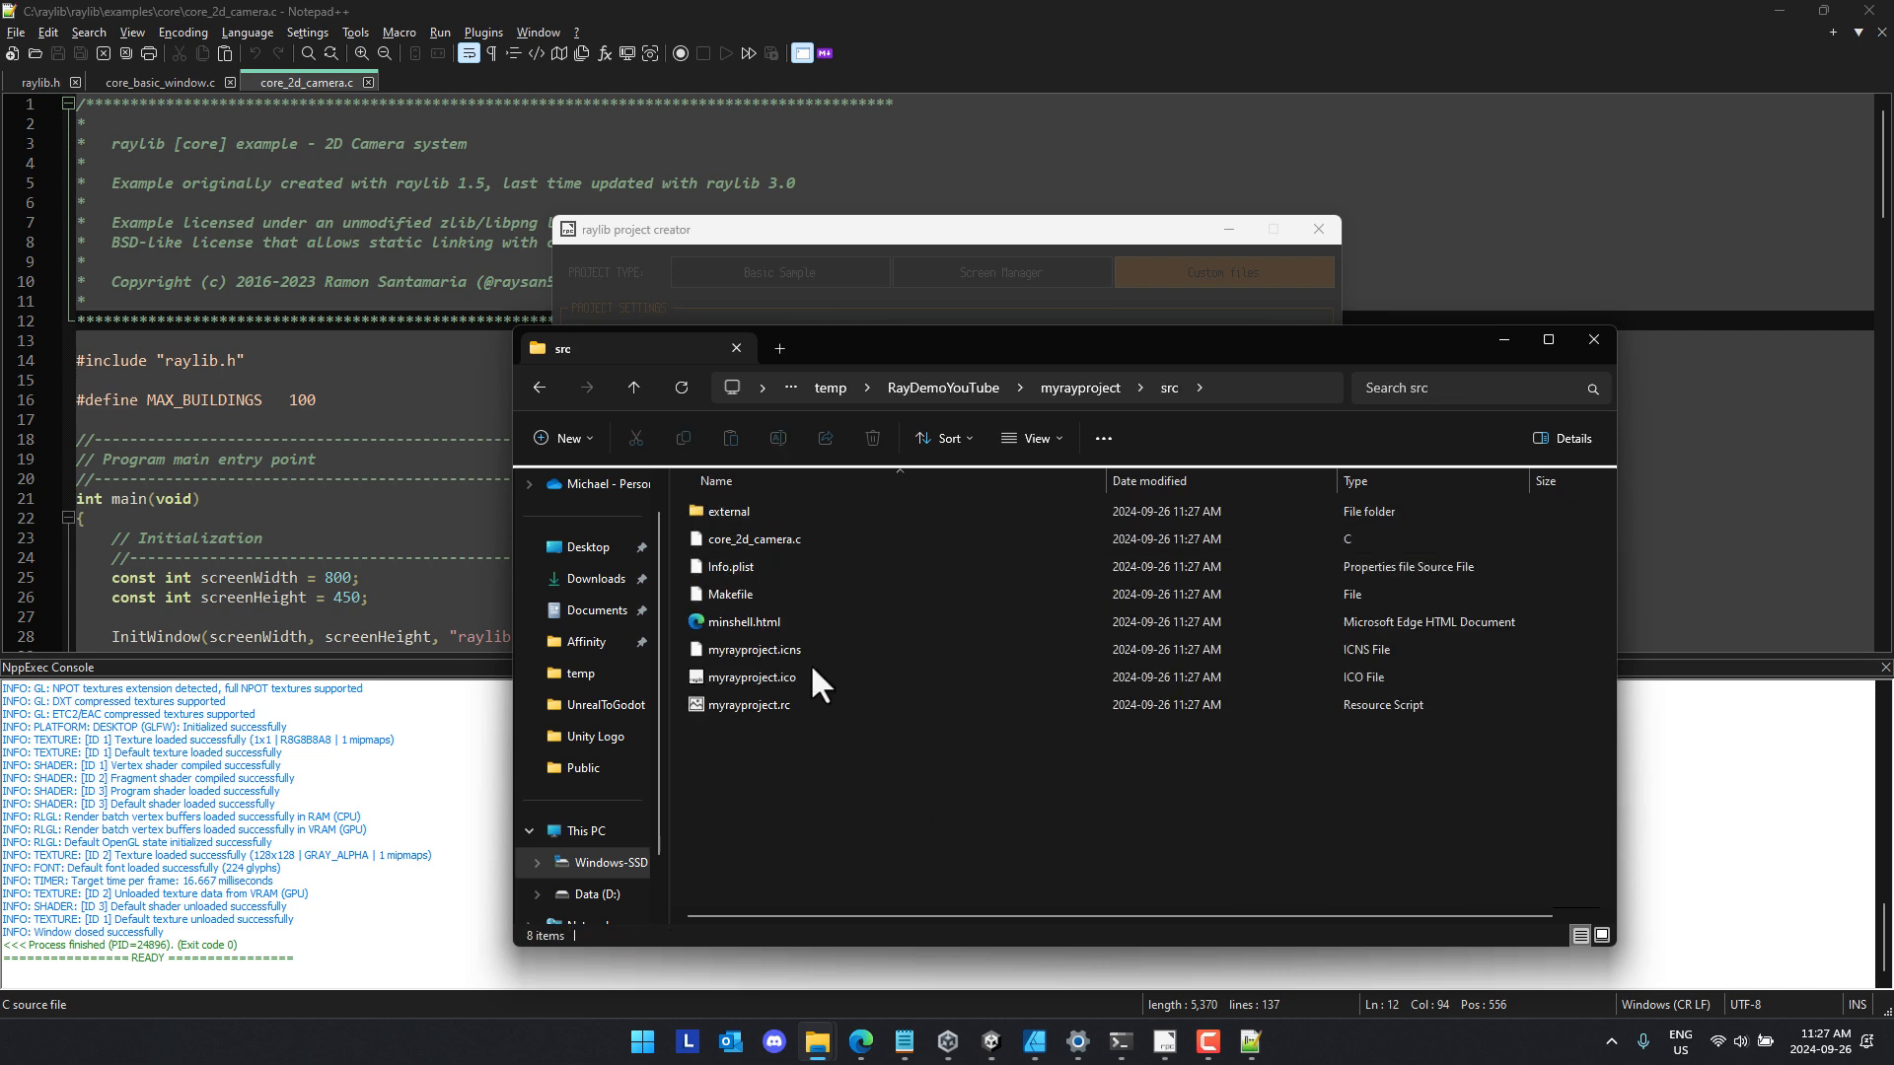
left_click(632, 387)
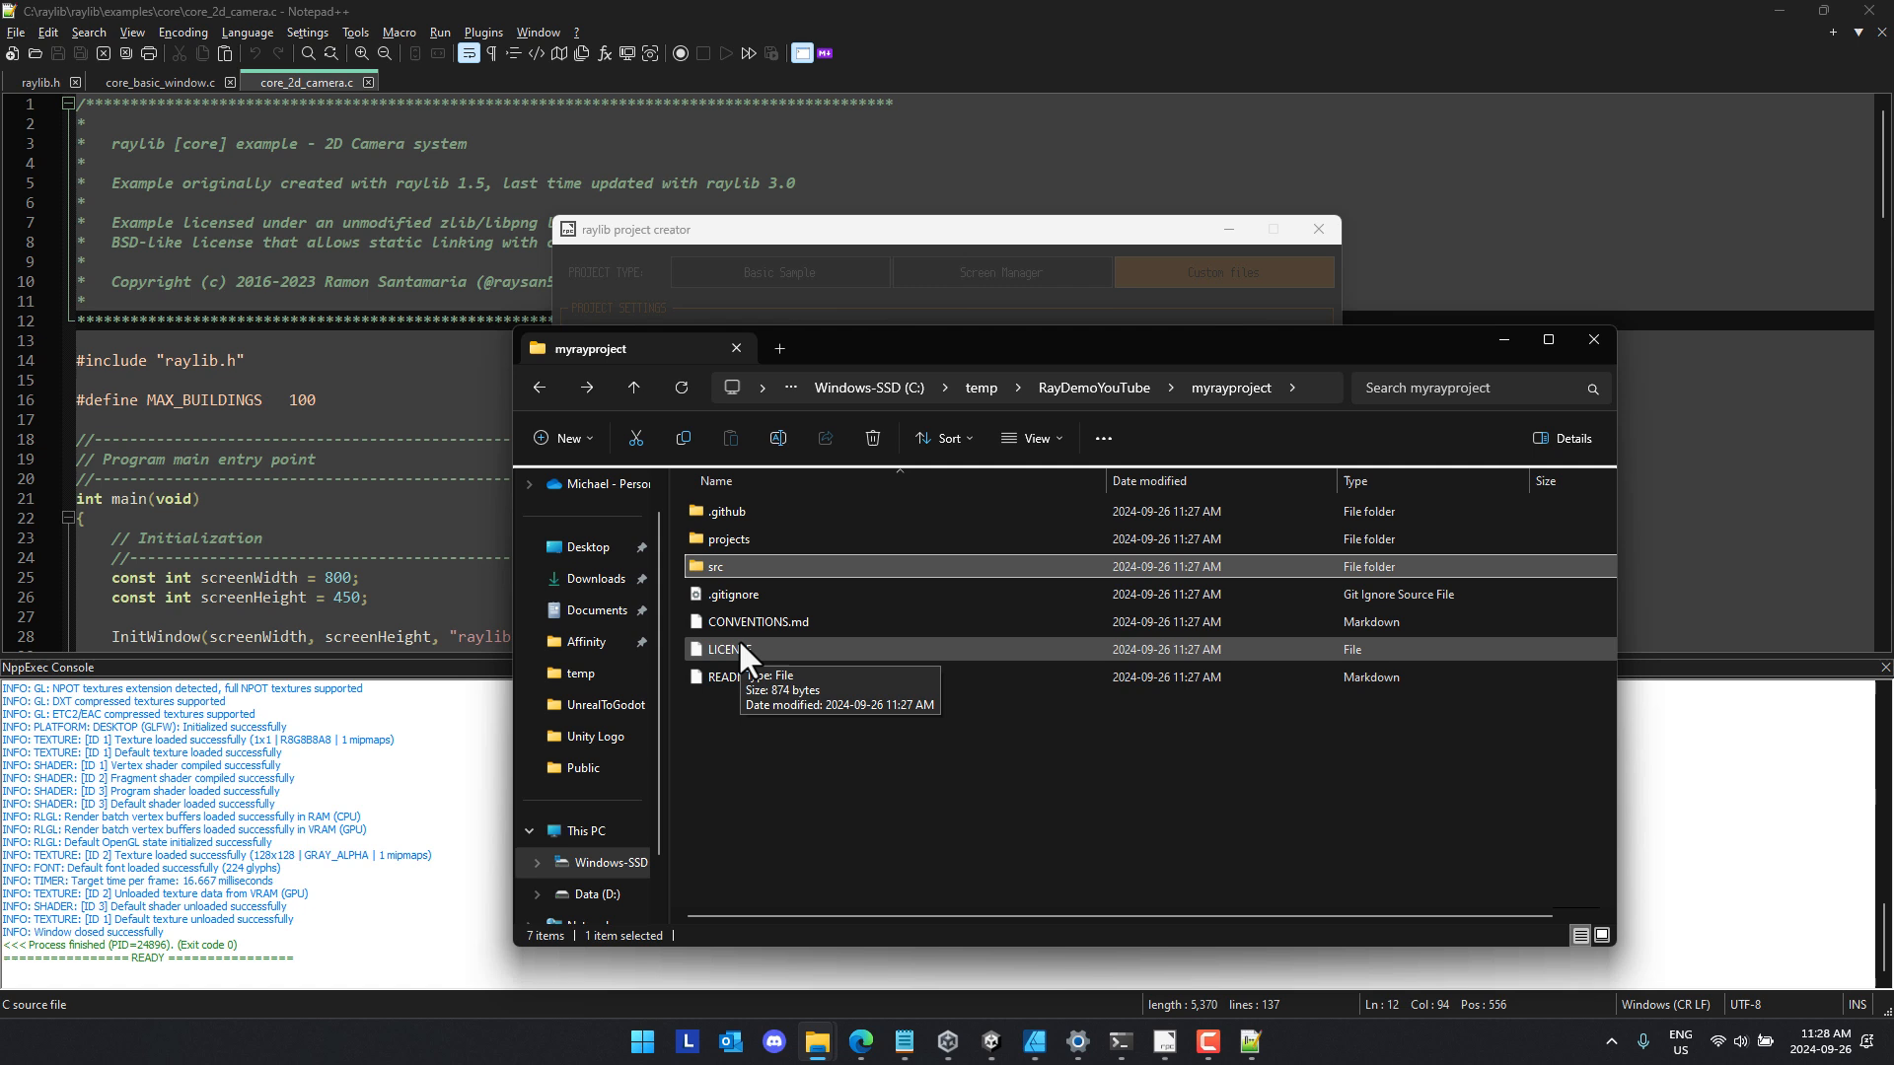
Step: Look through projects\scripts, then land in the projects\VS2022 solution folder
double_click(728, 538)
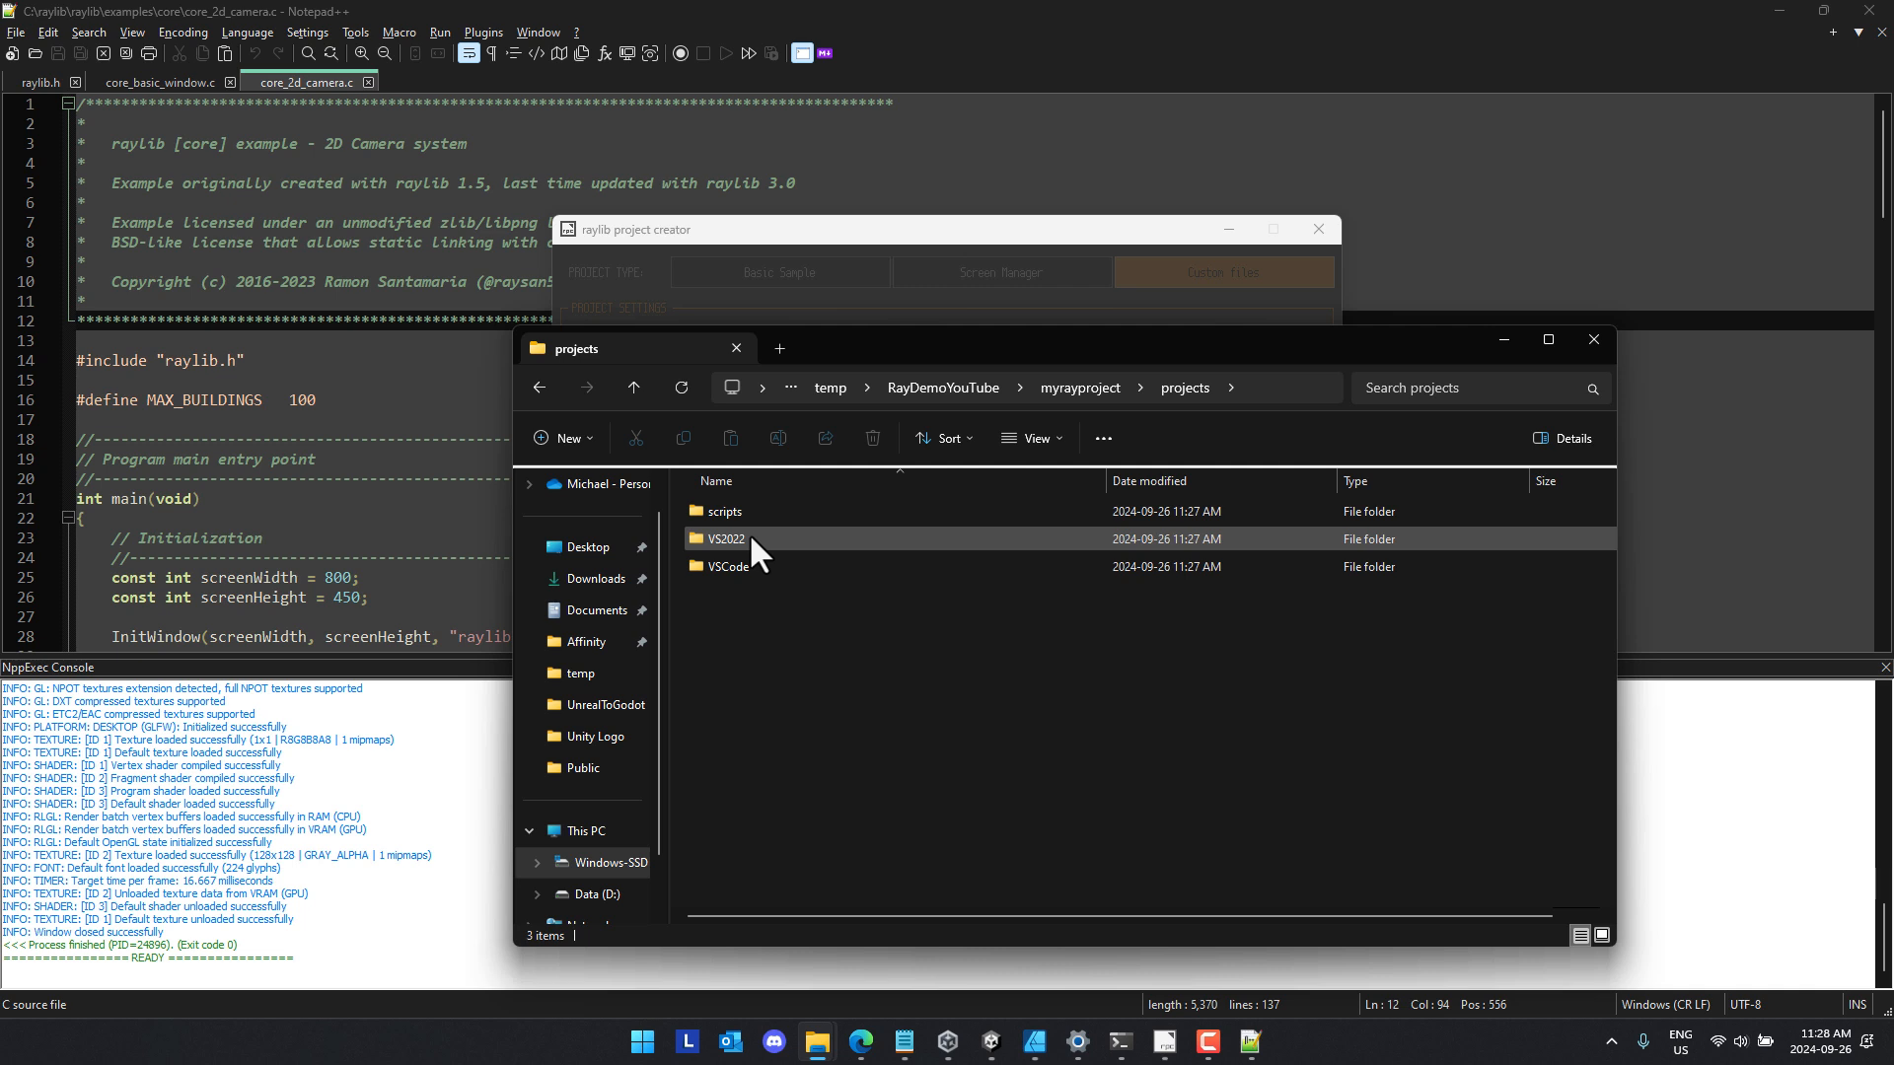
double_click(725, 567)
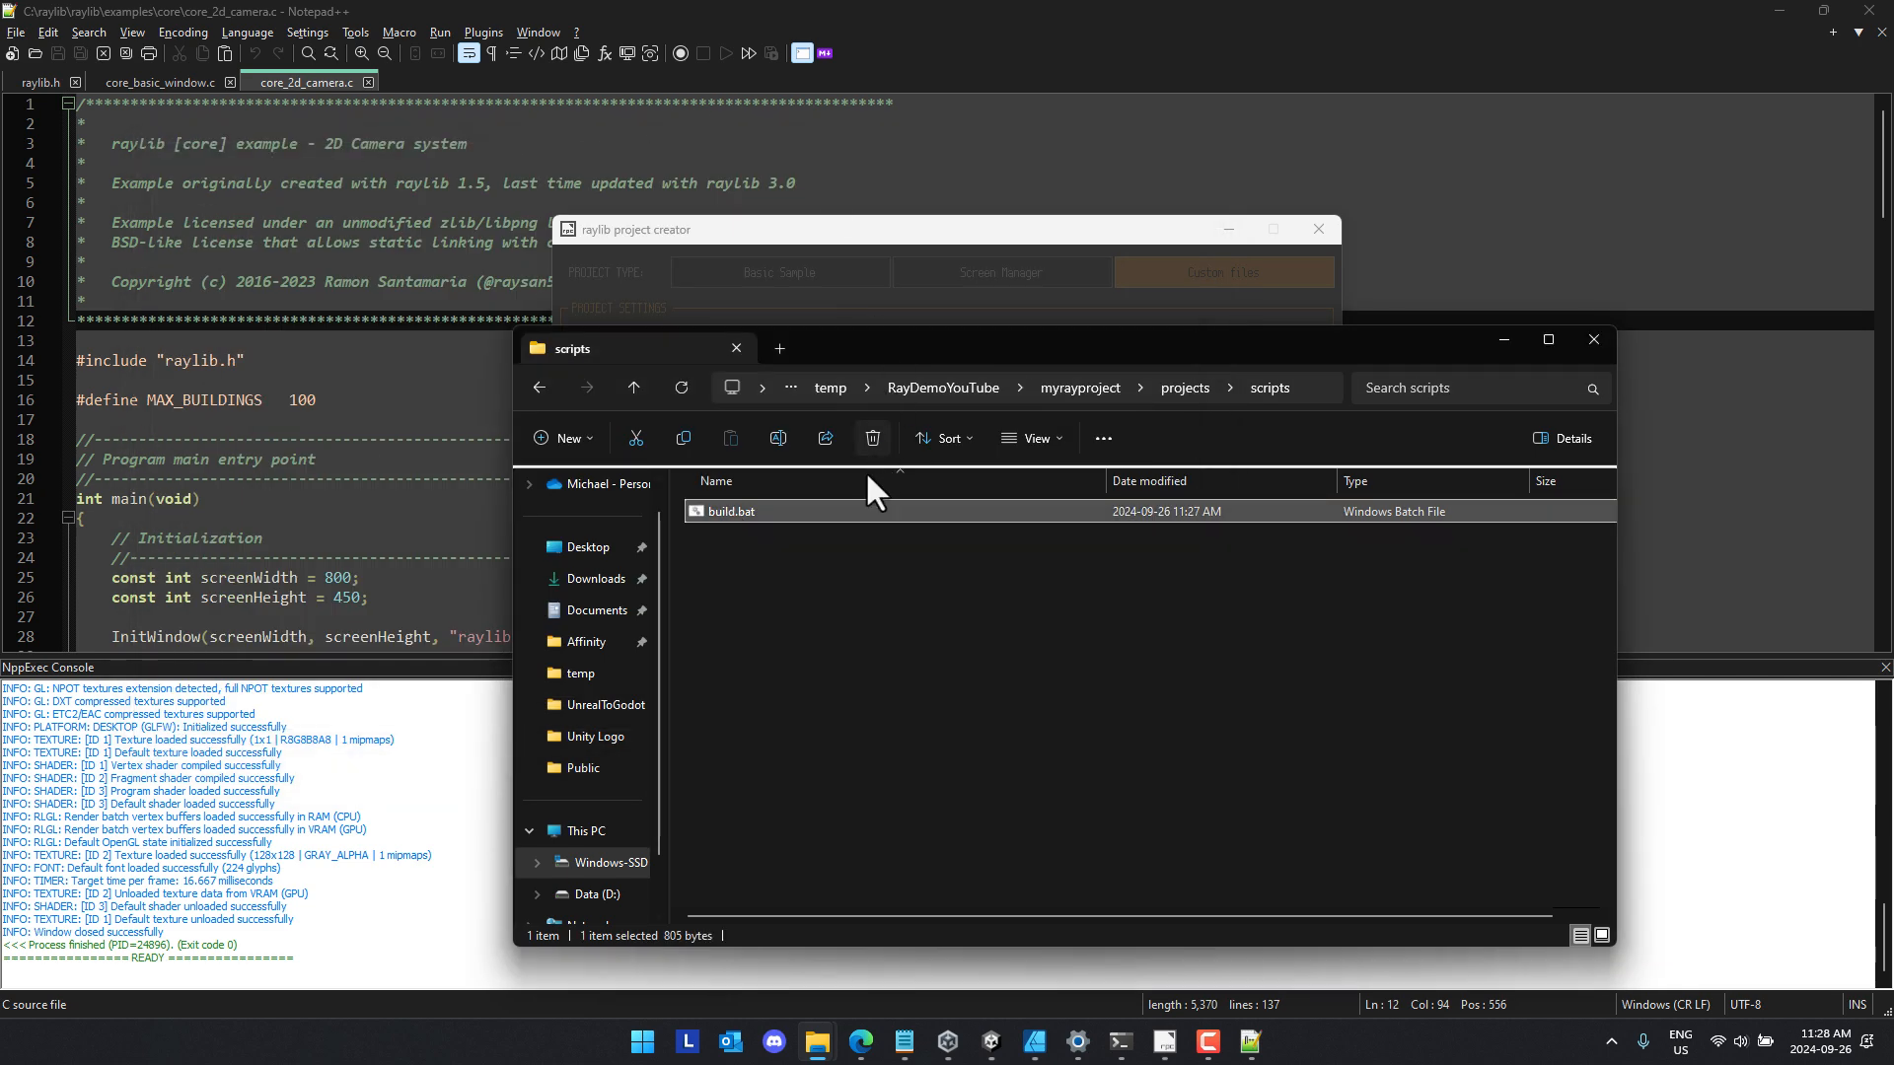
left_click(1184, 388)
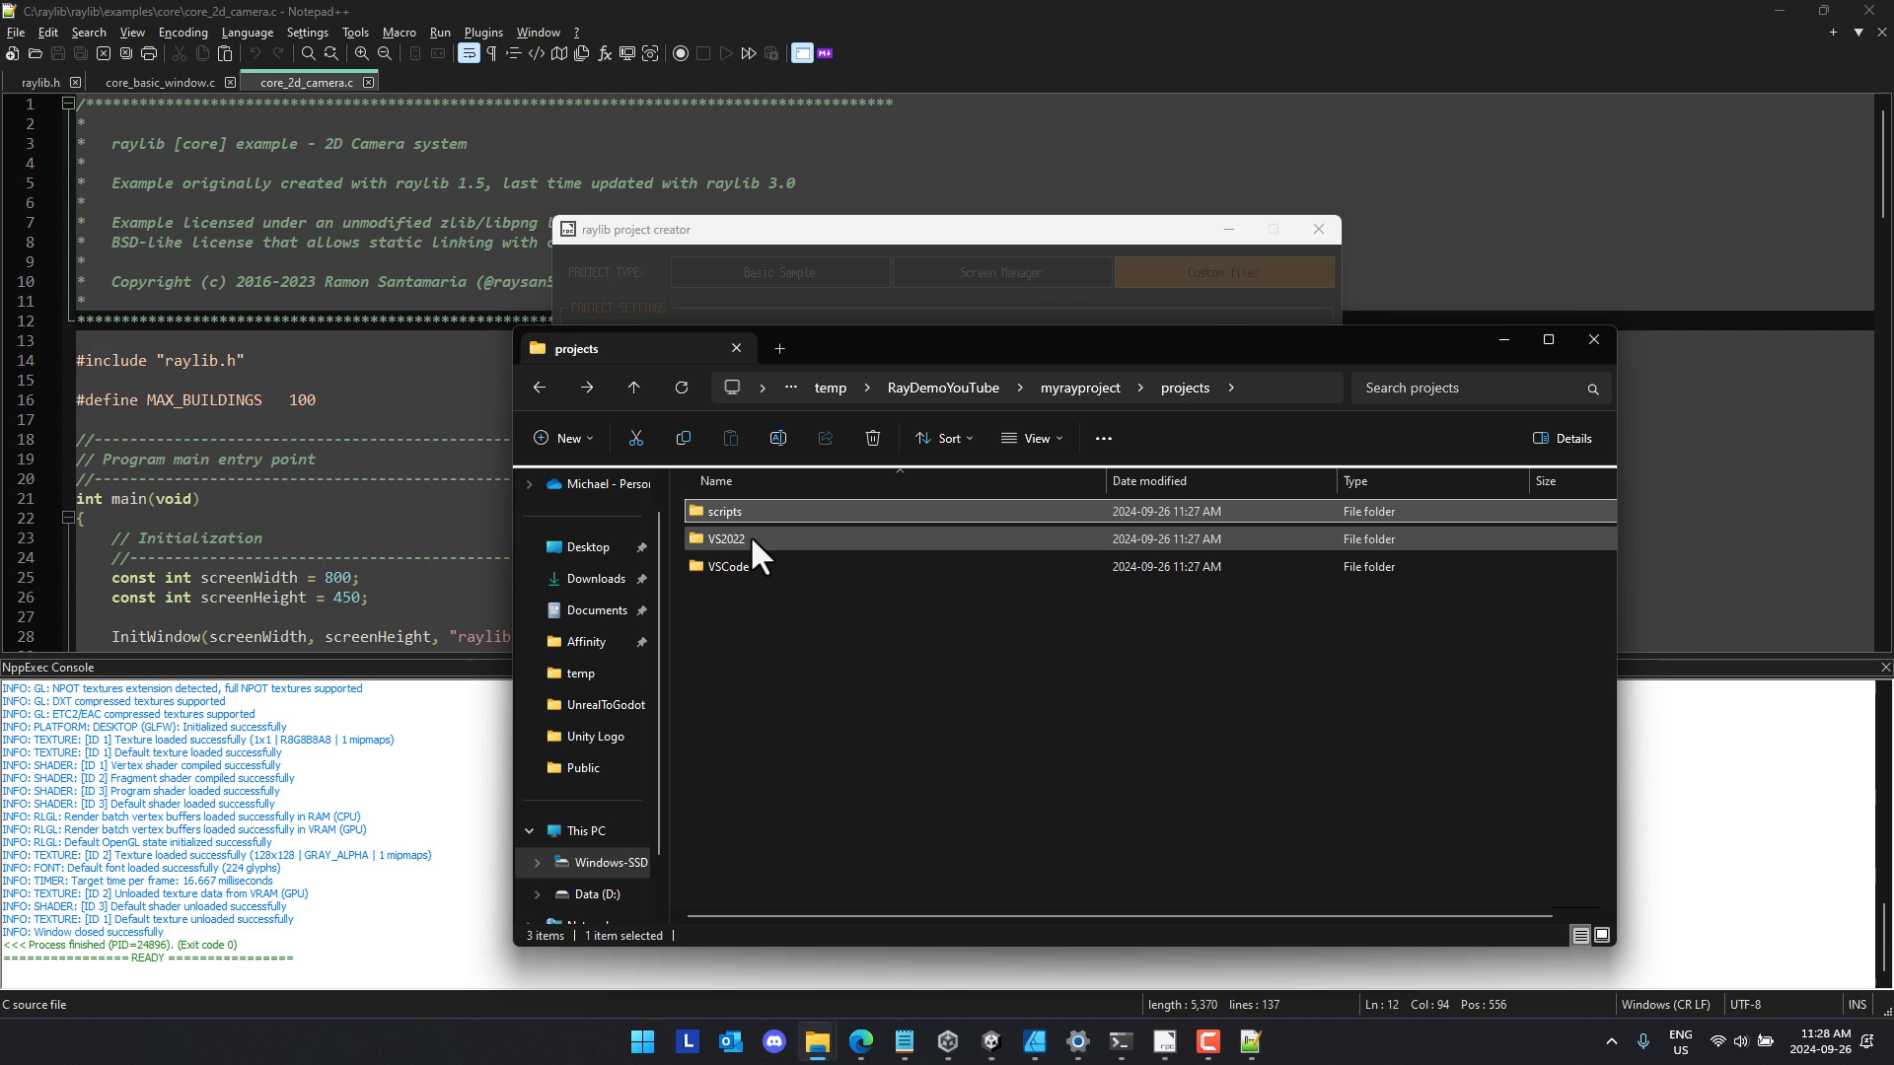
double_click(725, 539)
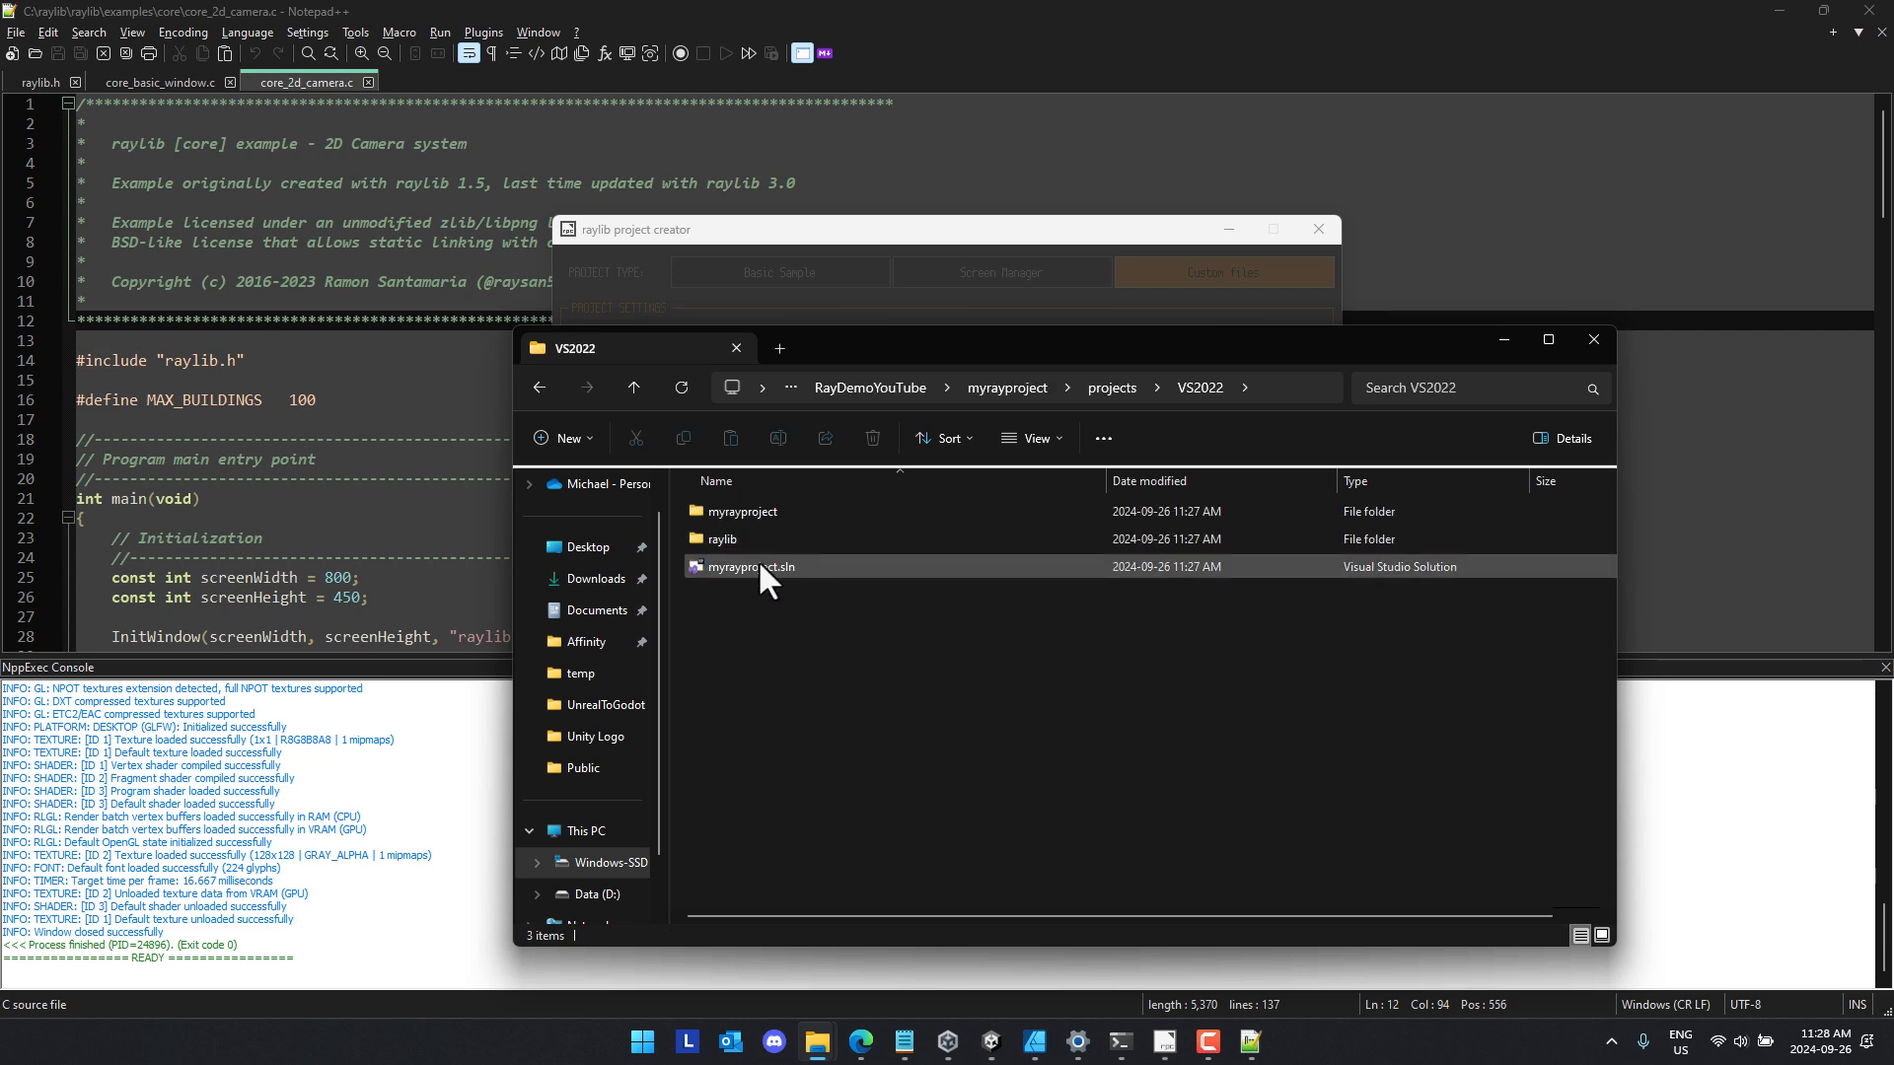
Step: Load myrayproject.sln in Visual Studio and bring up the myrayproject project's actions
double_click(751, 566)
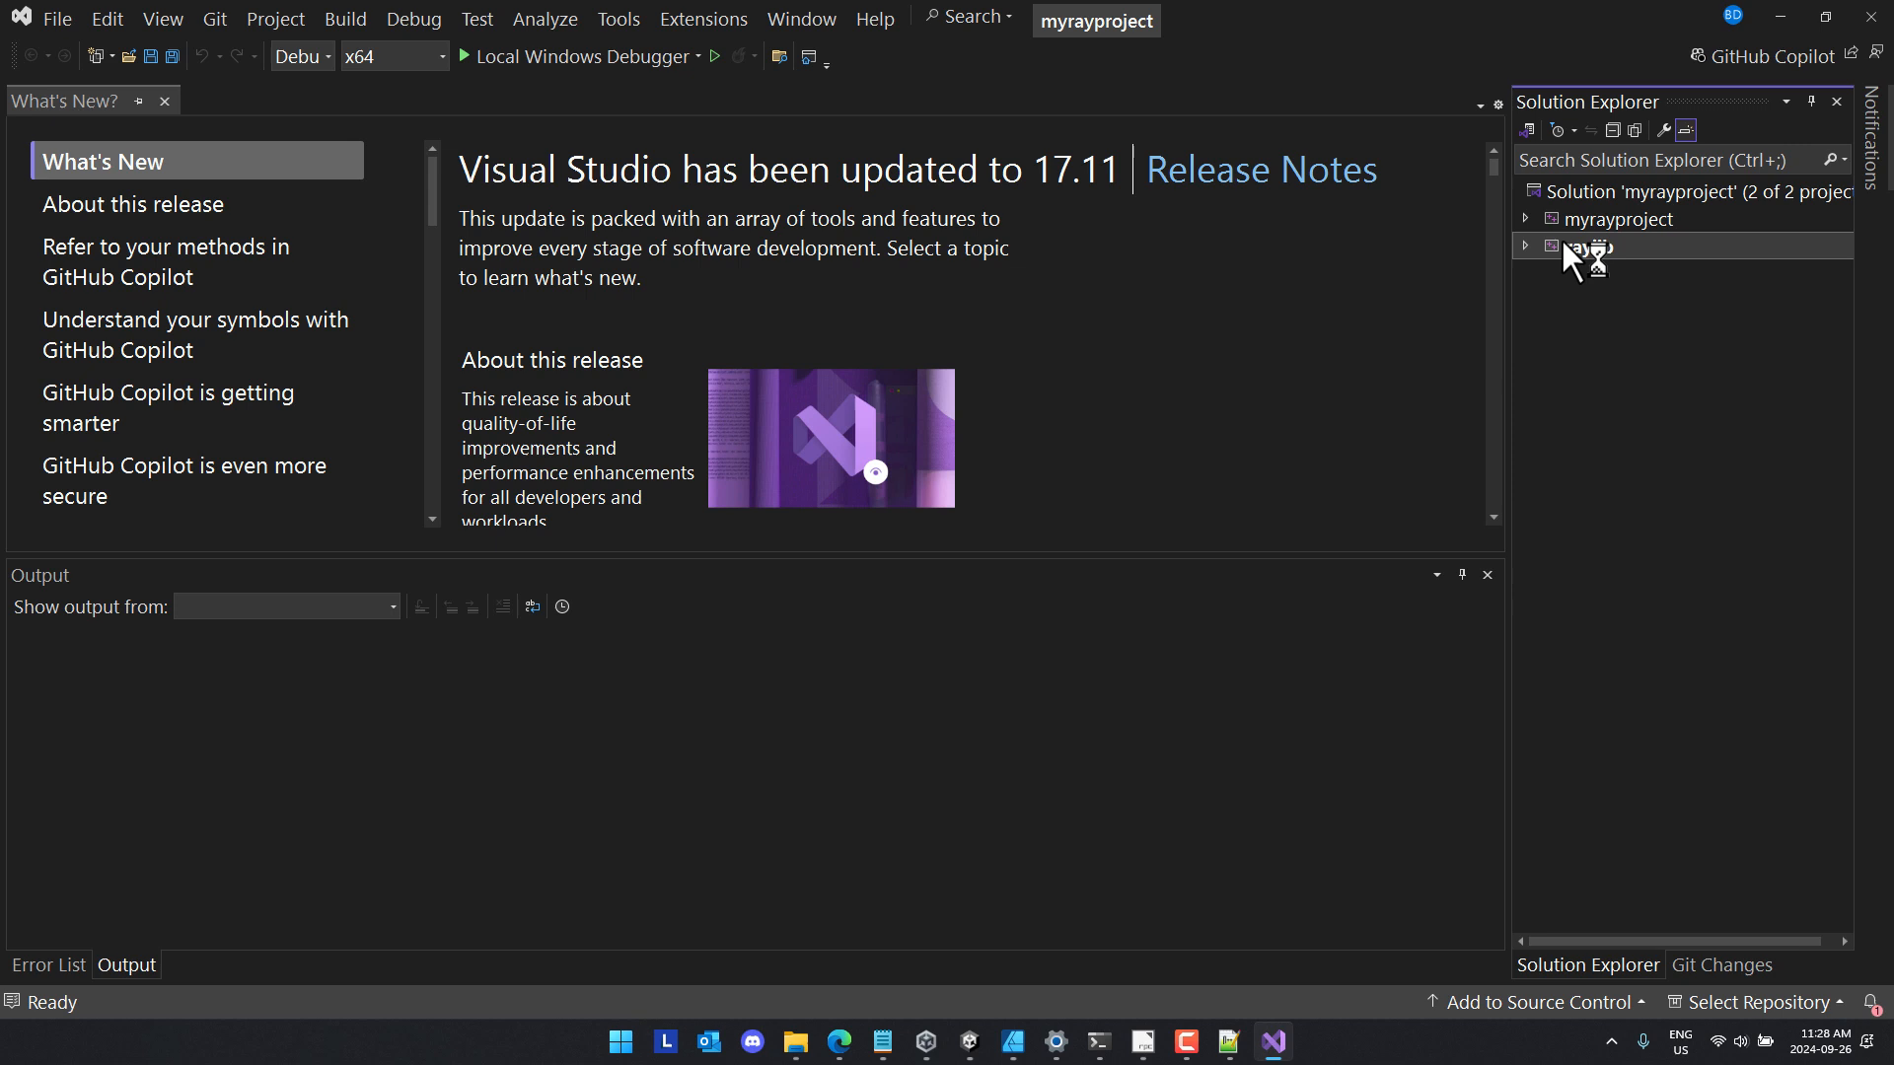
left_click(1616, 219)
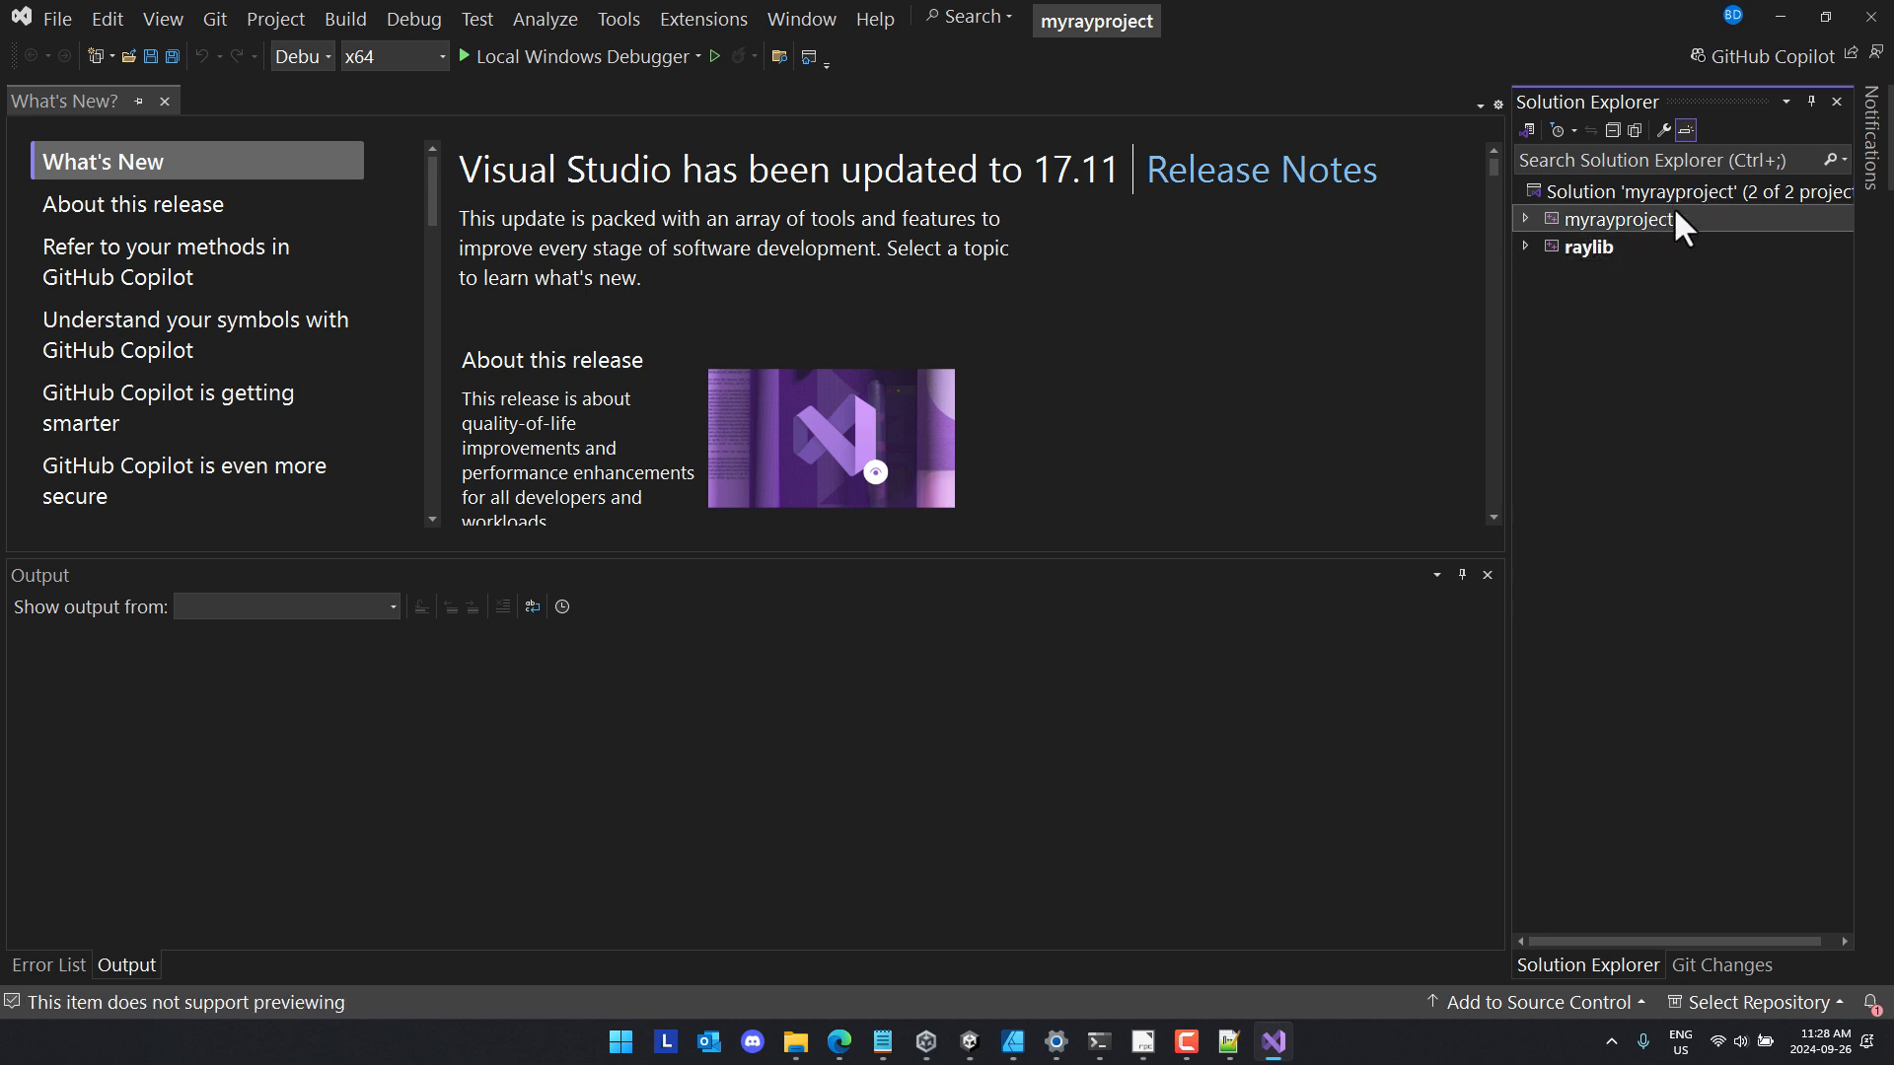
right_click(1615, 219)
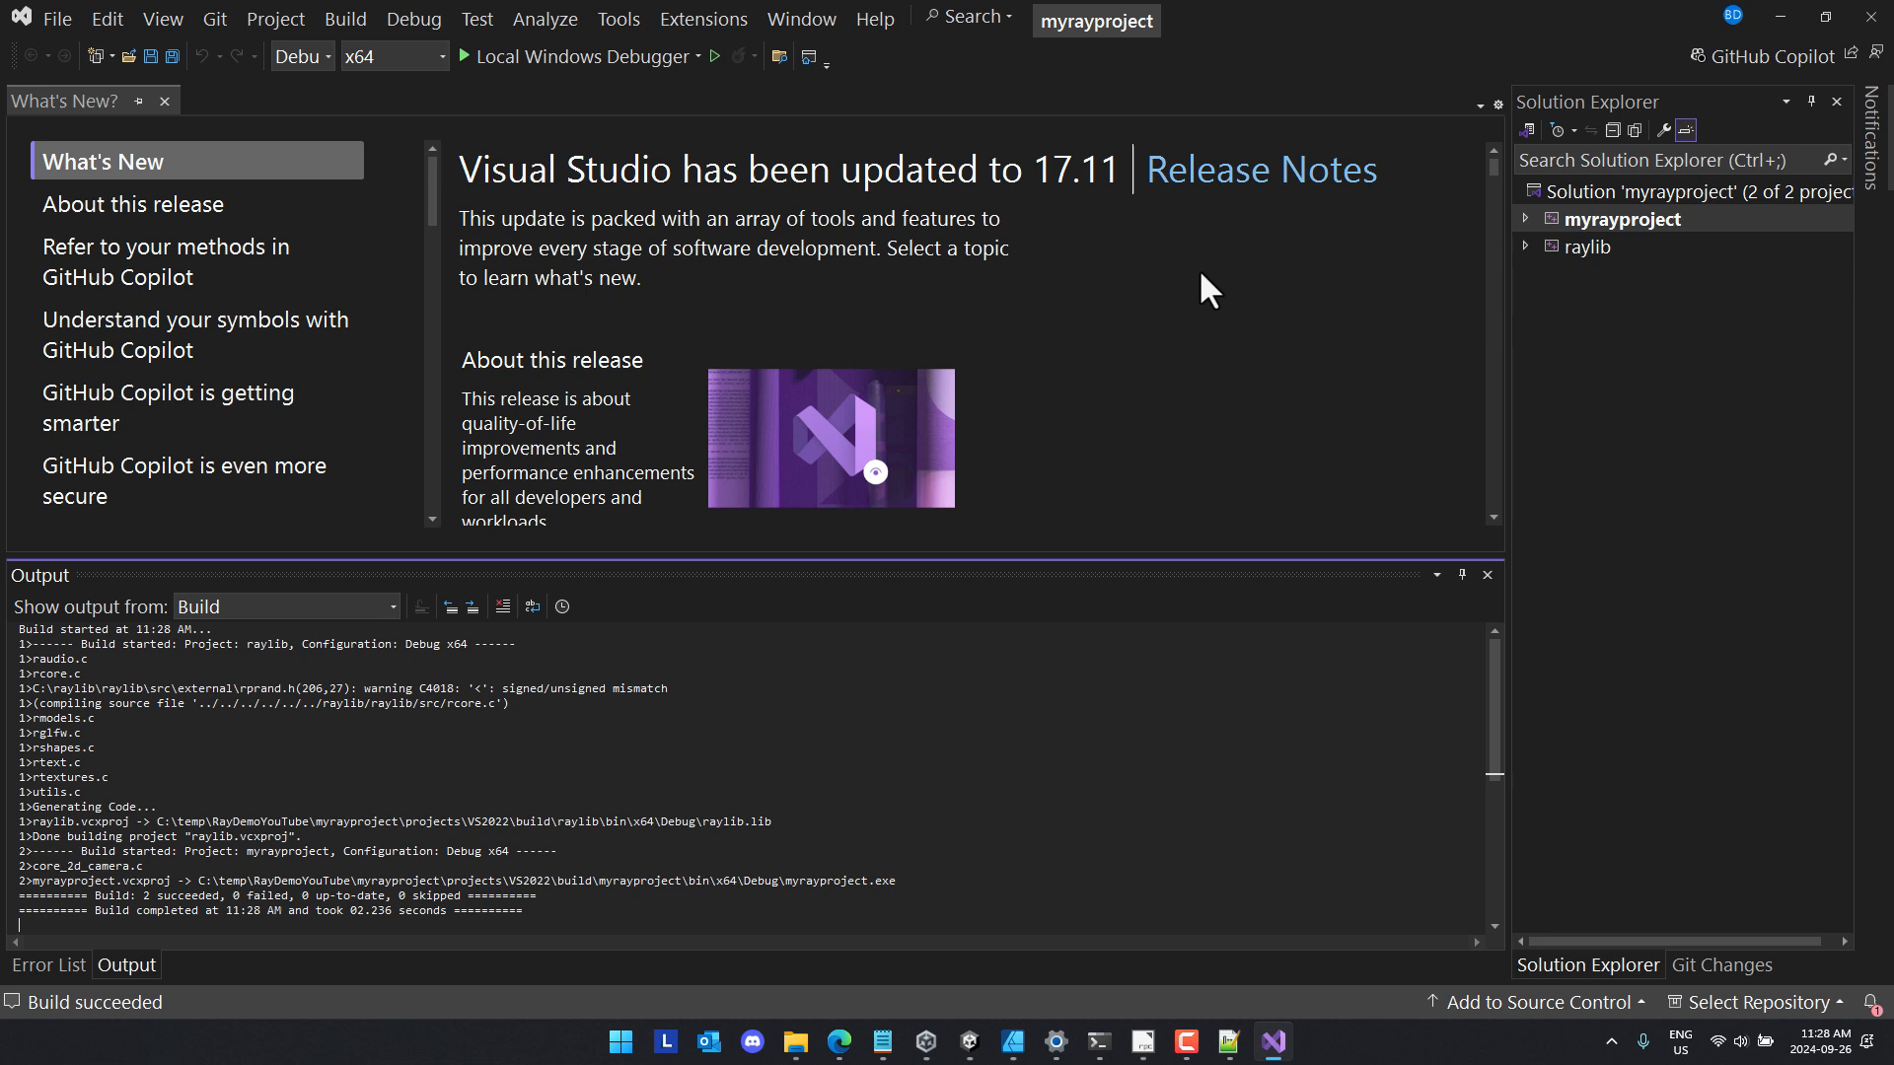
mouse_move(554, 99)
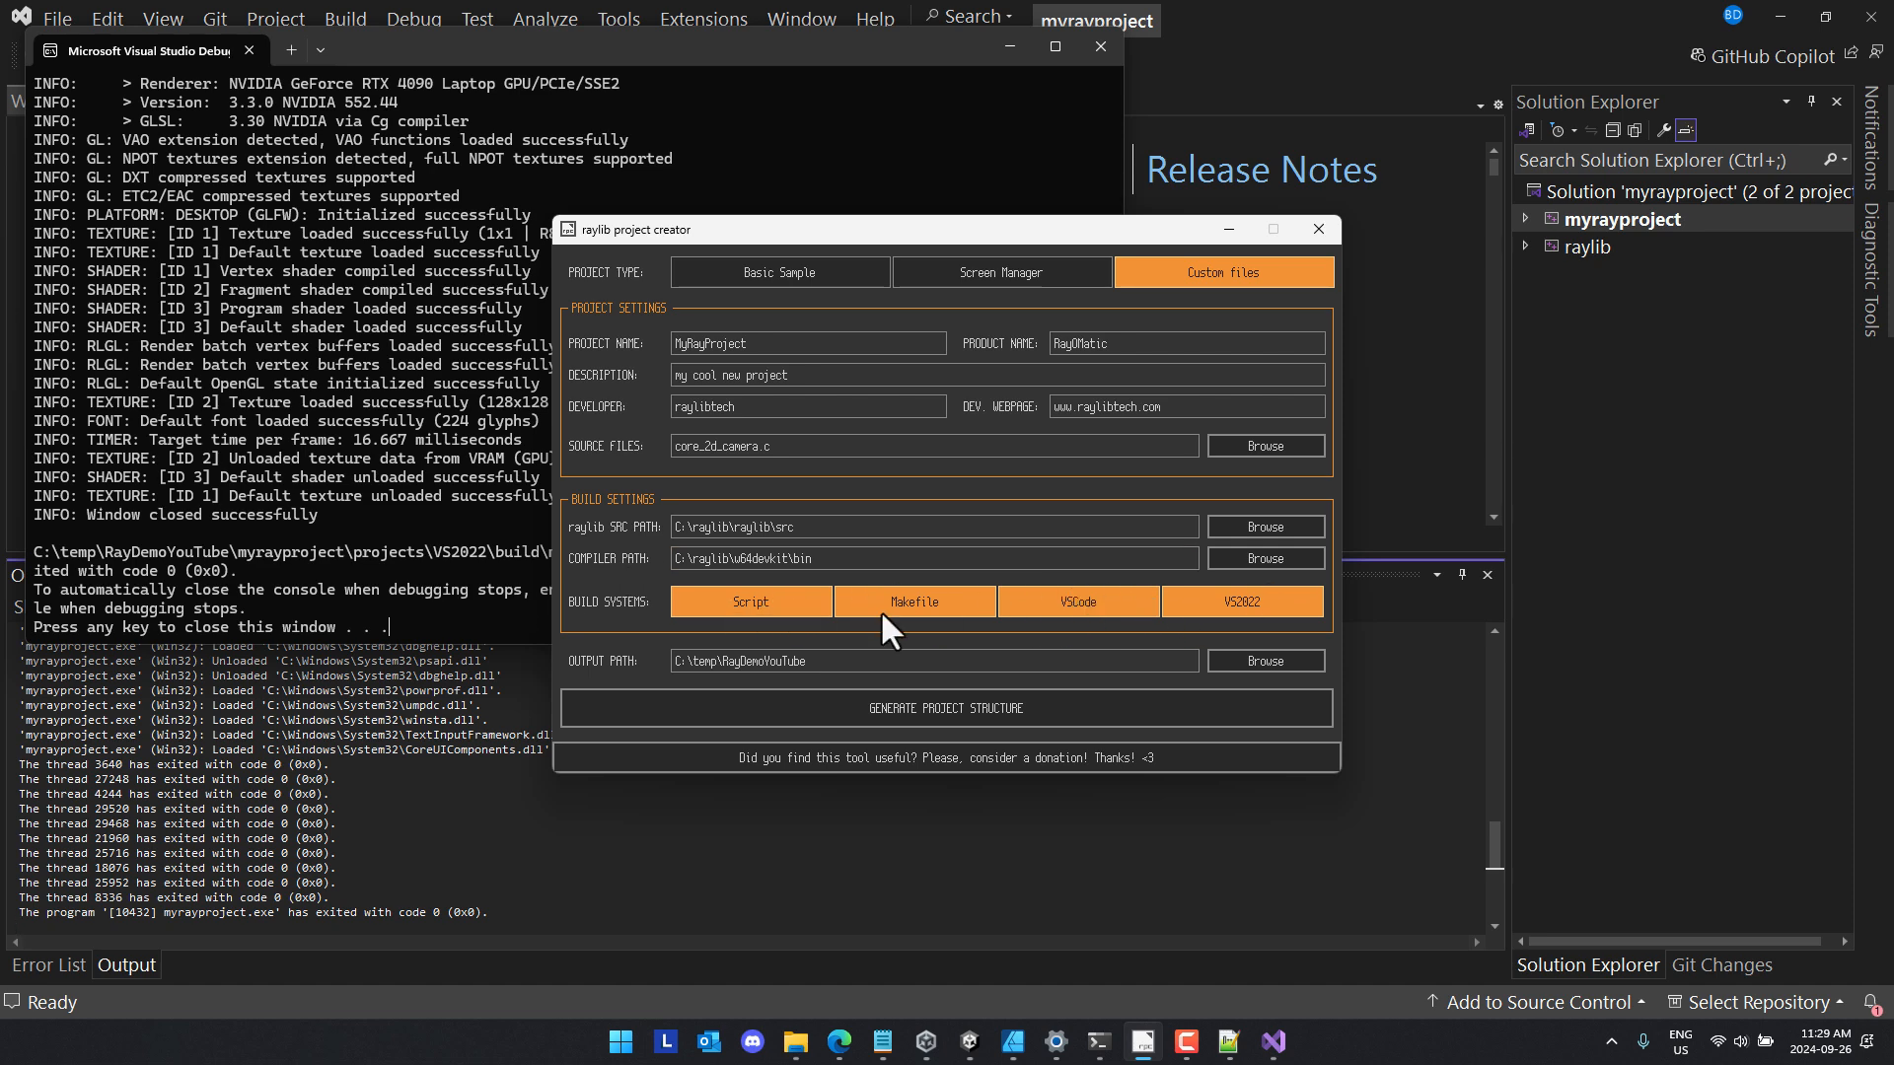
left_click(932, 527)
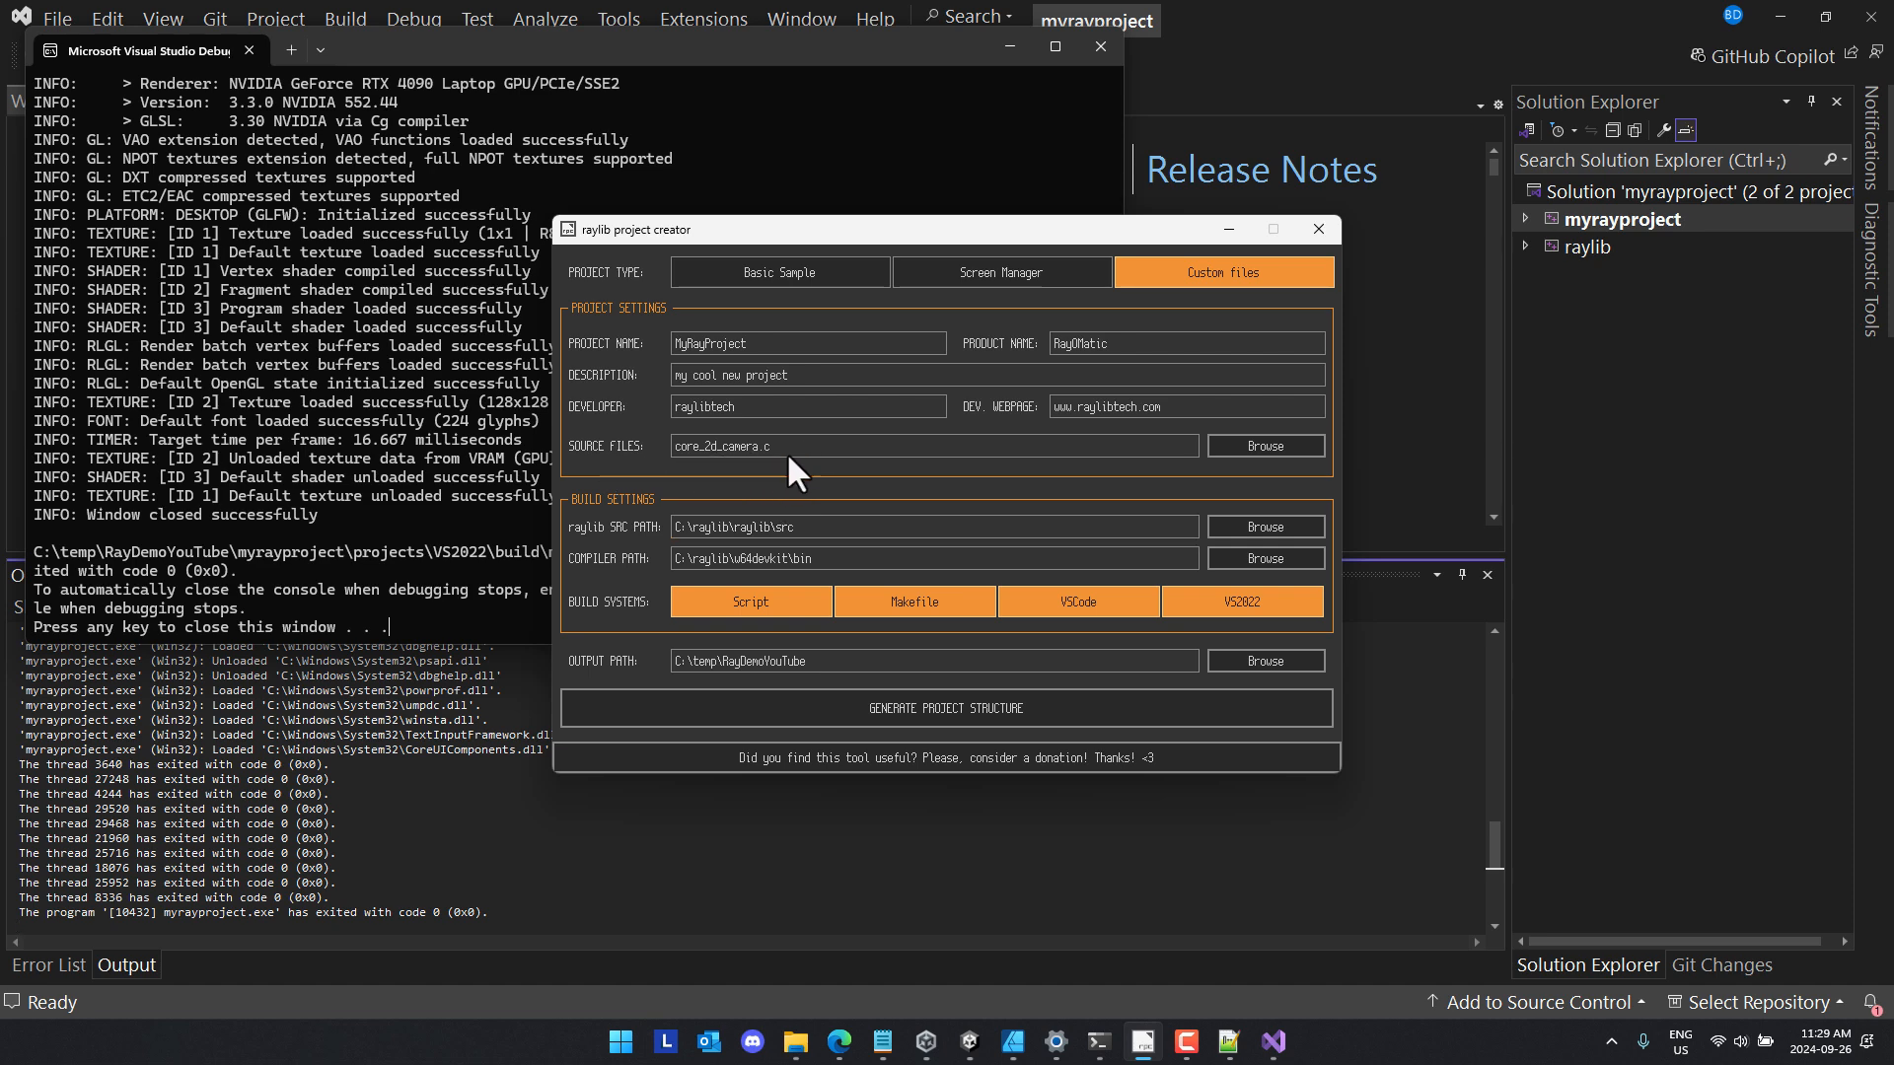
mouse_move(835, 464)
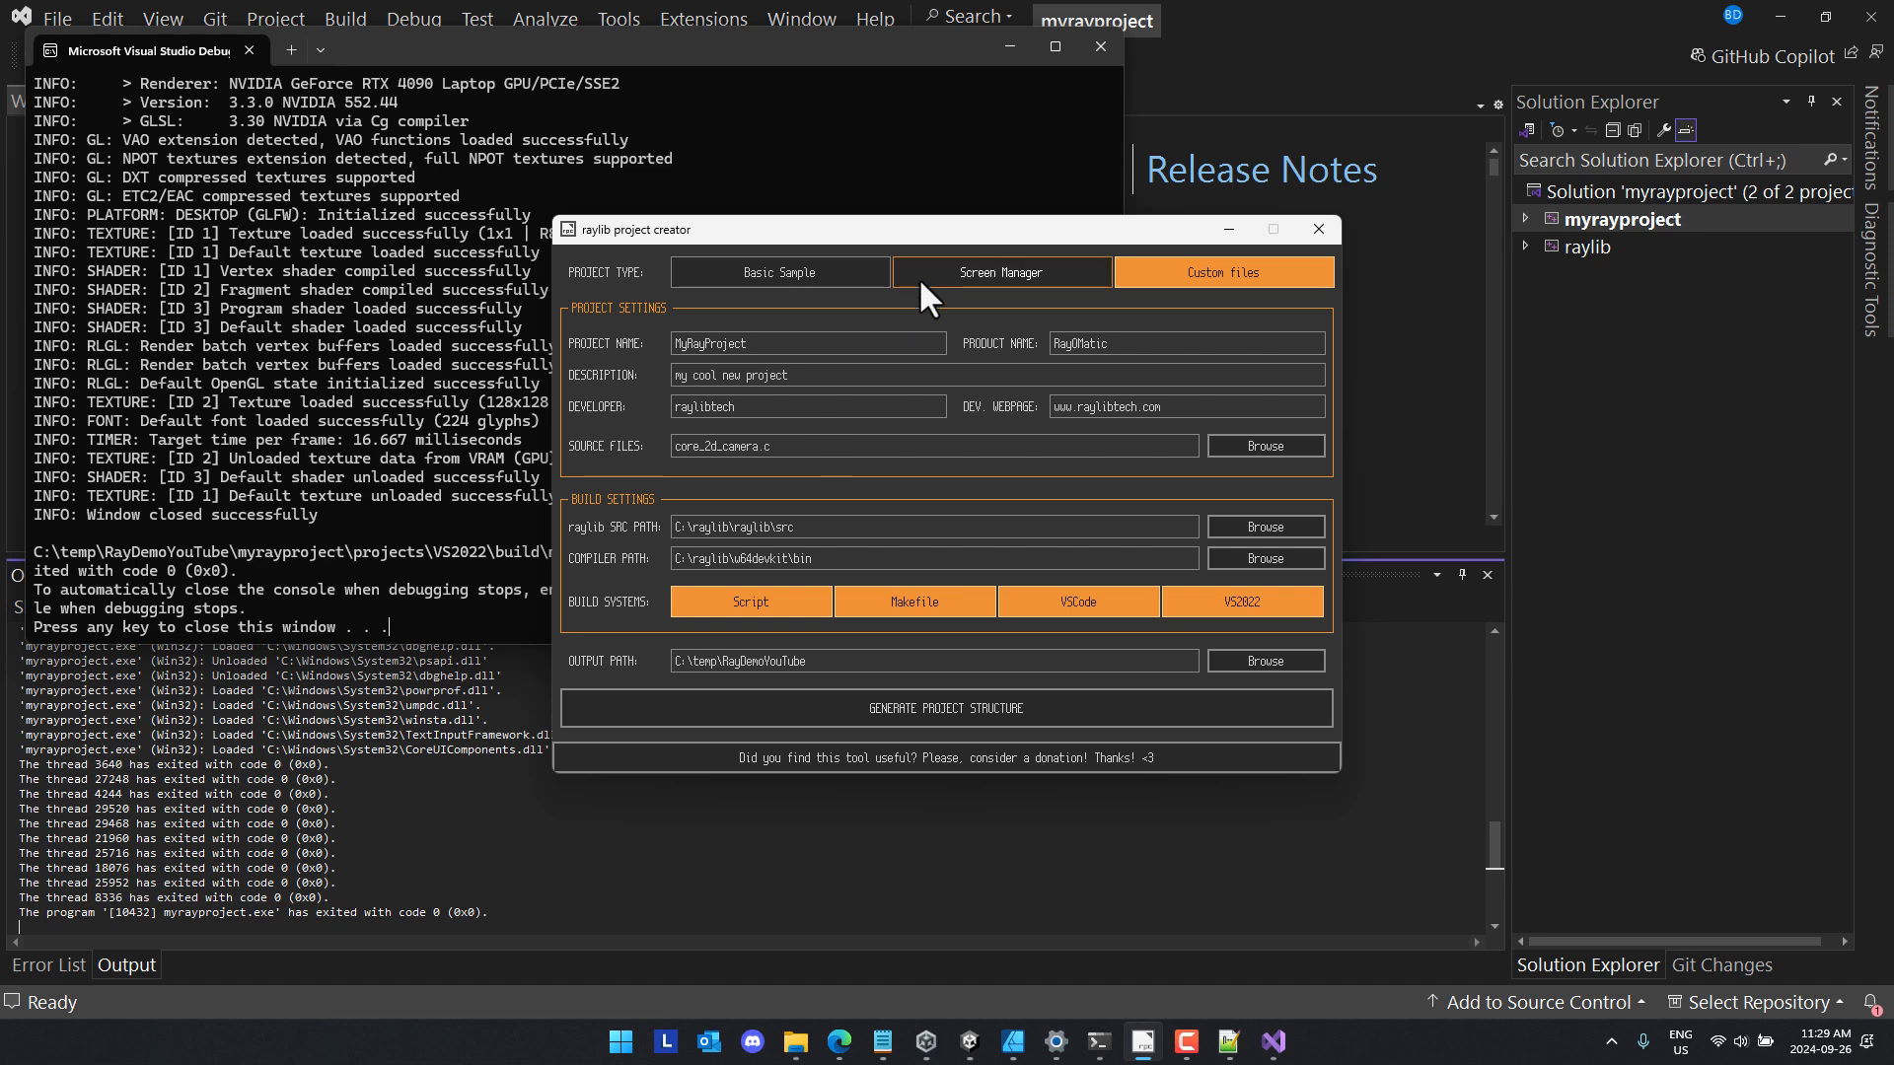
left_click_drag(930, 230, 785, 178)
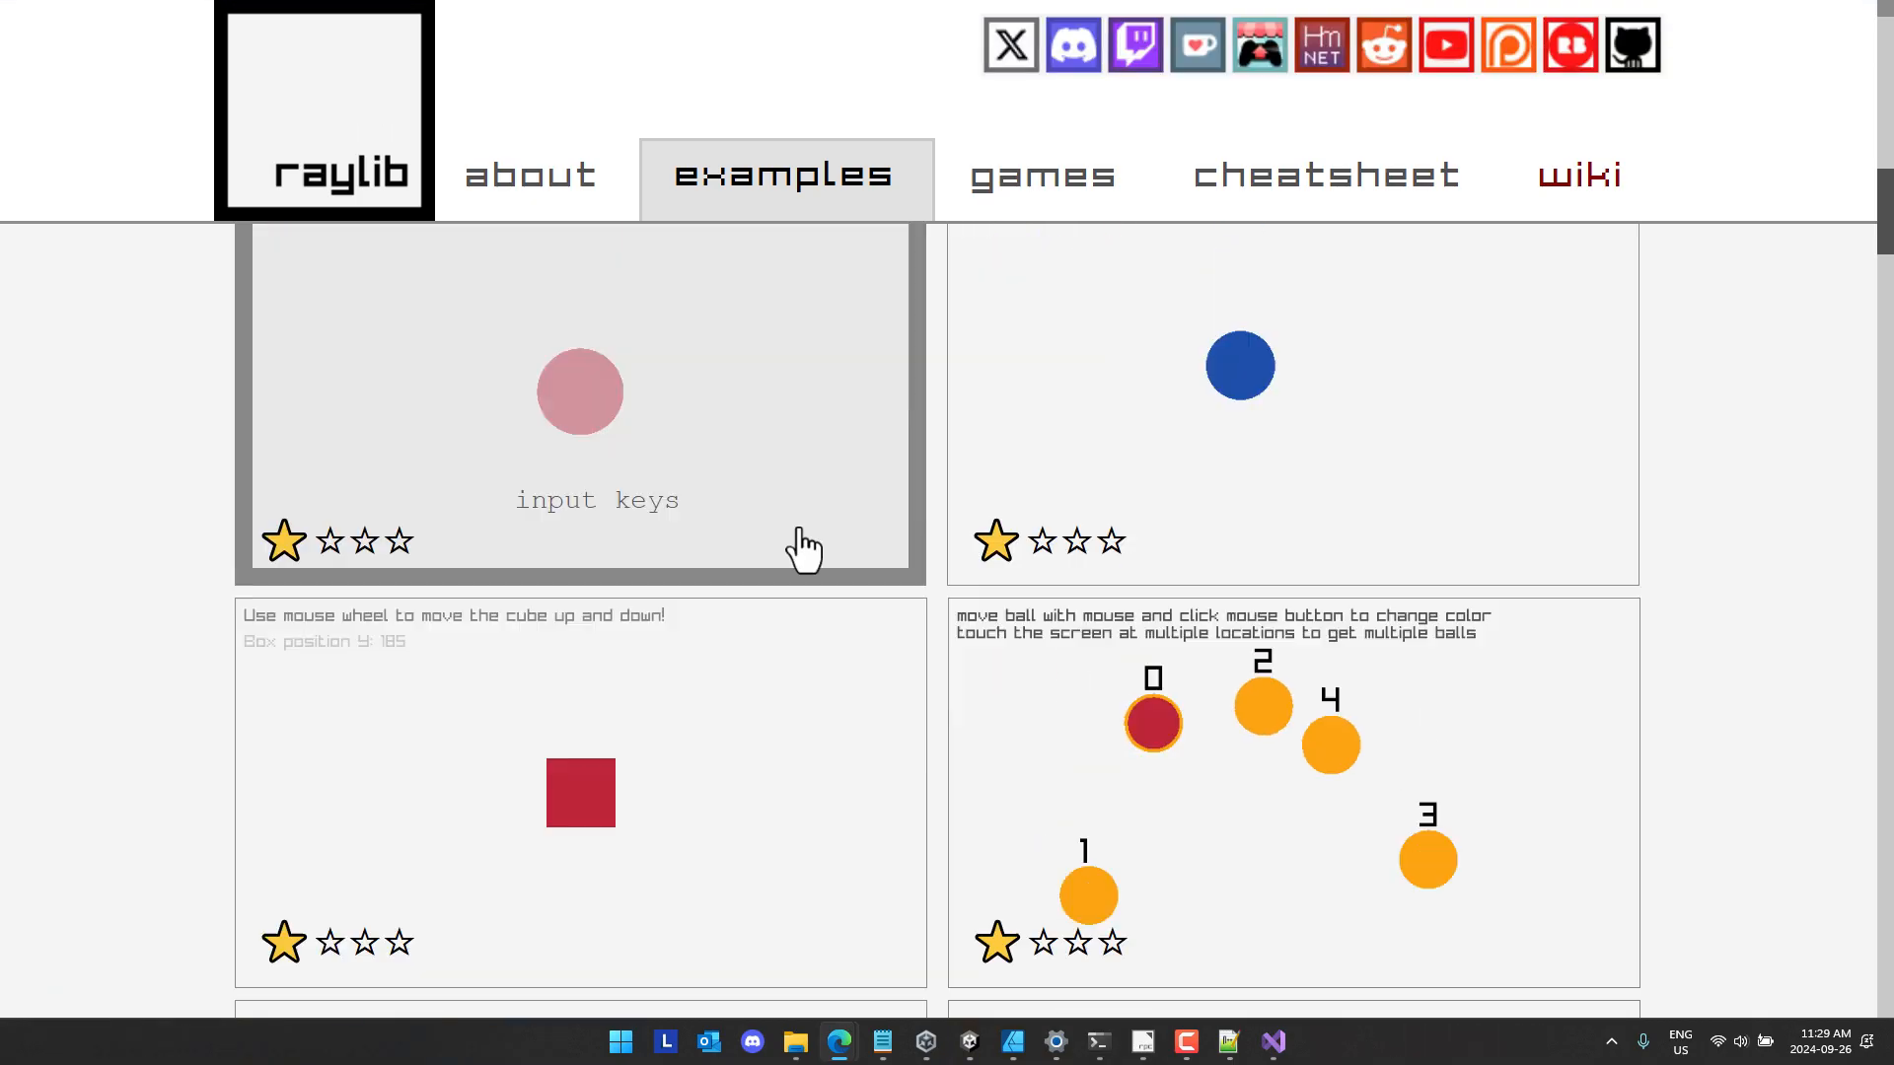
Step: View the raylib.com about page down to the grant awards and bindings sections
left_click(529, 175)
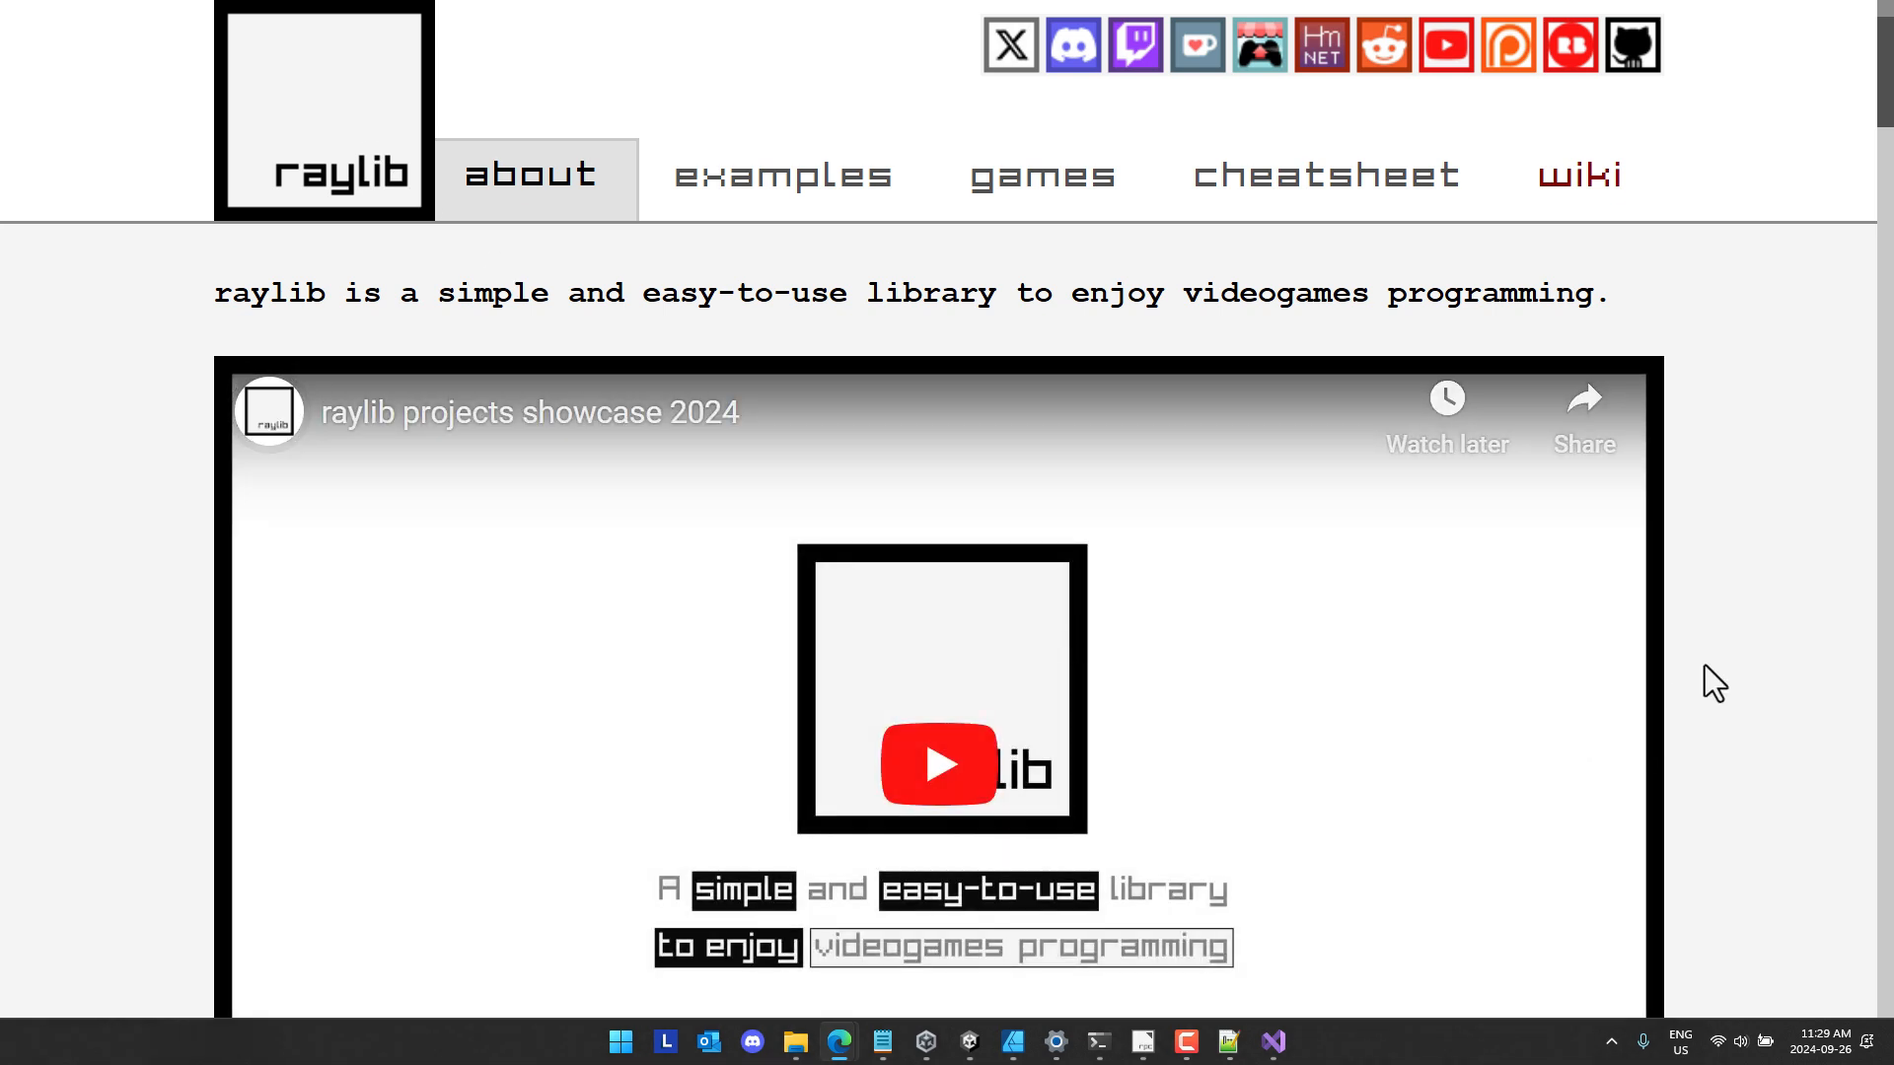
scroll("down", 3)
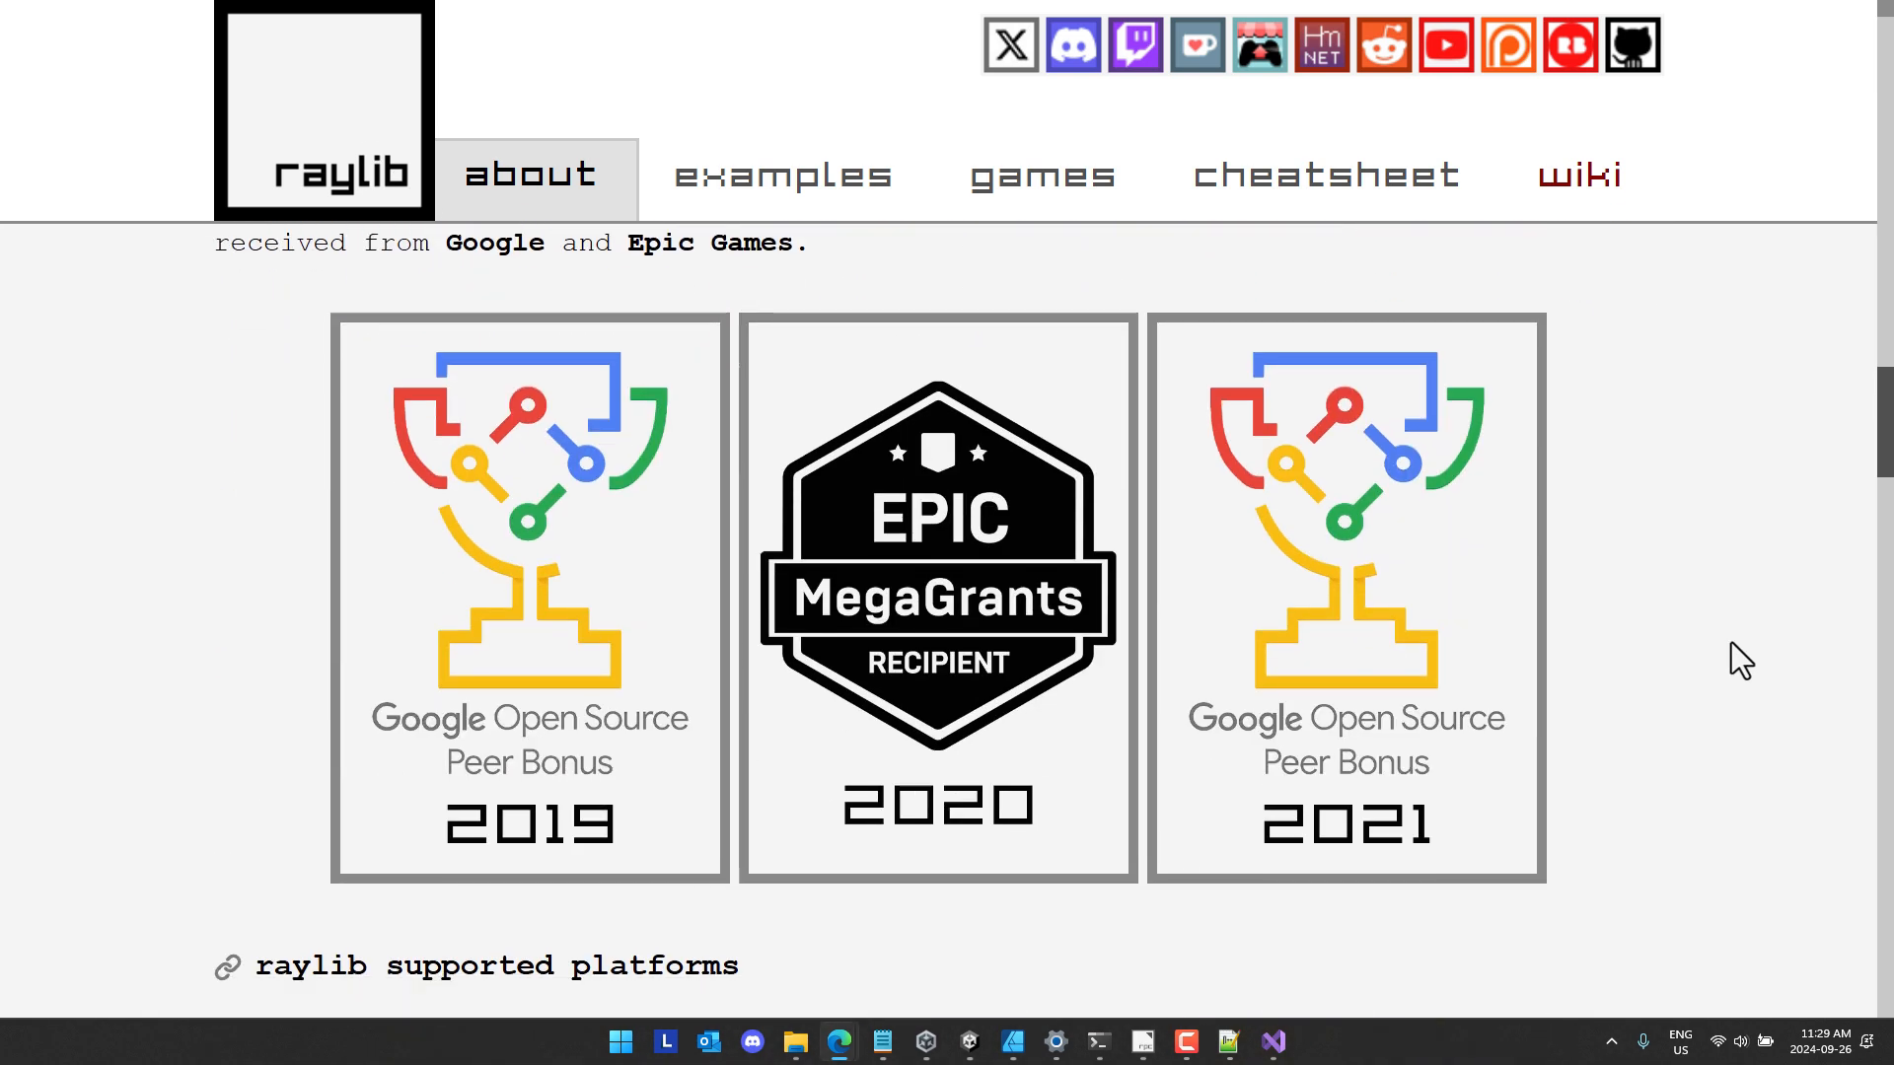
scroll("down", 3)
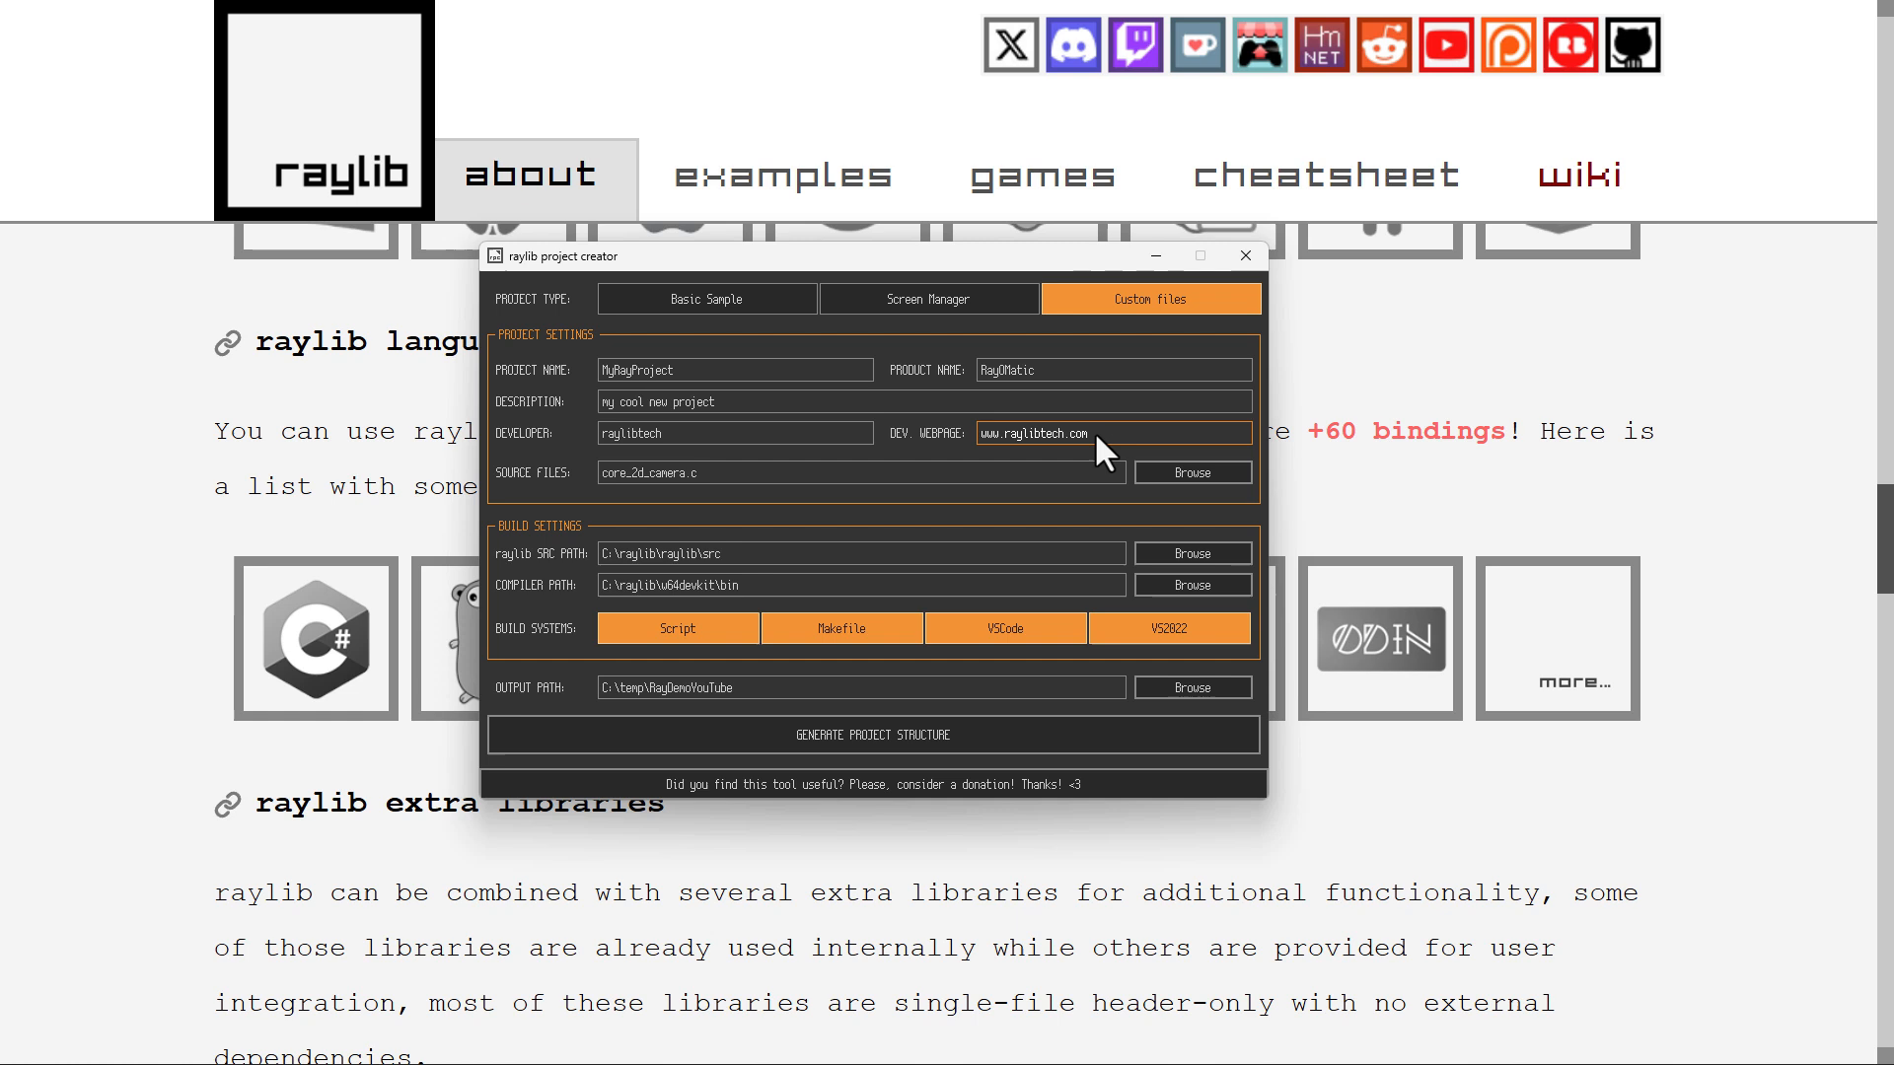
Step: Start picking a source file, landing in the raylib core examples folder
left_click(1190, 473)
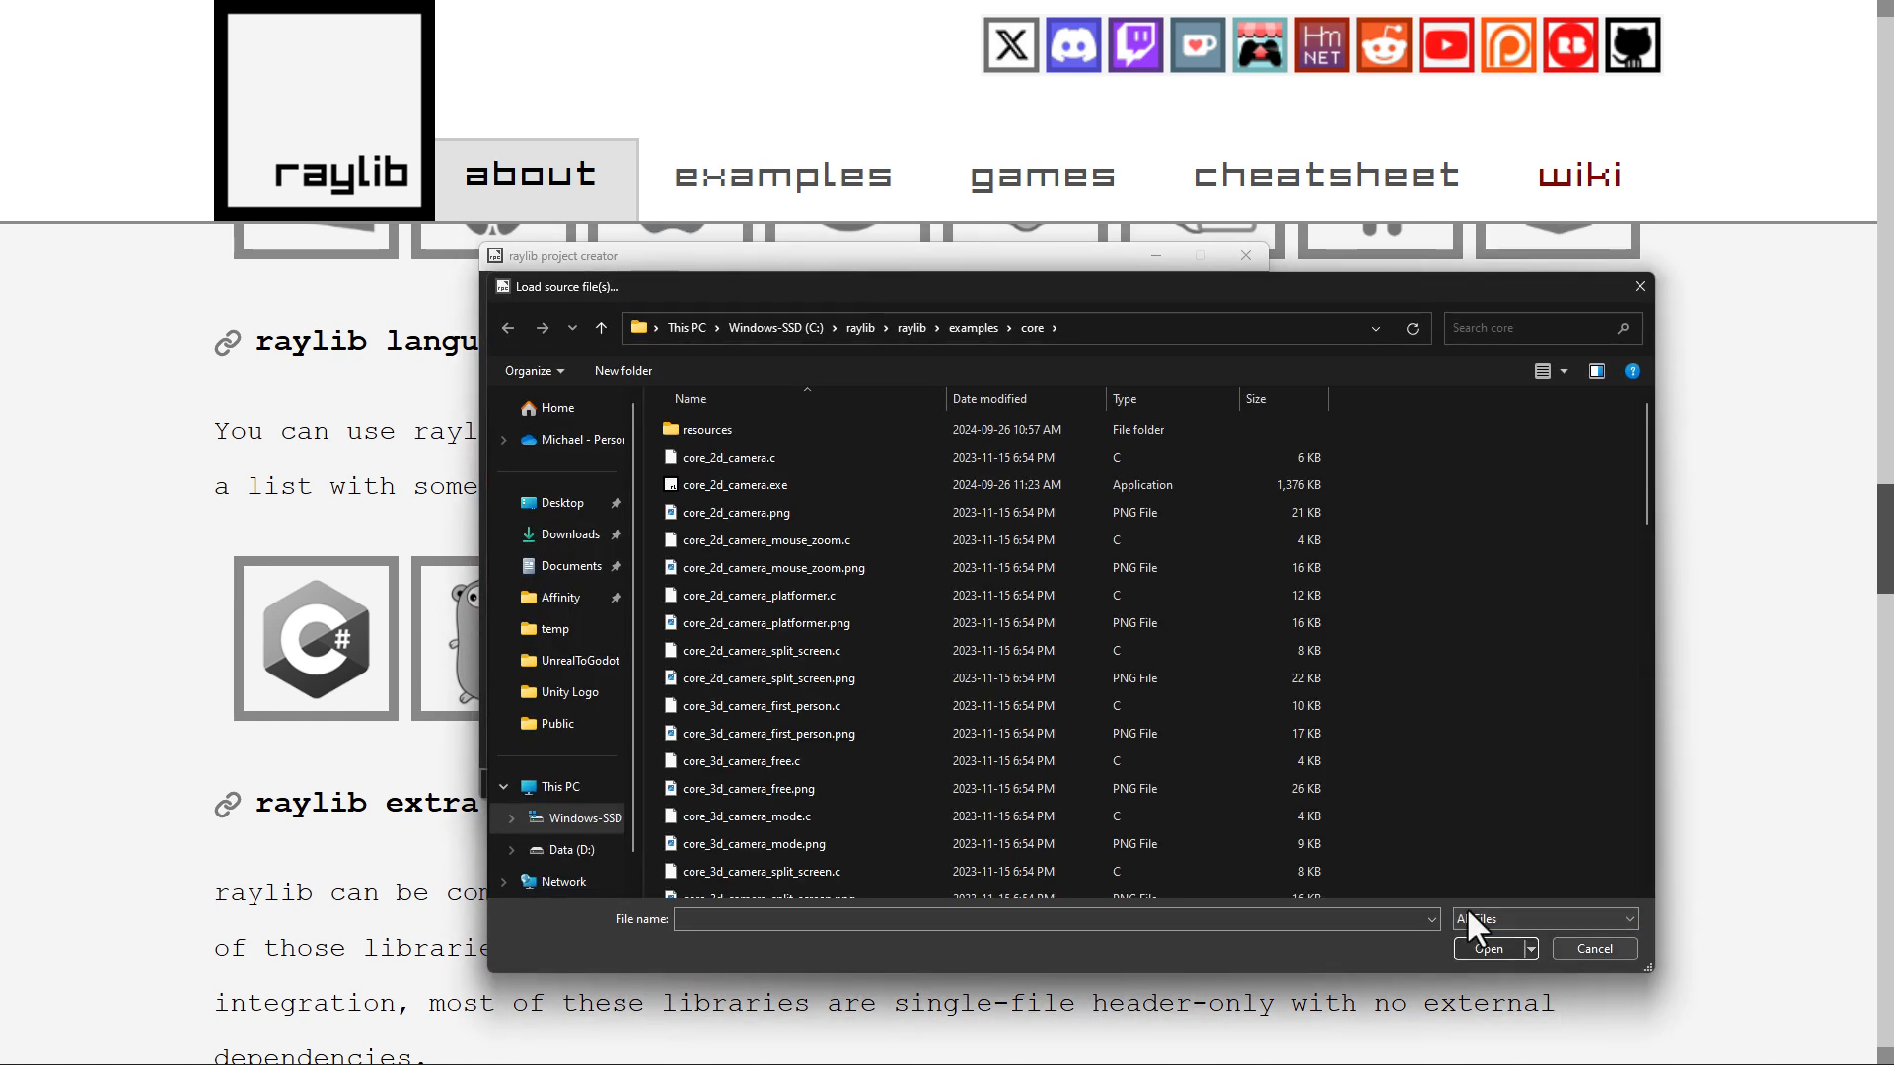
mouse_move(1362, 686)
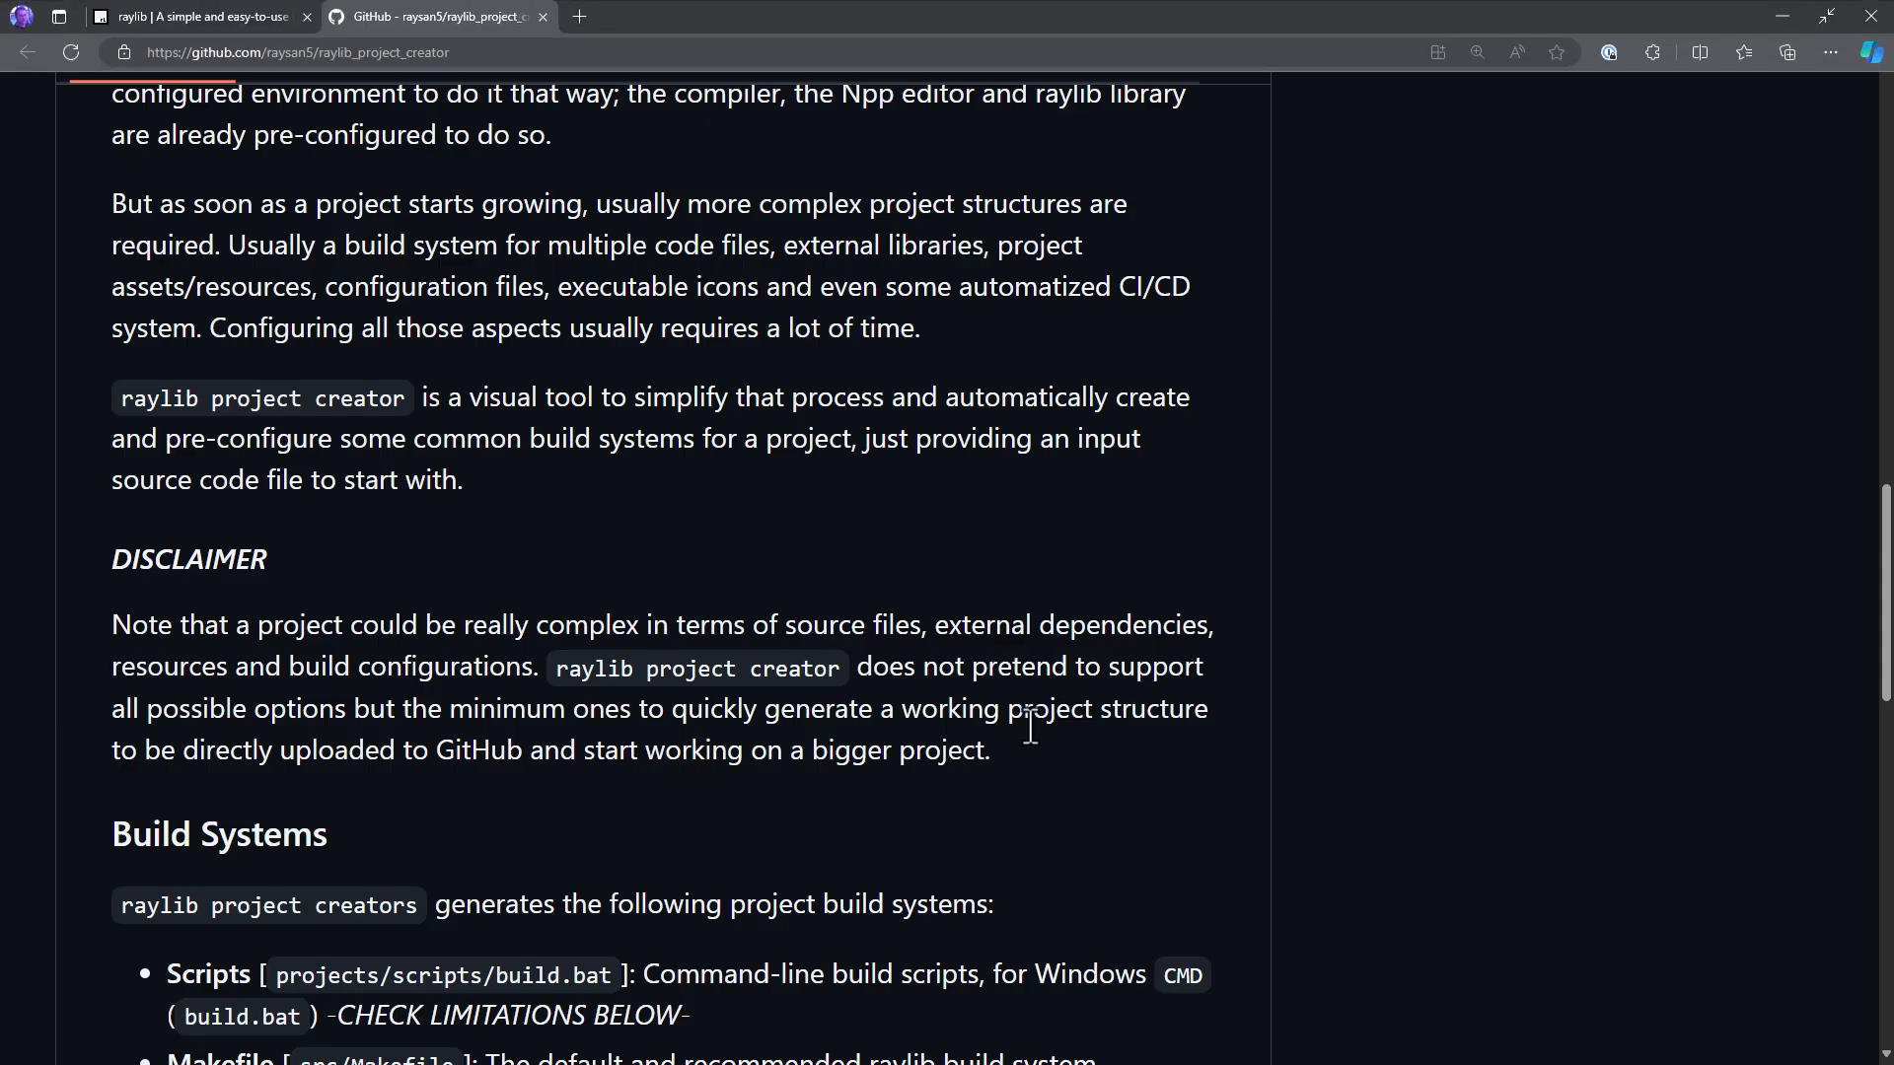
scroll("down", 3)
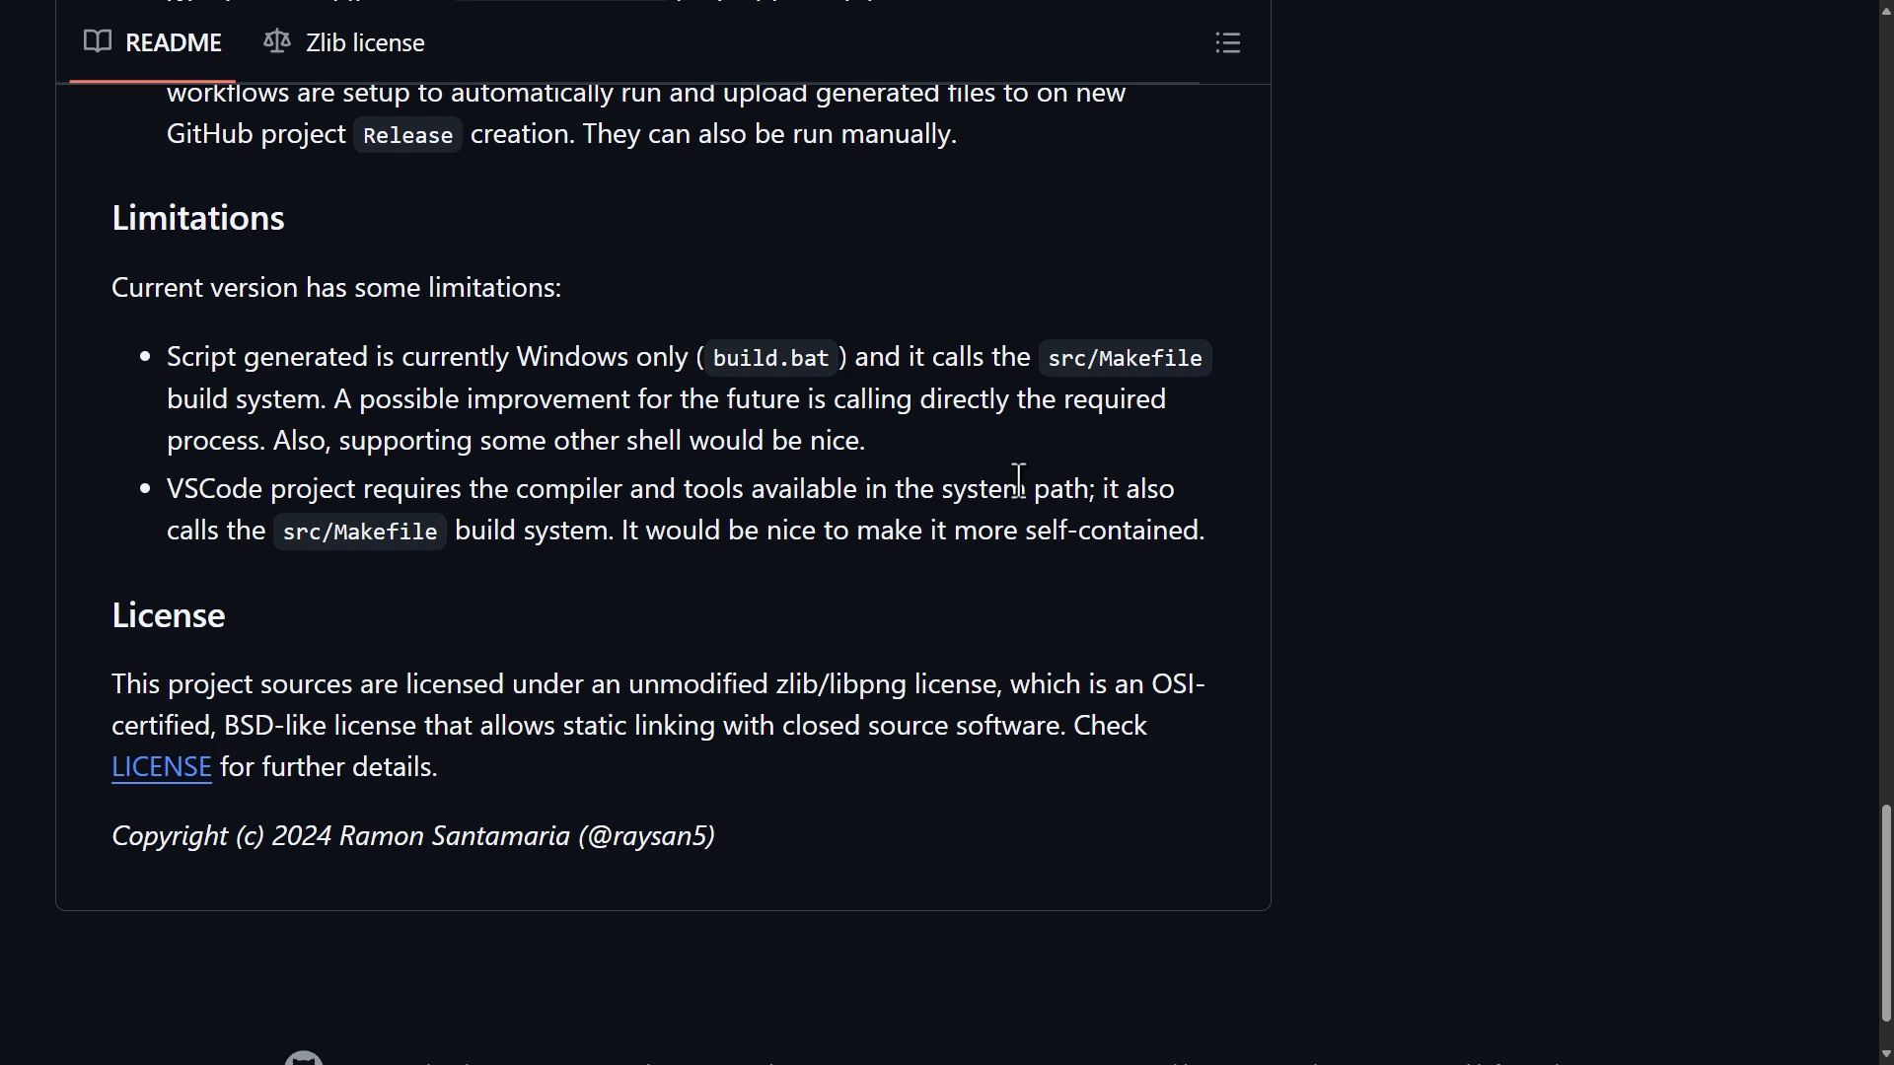
scroll("up", 3)
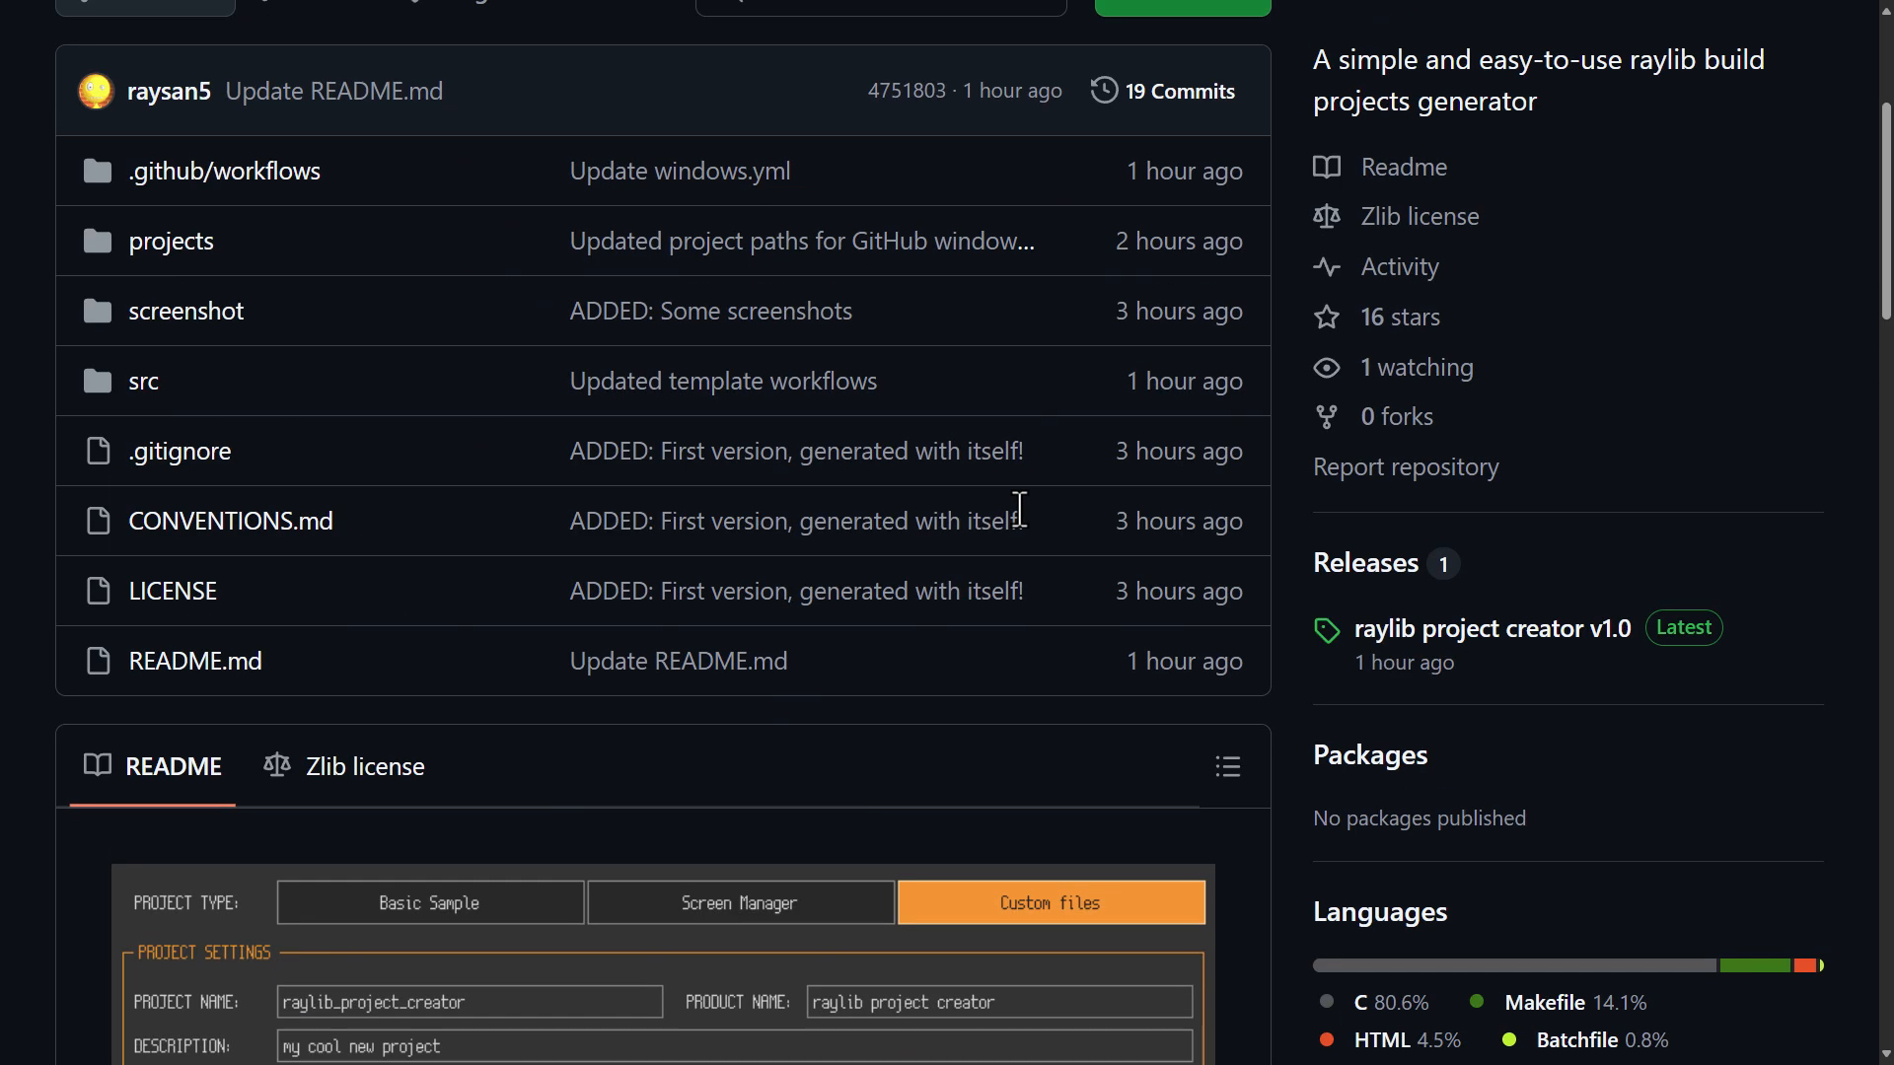
scroll("down", 3)
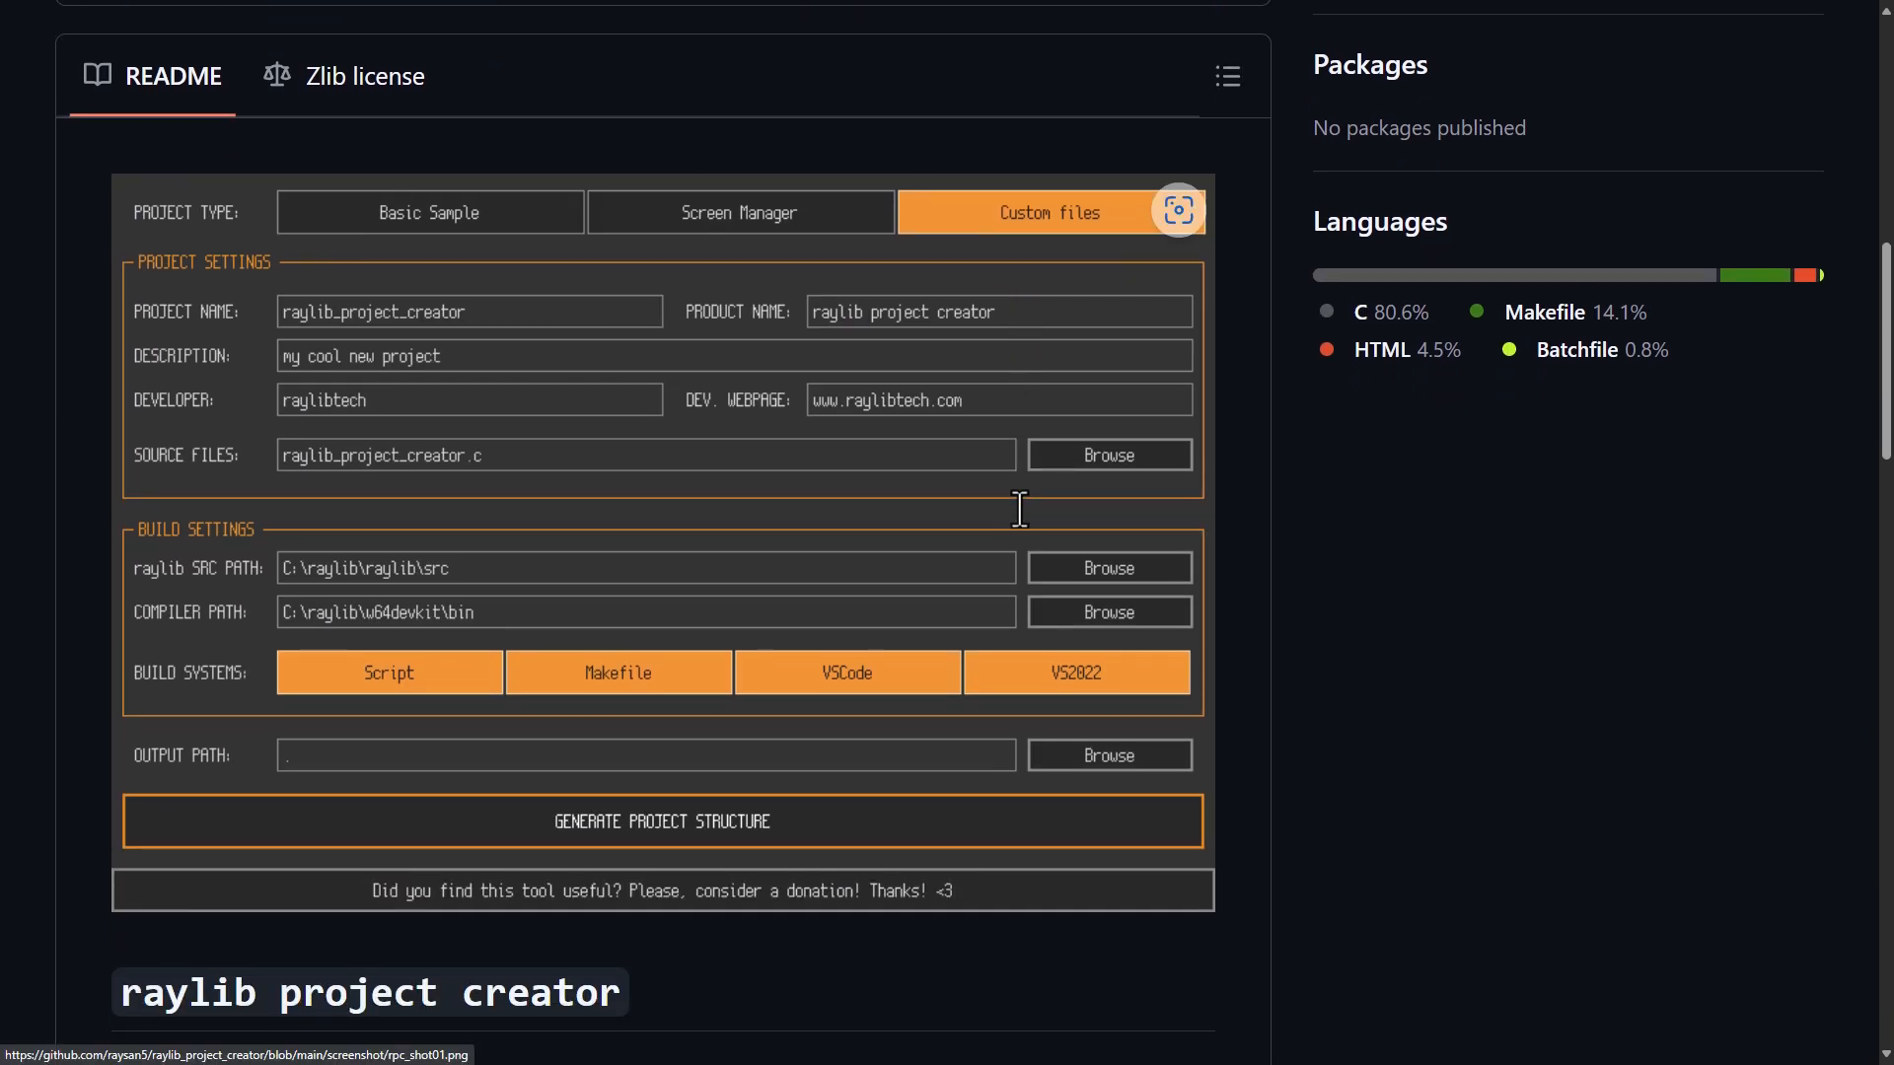